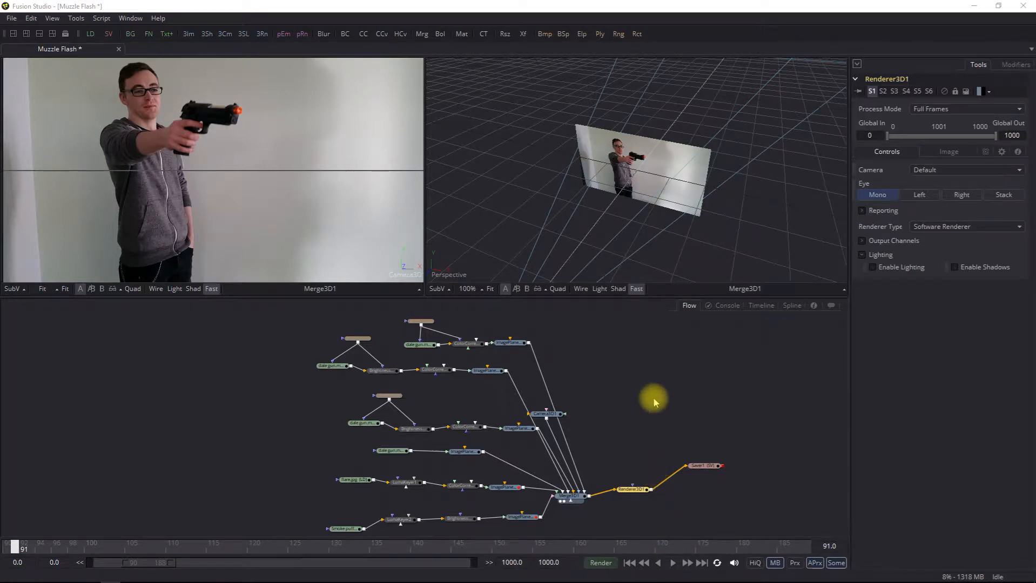
# Step: Play back and stop the finished composite to preview the result
pyautogui.click(672, 563)
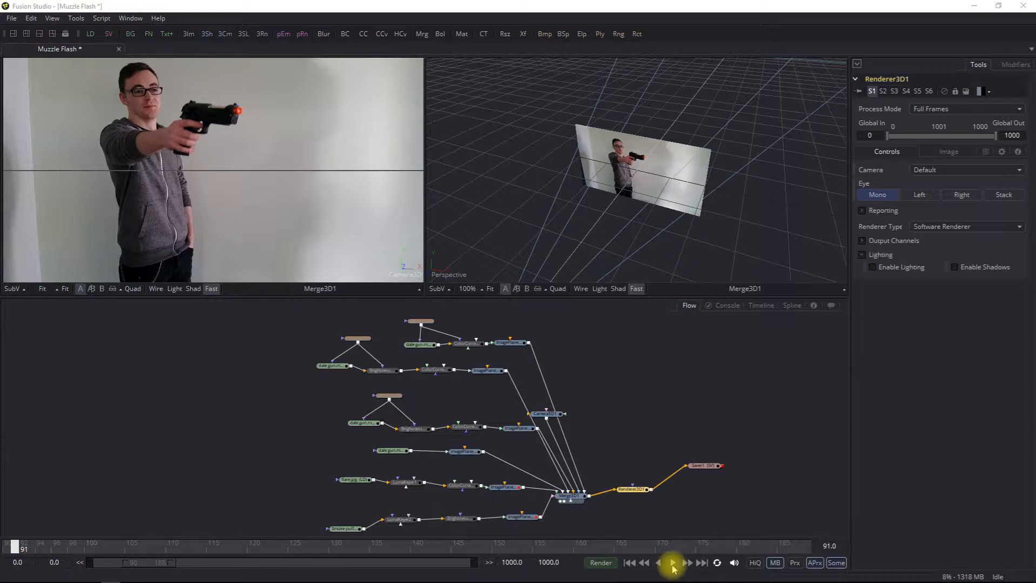
pyautogui.click(673, 563)
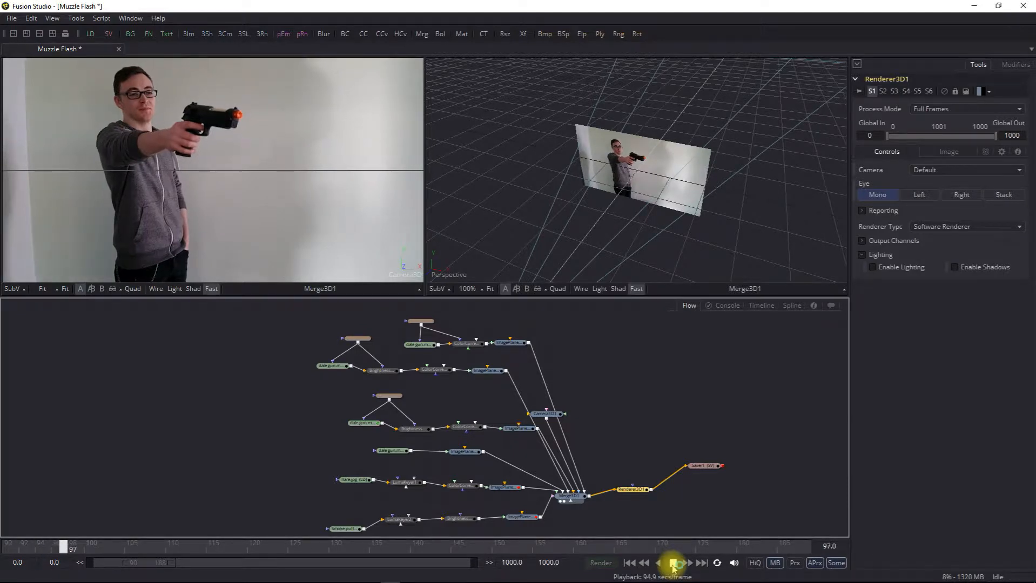
pyautogui.click(672, 563)
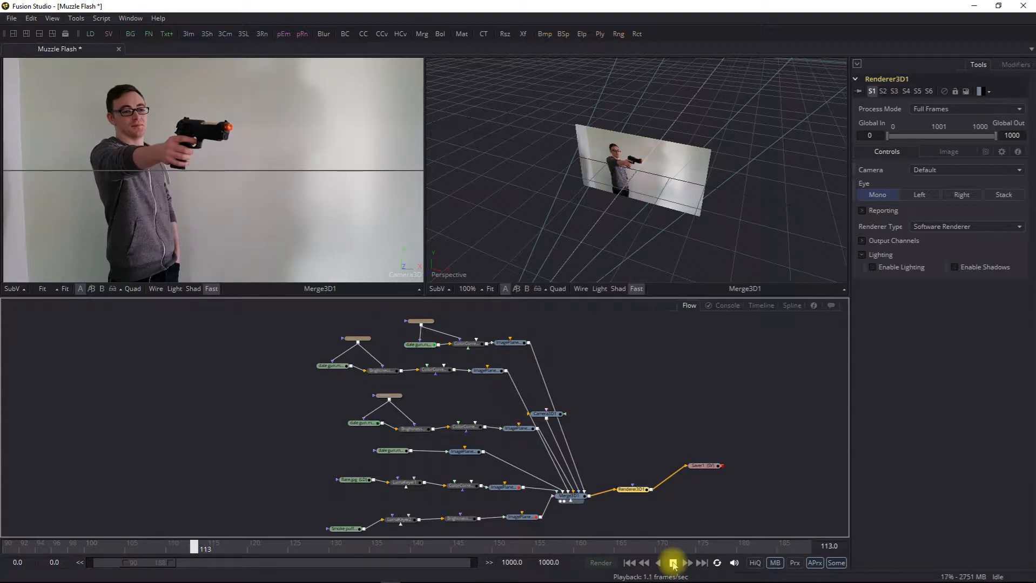
pyautogui.click(673, 563)
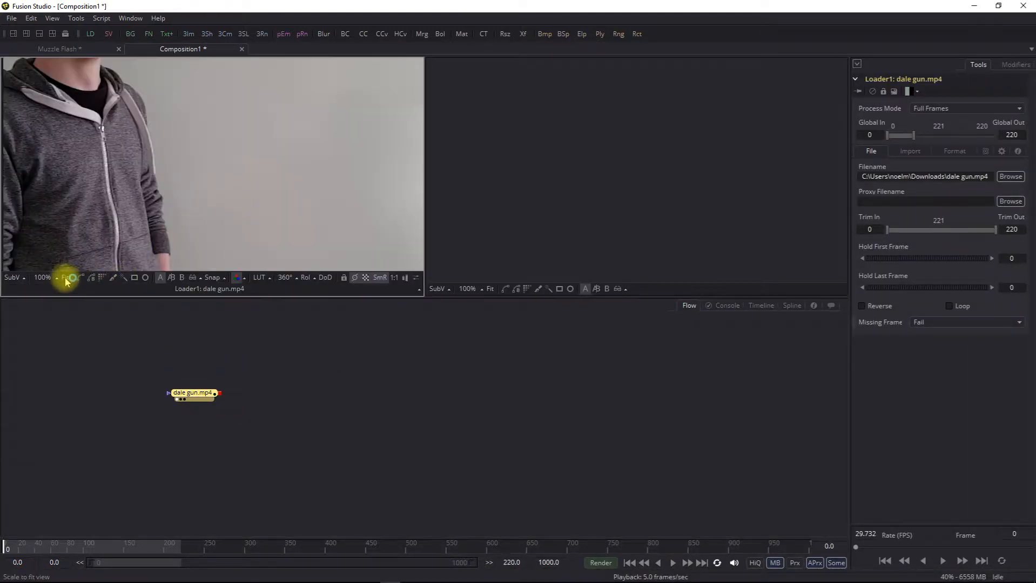
# Step: Fit the dale gun.mp4 clip in the viewer and trim the render range to frames 100–150
pyautogui.click(66, 278)
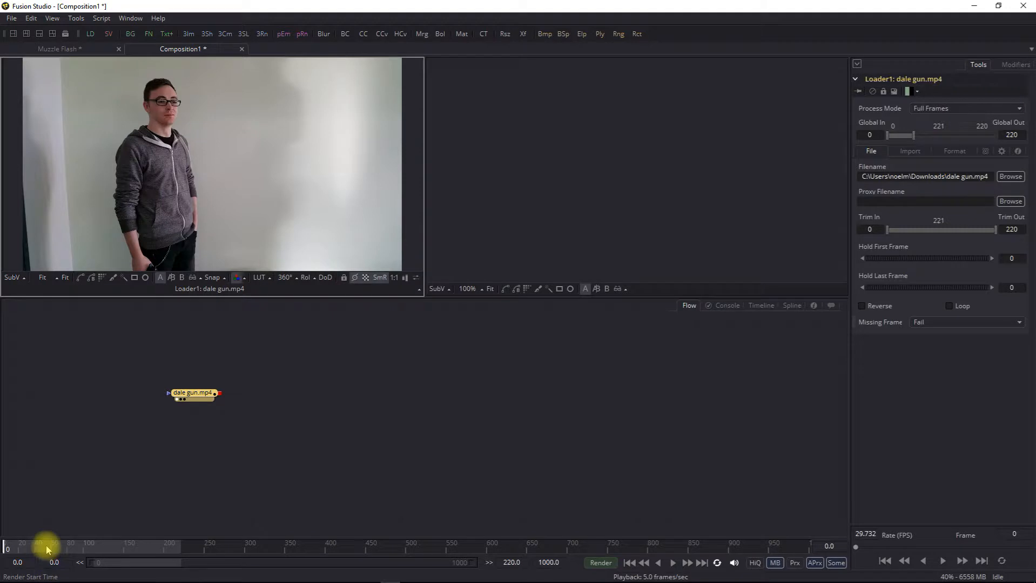
pyautogui.moveTo(47, 549); pyautogui.dragTo(108, 549)
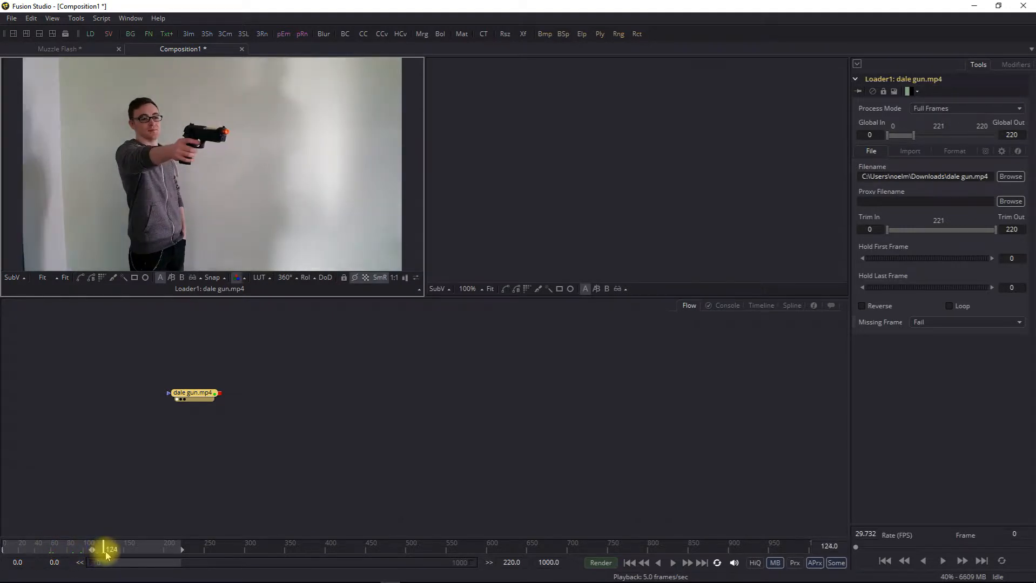
pyautogui.moveTo(106, 549); pyautogui.dragTo(82, 548)
pyautogui.write('150')
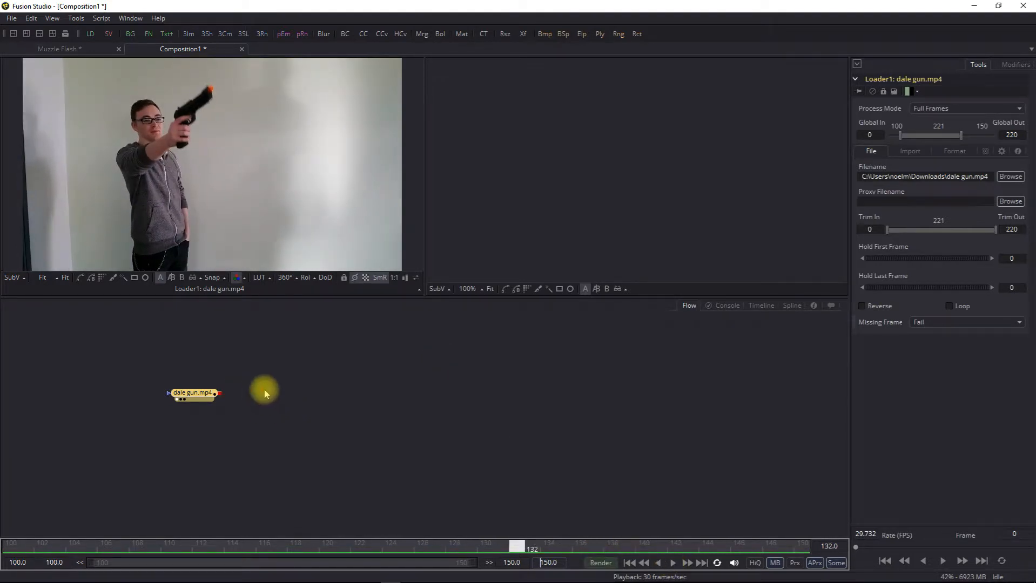
# Step: Add an Image Plane 3D node for the gun clip and position it in the flow
pyautogui.rightClick(263, 393)
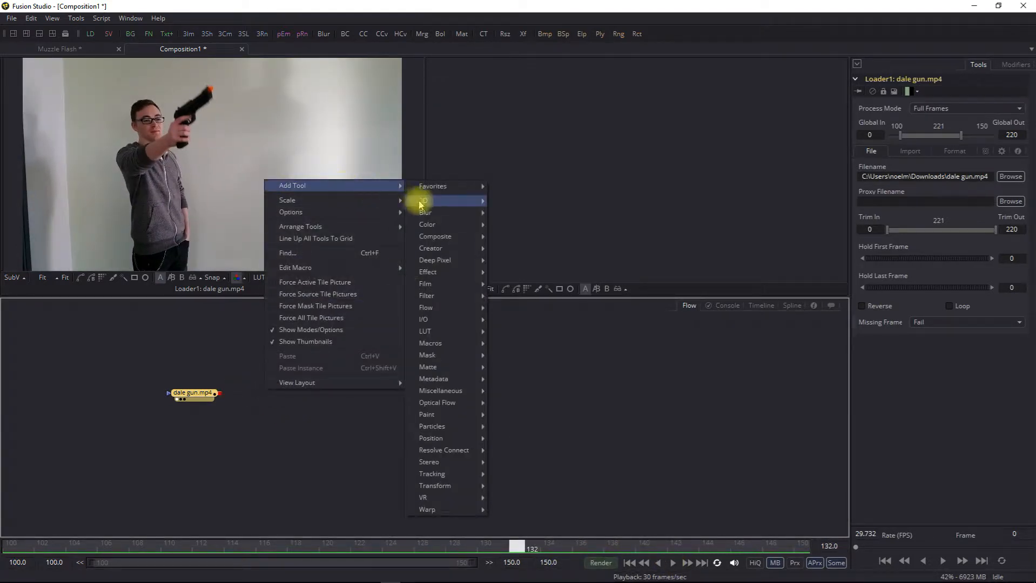
pyautogui.click(425, 200)
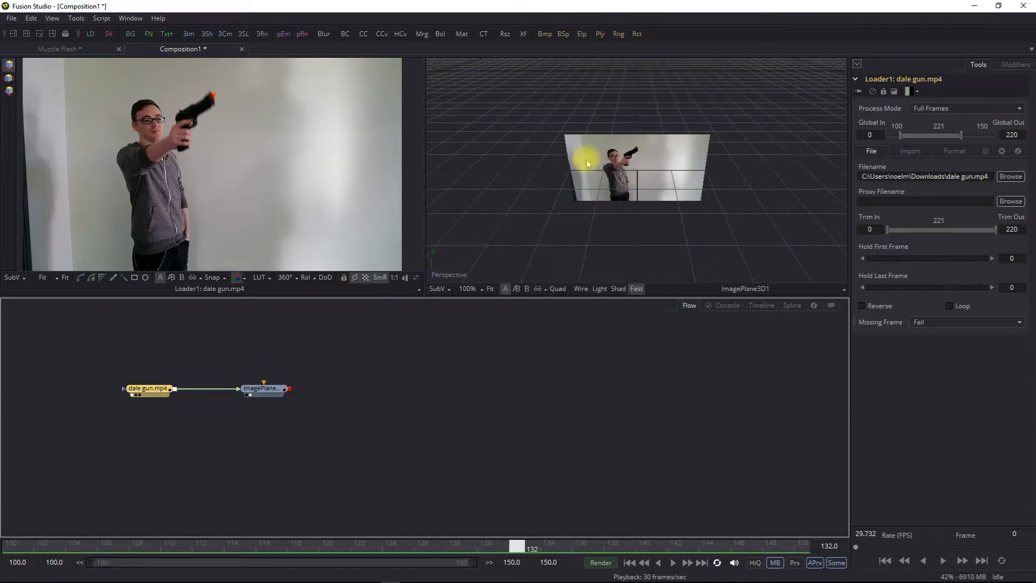
pyautogui.moveTo(670, 246)
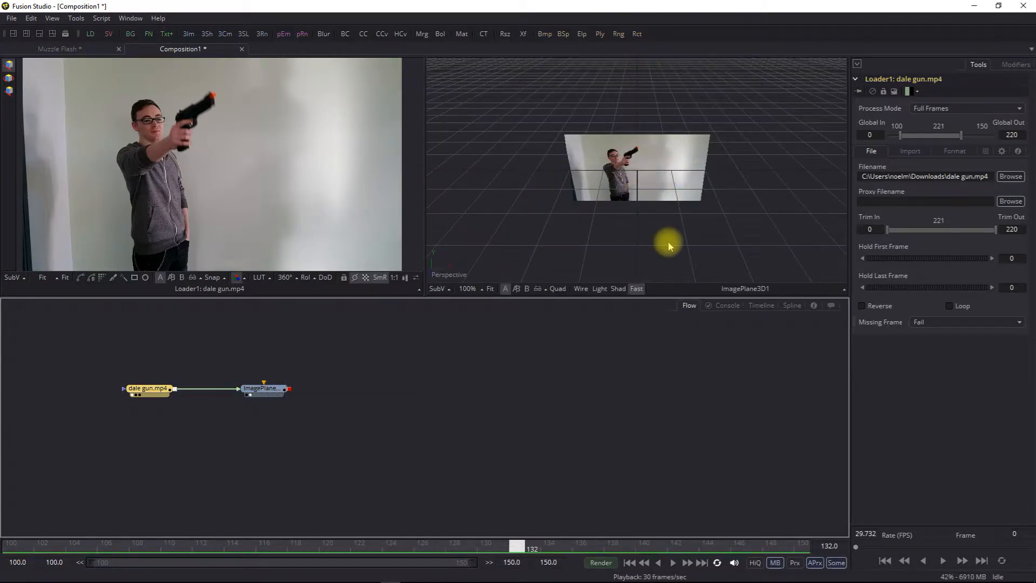
pyautogui.moveTo(442, 195)
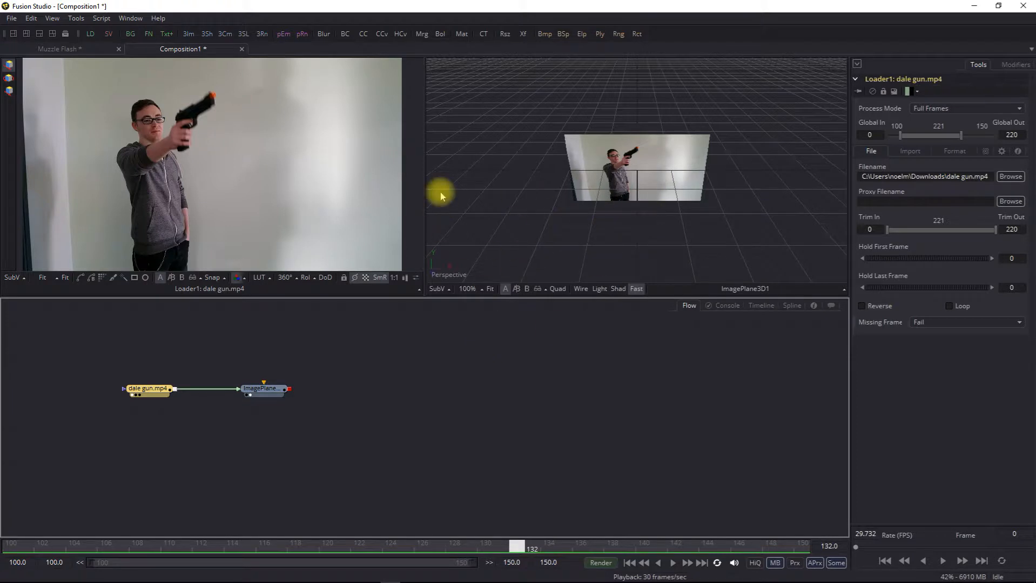
pyautogui.moveTo(264, 389); pyautogui.dragTo(340, 369)
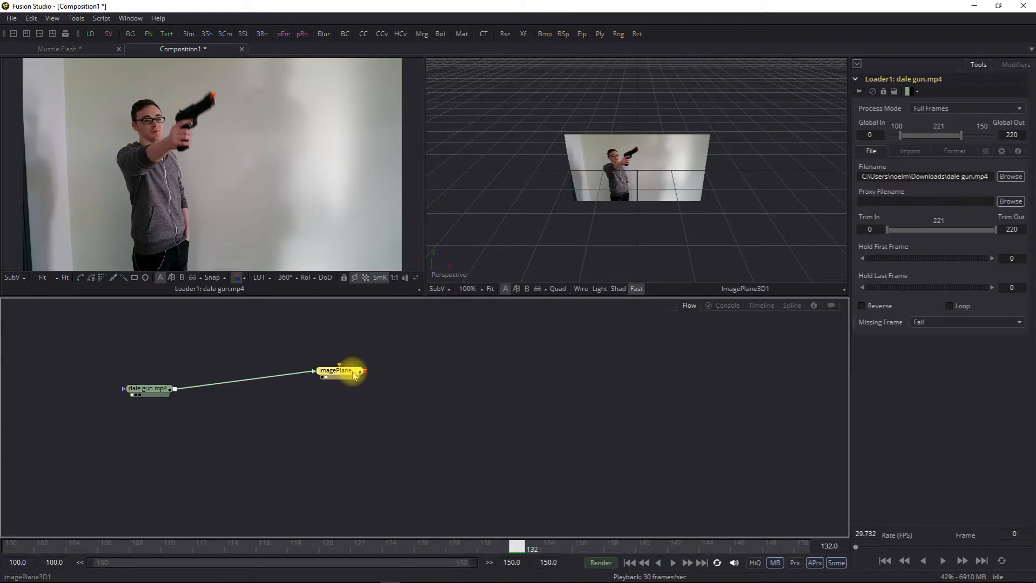
pyautogui.click(339, 370)
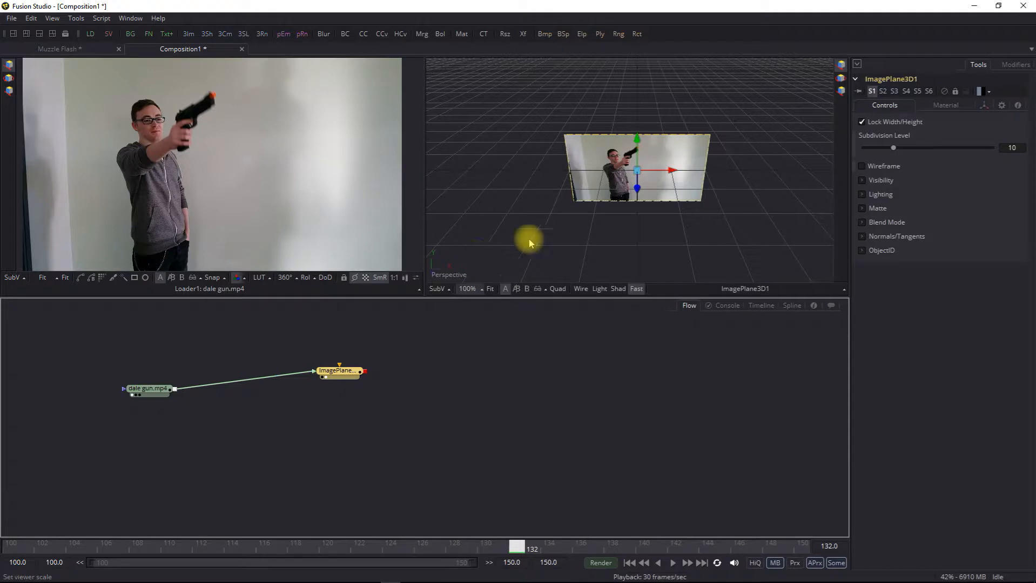
pyautogui.moveTo(580, 209)
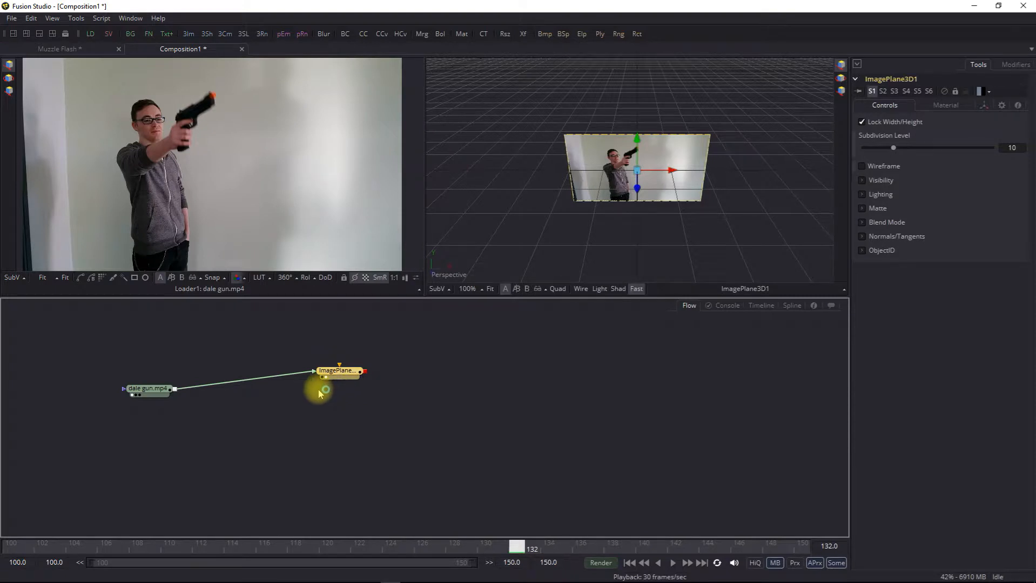
# Step: Duplicate the image plane twice and connect the third plane to the Merge 3D
pyautogui.press('Ctrl+V')
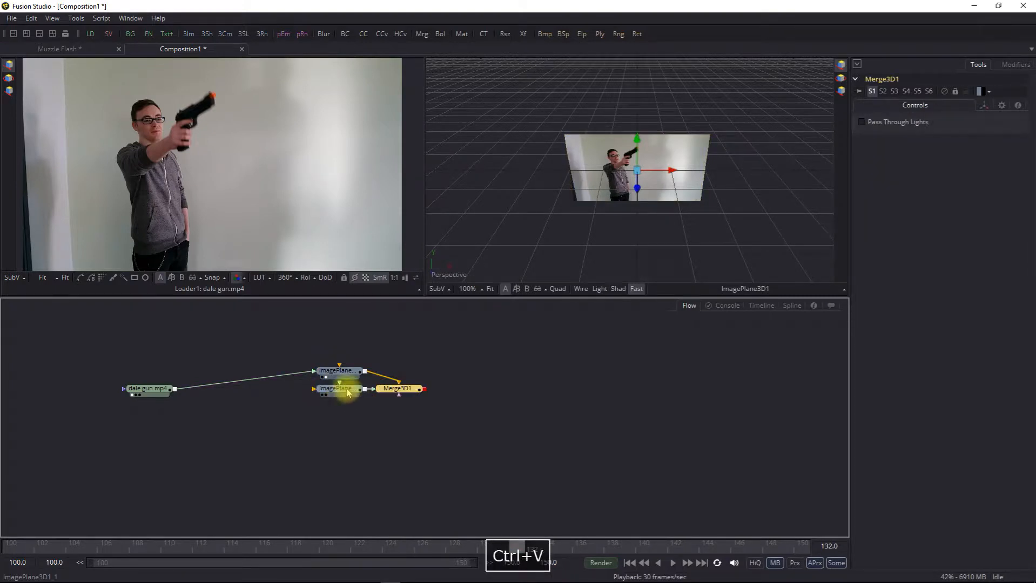
pyautogui.press('ctrl+v')
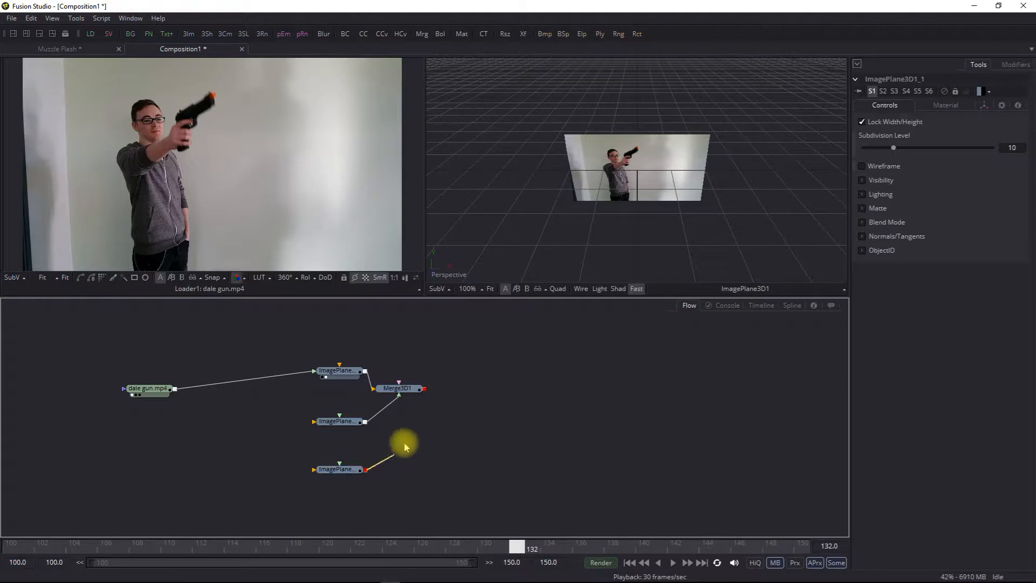
pyautogui.moveTo(398, 389); pyautogui.dragTo(424, 411)
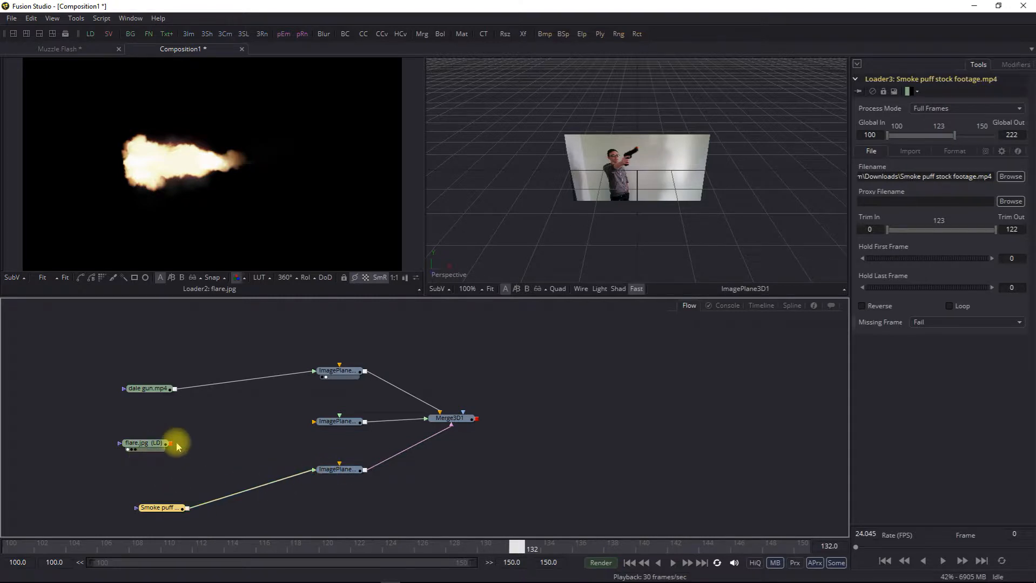
# Step: View the flare image and the merged 3D scene, selecting the smoke plane
pyautogui.click(337, 422)
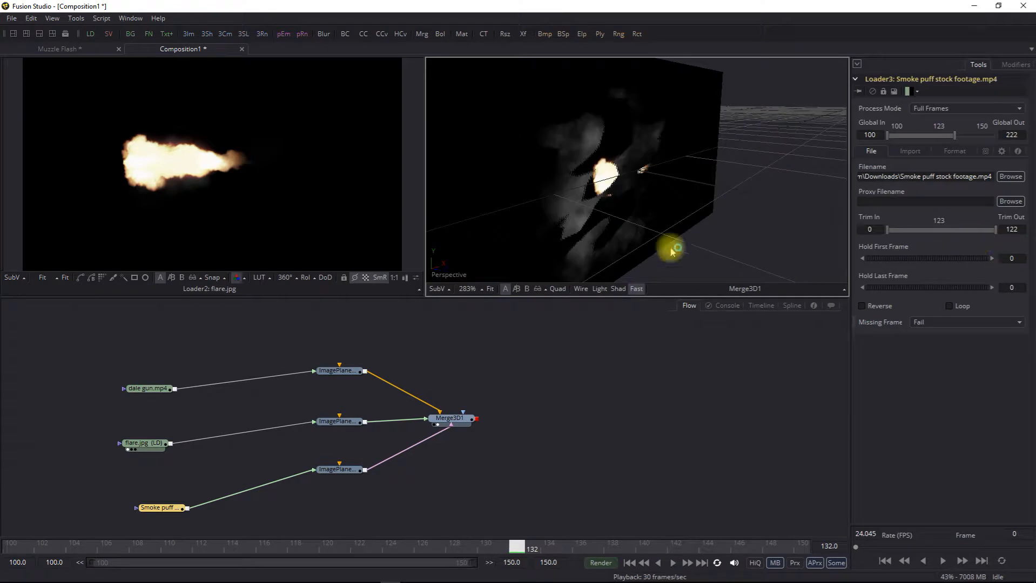
pyautogui.click(339, 469)
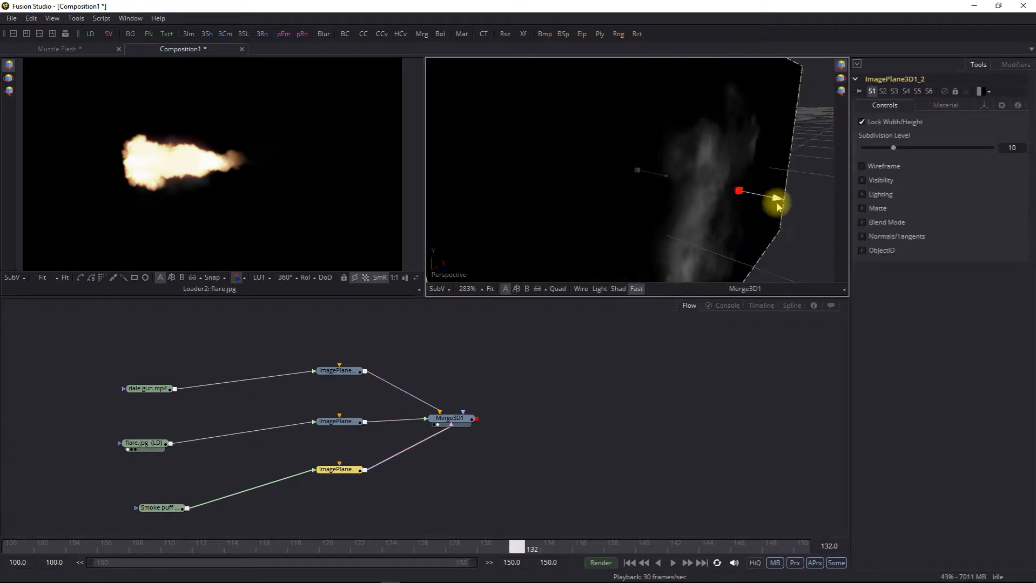
pyautogui.click(340, 421)
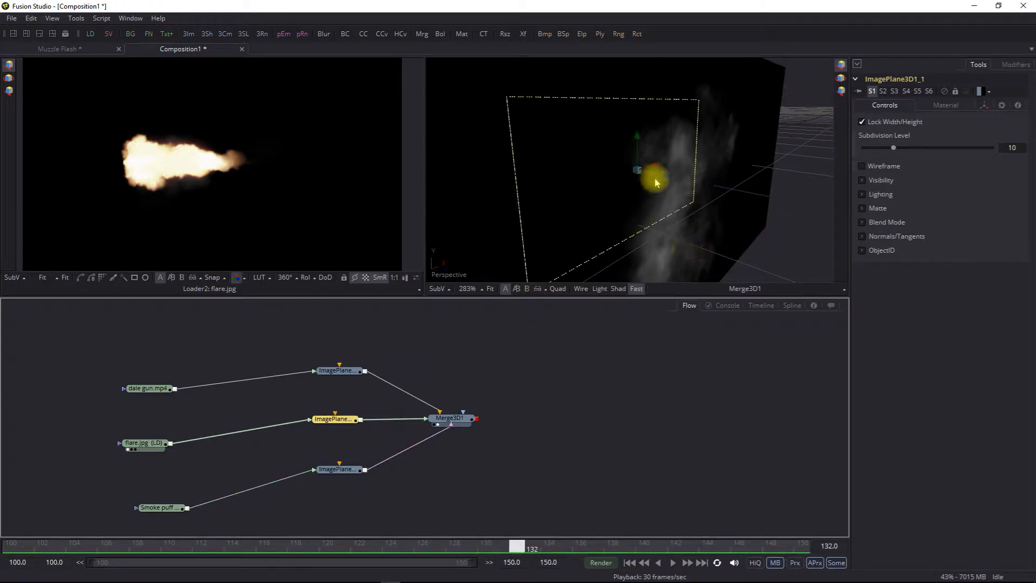
# Step: Move the flare plane forward away from the smoke and orbit to check the layered planes
pyautogui.moveTo(653, 183); pyautogui.dragTo(803, 206)
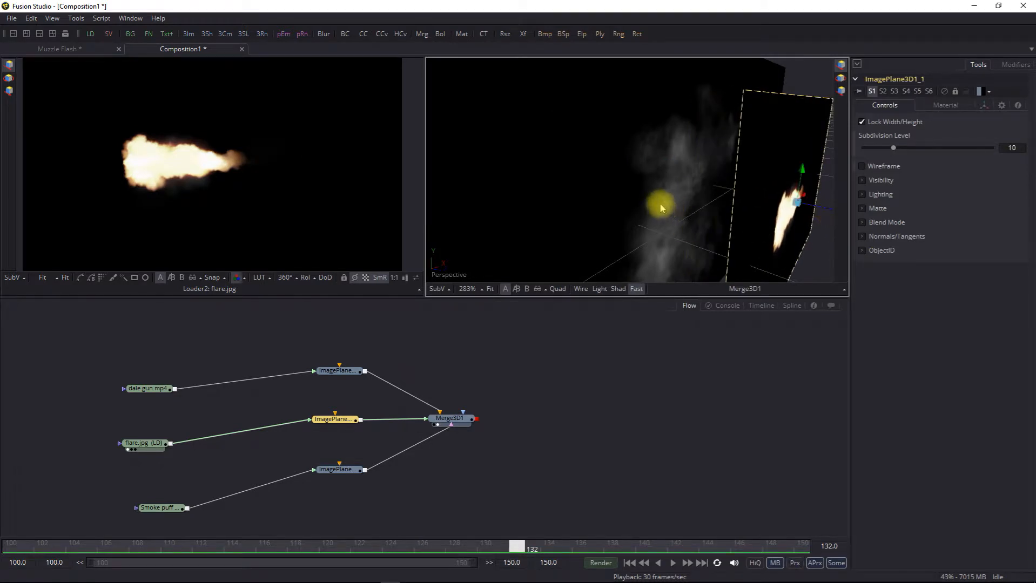
pyautogui.moveTo(661, 209); pyautogui.dragTo(611, 200)
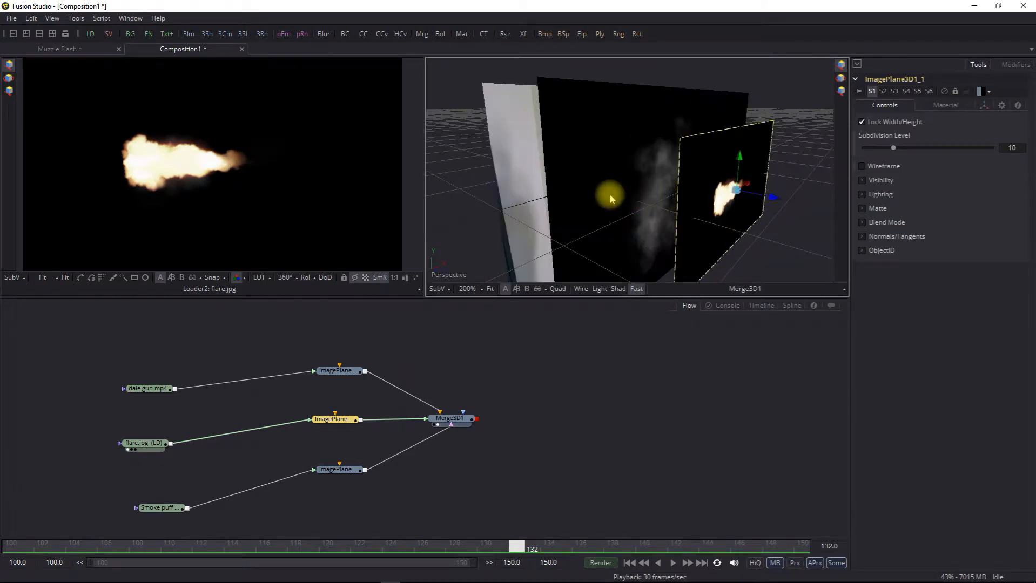
pyautogui.moveTo(612, 200); pyautogui.dragTo(591, 202)
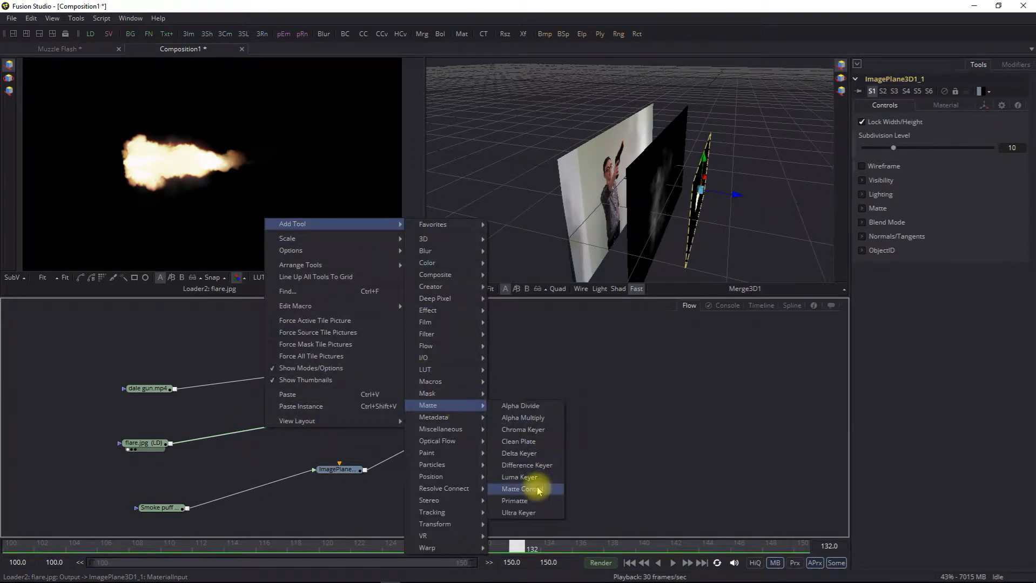
# Step: Insert luma keyers after the flare and smoke loaders to remove their black backgrounds
pyautogui.click(520, 476)
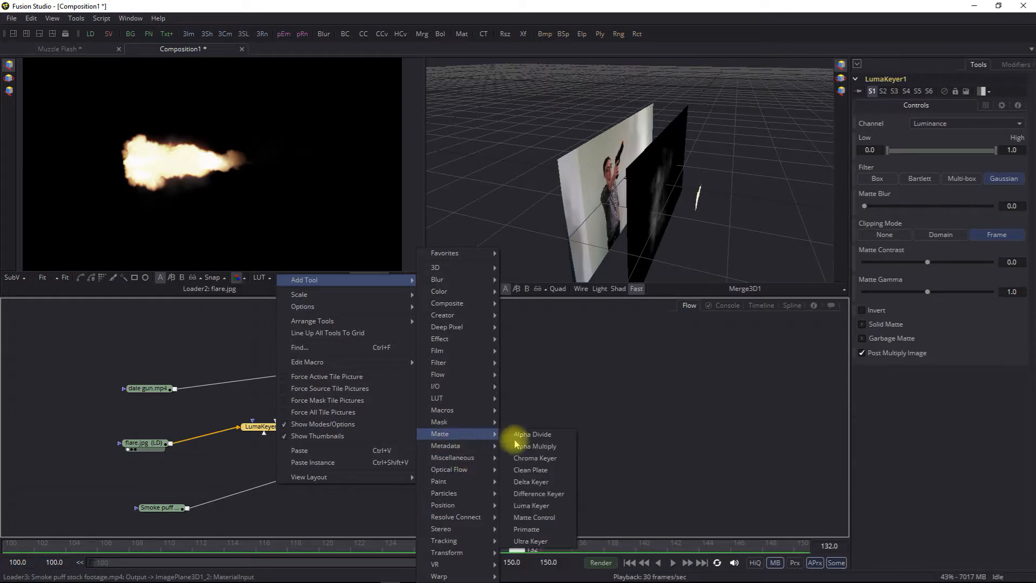
pyautogui.click(531, 505)
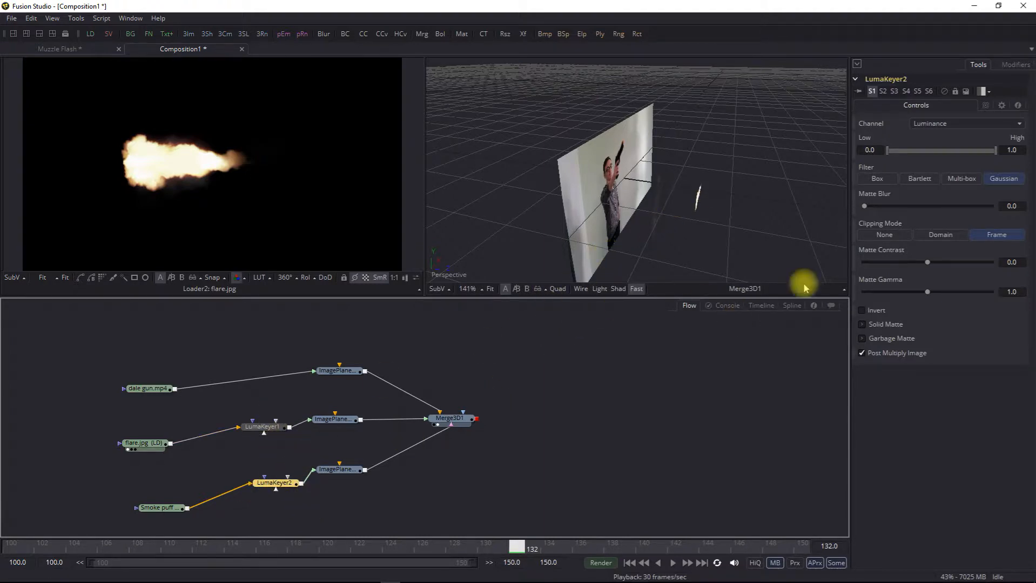
pyautogui.rightClick(412, 342)
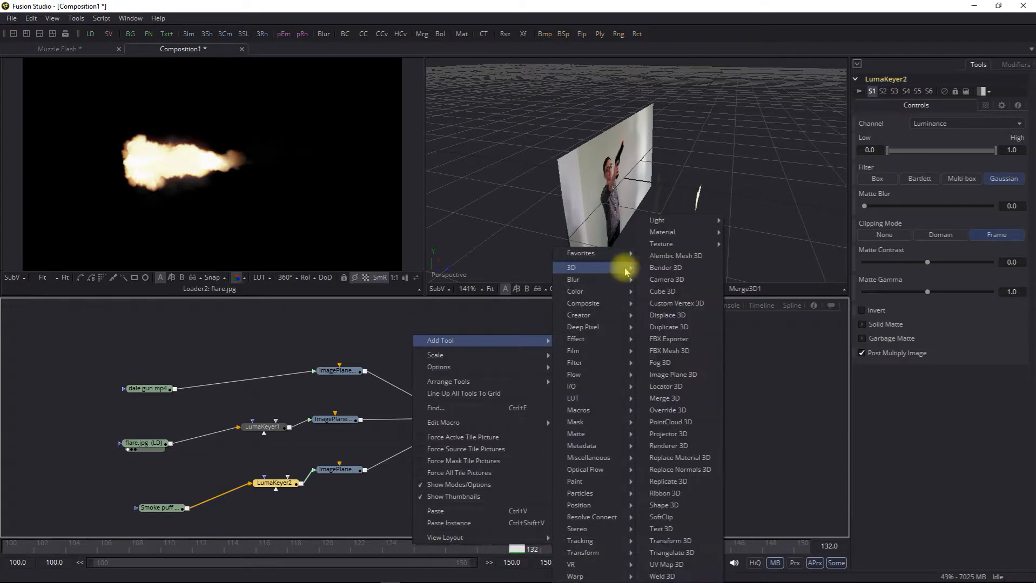
# Step: Add a Camera 3D node connected to the Merge 3D and show its settings
pyautogui.click(666, 278)
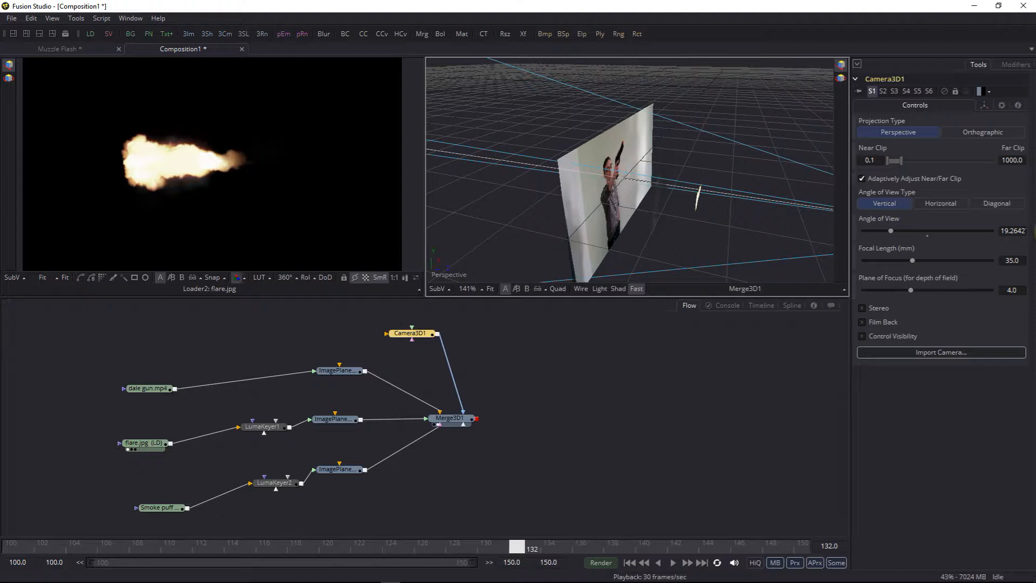
pyautogui.click(452, 418)
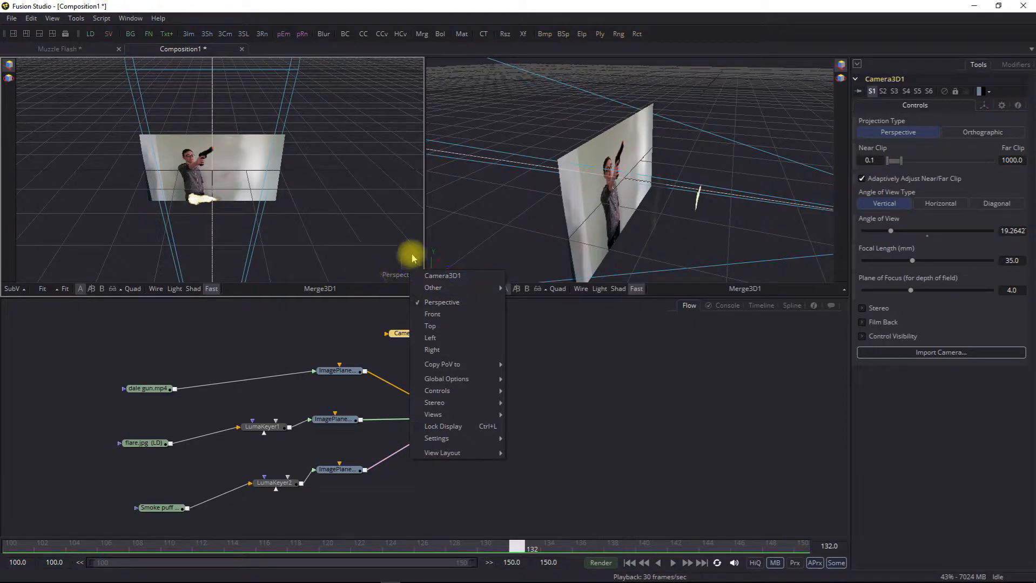
pyautogui.moveTo(442, 276)
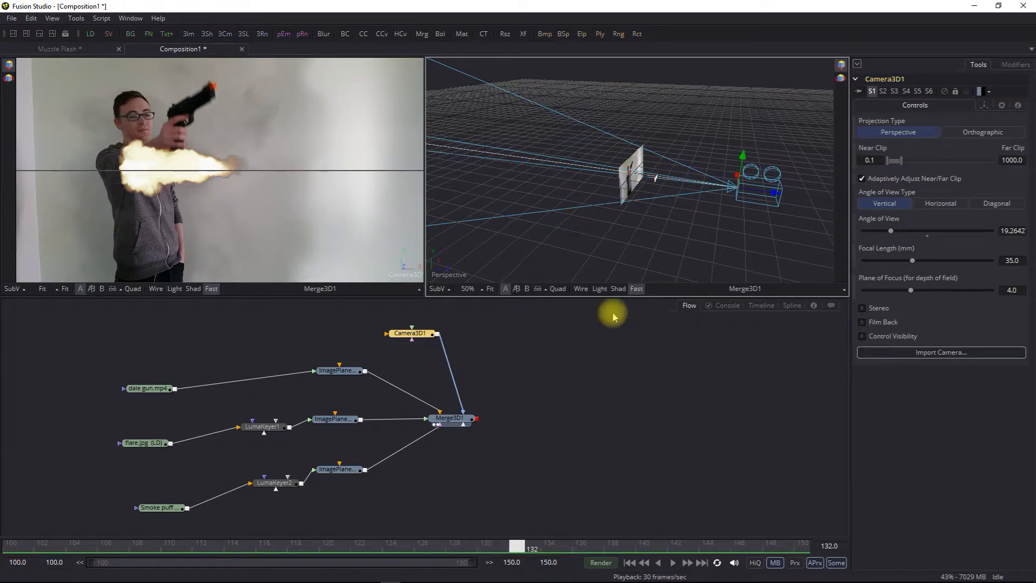
pyautogui.moveTo(382, 292)
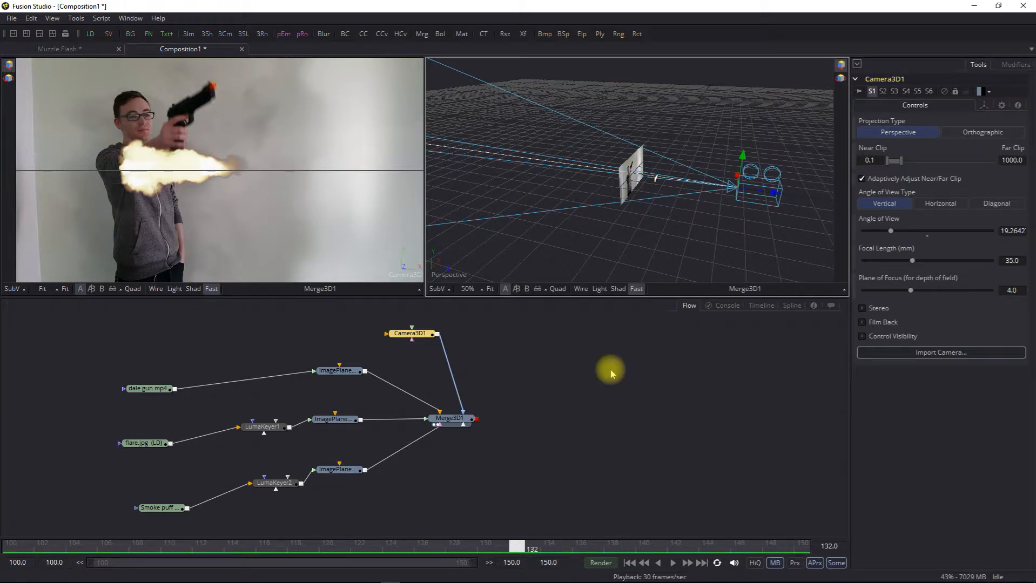
pyautogui.moveTo(200, 316)
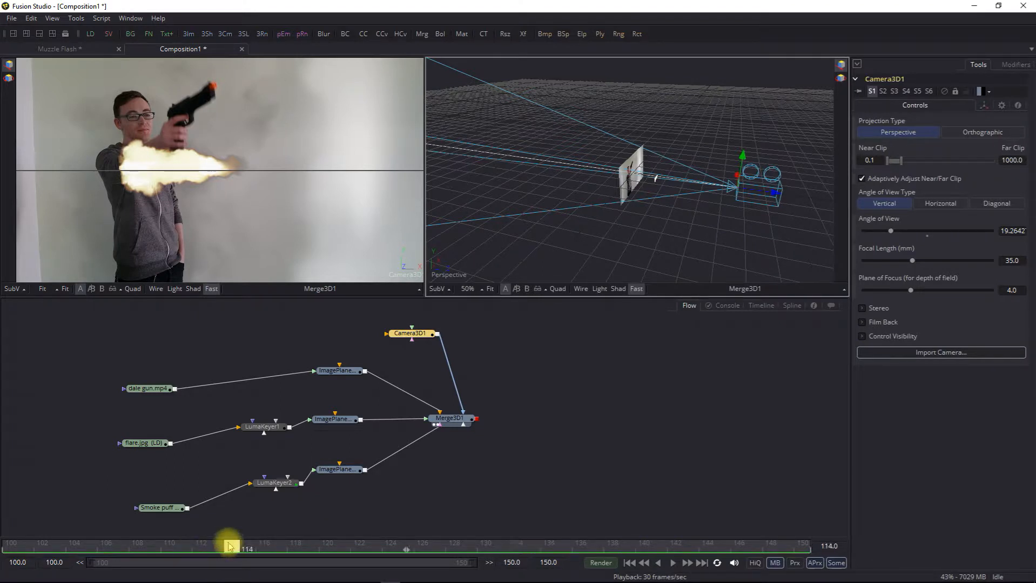
pyautogui.moveTo(231, 546); pyautogui.dragTo(128, 546)
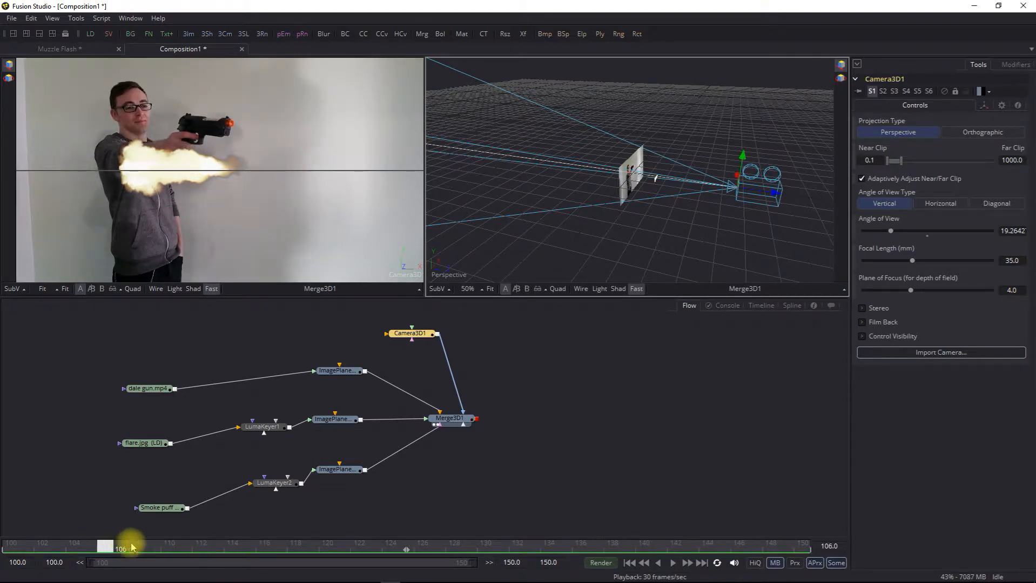
pyautogui.moveTo(120, 547); pyautogui.dragTo(268, 547)
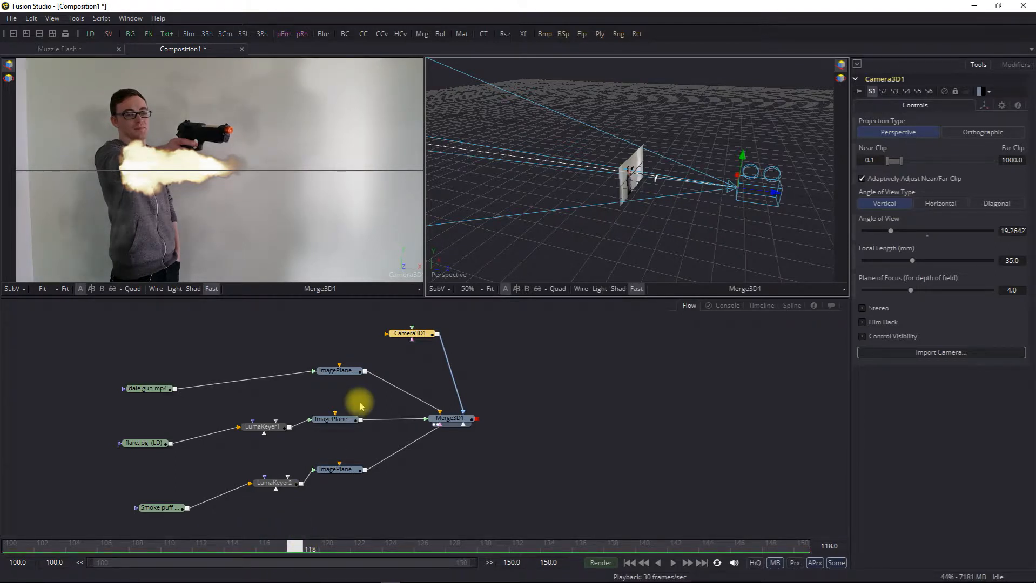
pyautogui.moveTo(341, 392)
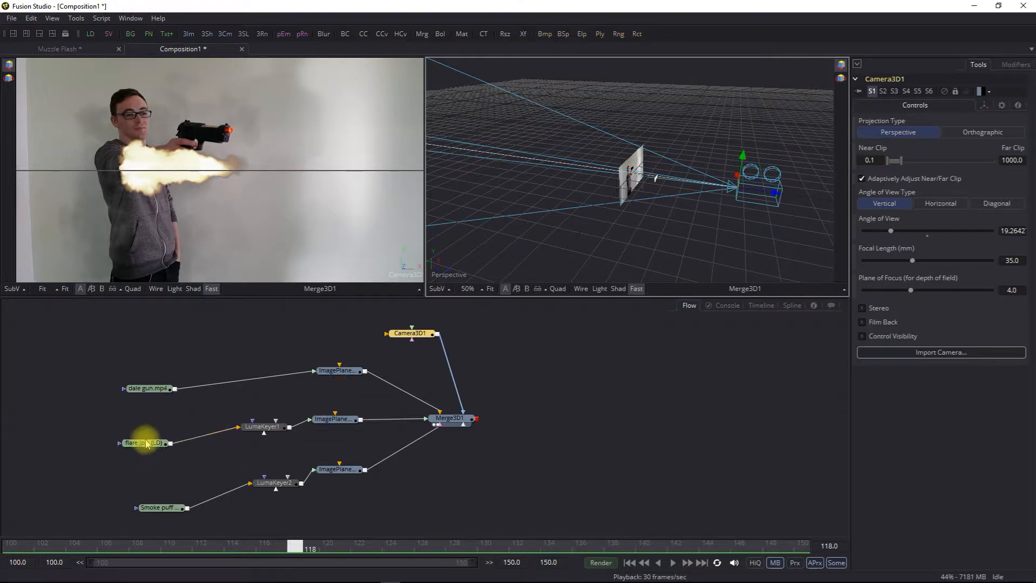
pyautogui.click(144, 443)
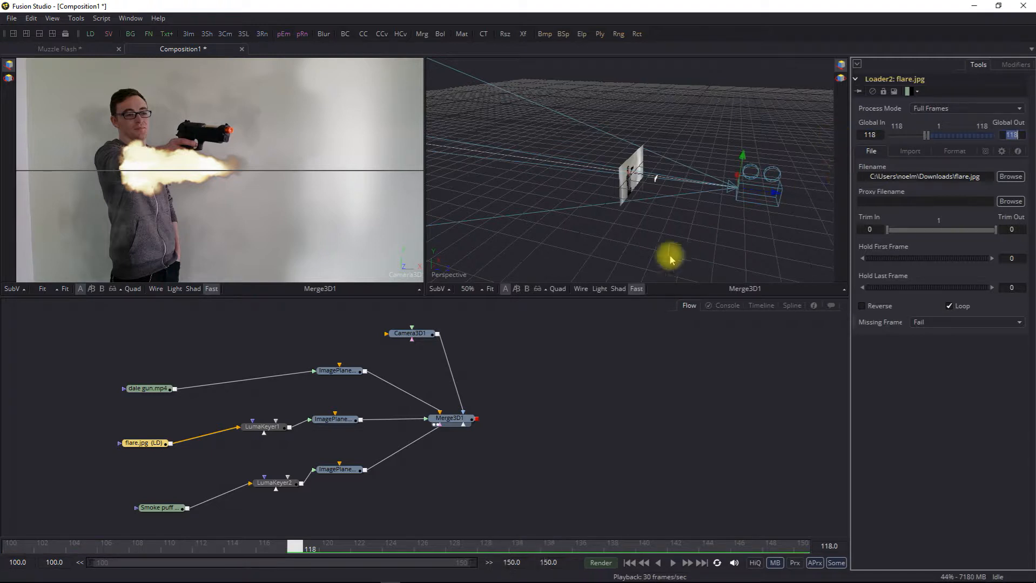
pyautogui.click(160, 508)
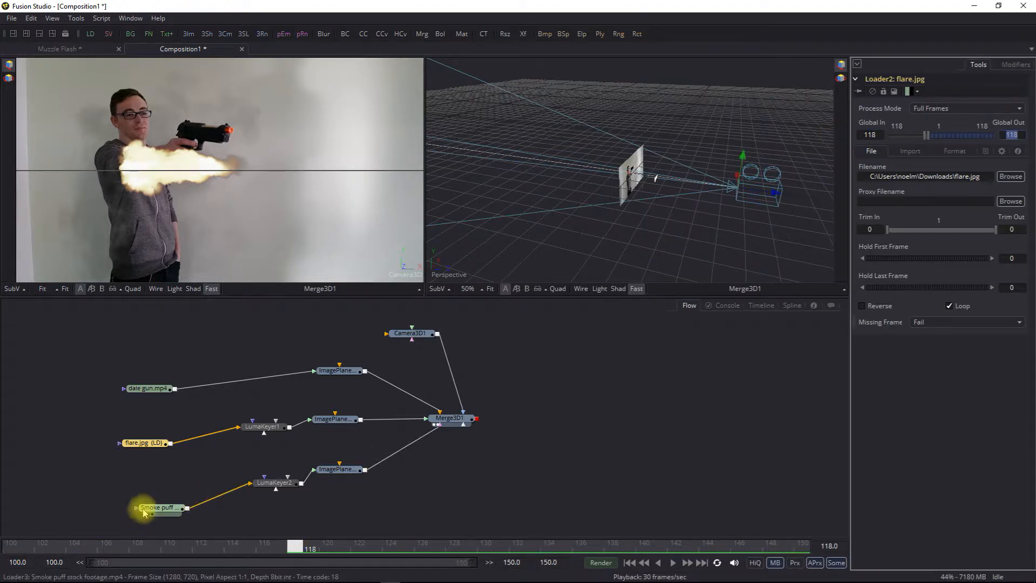
pyautogui.click(160, 508)
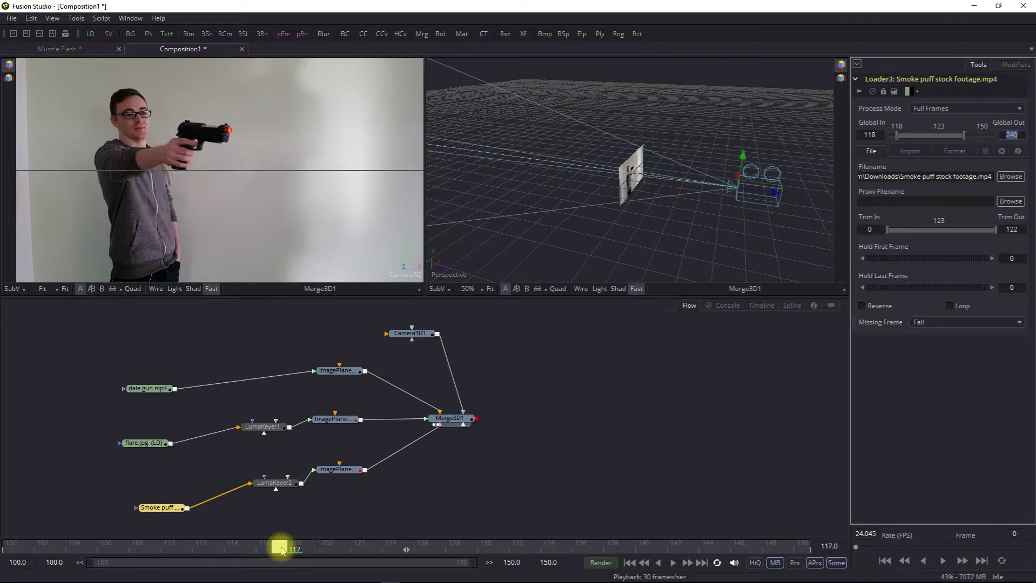
pyautogui.moveTo(282, 549); pyautogui.dragTo(181, 548)
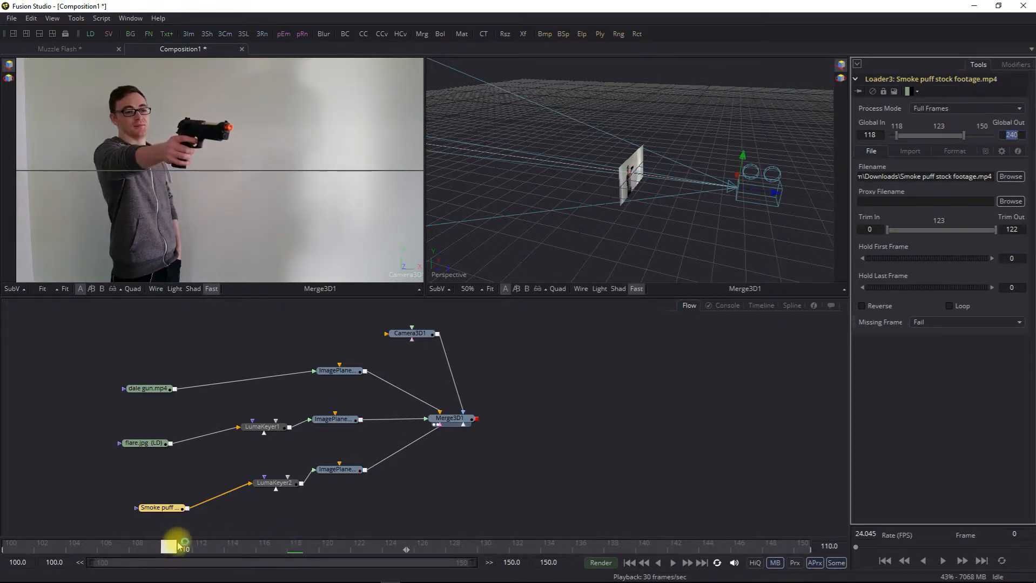
pyautogui.moveTo(180, 544); pyautogui.dragTo(406, 544)
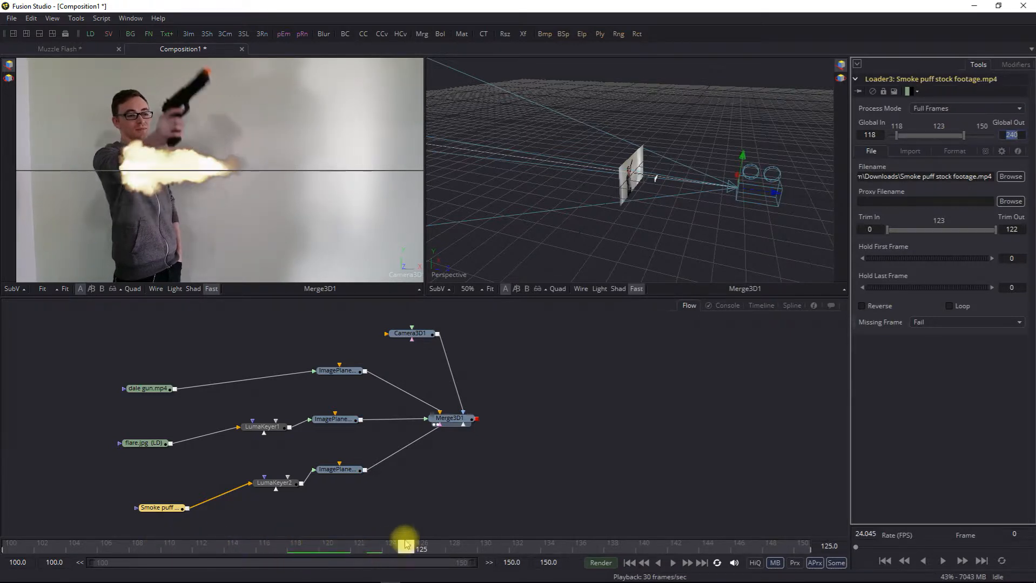
pyautogui.moveTo(407, 547); pyautogui.dragTo(291, 547)
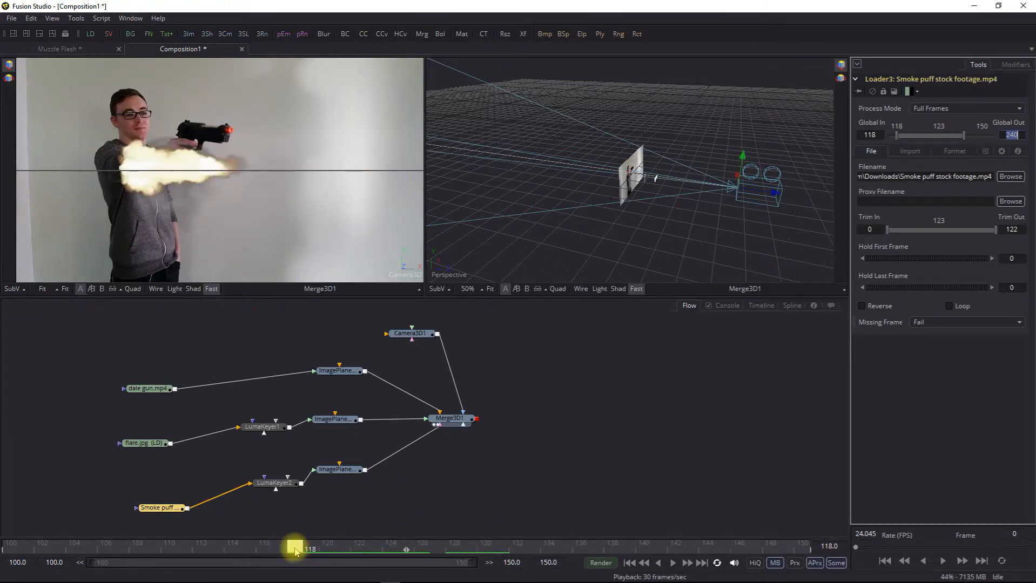
# Step: At frame 118 select the muzzle flash plane and set its translation offsets and Y rotation -57.1
pyautogui.click(334, 420)
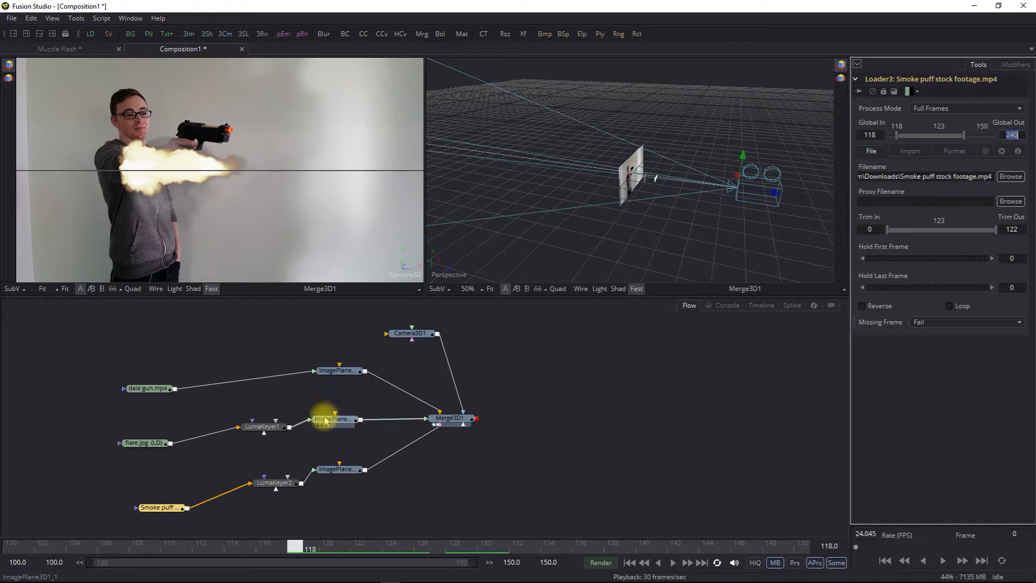
pyautogui.click(333, 420)
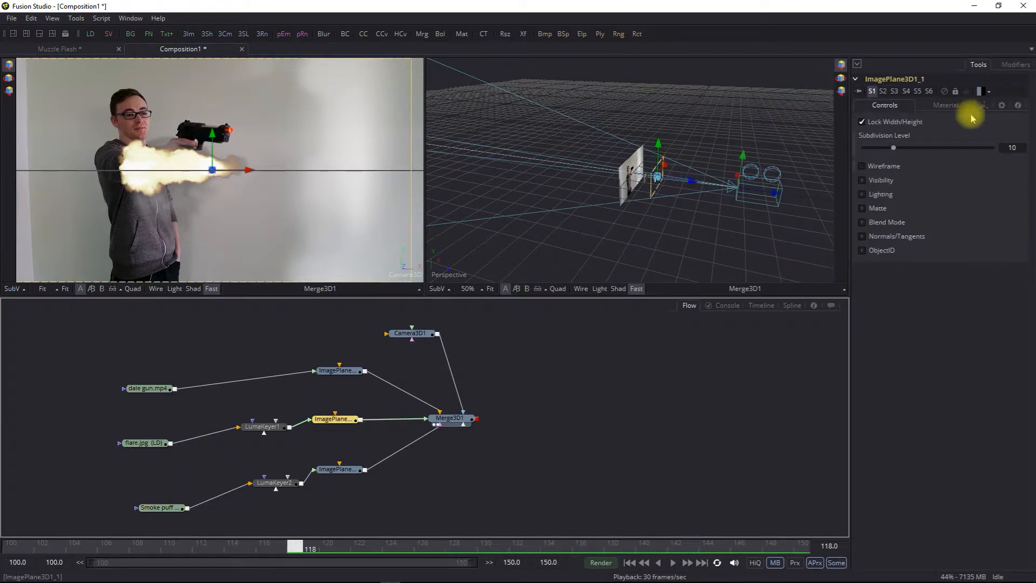
pyautogui.click(987, 105)
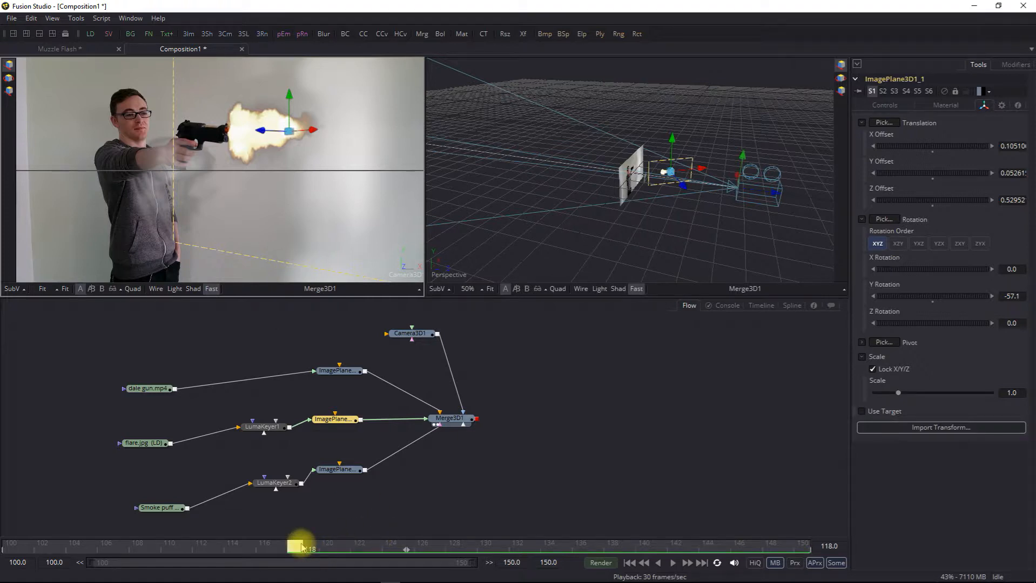
pyautogui.moveTo(301, 547); pyautogui.dragTo(310, 547)
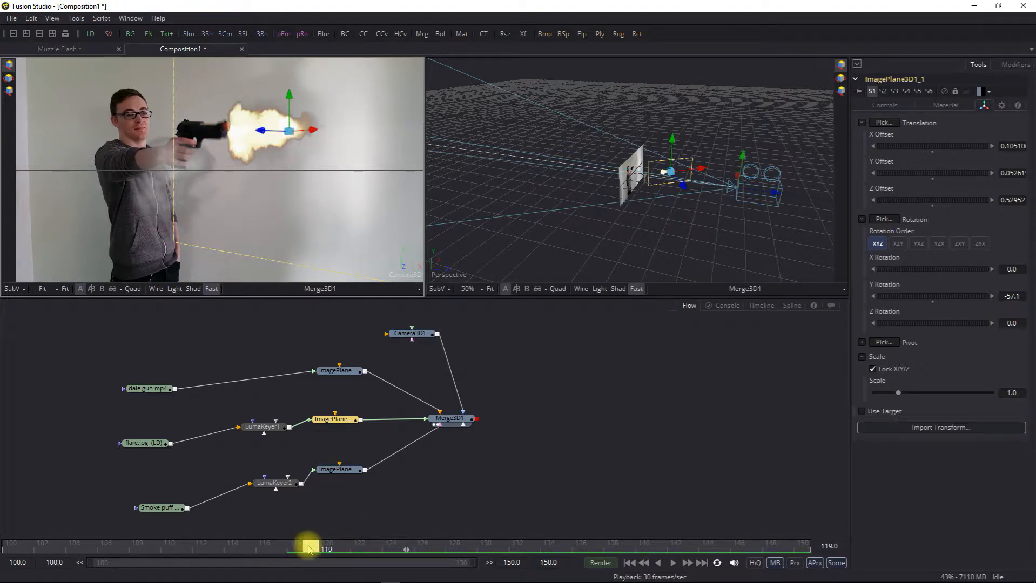
pyautogui.moveTo(310, 549); pyautogui.dragTo(306, 549)
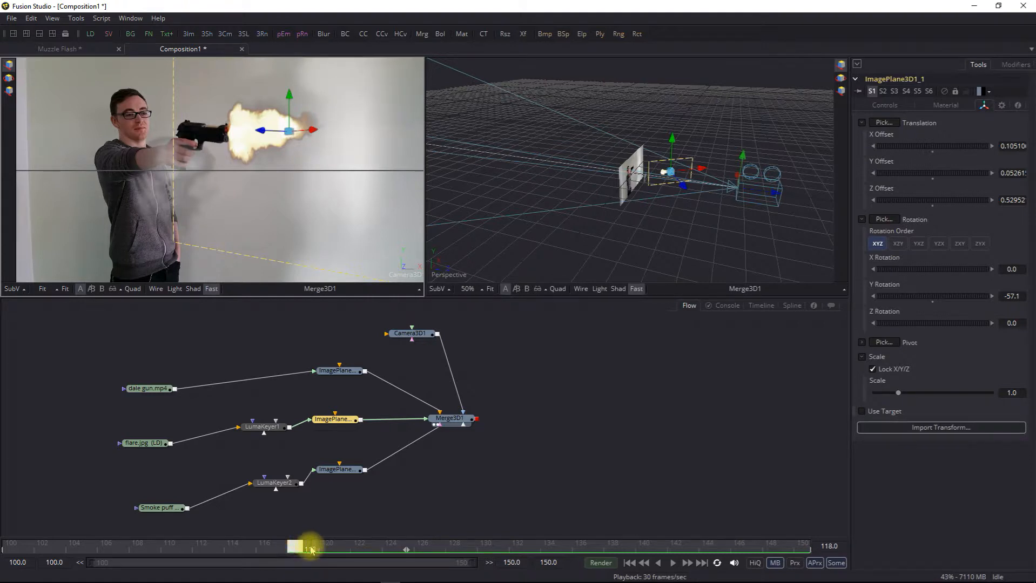
# Step: Keyframe the flash plane's material opacity 1.0, 0.75, 0.25 across frames and review the fade
pyautogui.click(945, 105)
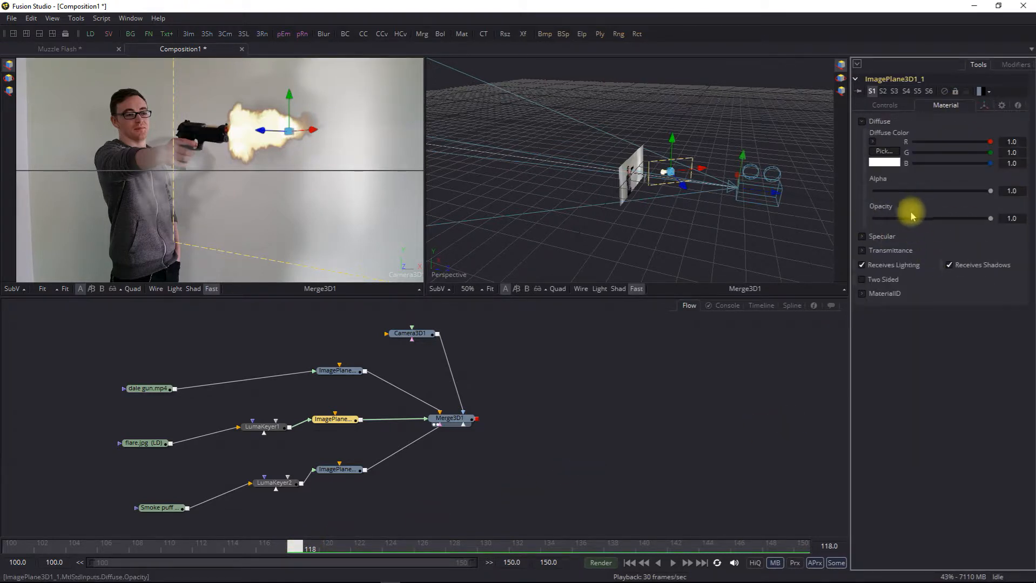
pyautogui.rightClick(910, 217)
pyautogui.write('0.25')
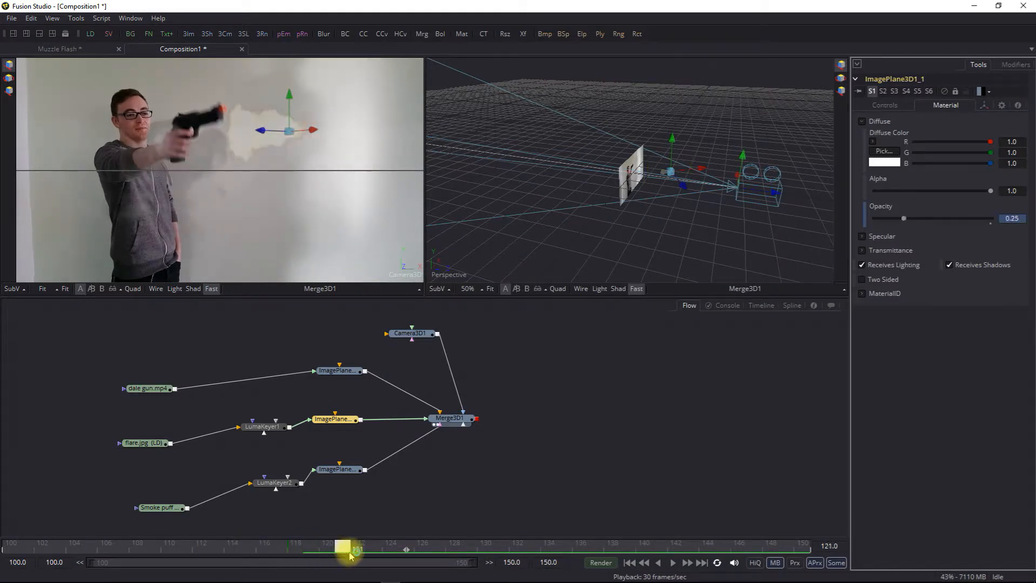
pyautogui.moveTo(349, 549); pyautogui.dragTo(249, 549)
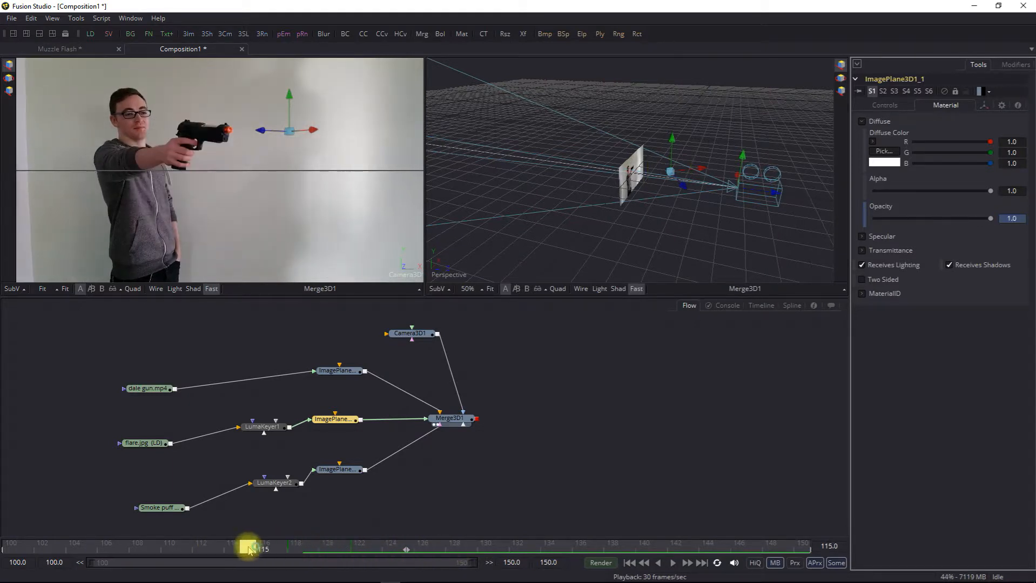
pyautogui.moveTo(250, 549); pyautogui.dragTo(303, 549)
pyautogui.write('0.75')
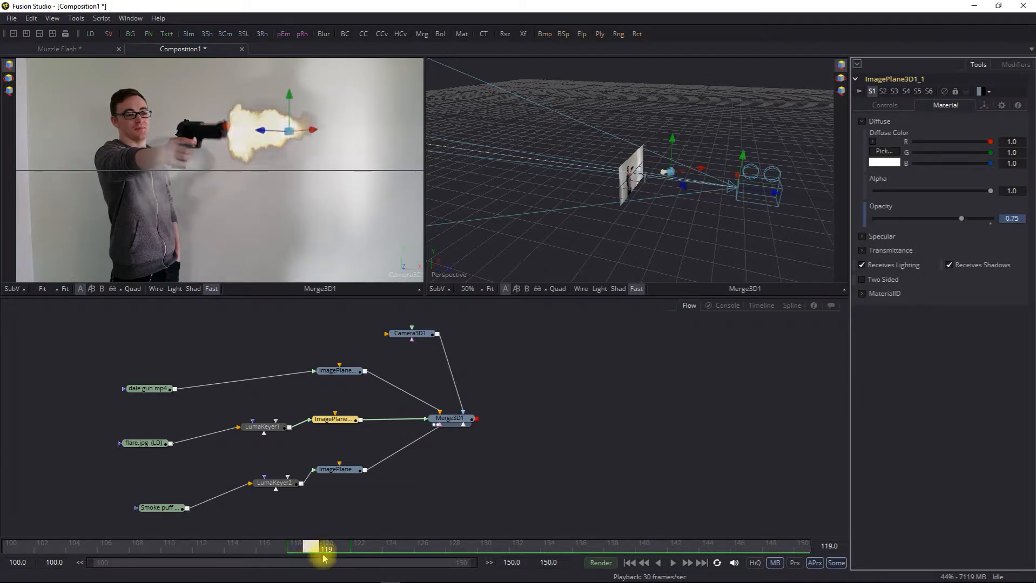
pyautogui.moveTo(961, 218); pyautogui.dragTo(990, 218)
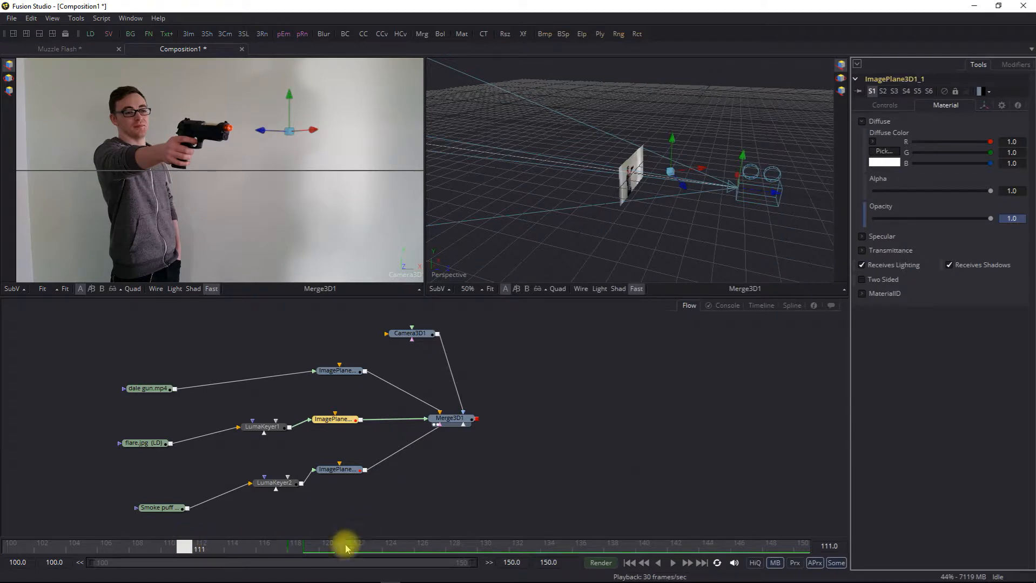
pyautogui.moveTo(346, 549); pyautogui.dragTo(296, 549)
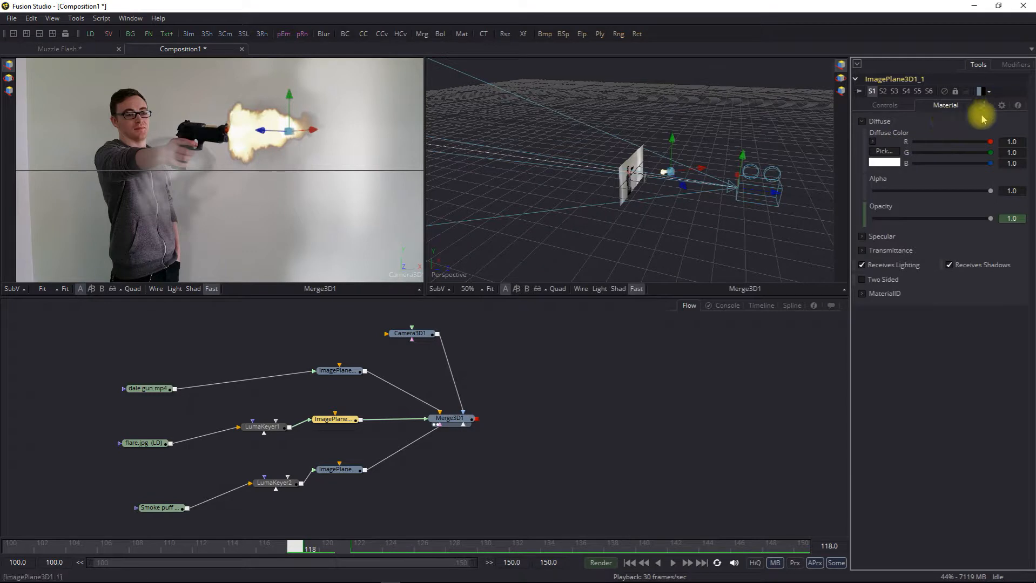
# Step: Animate the flash plane's translation and keyframe scale 1.0, 1.286, 1.94 at frames 118, 119, 122
pyautogui.click(978, 105)
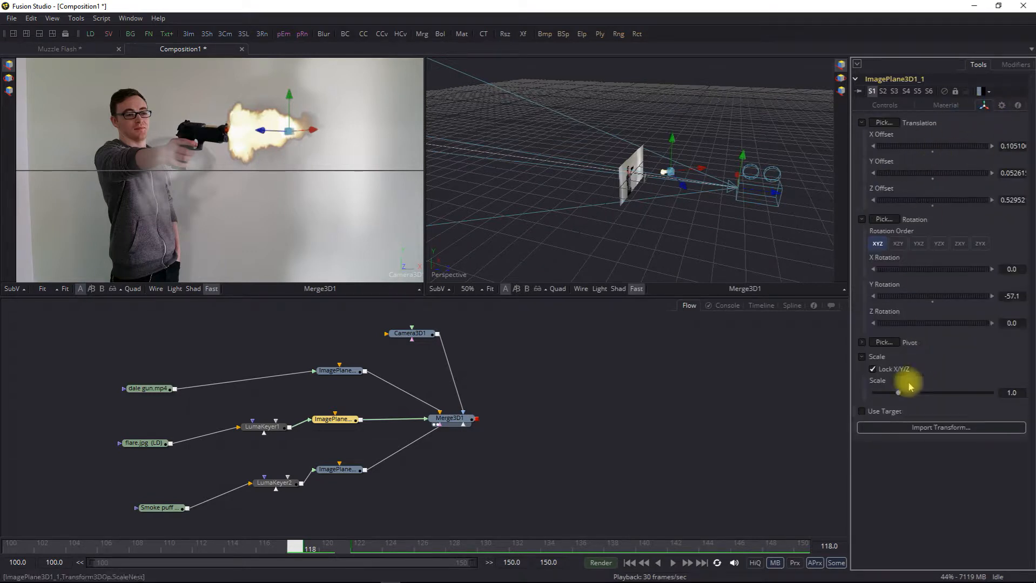
pyautogui.moveTo(929, 405)
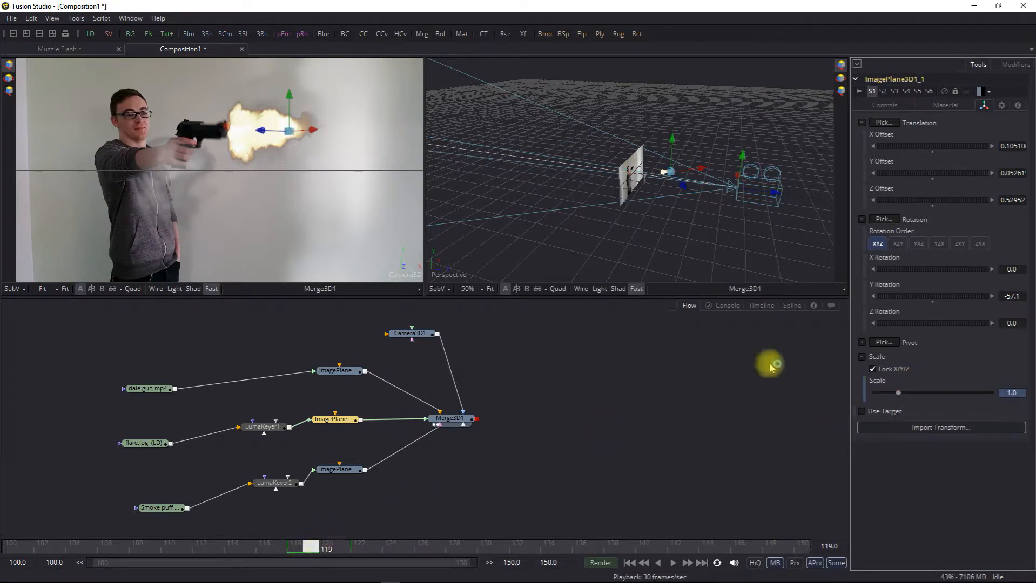
pyautogui.moveTo(889, 392); pyautogui.dragTo(909, 392)
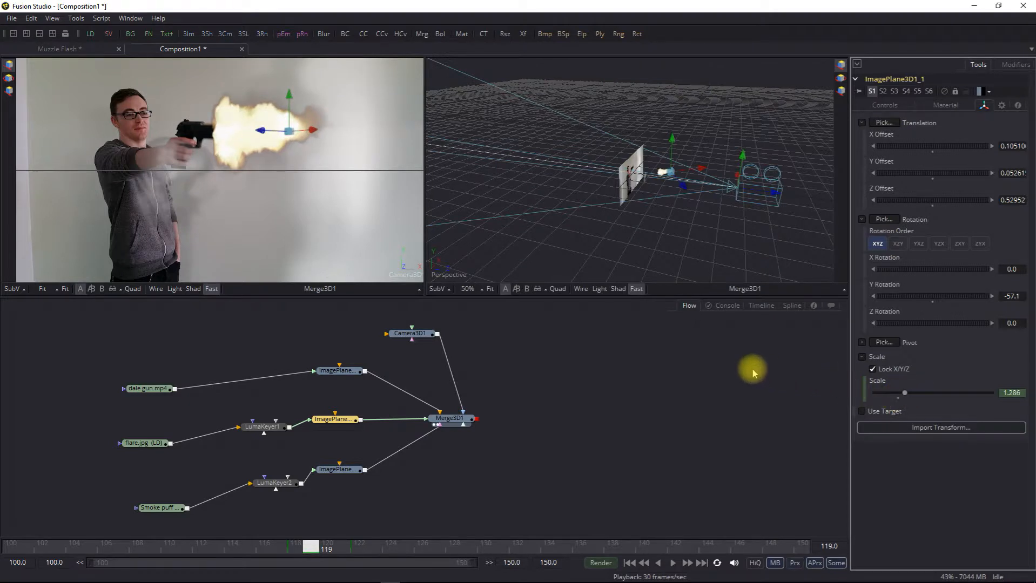
pyautogui.moveTo(560, 364)
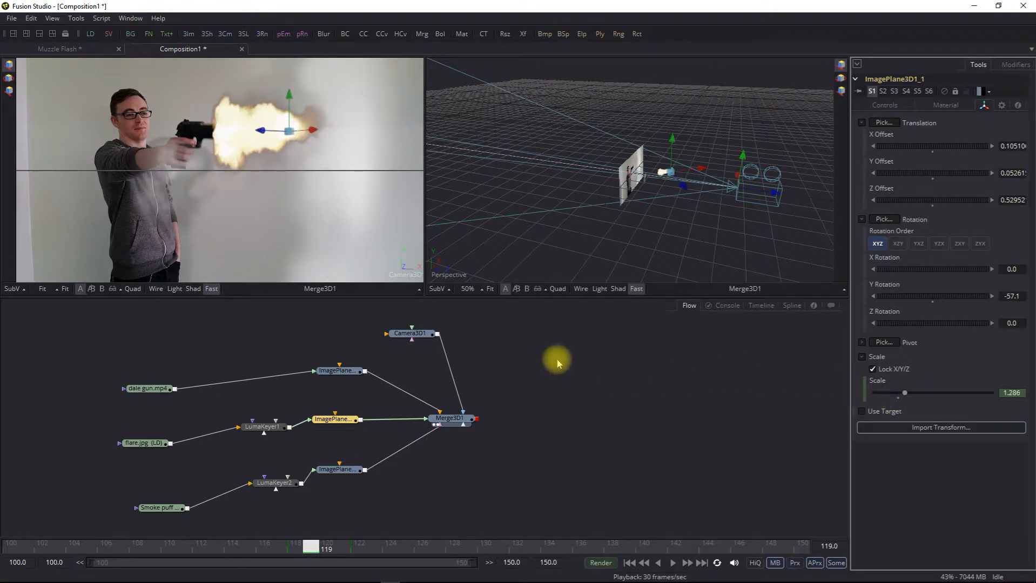
pyautogui.moveTo(936, 209)
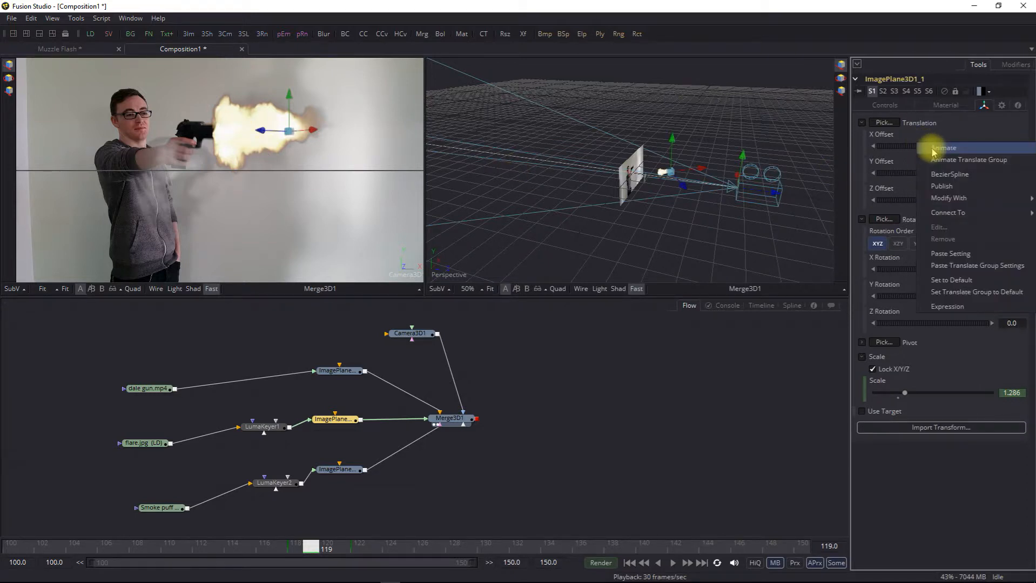
pyautogui.click(944, 147)
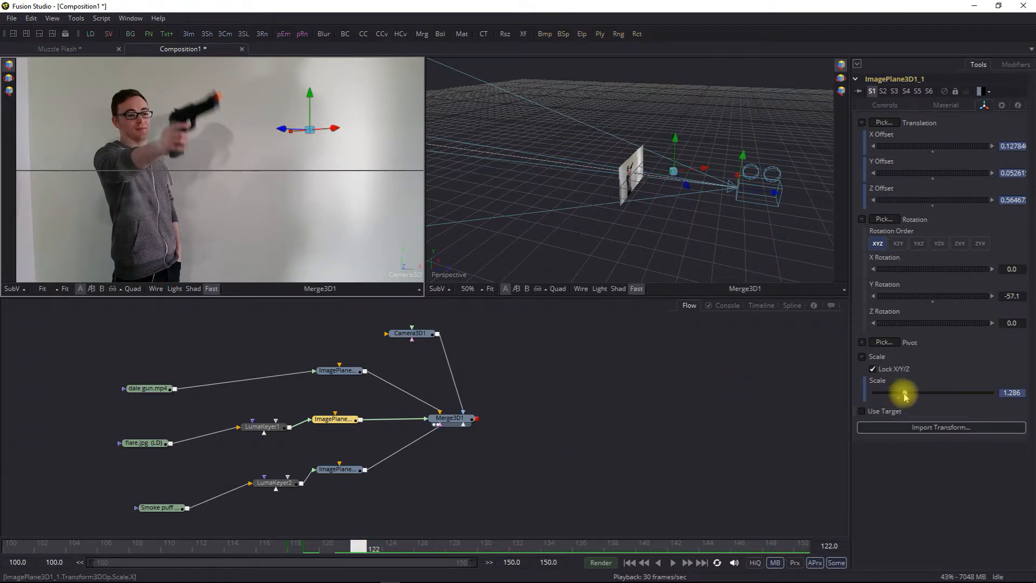
pyautogui.moveTo(905, 393); pyautogui.dragTo(918, 393)
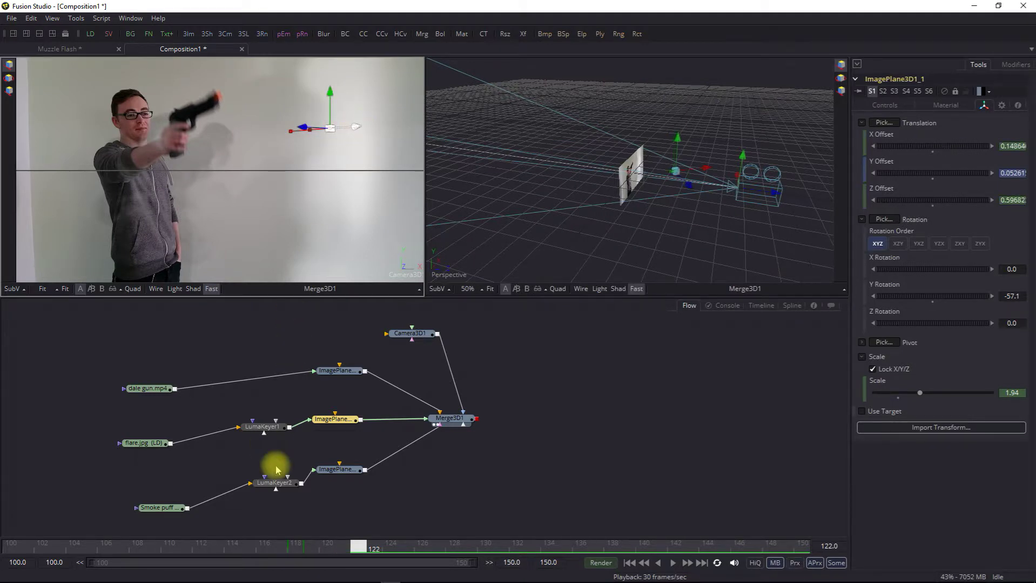
pyautogui.moveTo(359, 545); pyautogui.dragTo(310, 546)
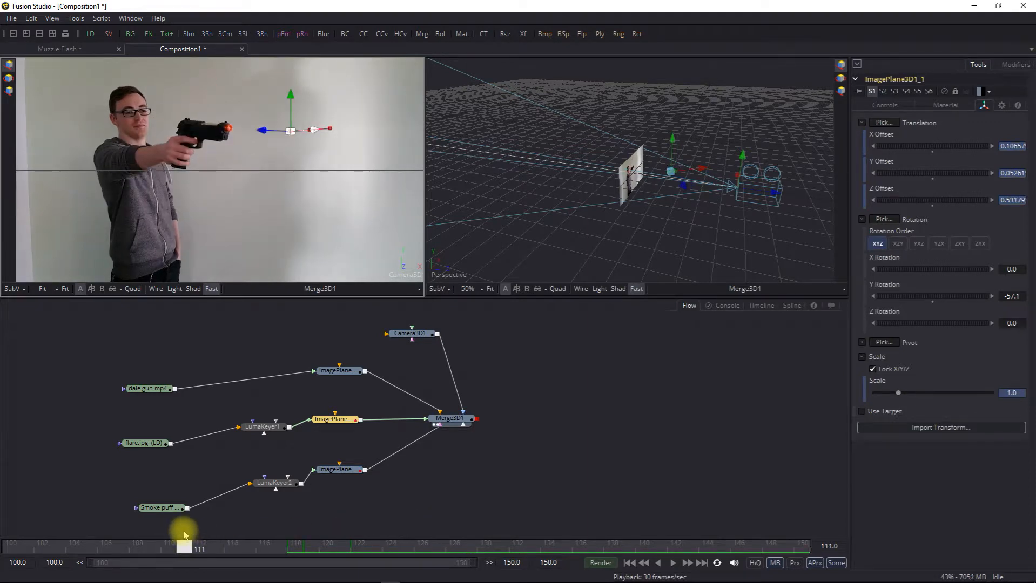
# Step: Select the smoke puff's image plane and go to frame 118 where the flash fires
pyautogui.click(337, 469)
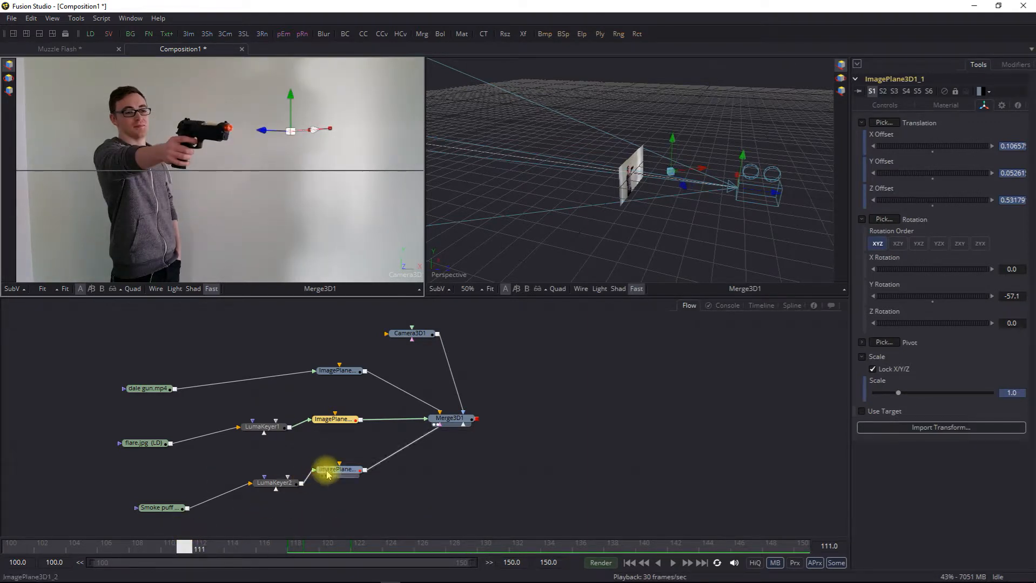
pyautogui.click(335, 469)
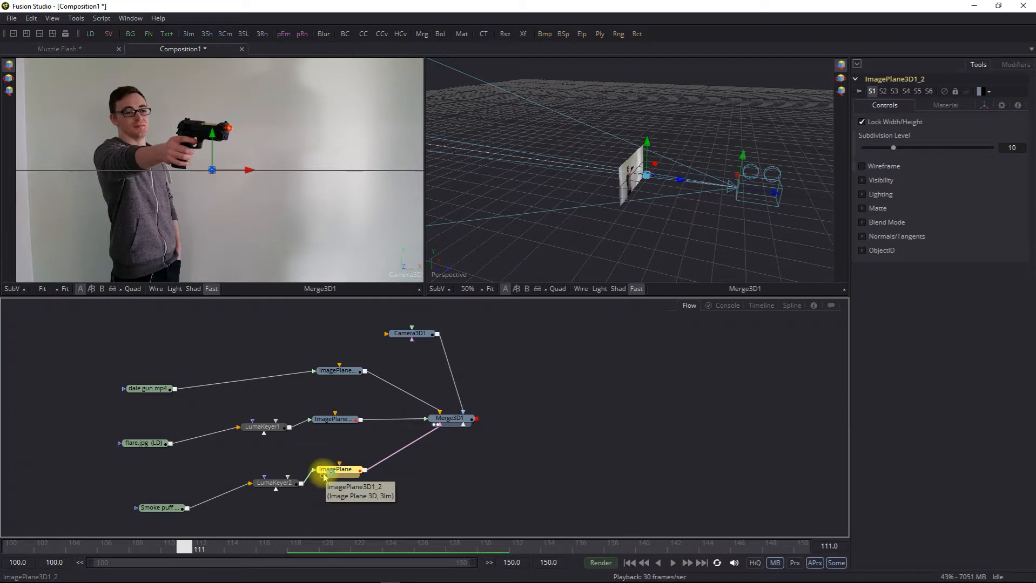
pyautogui.moveTo(197, 547); pyautogui.dragTo(300, 549)
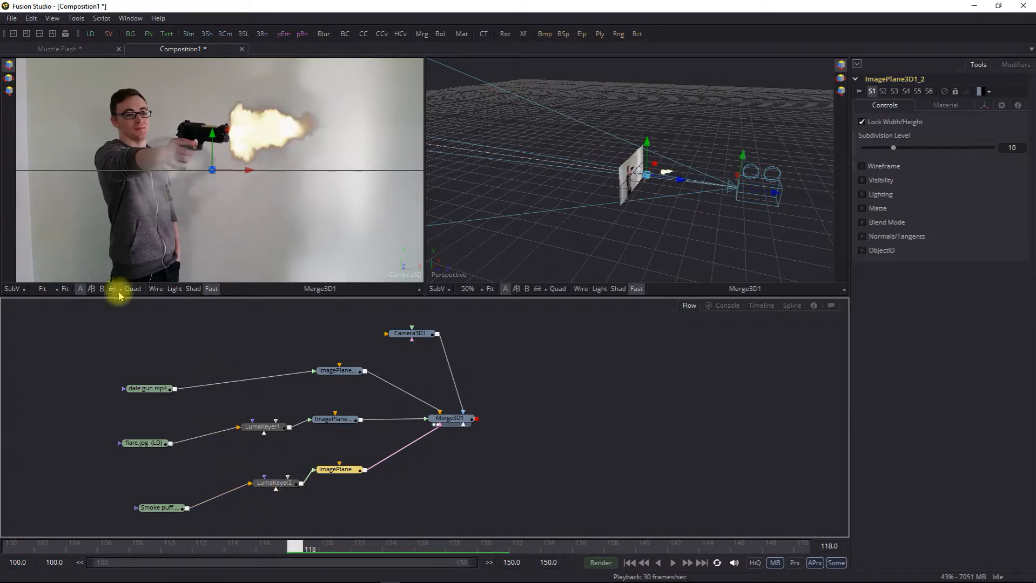
# Step: Save the composition as Muzzle Flash.comp, replacing the earlier file
pyautogui.click(11, 17)
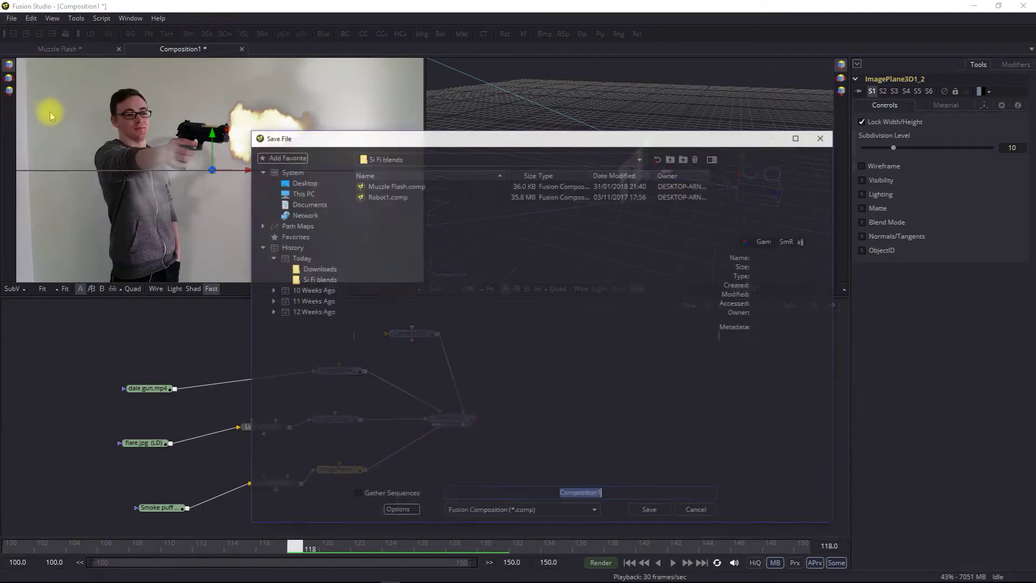
pyautogui.click(395, 185)
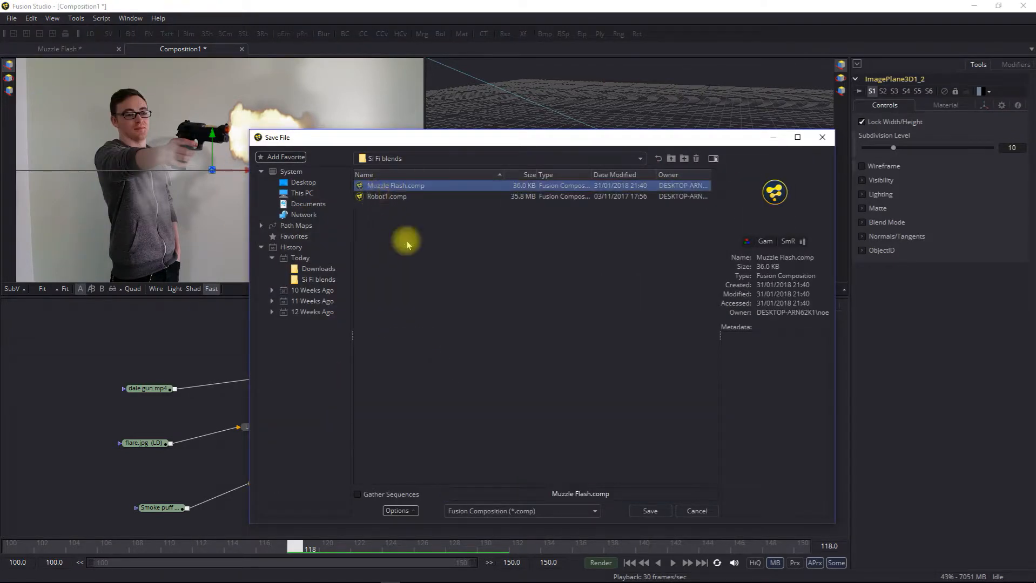
pyautogui.click(650, 511)
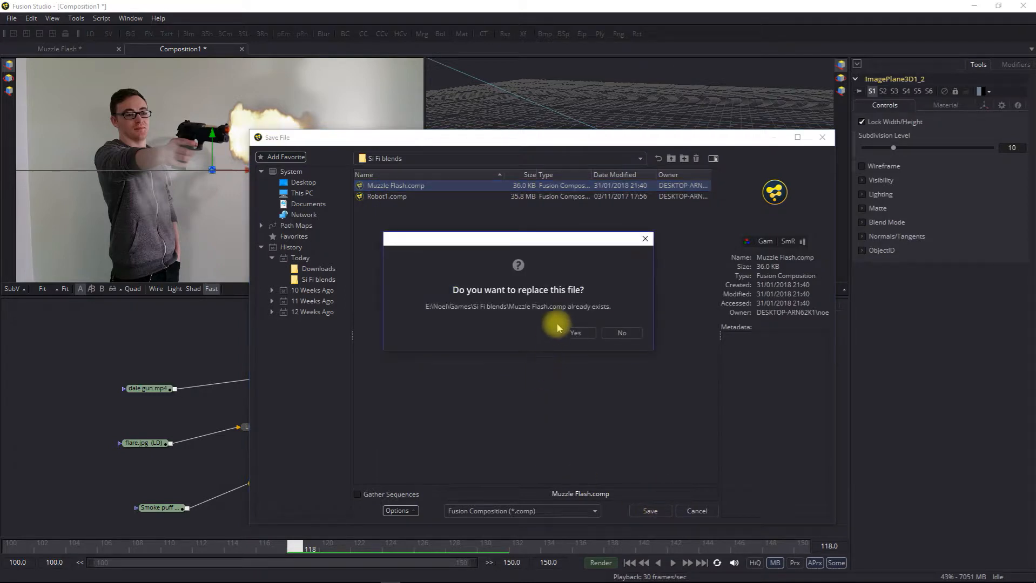
pyautogui.click(575, 332)
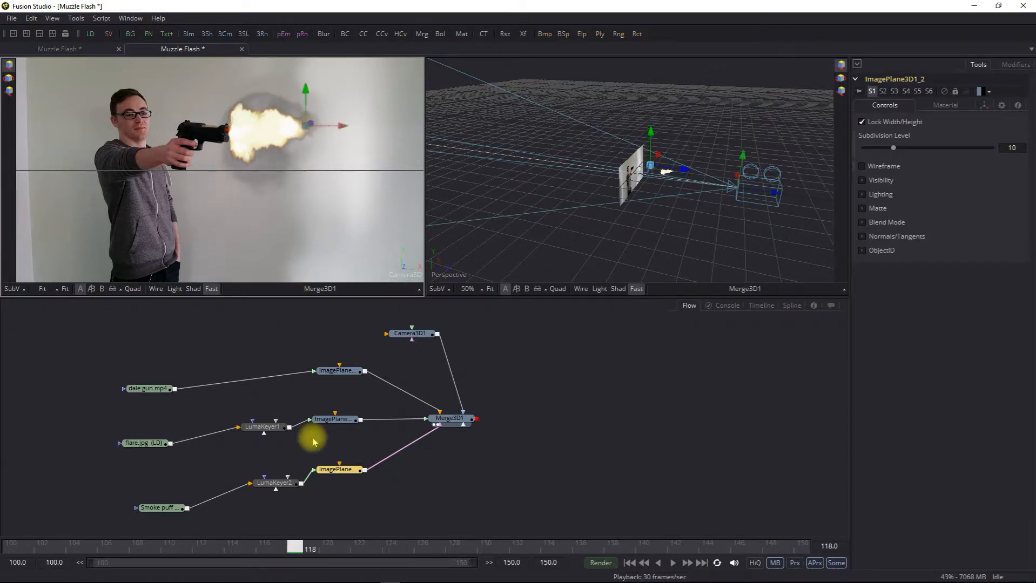
# Step: Scale the smoke puff plane to 0.468, reposition it and set Y rotation -41.5 beside the gun
pyautogui.click(944, 104)
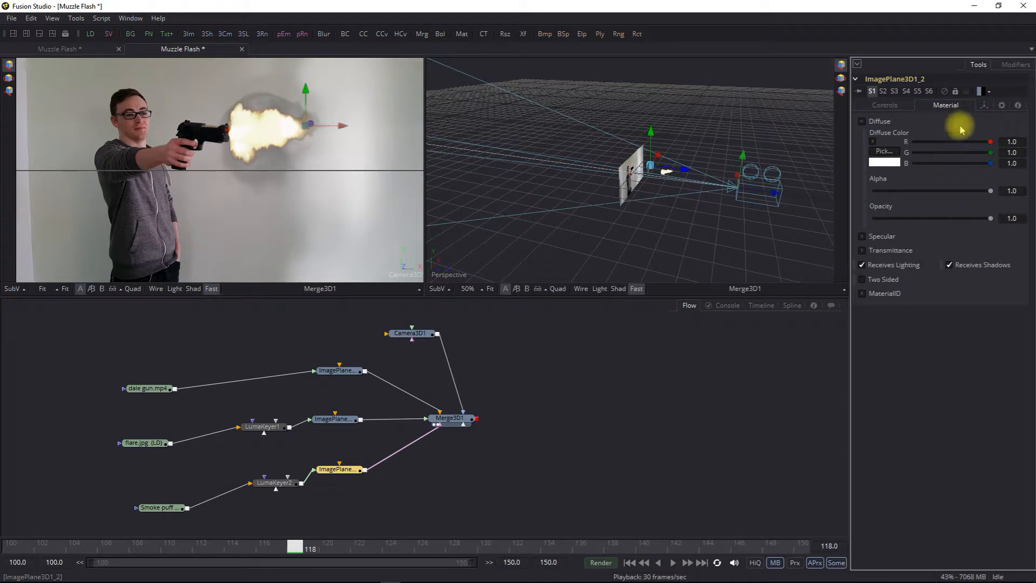
pyautogui.click(983, 105)
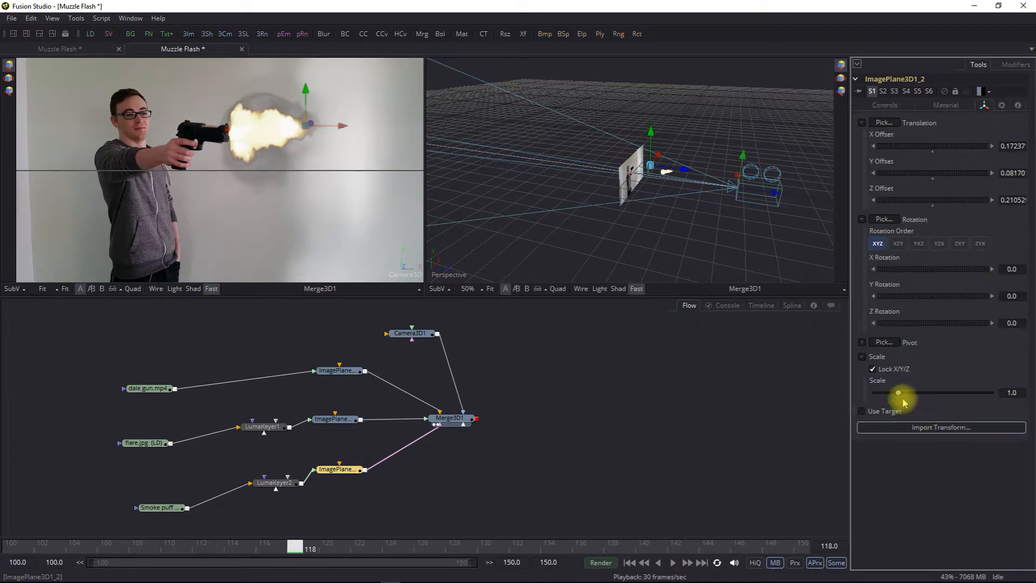
pyautogui.moveTo(898, 393); pyautogui.dragTo(890, 394)
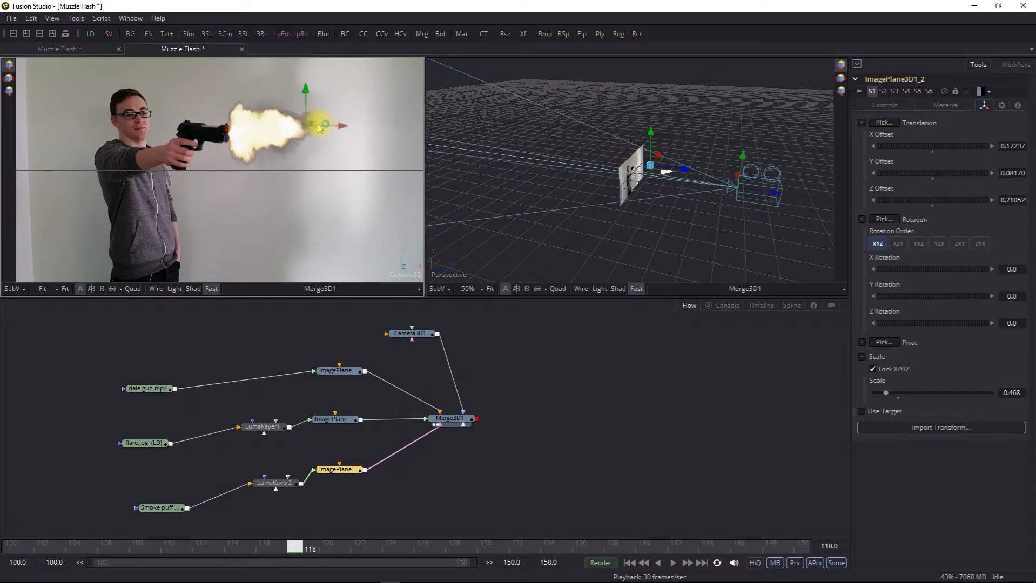
pyautogui.click(340, 469)
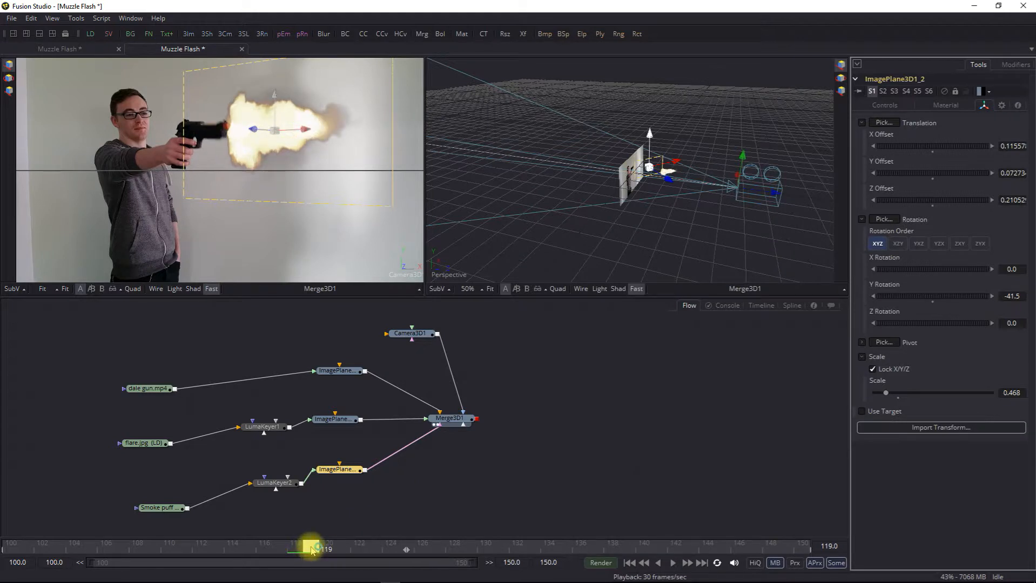
# Step: Scrub forward and play back to check the smoke lingering after the shot
pyautogui.moveTo(310, 549); pyautogui.dragTo(387, 548)
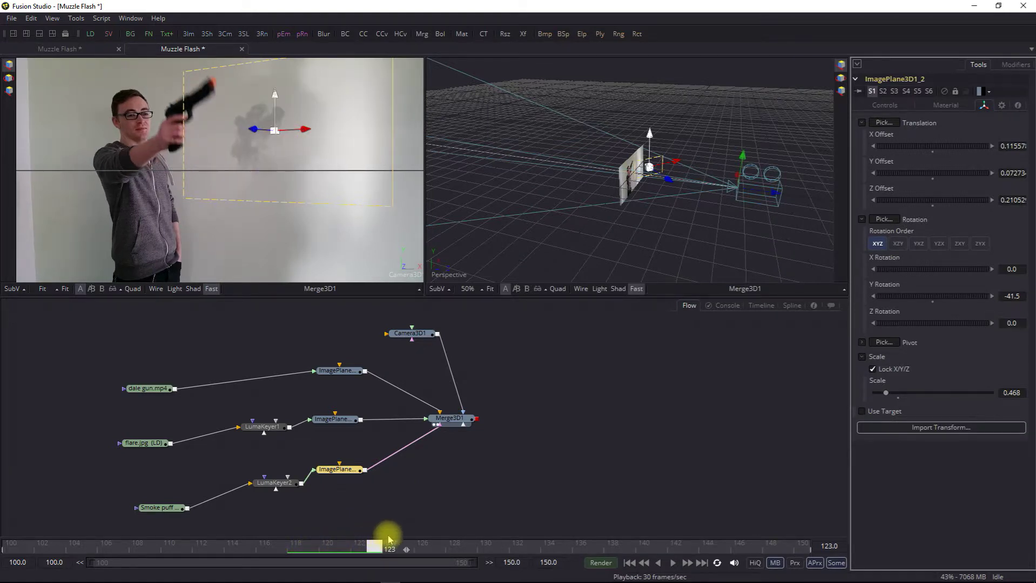
pyautogui.moveTo(389, 545); pyautogui.dragTo(561, 546)
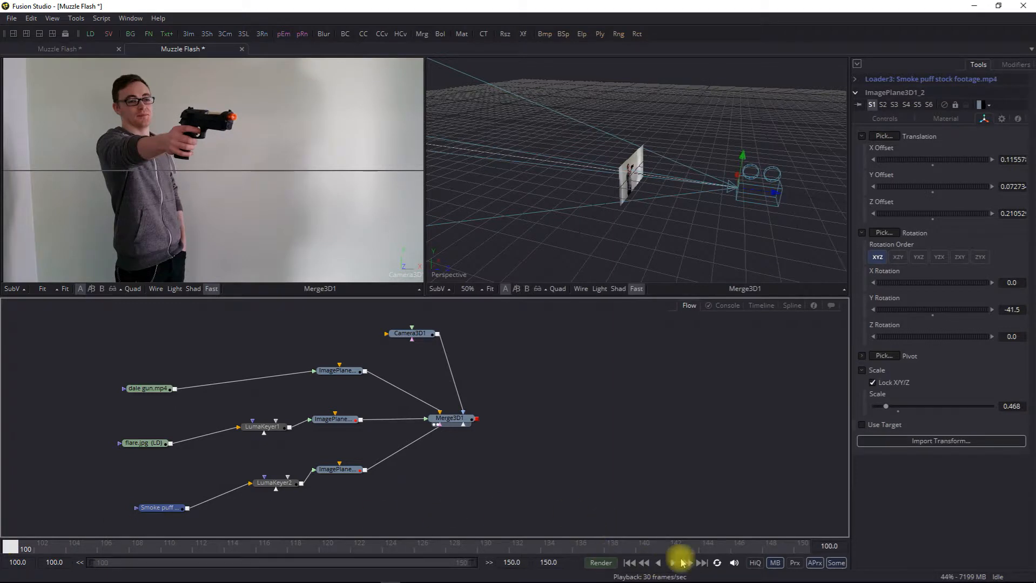
pyautogui.click(673, 563)
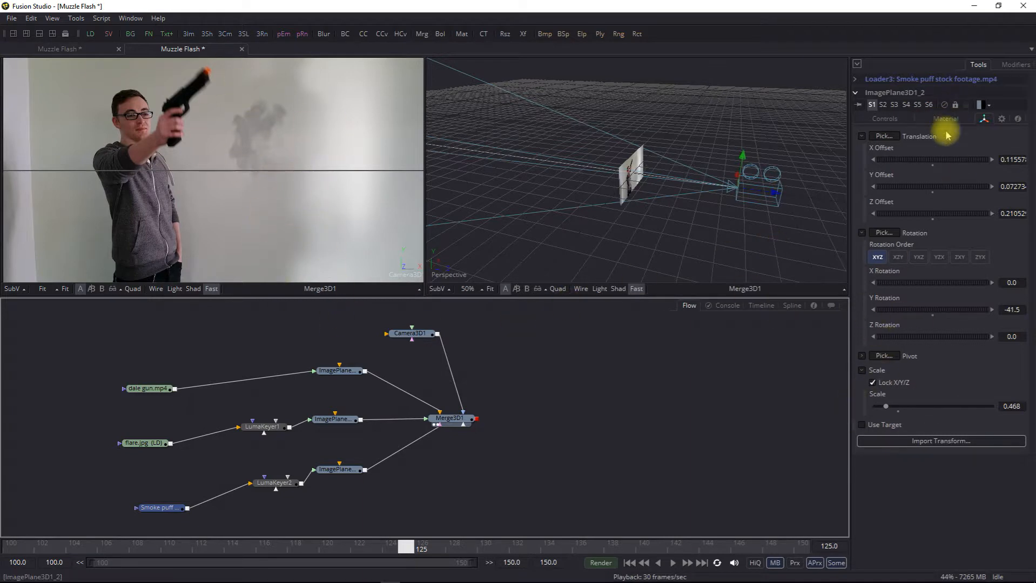
pyautogui.moveTo(576, 379)
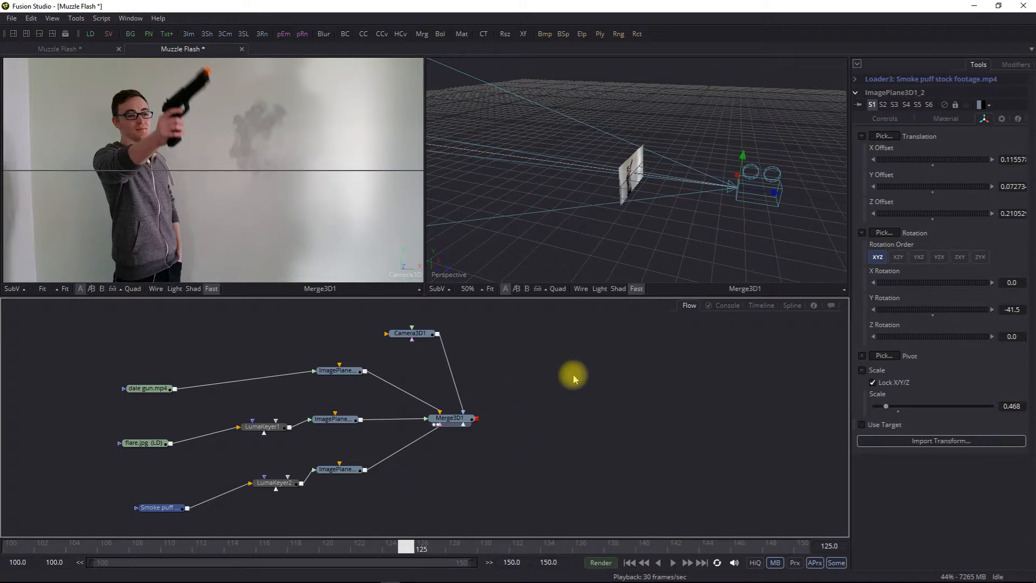
pyautogui.moveTo(588, 504)
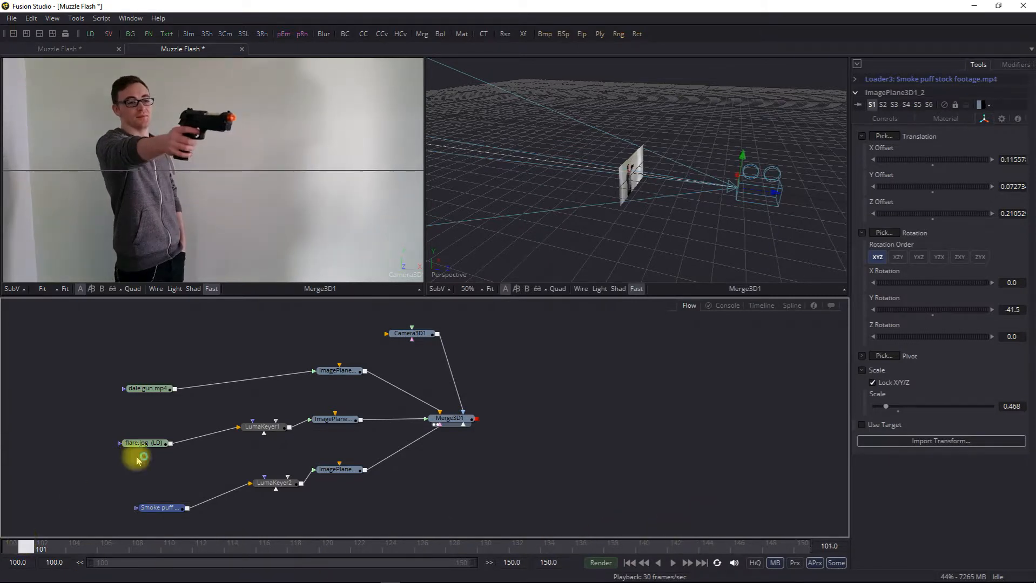
# Step: Save the composition and select the gun footage image plane
pyautogui.click(10, 18)
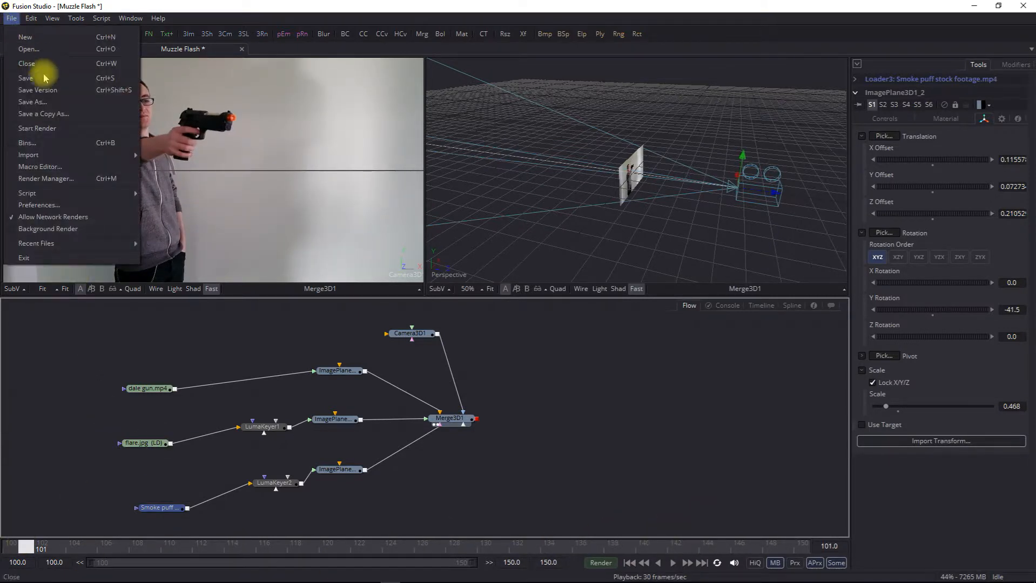
pyautogui.click(19, 77)
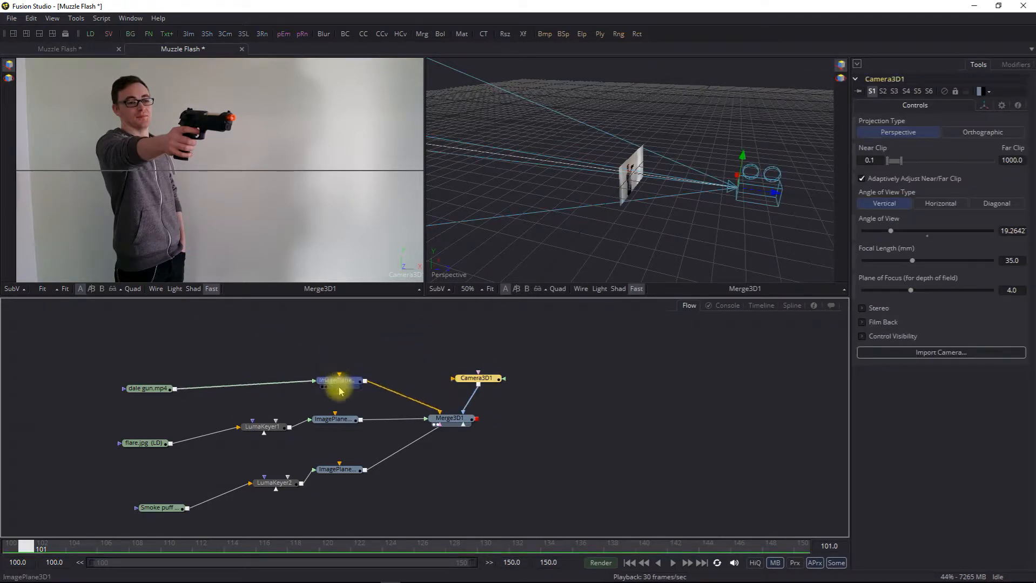
pyautogui.click(337, 380)
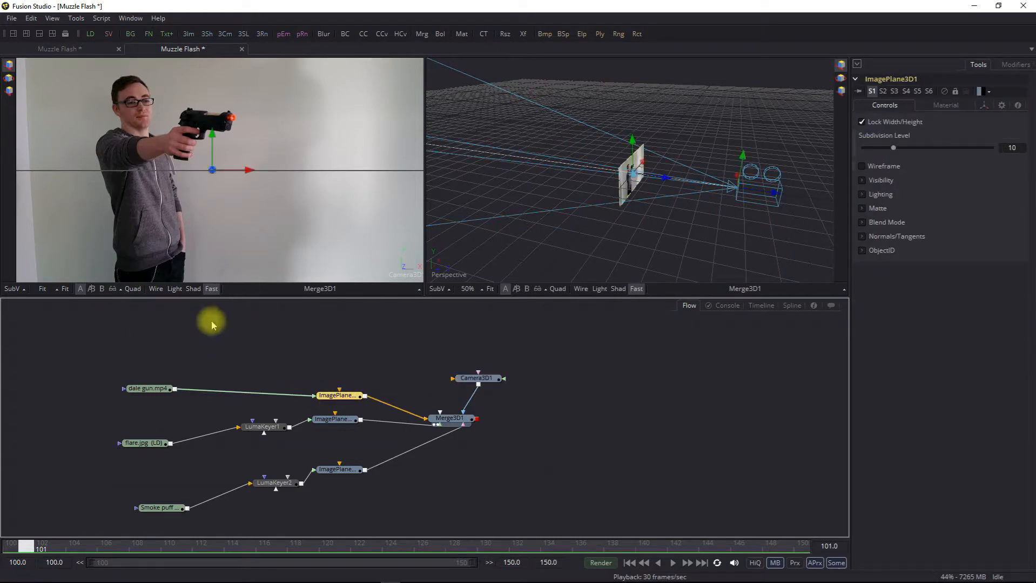
pyautogui.moveTo(188, 367)
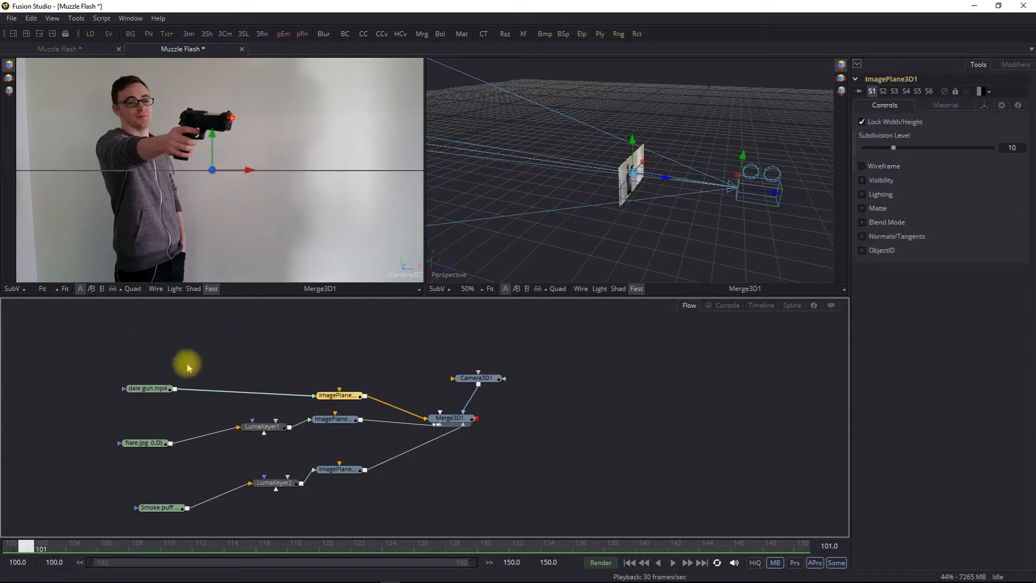
# Step: Duplicate the dale gun loader and image plane, attaching a polygon mask to one copy
pyautogui.click(149, 389)
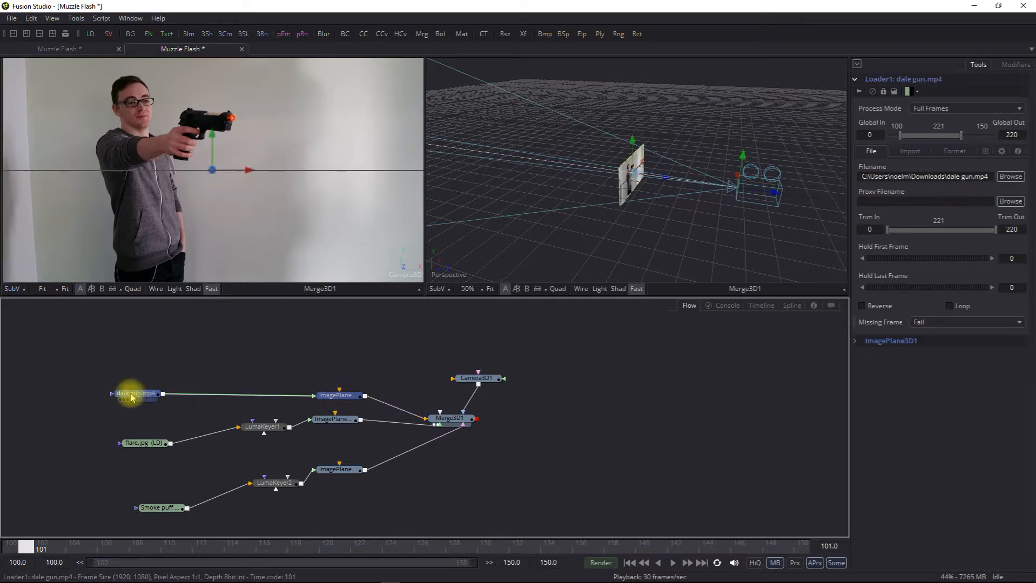
pyautogui.click(337, 395)
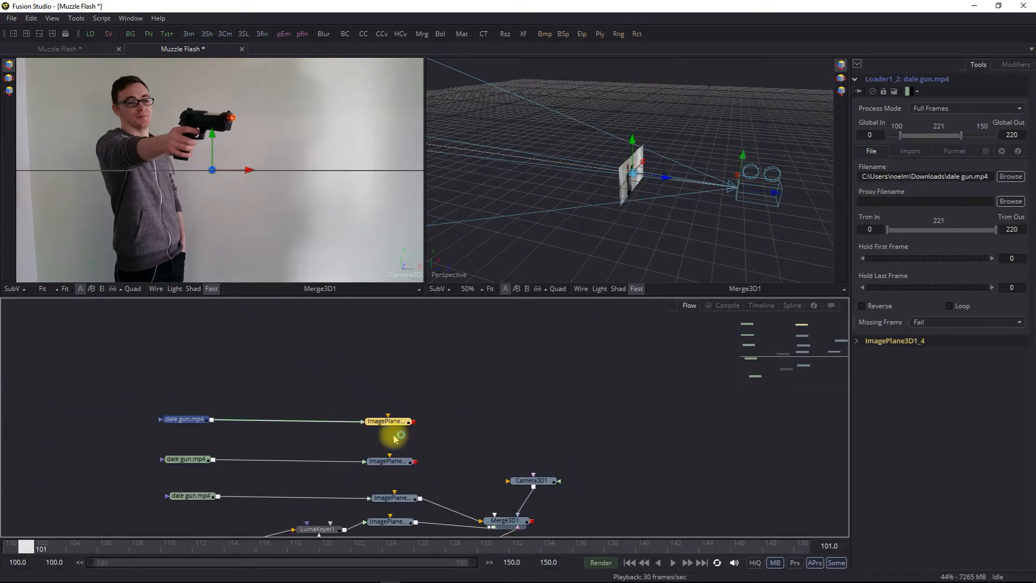
pyautogui.click(175, 421)
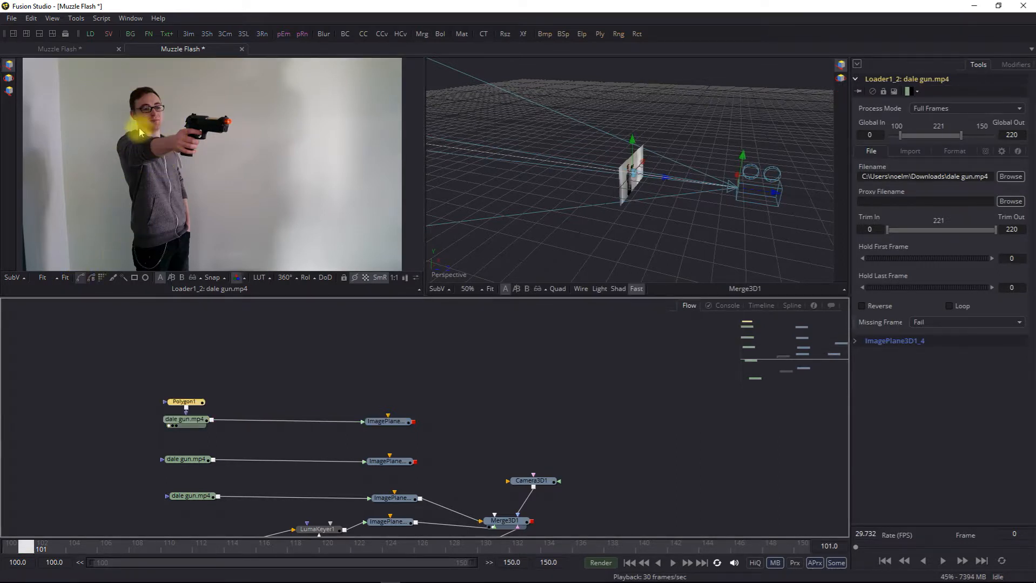
# Step: Draw the polygon around the man's head, soften its edge to 0.0308 and tidy the node
pyautogui.click(186, 402)
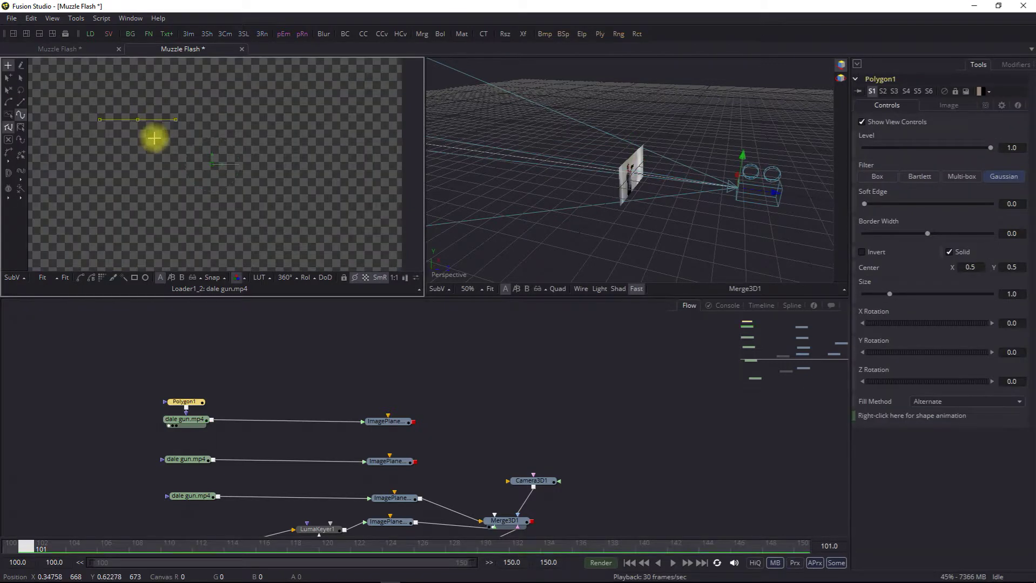
pyautogui.moveTo(154, 138); pyautogui.dragTo(171, 115)
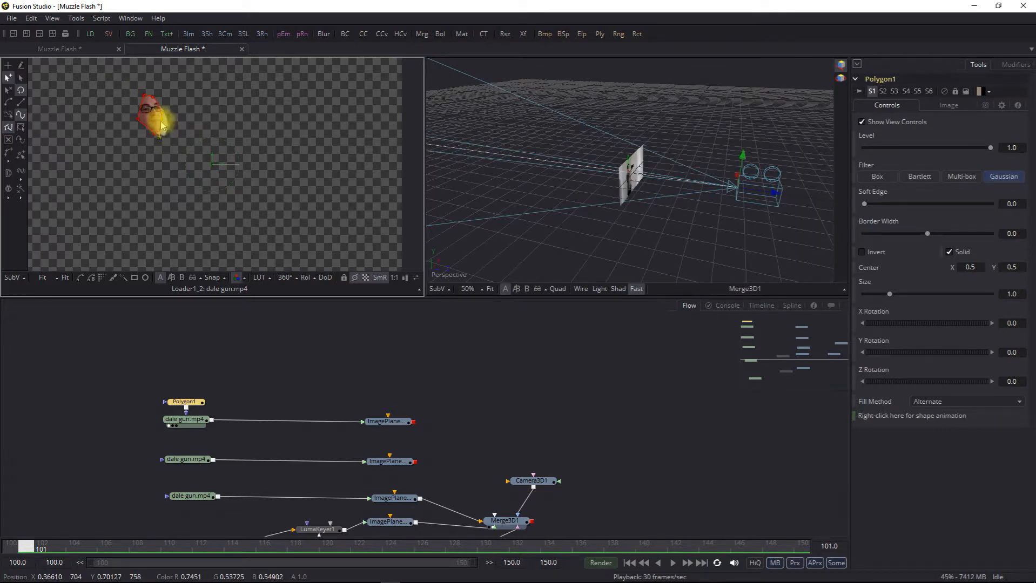
pyautogui.moveTo(162, 125); pyautogui.dragTo(138, 116)
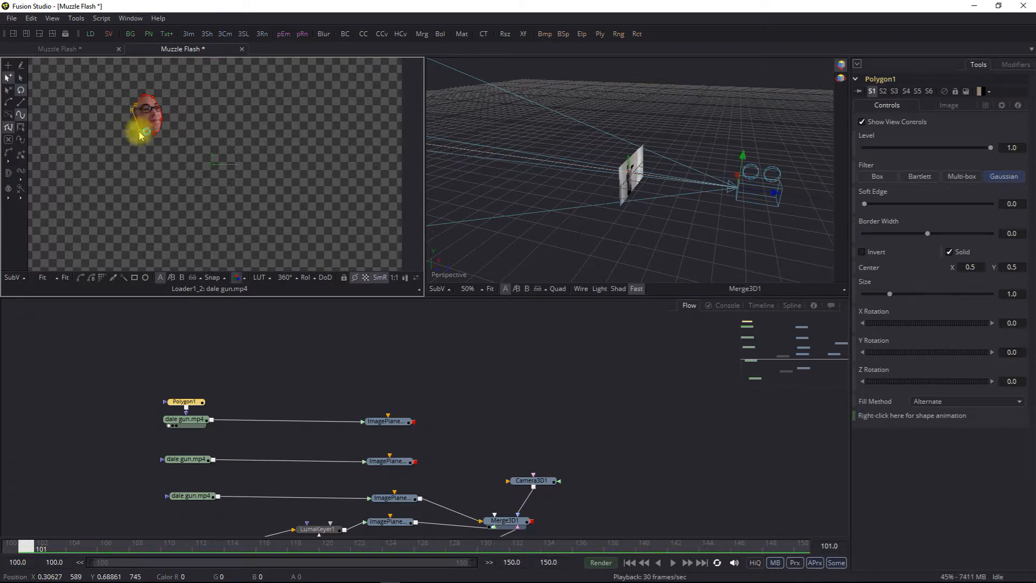
pyautogui.moveTo(144, 134); pyautogui.dragTo(141, 145)
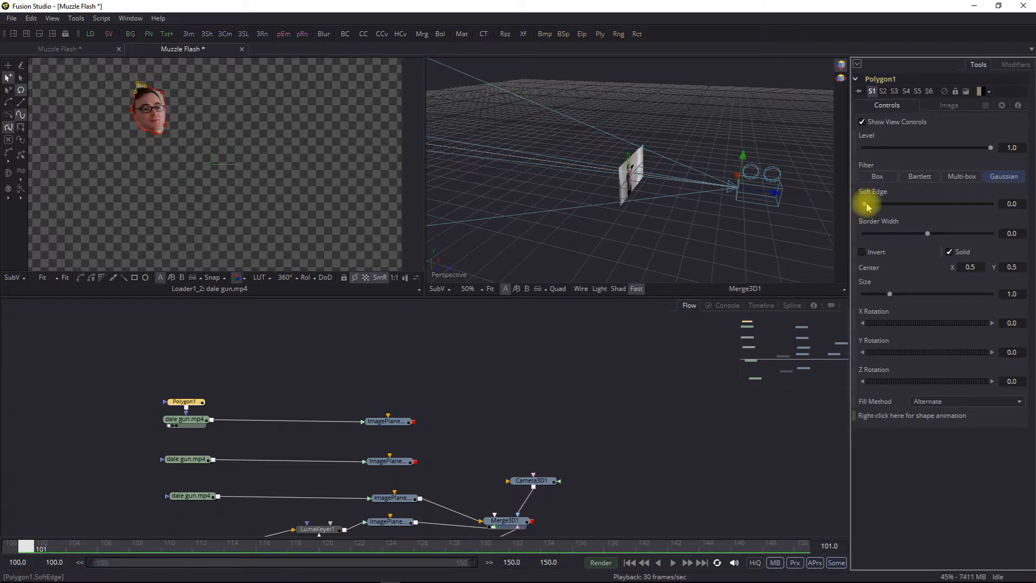
pyautogui.moveTo(860, 203); pyautogui.dragTo(889, 203)
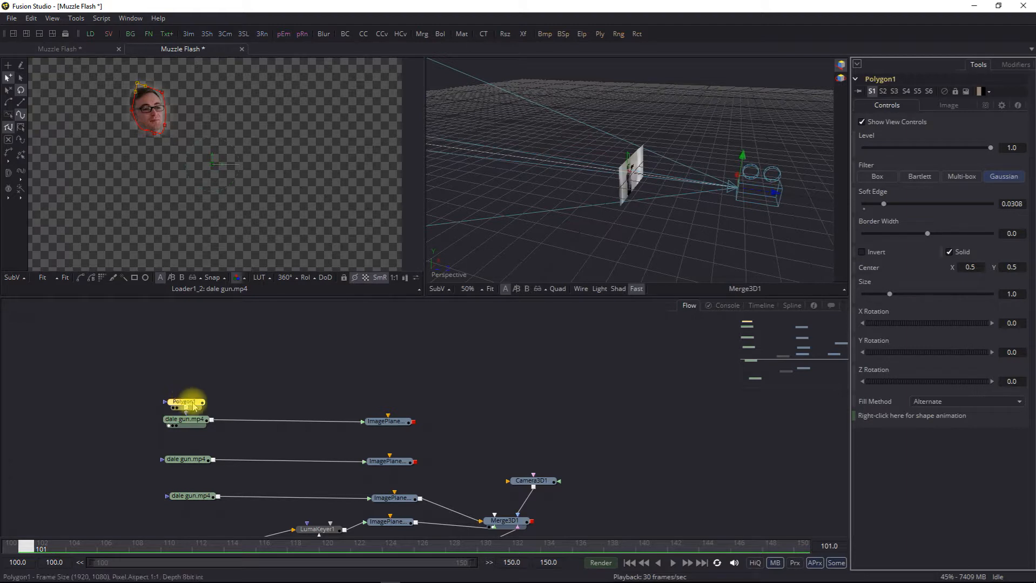
pyautogui.moveTo(183, 402); pyautogui.dragTo(199, 365)
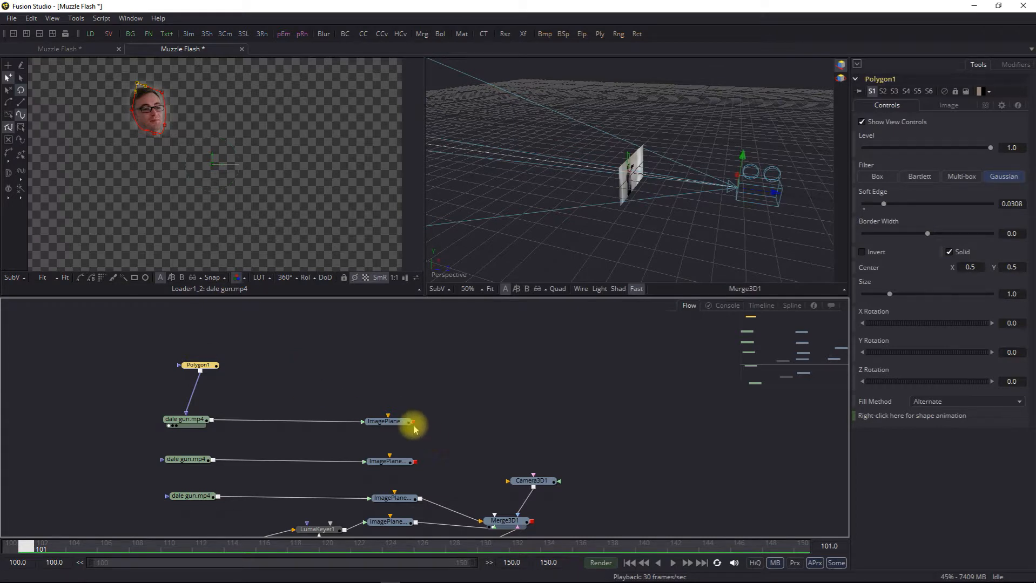
# Step: Connect the face image plane into Merge3D1 and start inserting a tool on the loader link
pyautogui.moveTo(387, 422); pyautogui.dragTo(508, 522)
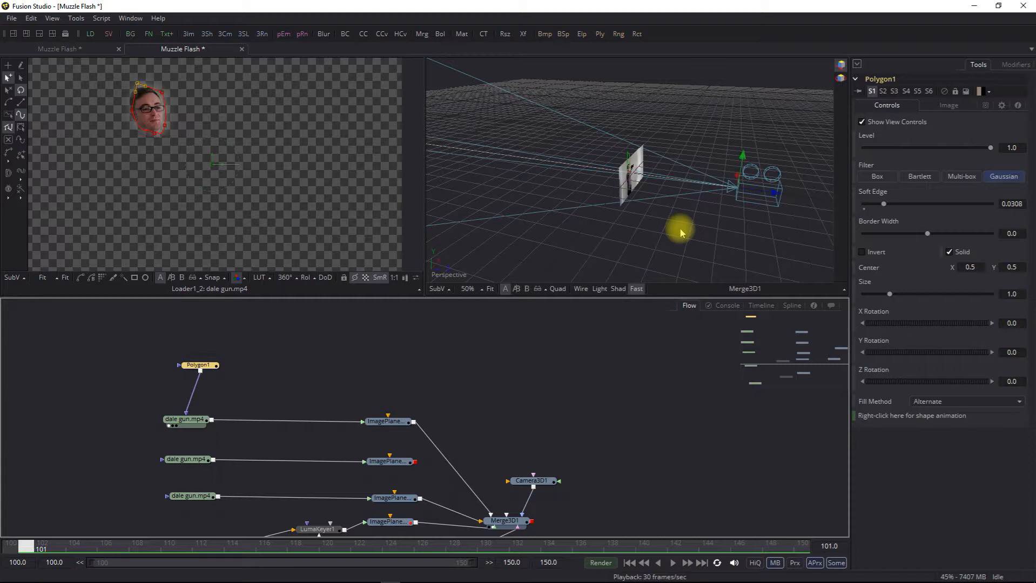
pyautogui.moveTo(270, 373)
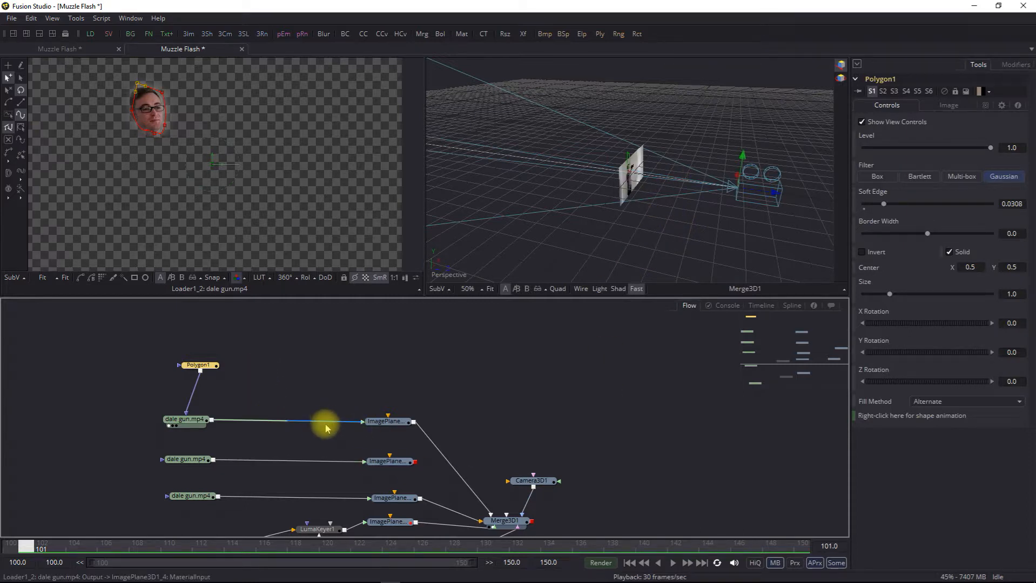
pyautogui.rightClick(326, 428)
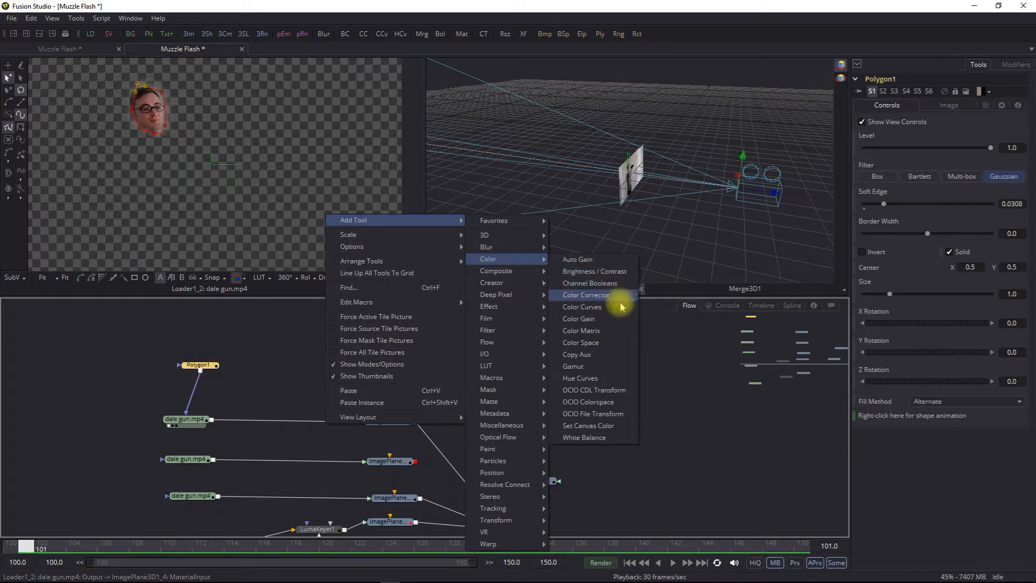
# Step: Insert ColorCorrector1 between the footage and its image plane, masked by the face polygon
pyautogui.click(584, 295)
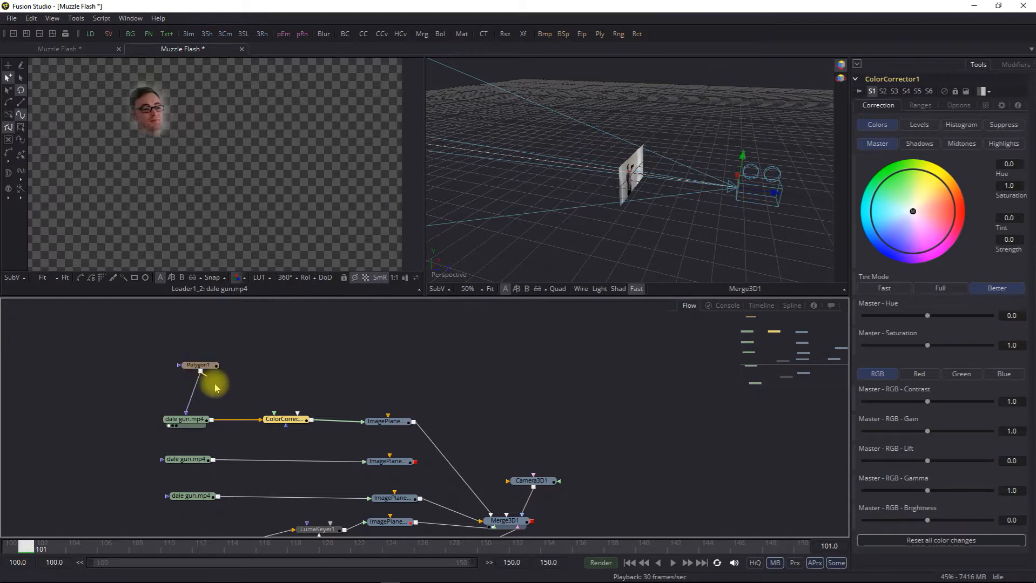
pyautogui.click(287, 420)
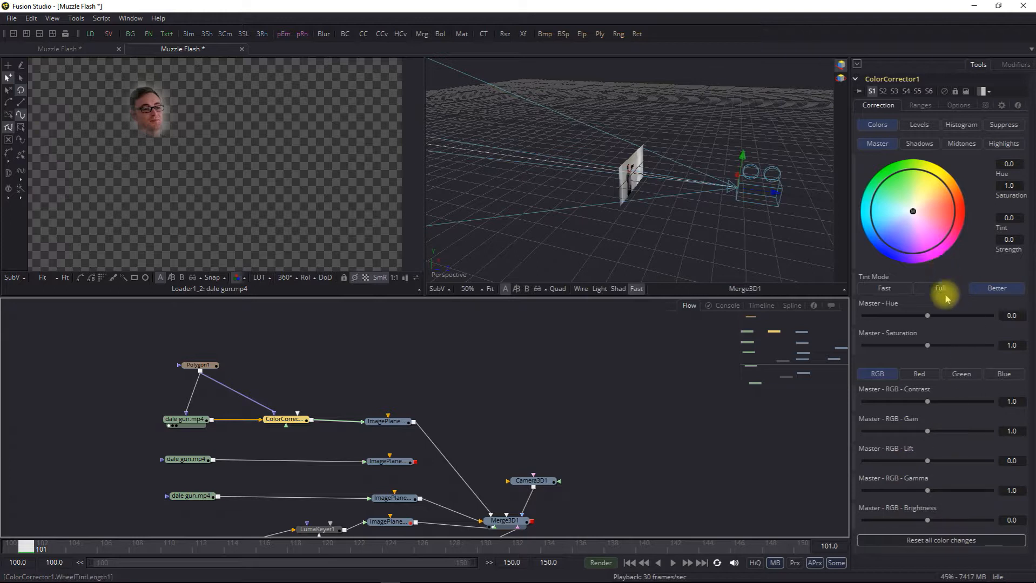
pyautogui.click(996, 289)
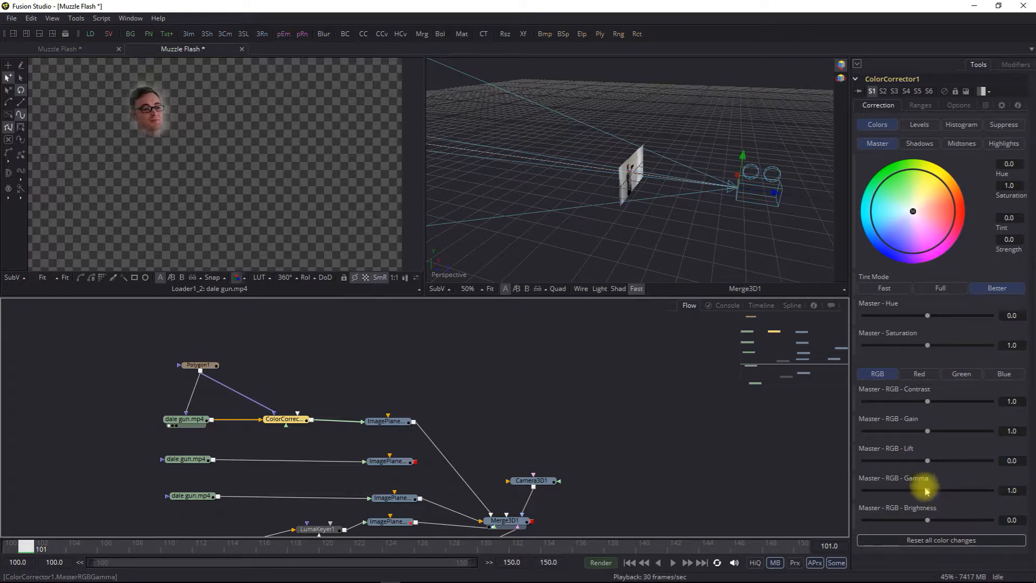
pyautogui.moveTo(929, 464)
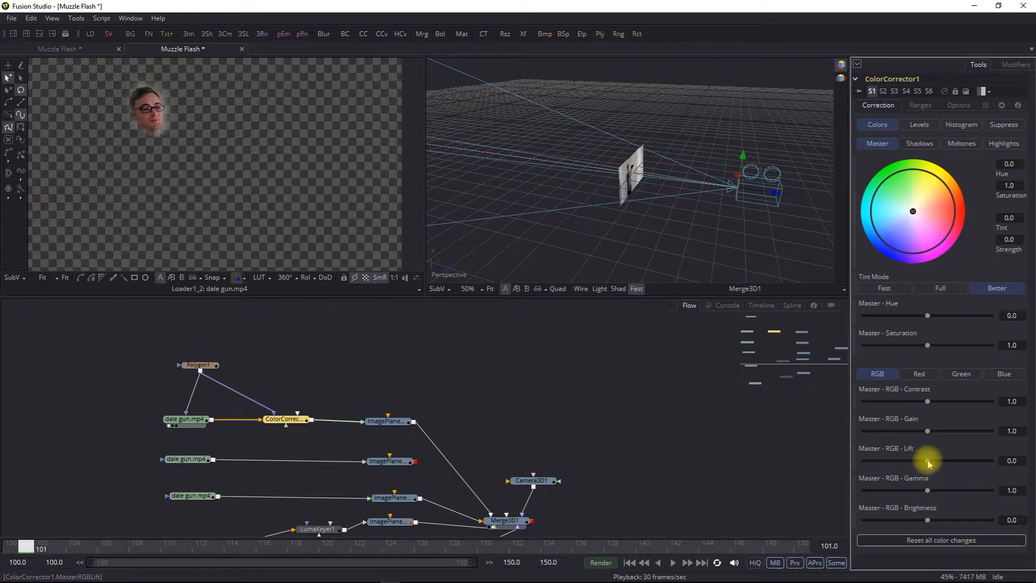
# Step: Test brighter Master RGB Lift values on ColorCorrector1, then return it to 0.0
pyautogui.moveTo(928, 460); pyautogui.dragTo(944, 460)
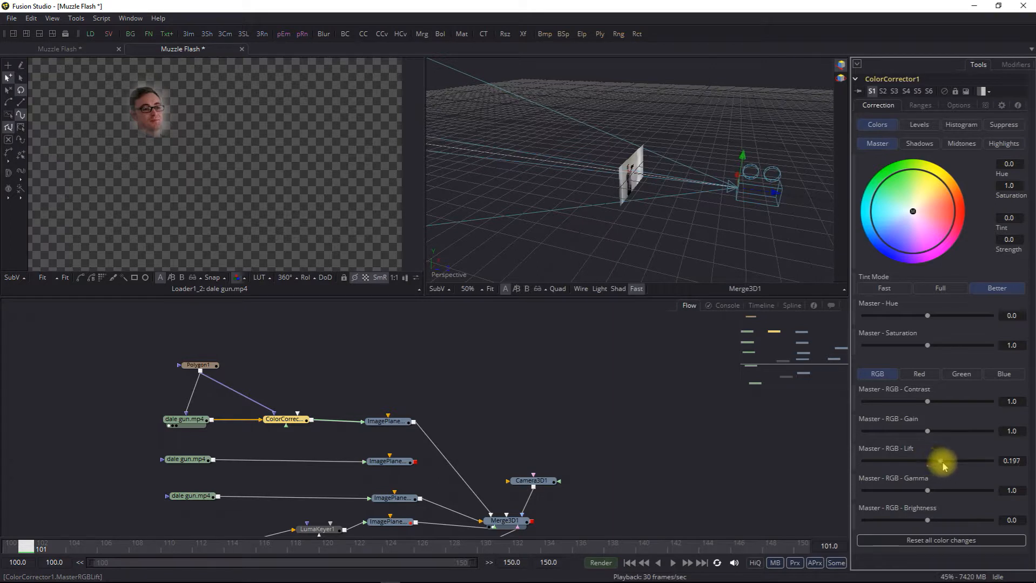
pyautogui.moveTo(925, 461); pyautogui.dragTo(945, 461)
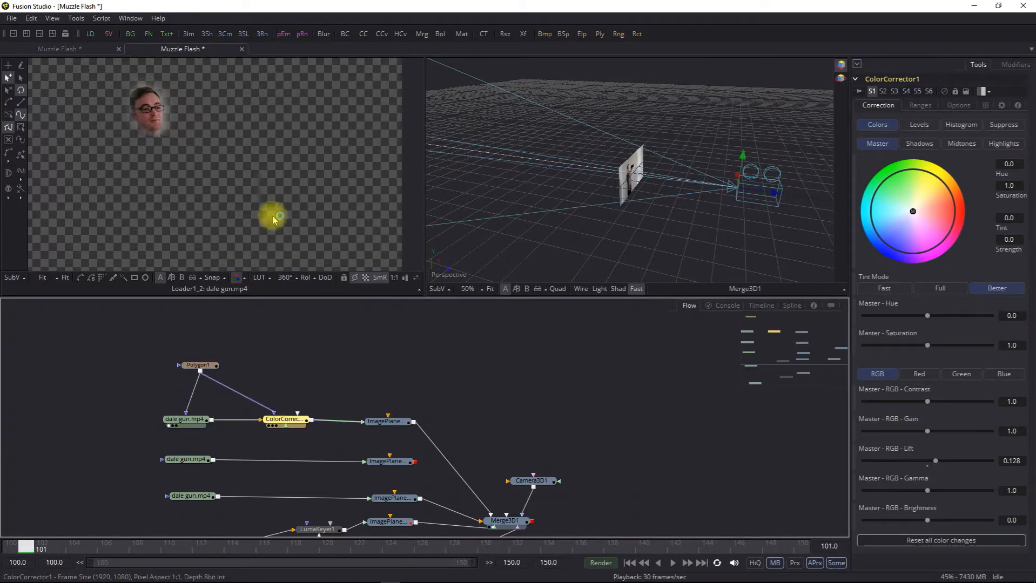
pyautogui.moveTo(928, 460); pyautogui.dragTo(946, 460)
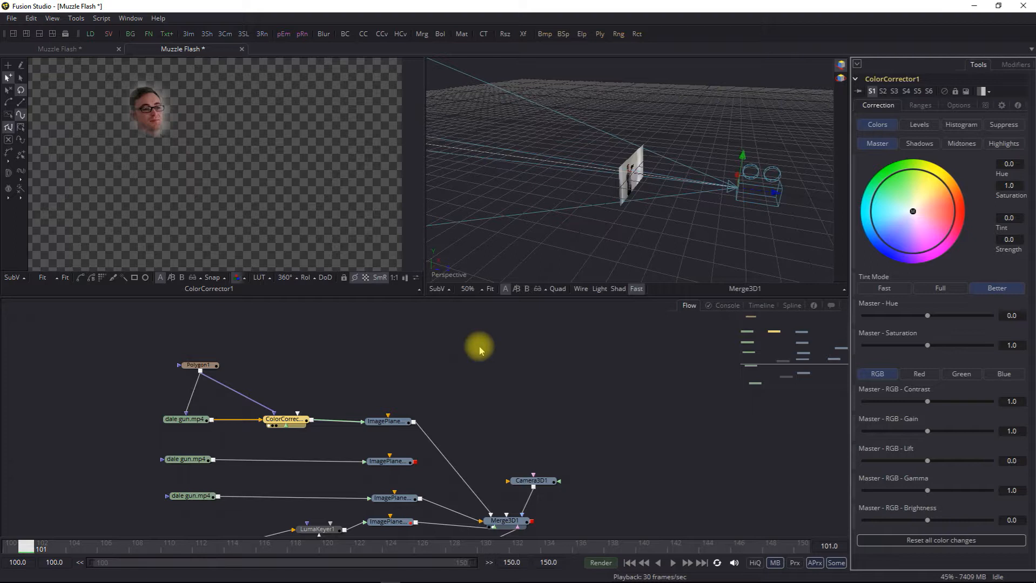
pyautogui.moveTo(502, 486)
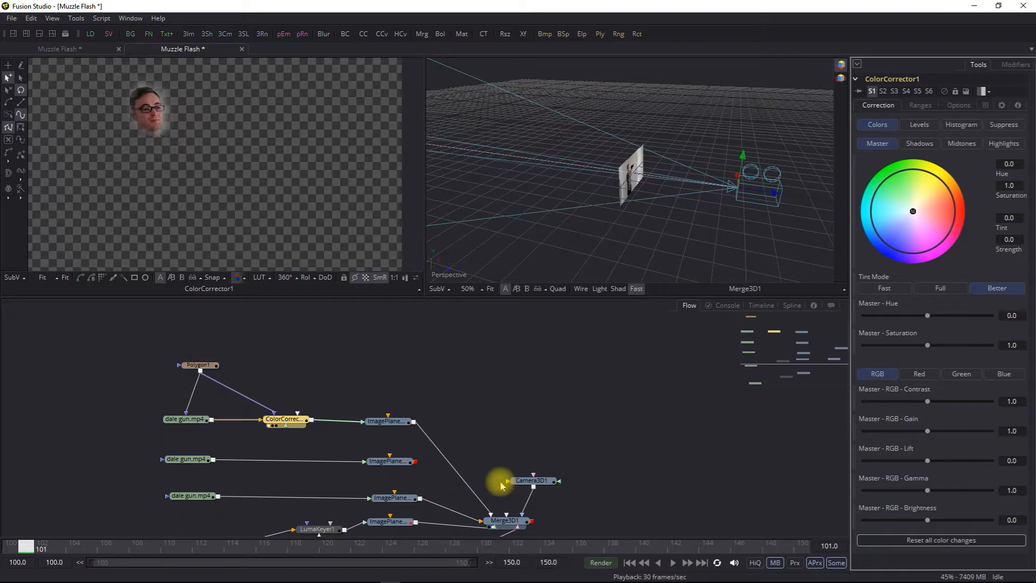
# Step: Scrub the timeline around frames 115–122 and settle on frame 118
pyautogui.moveTo(34, 545); pyautogui.dragTo(271, 546)
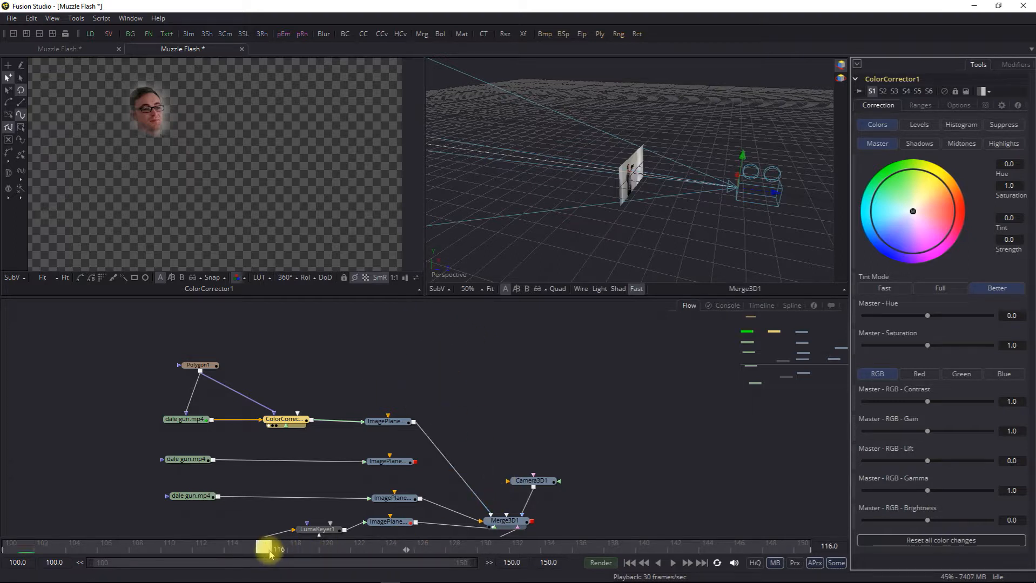
pyautogui.moveTo(271, 549); pyautogui.dragTo(244, 549)
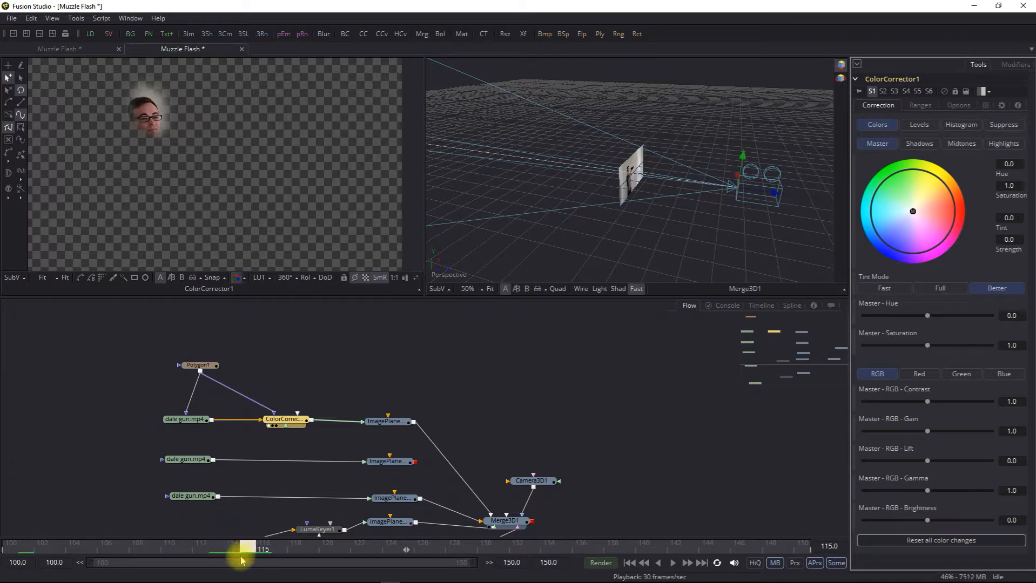
pyautogui.moveTo(244, 549); pyautogui.dragTo(374, 549)
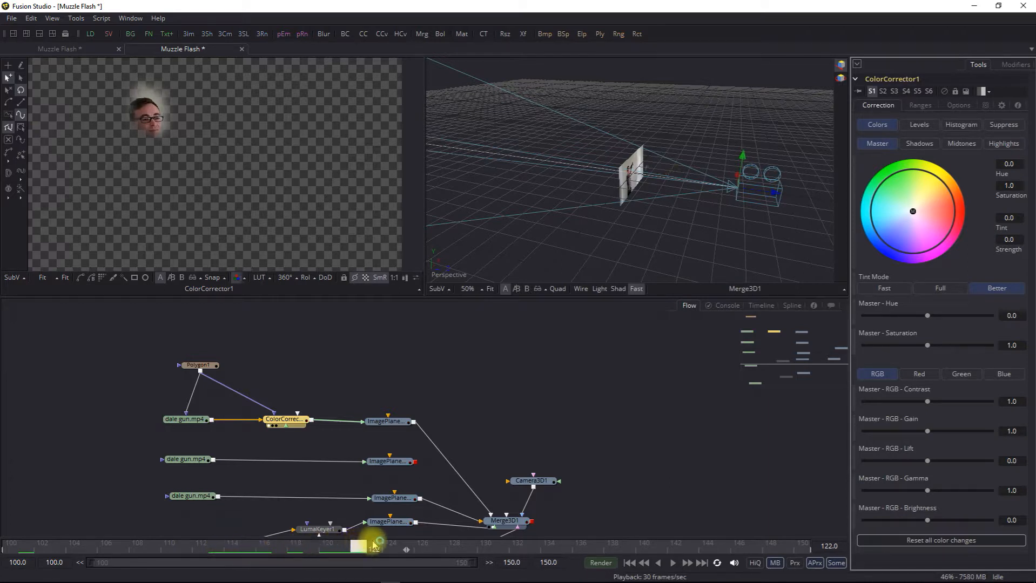
pyautogui.moveTo(374, 547); pyautogui.dragTo(297, 549)
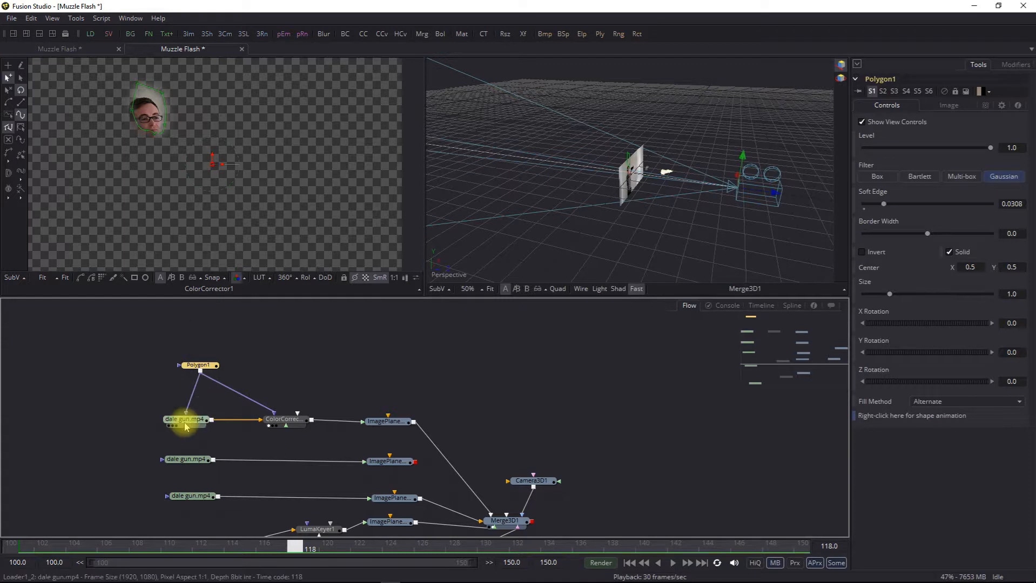
# Step: Select Polygon1 and nudge its centre Y down to about 0.449
pyautogui.click(186, 419)
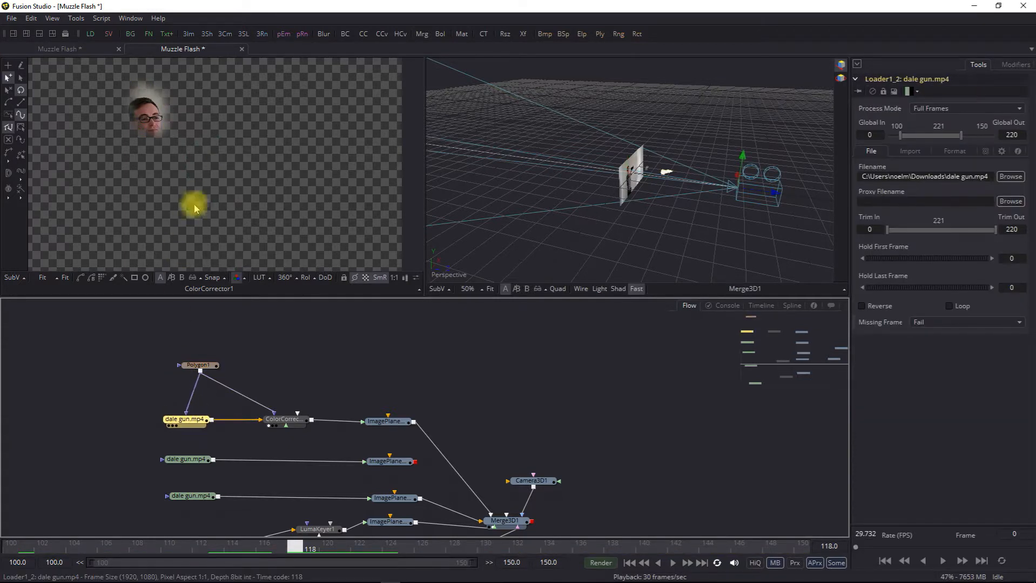
pyautogui.click(198, 365)
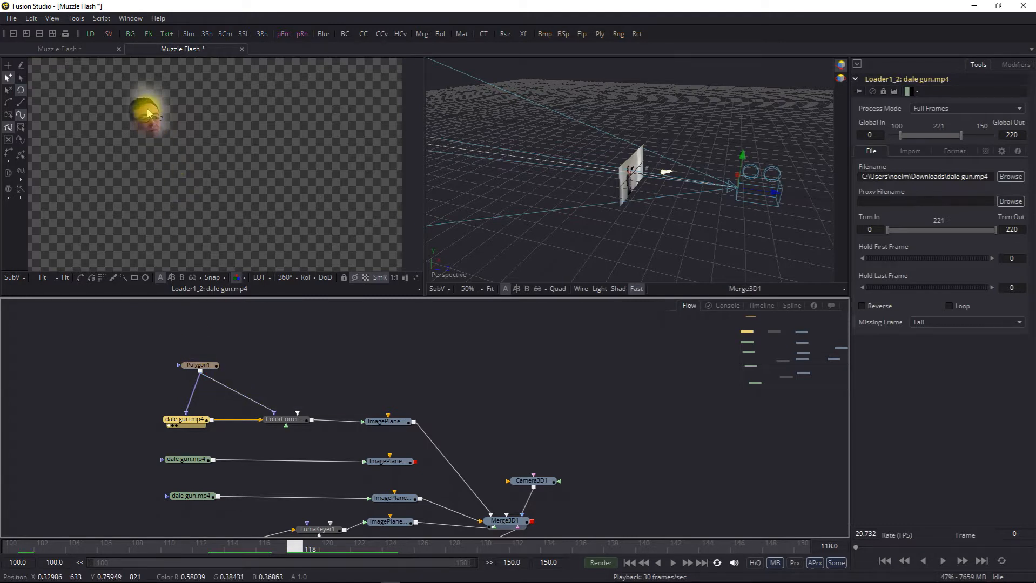
pyautogui.click(200, 365)
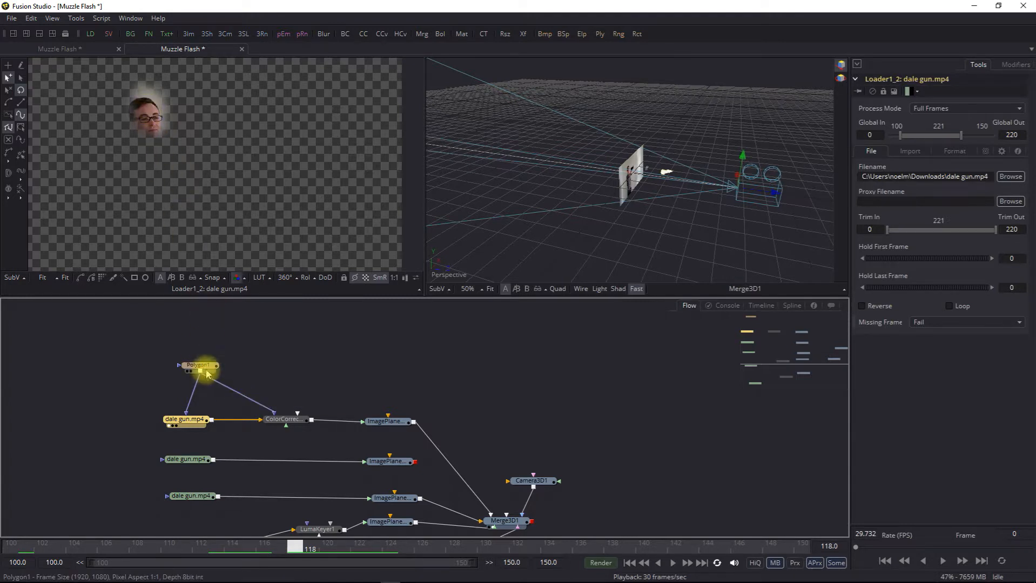
pyautogui.click(198, 365)
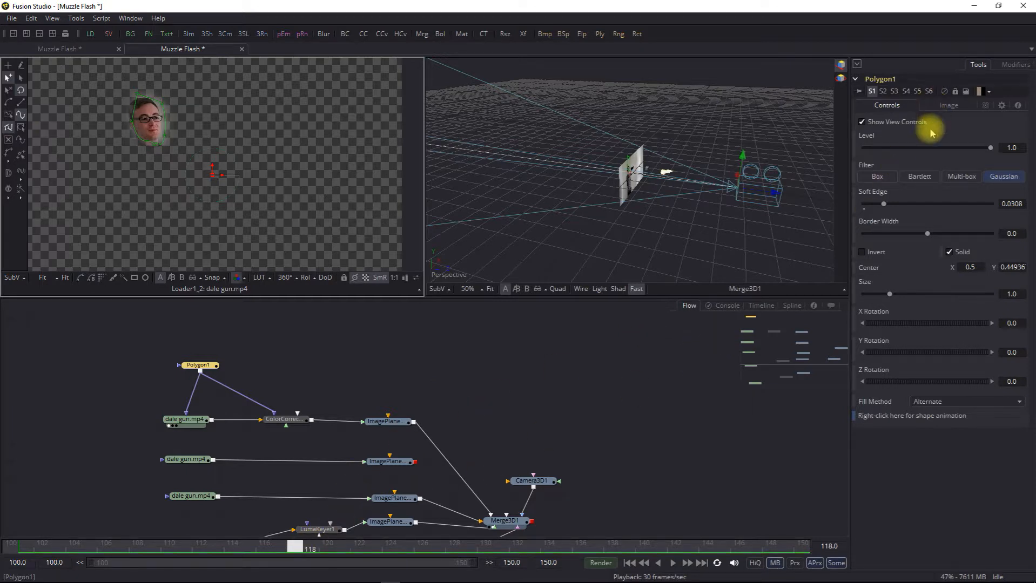
# Step: Select ImagePlane3D1_4 and show its Material settings
pyautogui.click(388, 421)
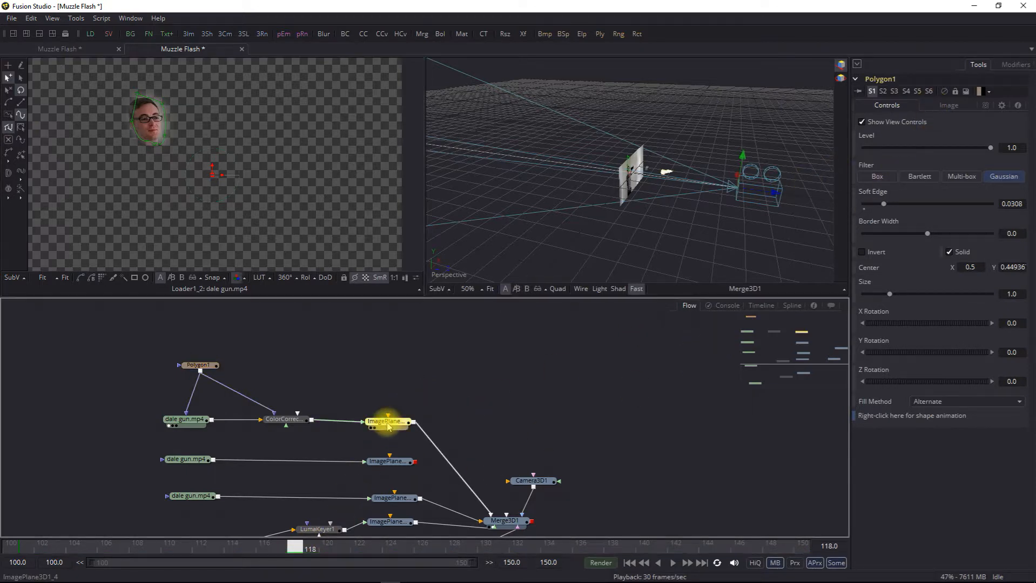
pyautogui.click(387, 422)
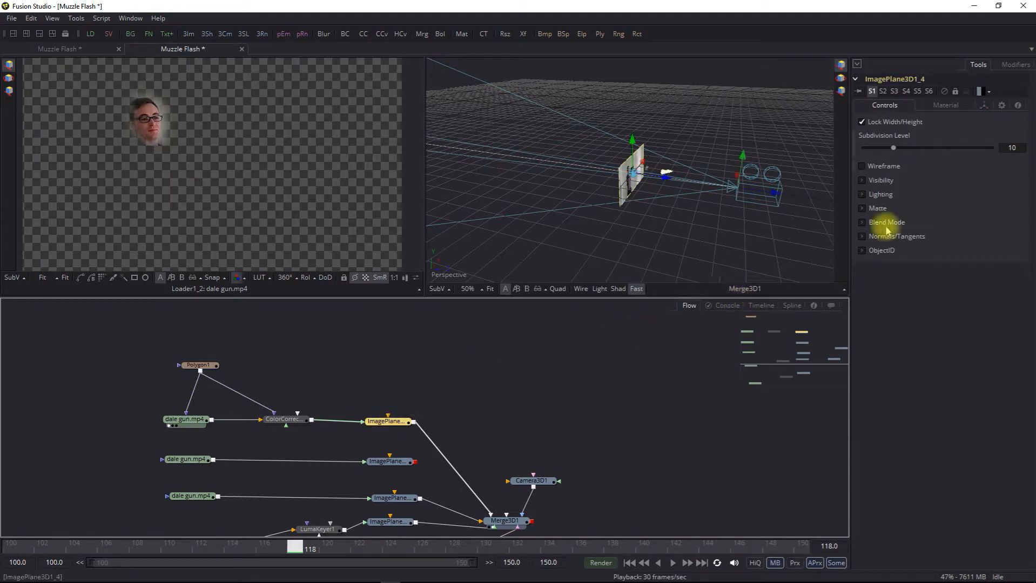
pyautogui.click(944, 105)
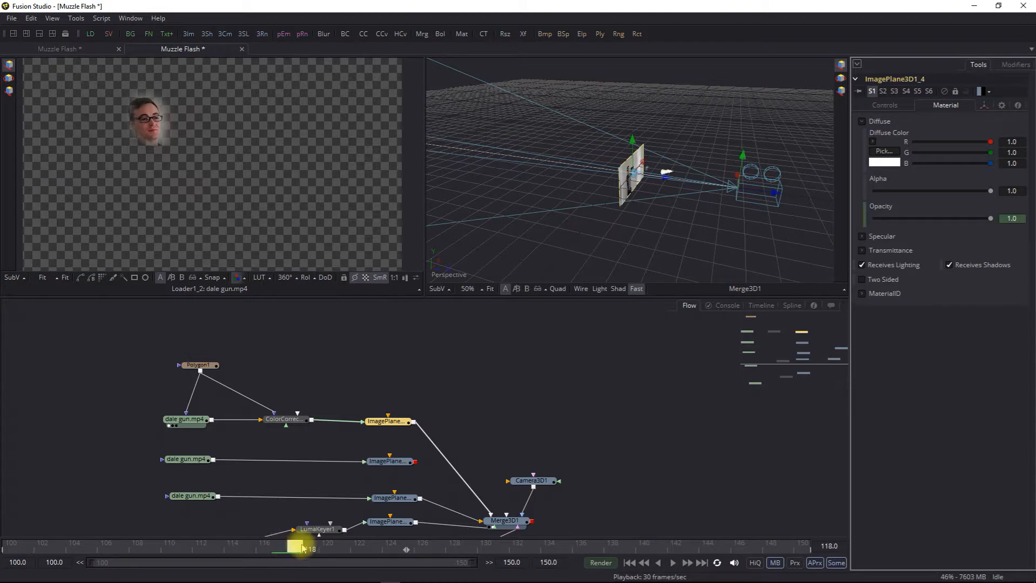
# Step: Keyframe Diffuse Opacity so it fades from 1 near frame 118 to 0 at frame 122
pyautogui.moveTo(303, 549); pyautogui.dragTo(284, 549)
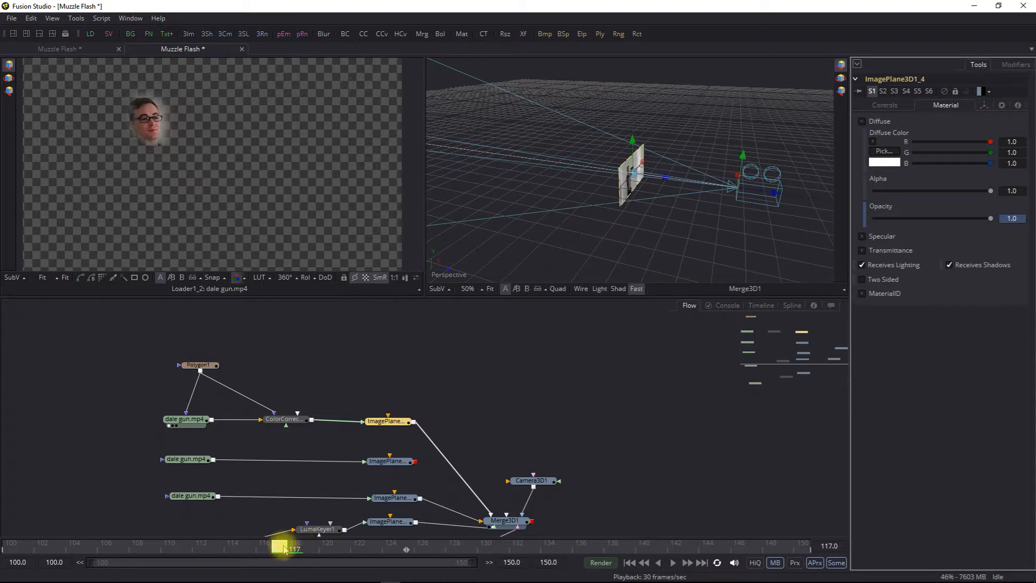
pyautogui.moveTo(990, 219); pyautogui.dragTo(984, 218)
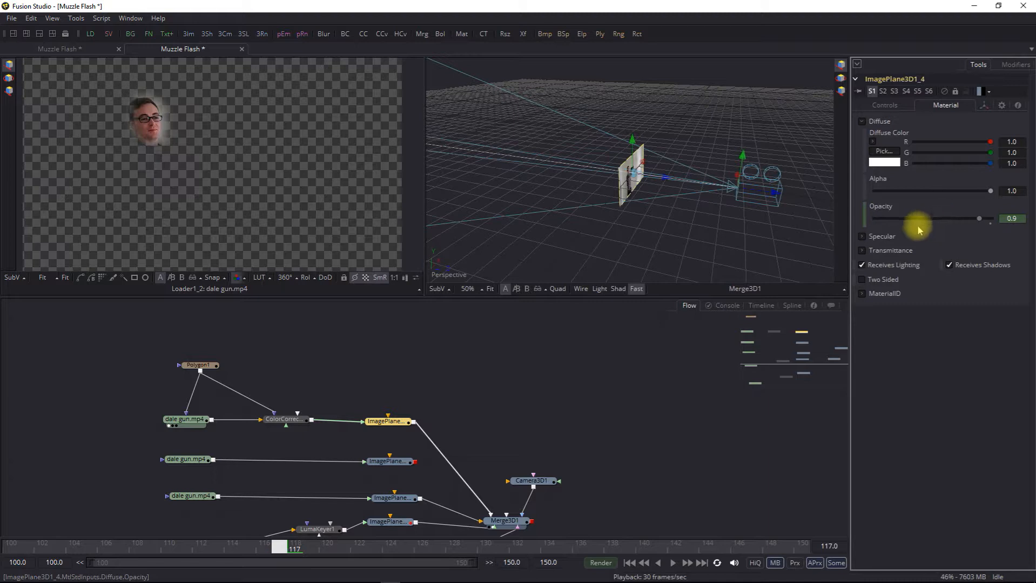
pyautogui.moveTo(984, 219); pyautogui.dragTo(875, 218)
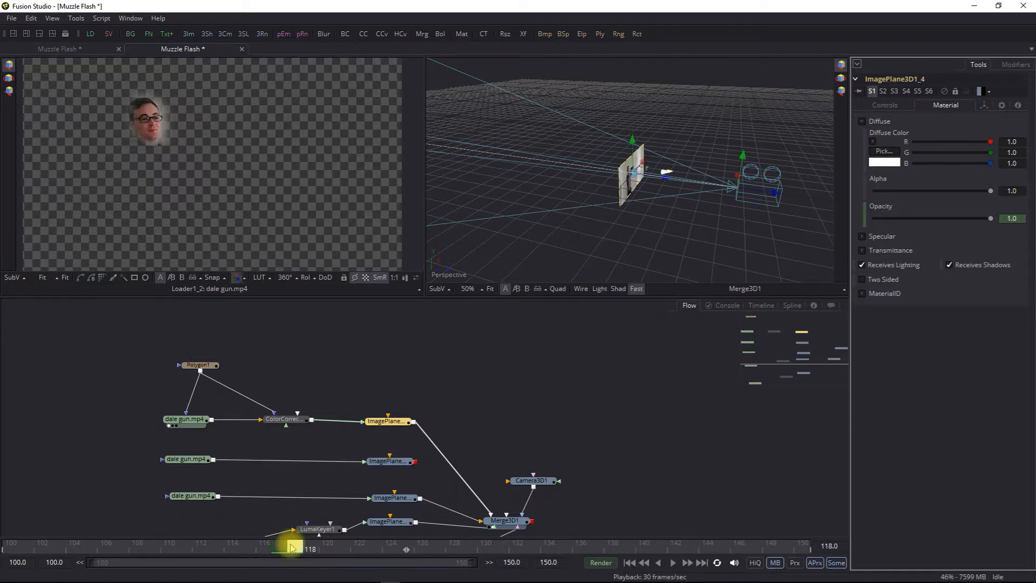
pyautogui.moveTo(291, 549); pyautogui.dragTo(321, 549)
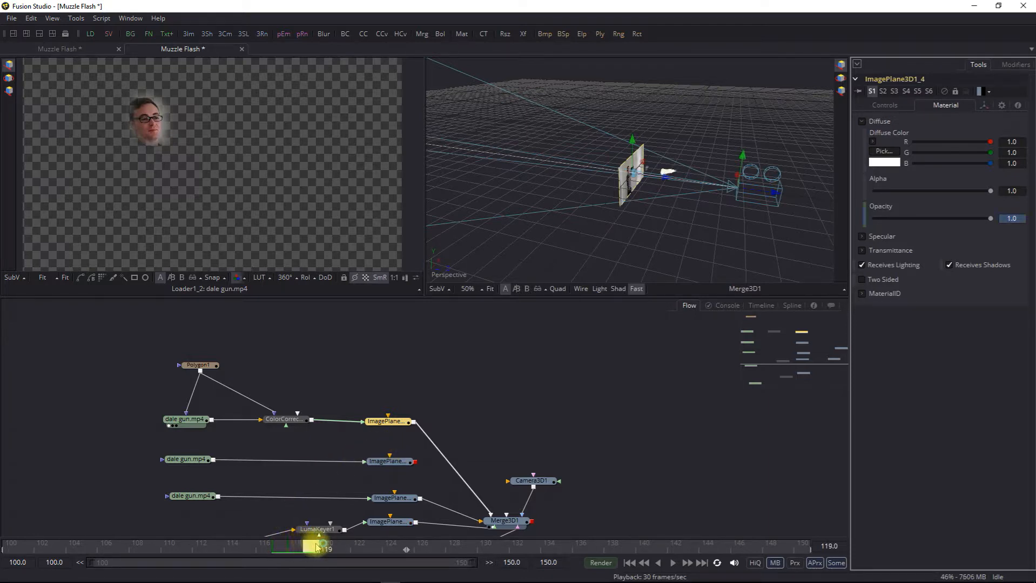
pyautogui.moveTo(319, 549); pyautogui.dragTo(359, 549)
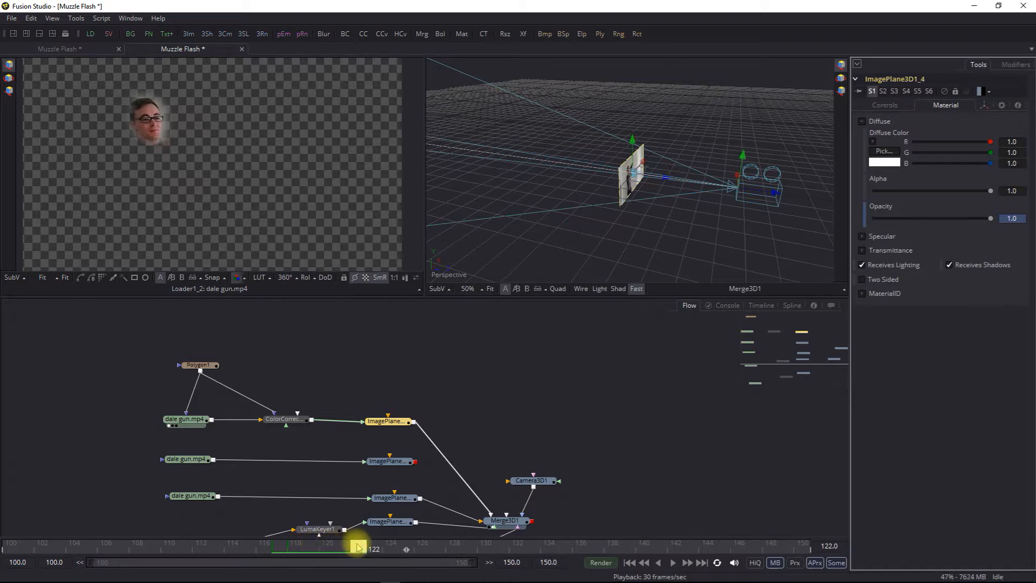
pyautogui.moveTo(832, 264)
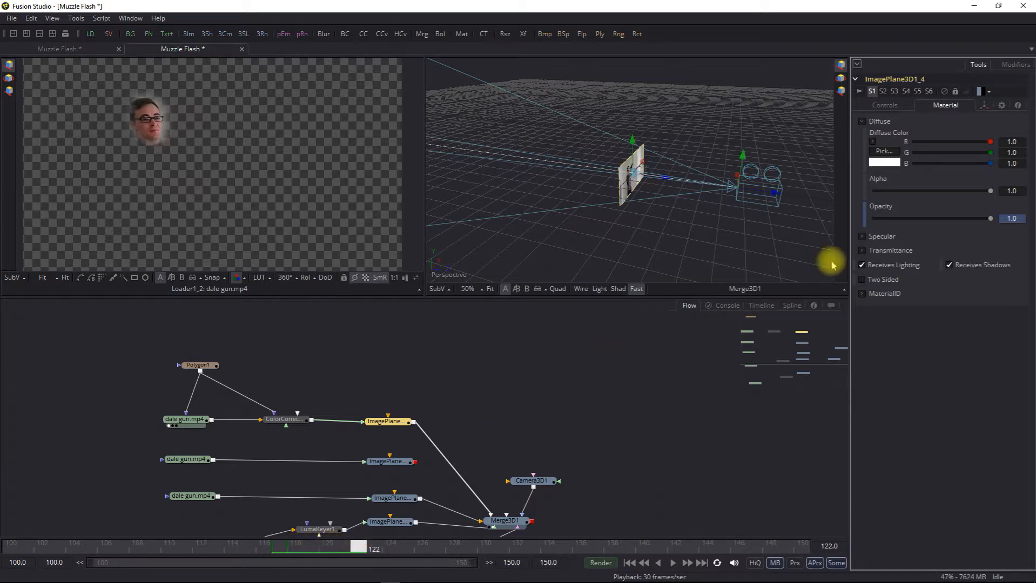
pyautogui.moveTo(990, 218); pyautogui.dragTo(887, 218)
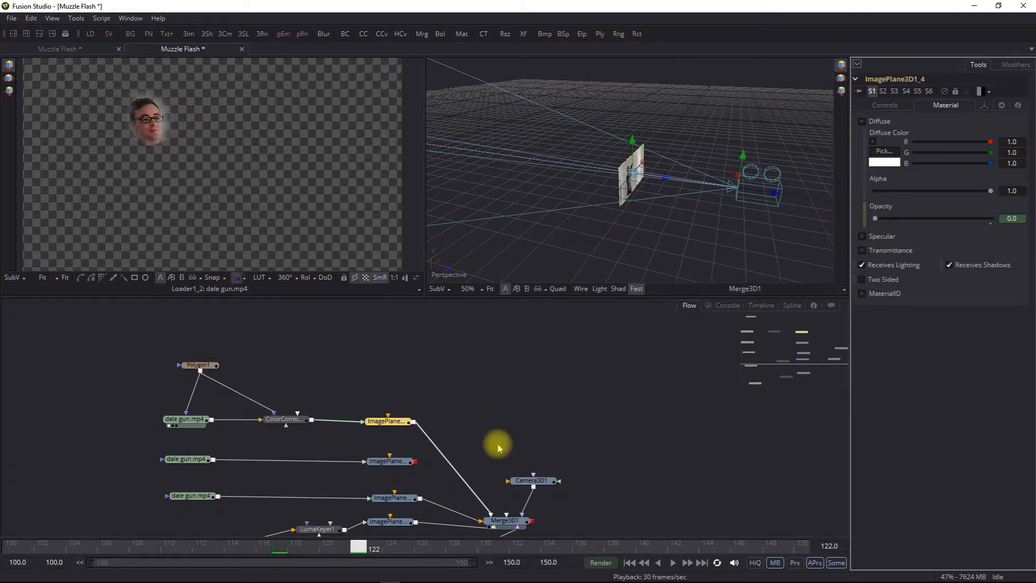
pyautogui.moveTo(339, 556)
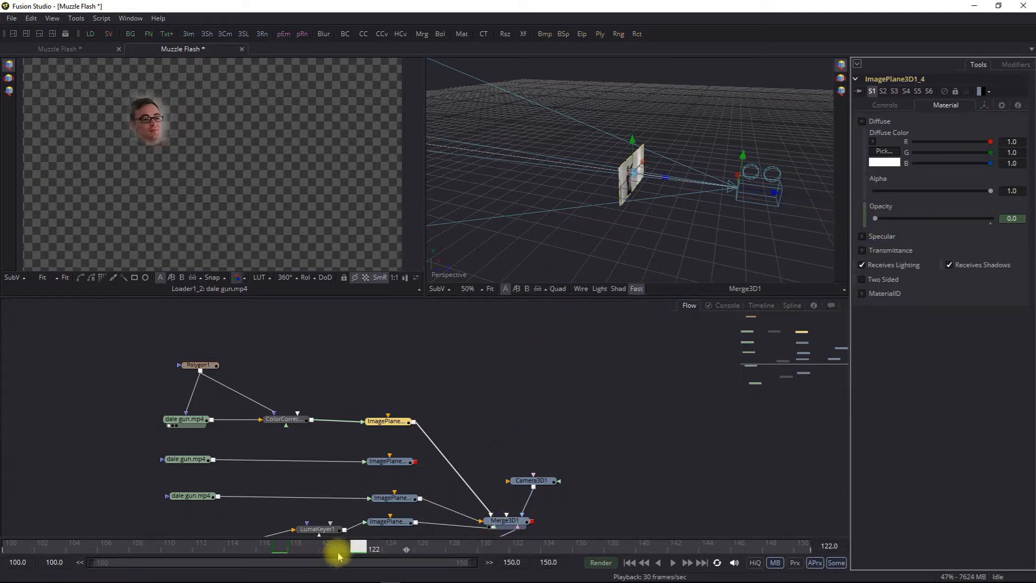
# Step: Scrub frames 115–123 to check the opacity fade on the face plane
pyautogui.moveTo(339, 549); pyautogui.dragTo(258, 549)
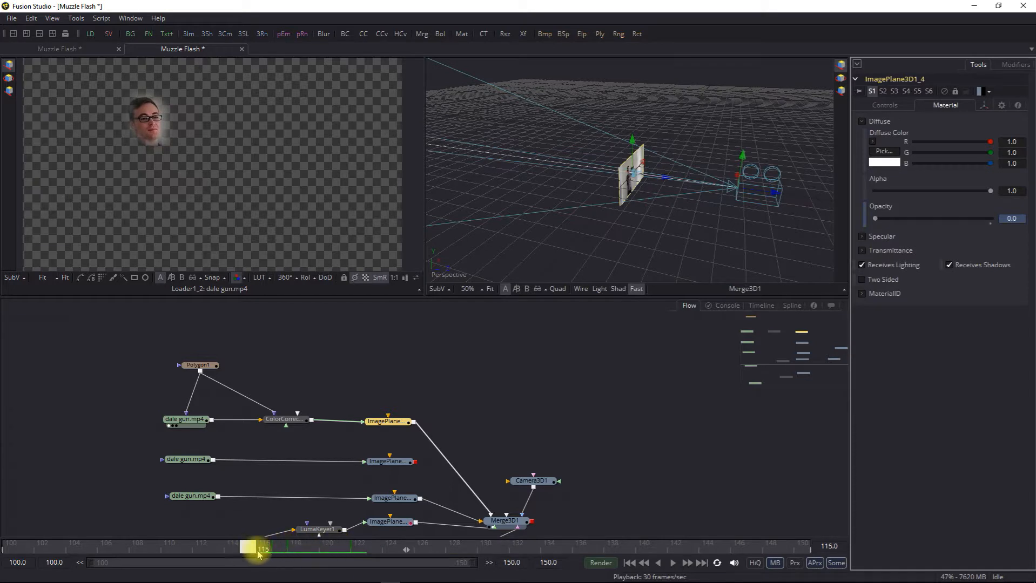
pyautogui.moveTo(259, 550); pyautogui.dragTo(324, 550)
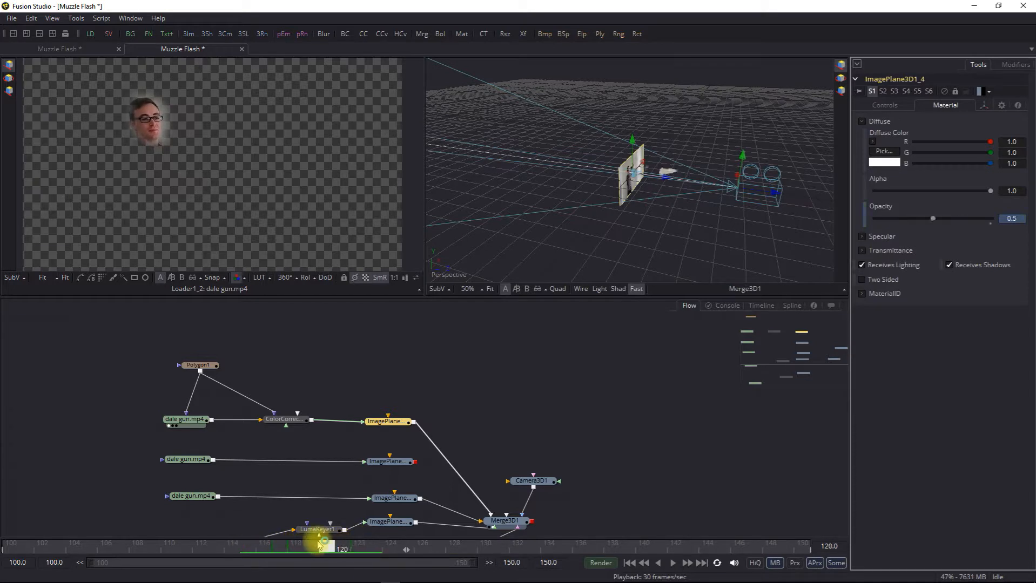
pyautogui.moveTo(322, 549); pyautogui.dragTo(329, 549)
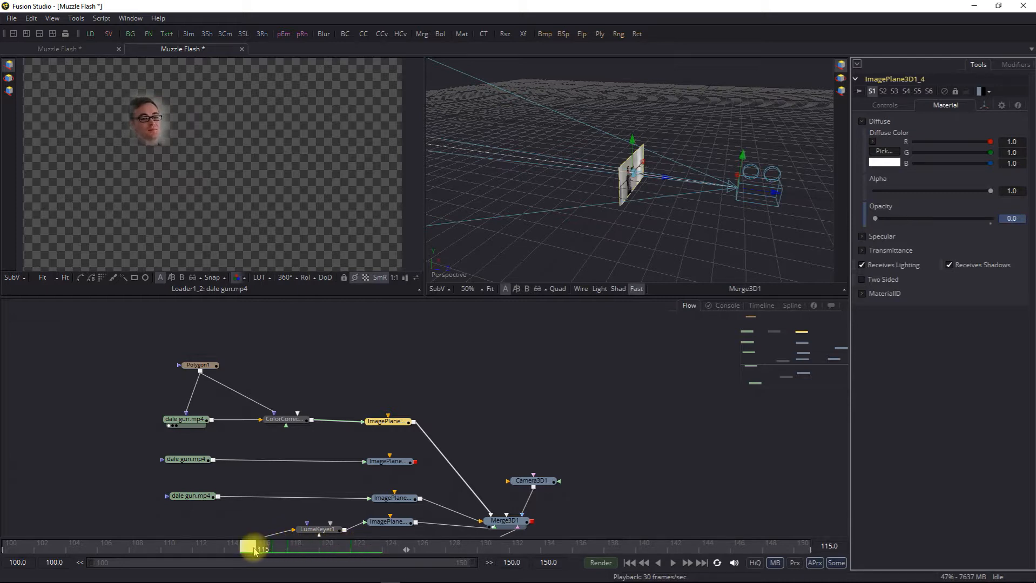
pyautogui.moveTo(254, 549); pyautogui.dragTo(375, 548)
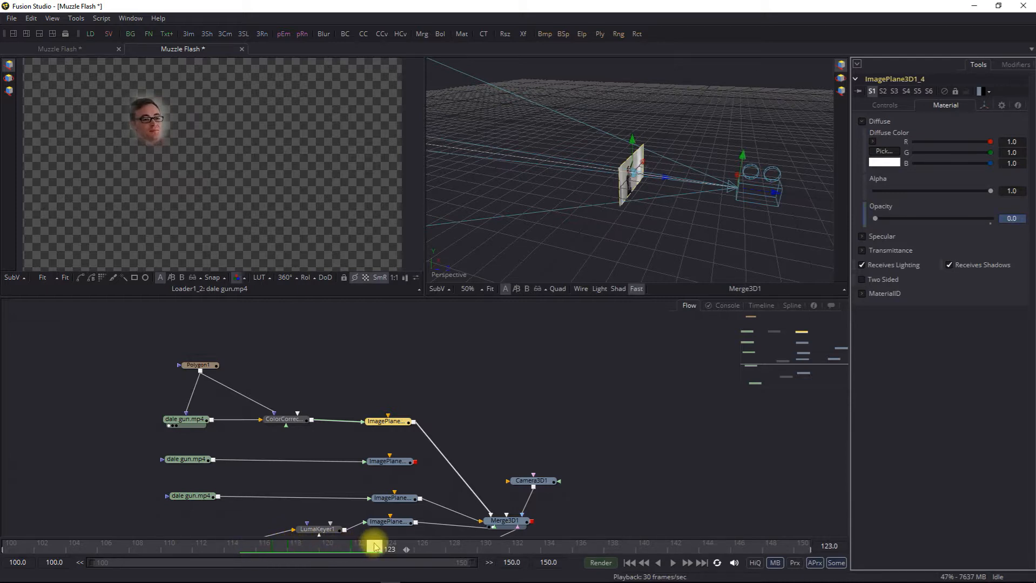
pyautogui.click(284, 420)
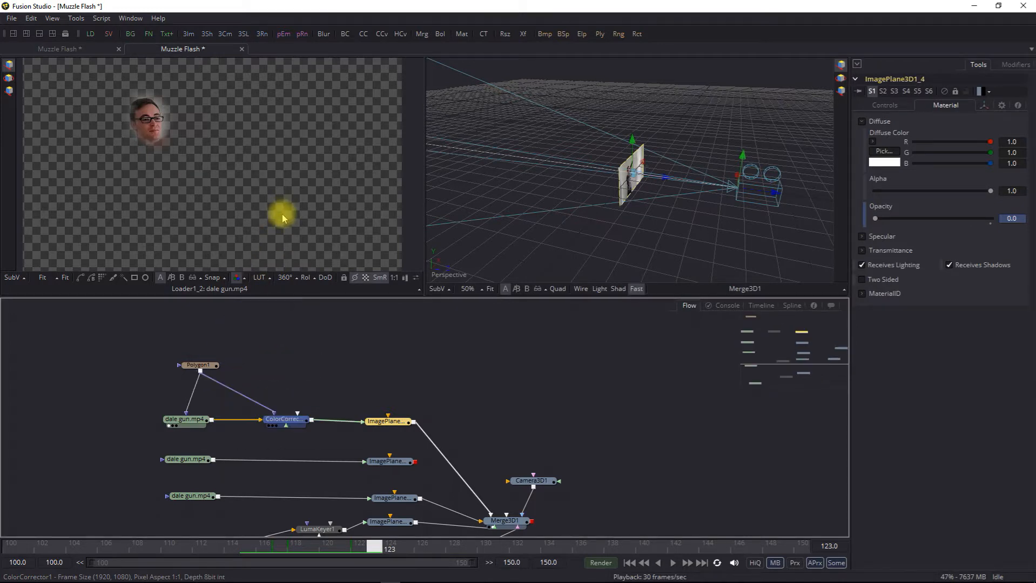
# Step: At frame 118, give ColorCorrector1 a 0.06 master lift and a faint tint of strength 0.0962
pyautogui.click(315, 529)
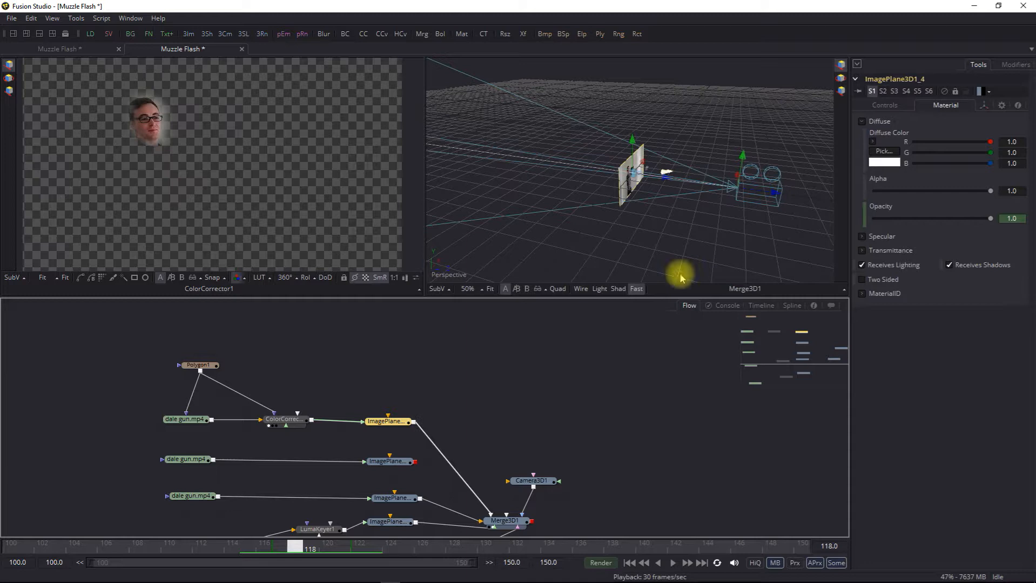
pyautogui.click(509, 520)
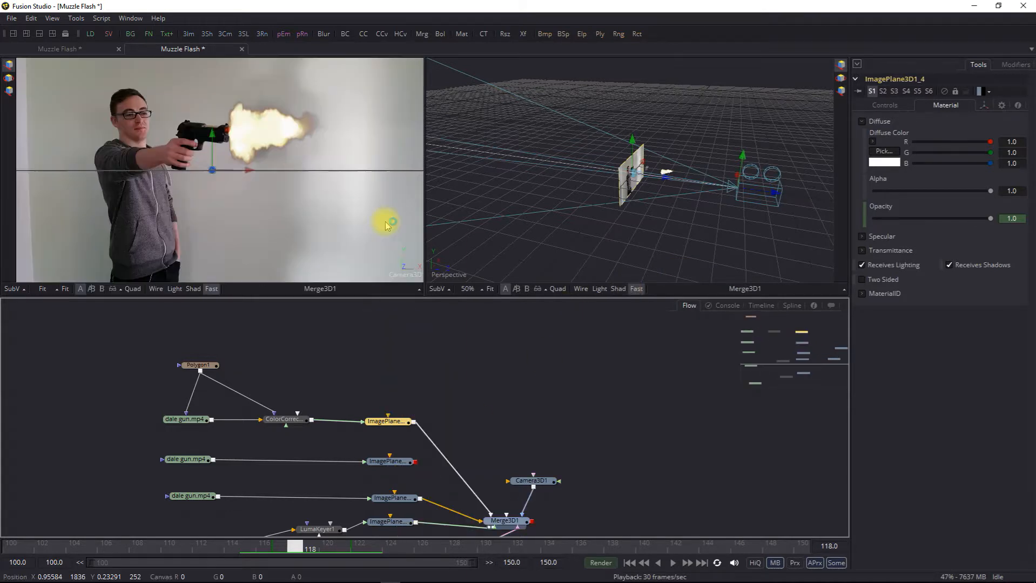
pyautogui.click(283, 419)
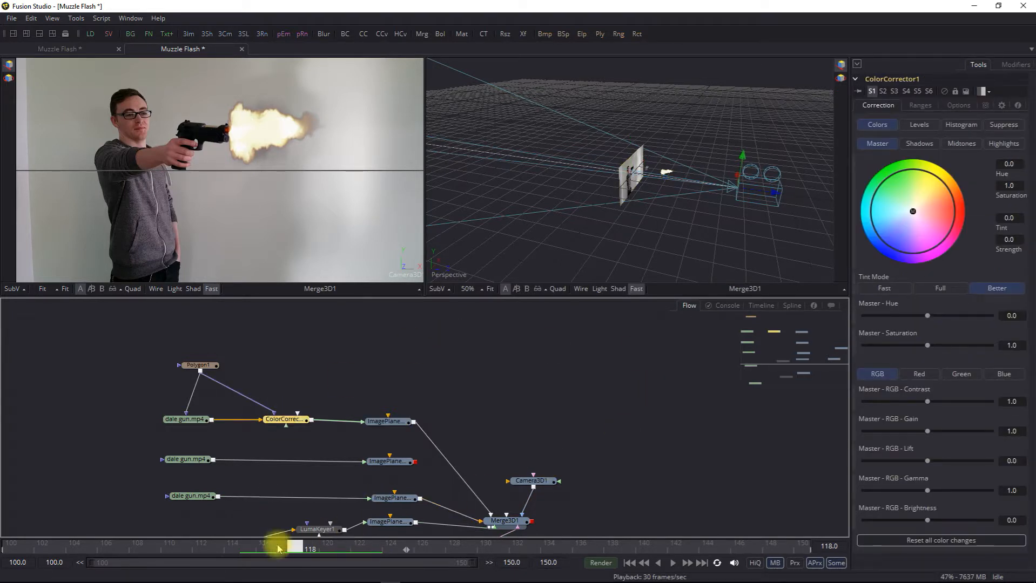
pyautogui.moveTo(928, 460)
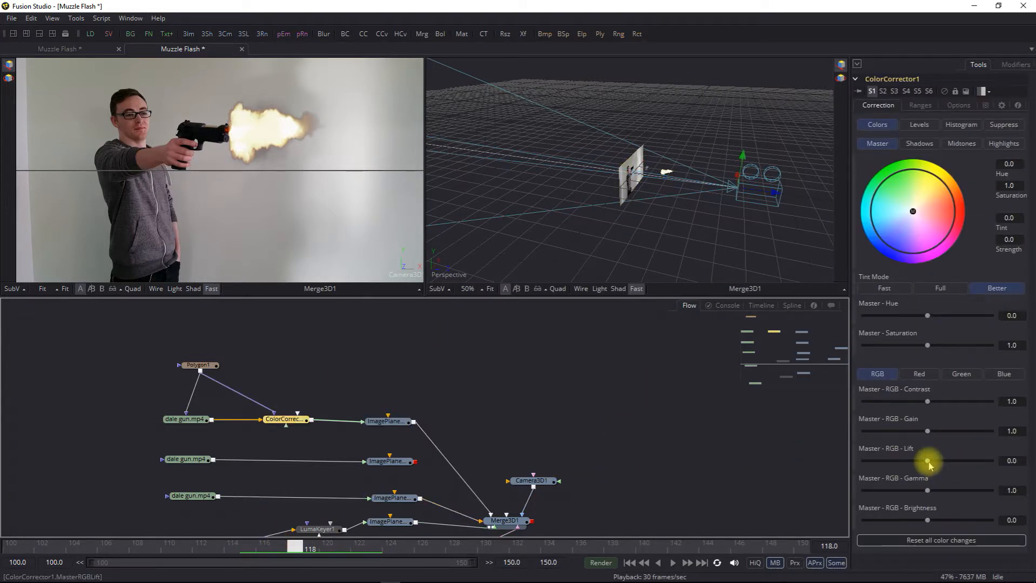
pyautogui.moveTo(928, 460); pyautogui.dragTo(933, 460)
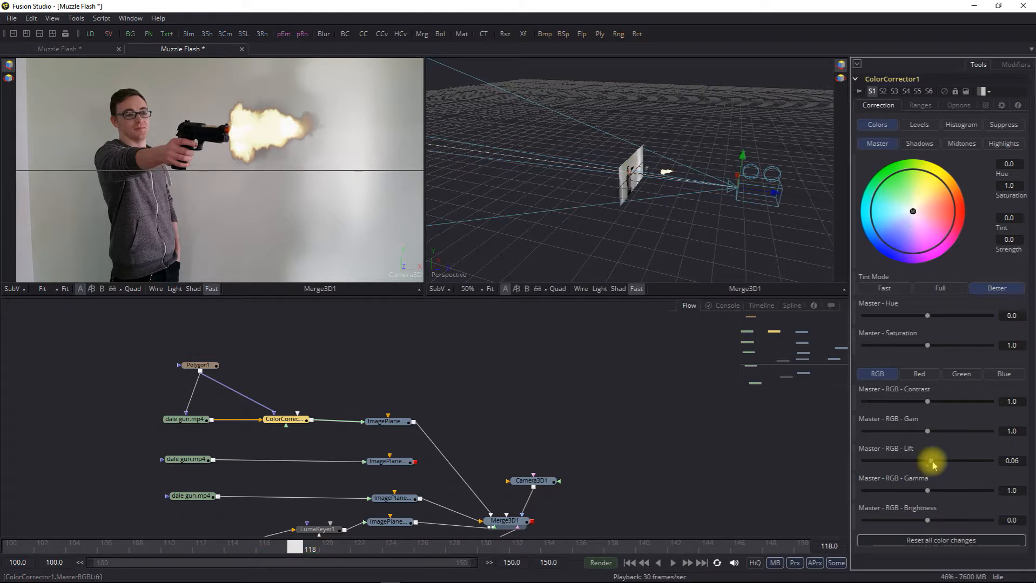
pyautogui.moveTo(960, 403)
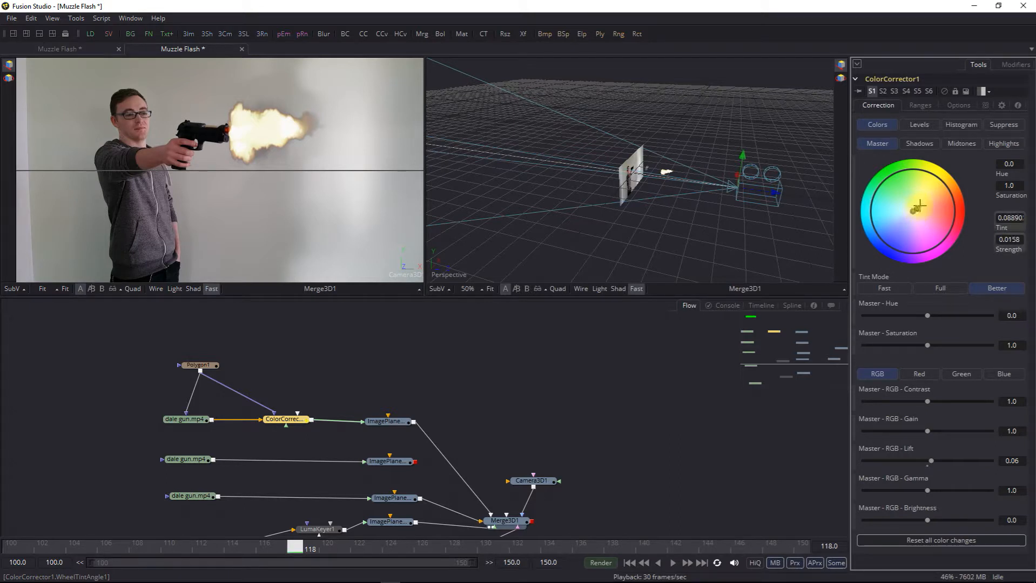
pyautogui.moveTo(916, 207); pyautogui.dragTo(919, 207)
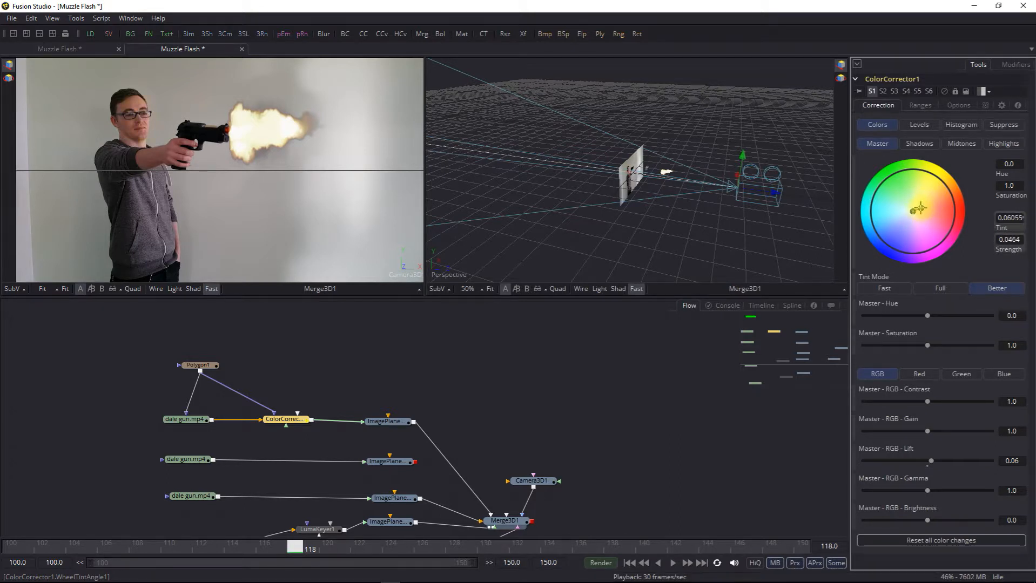
pyautogui.moveTo(918, 209); pyautogui.dragTo(915, 206)
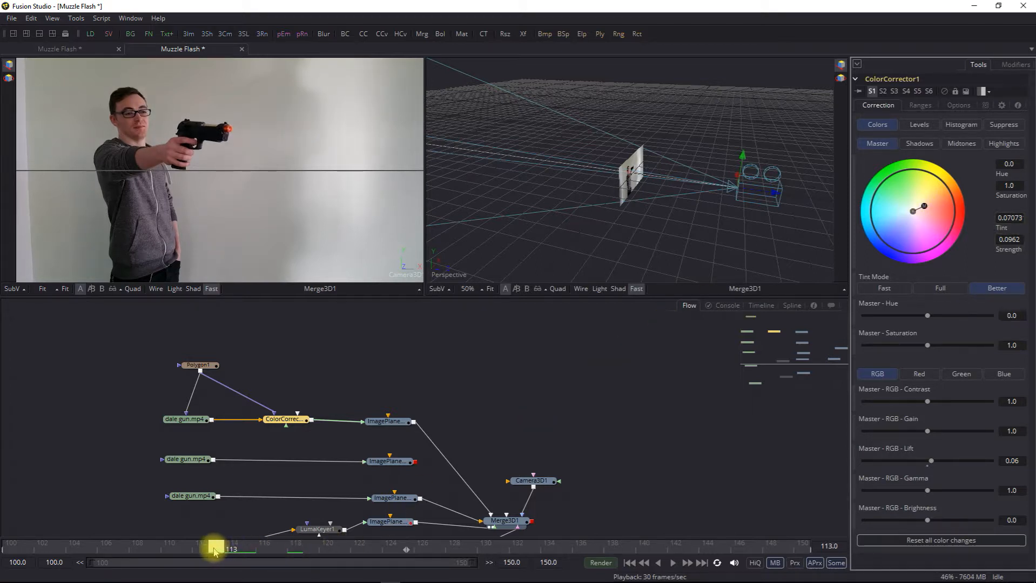
# Step: Scrub and play through the firing frames to review the flash lighting on the face
pyautogui.moveTo(215, 549); pyautogui.dragTo(310, 549)
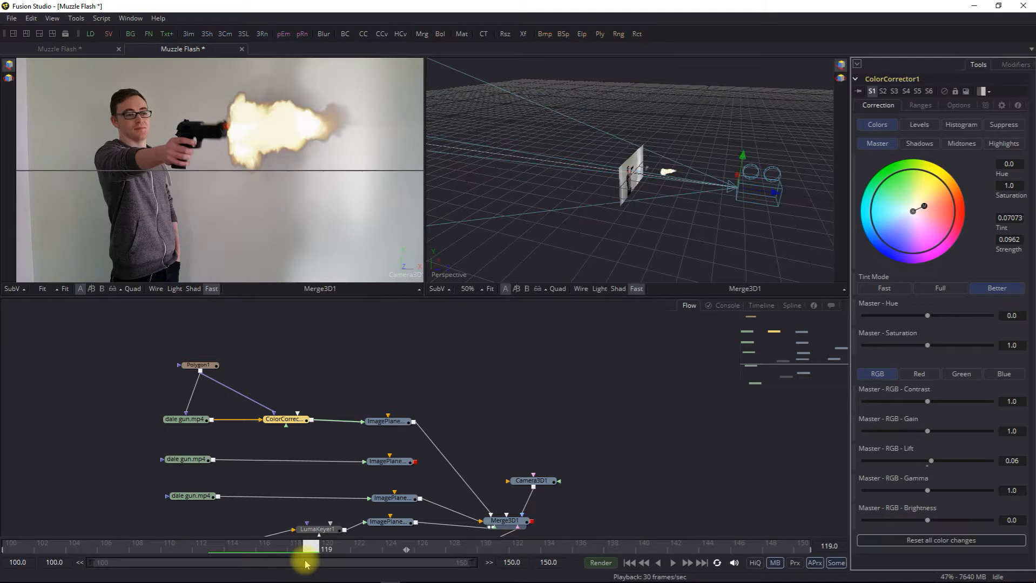
pyautogui.moveTo(309, 549); pyautogui.dragTo(454, 549)
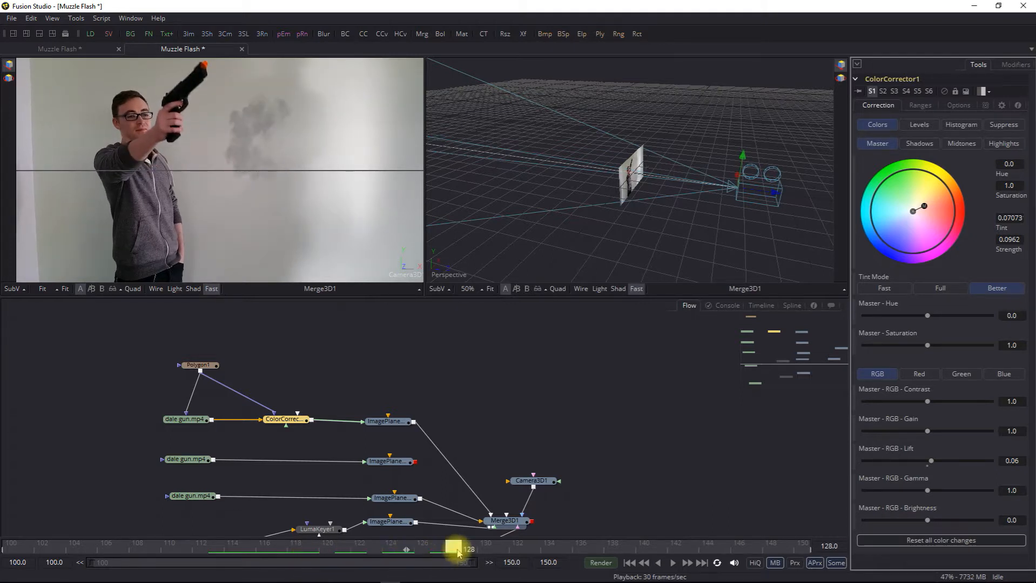
pyautogui.moveTo(456, 548); pyautogui.dragTo(310, 549)
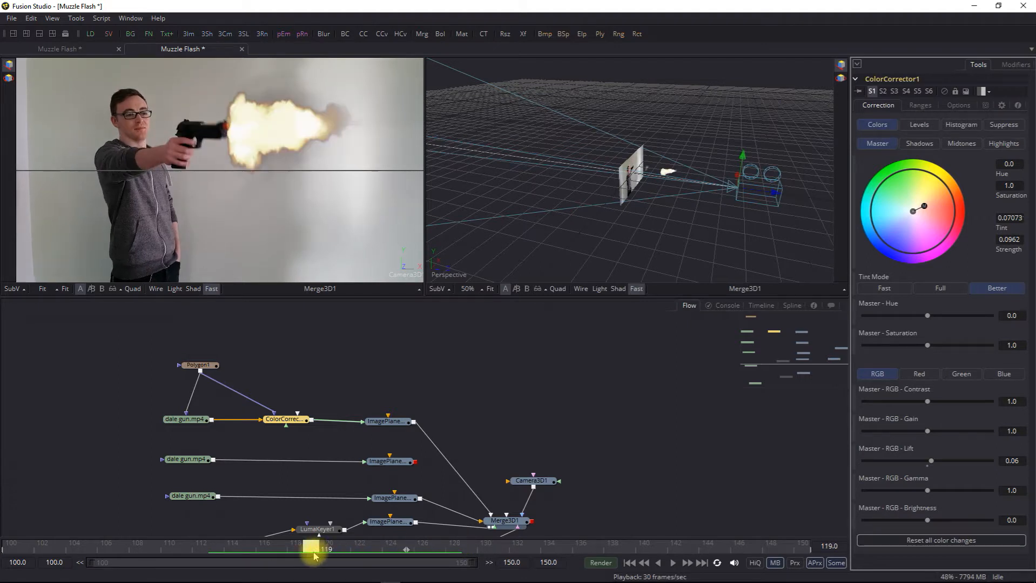
pyautogui.moveTo(314, 549); pyautogui.dragTo(456, 549)
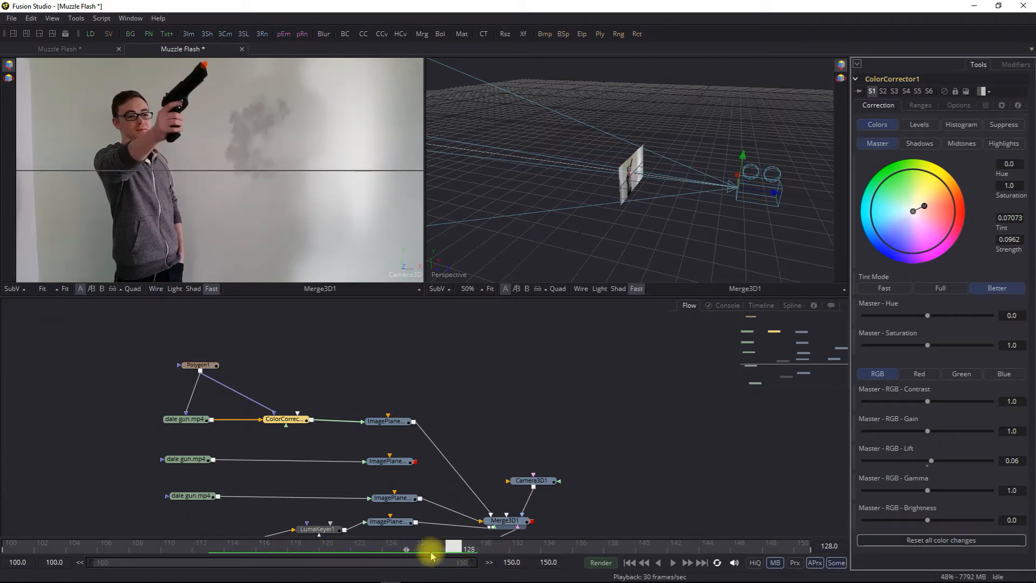
pyautogui.click(658, 562)
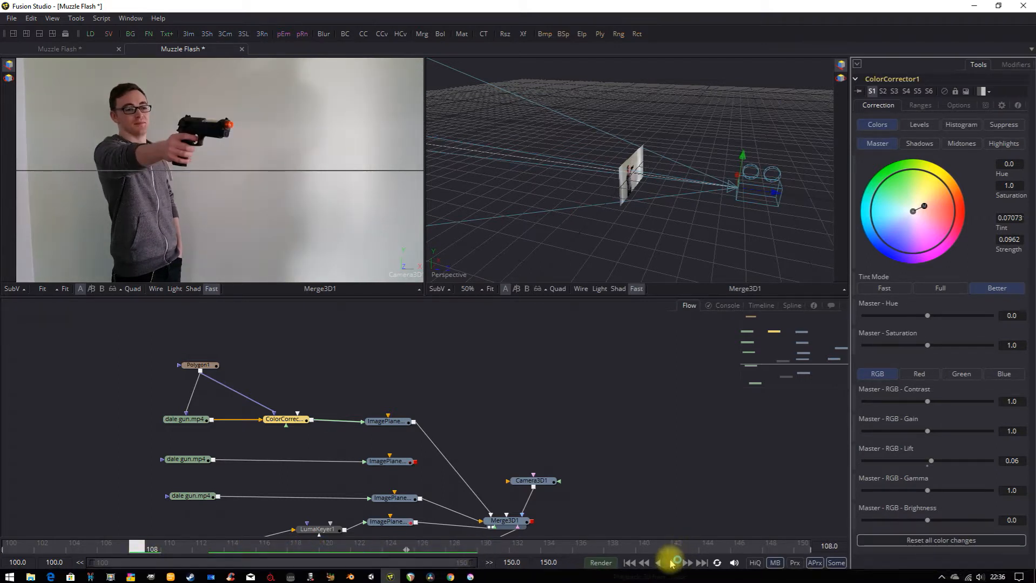
pyautogui.click(671, 563)
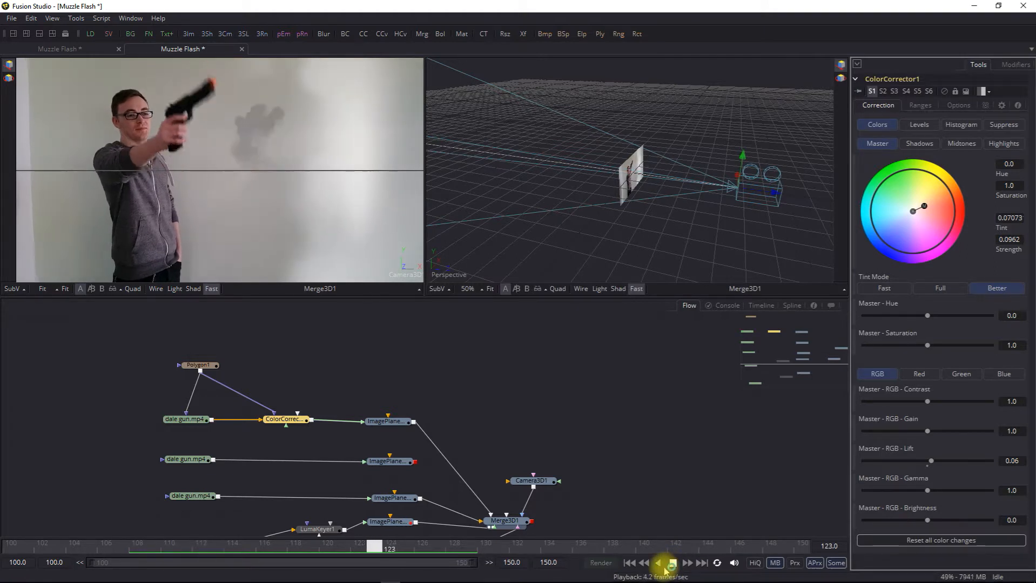
pyautogui.click(671, 563)
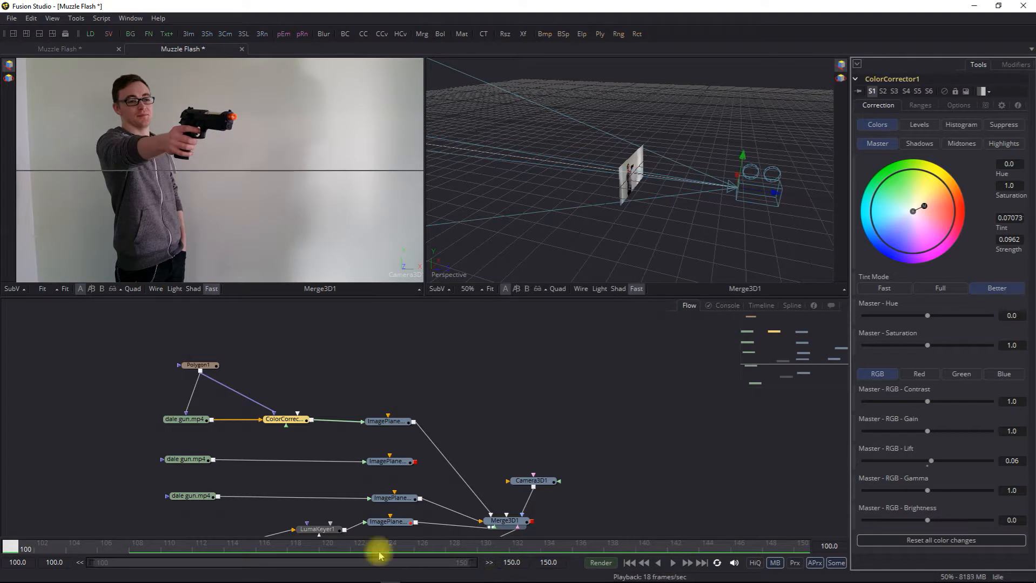
pyautogui.moveTo(378, 550); pyautogui.dragTo(271, 550)
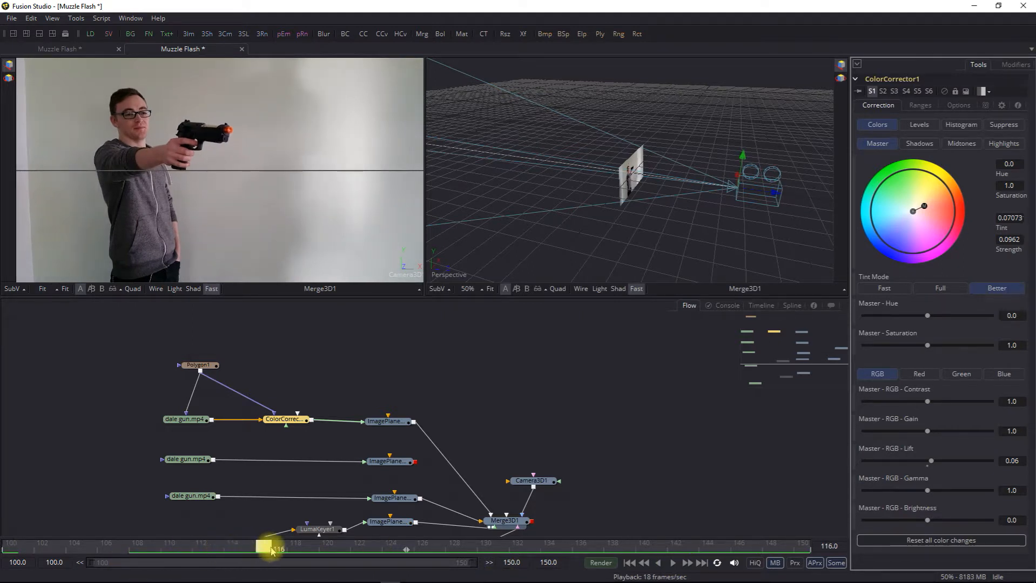
pyautogui.moveTo(271, 547); pyautogui.dragTo(371, 547)
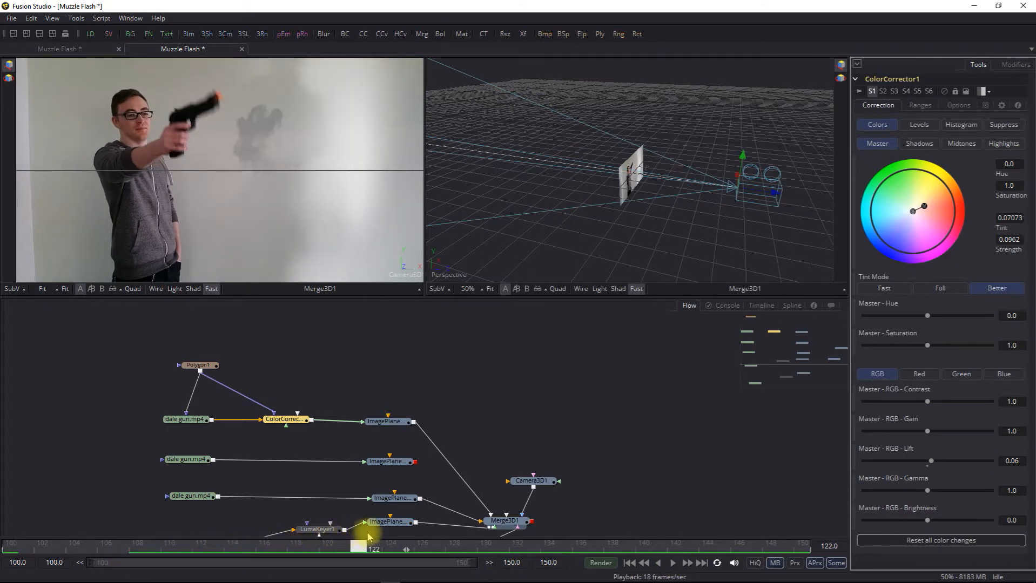
pyautogui.moveTo(375, 546); pyautogui.dragTo(244, 546)
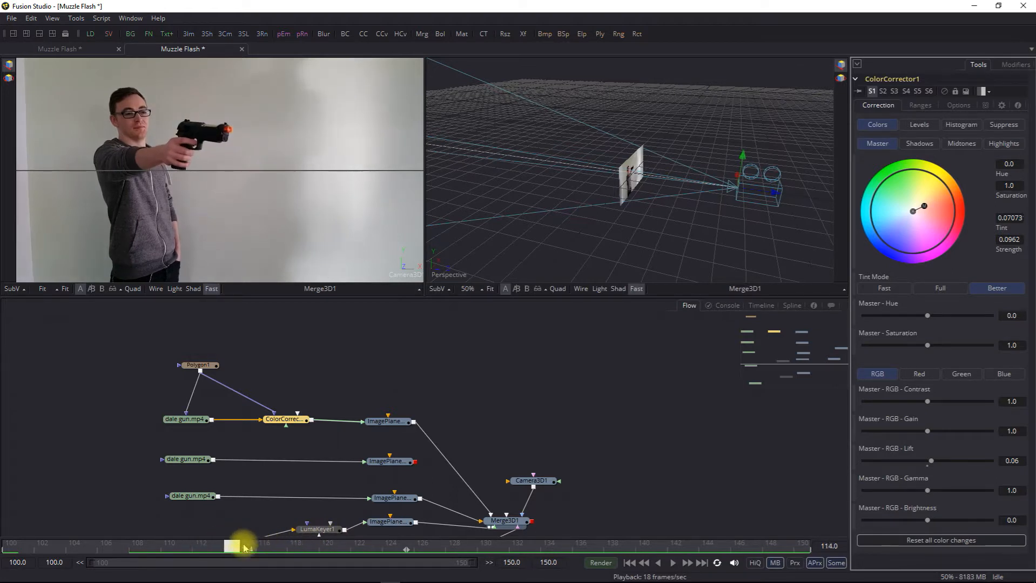
pyautogui.moveTo(245, 547); pyautogui.dragTo(343, 547)
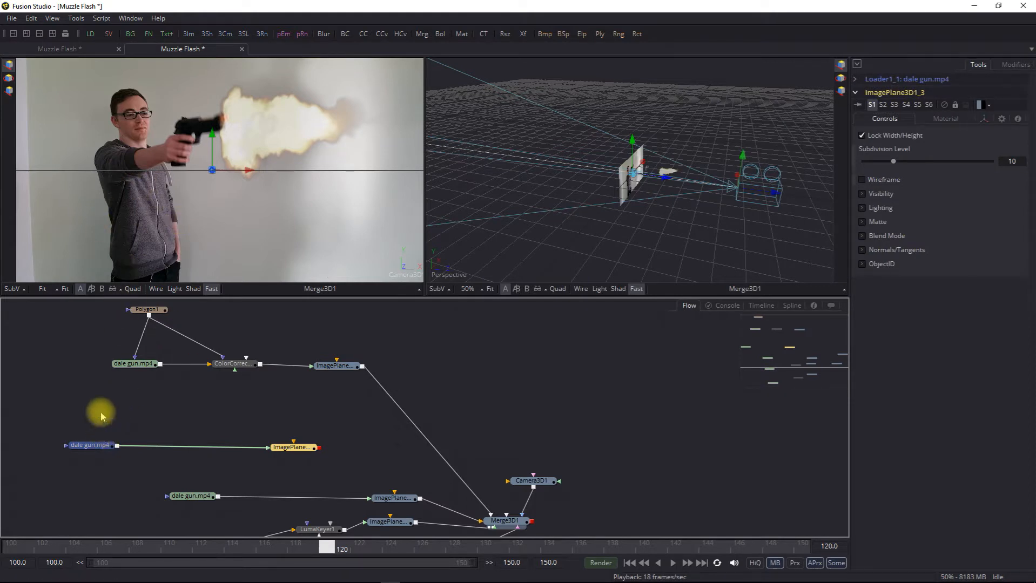
# Step: Add Polygon2 around the torso and a masked ColorCorrector2 feeding ImagePlane3D1_3
pyautogui.click(92, 445)
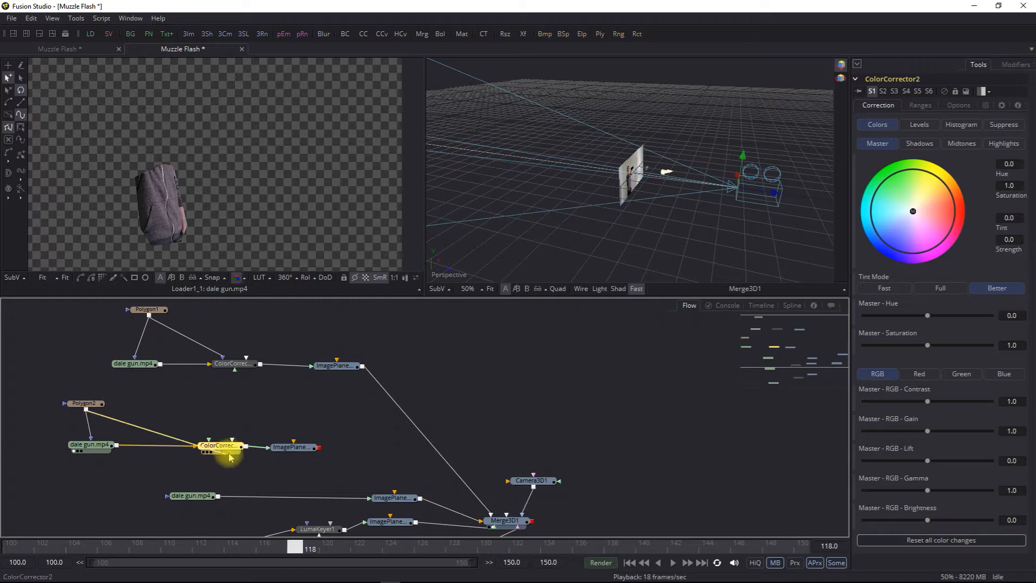
pyautogui.rightClick(222, 446)
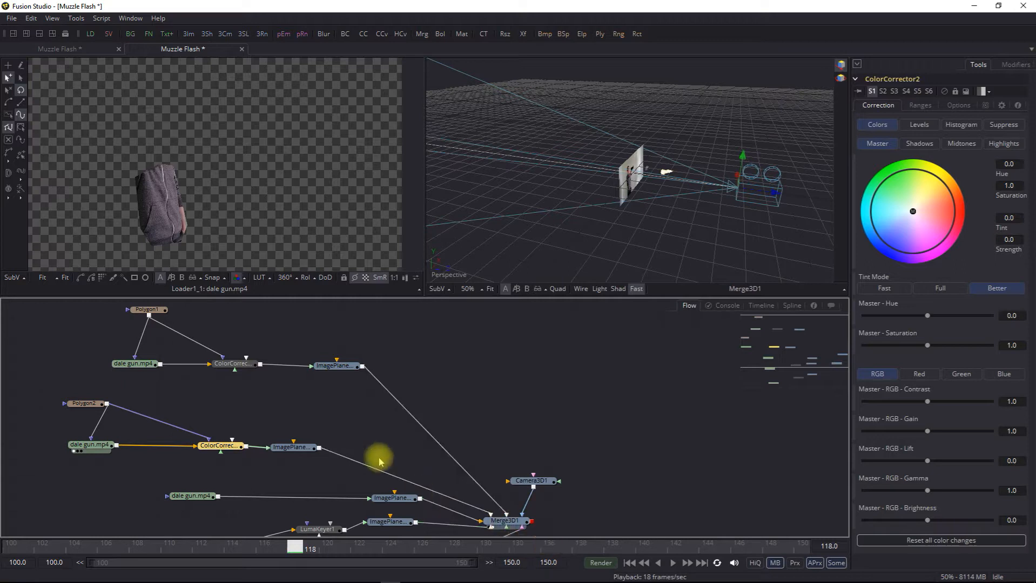
# Step: Test lower Material opacity on the torso image plane, then restore it to 1.0
pyautogui.click(294, 447)
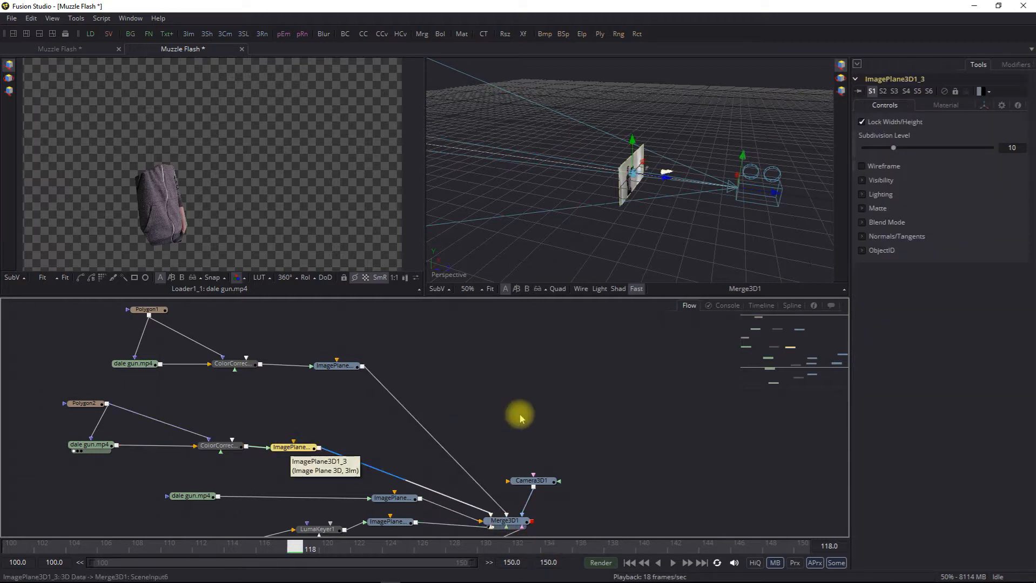
pyautogui.click(944, 105)
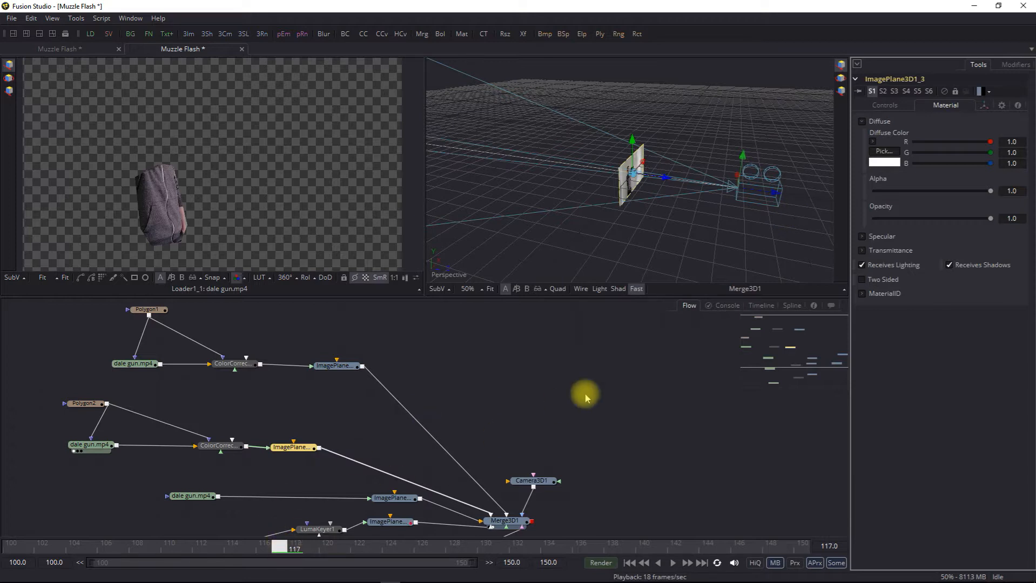
pyautogui.moveTo(989, 218); pyautogui.dragTo(933, 218)
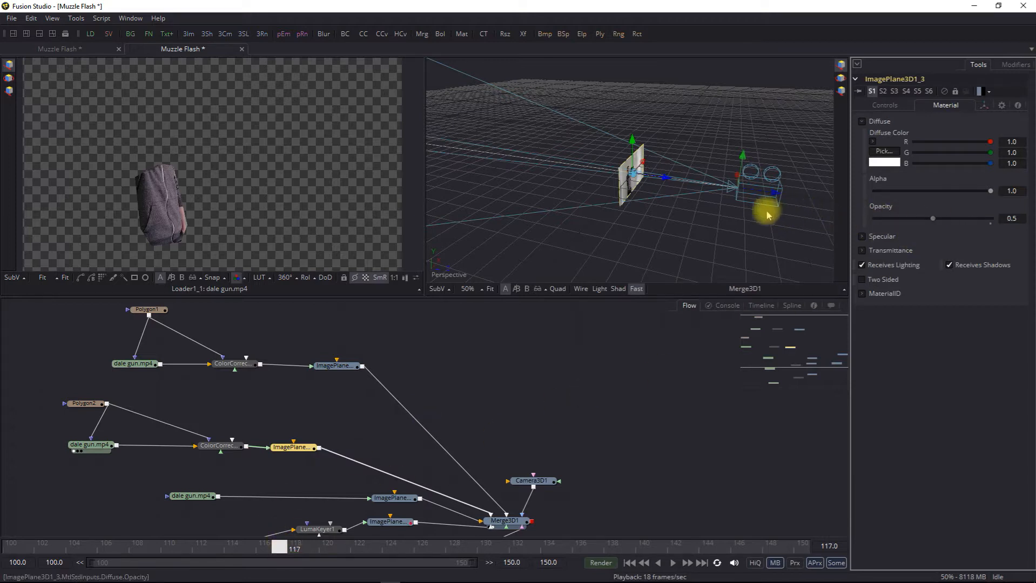
pyautogui.rightClick(942, 219)
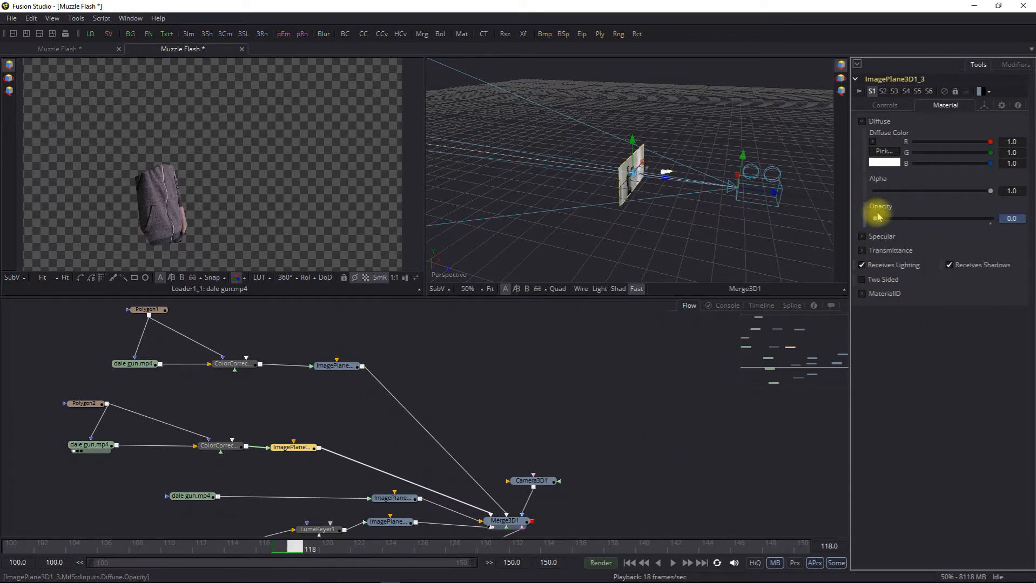
pyautogui.moveTo(877, 219); pyautogui.dragTo(990, 219)
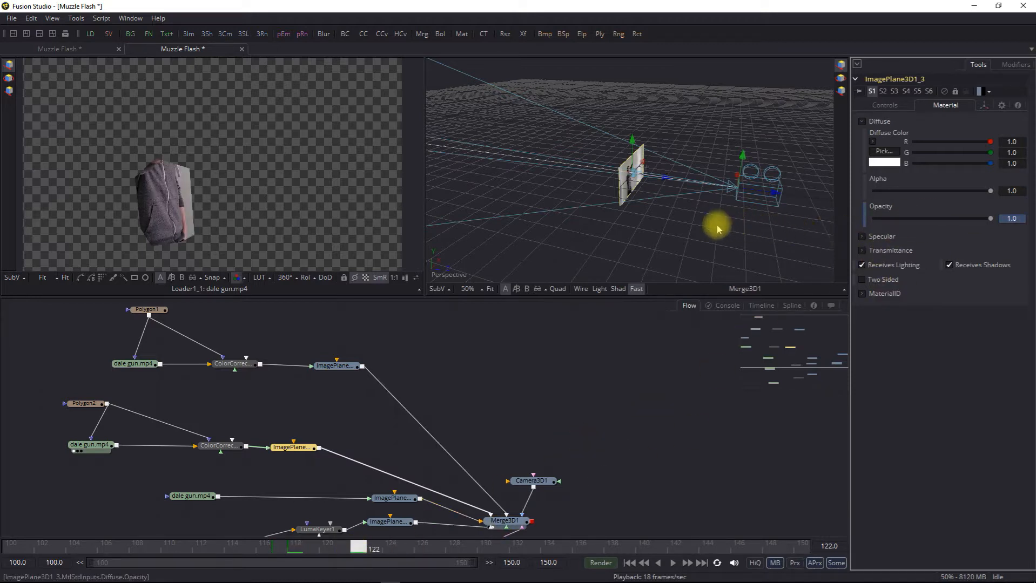
pyautogui.moveTo(989, 218); pyautogui.dragTo(921, 218)
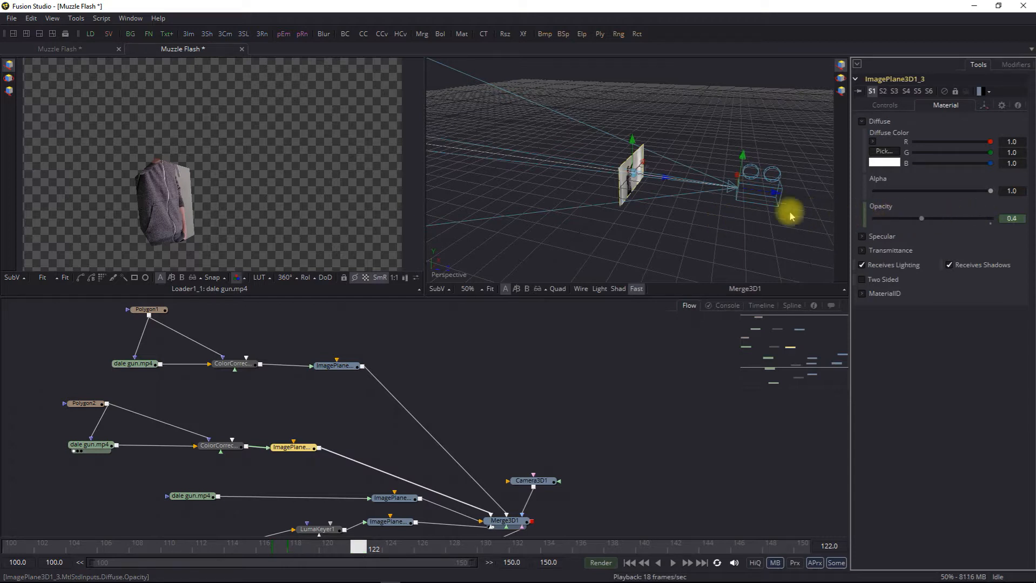
pyautogui.moveTo(921, 218); pyautogui.dragTo(872, 219)
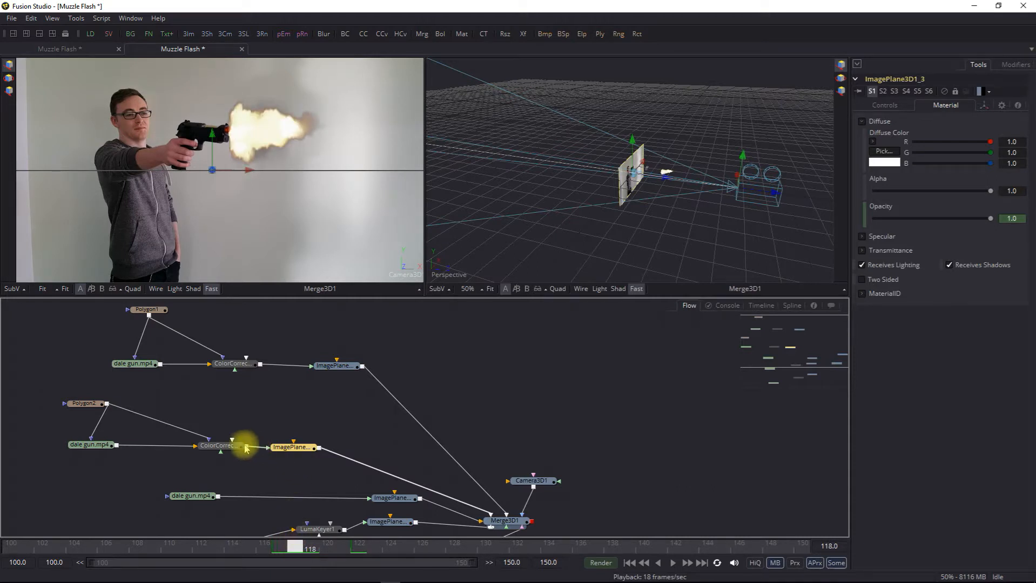
# Step: Raise ColorCorrector2's lift to about 0.103 and soften Polygon2's edge to about 0.0412
pyautogui.click(209, 446)
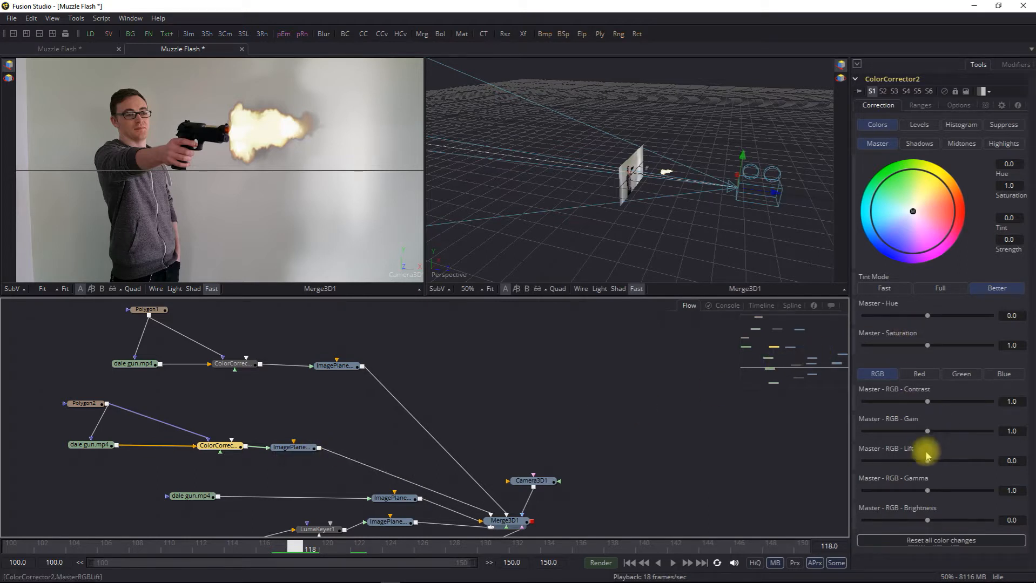
pyautogui.moveTo(926, 461); pyautogui.dragTo(936, 460)
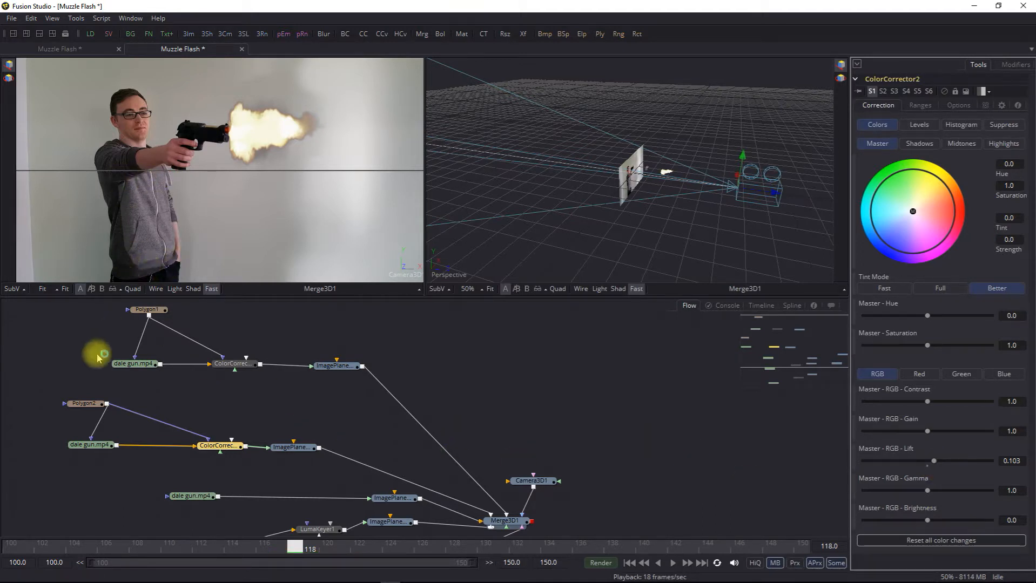
pyautogui.click(85, 403)
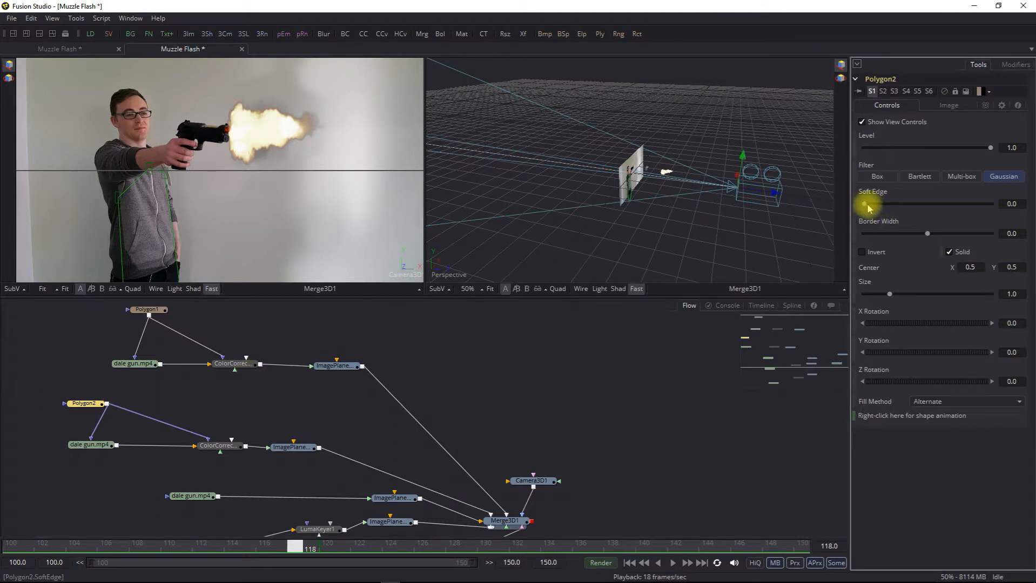
pyautogui.moveTo(863, 203); pyautogui.dragTo(912, 203)
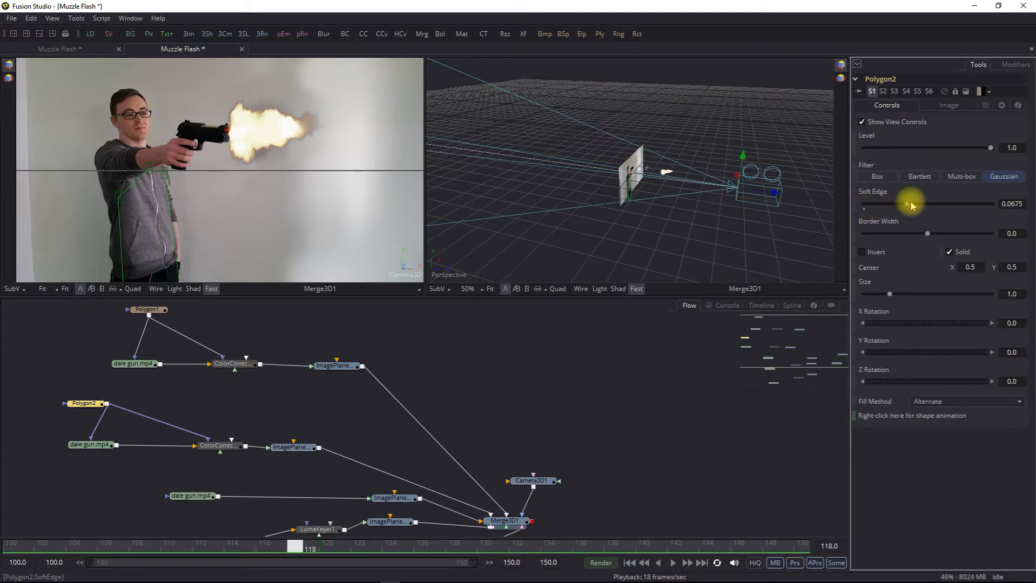
pyautogui.moveTo(912, 203); pyautogui.dragTo(921, 203)
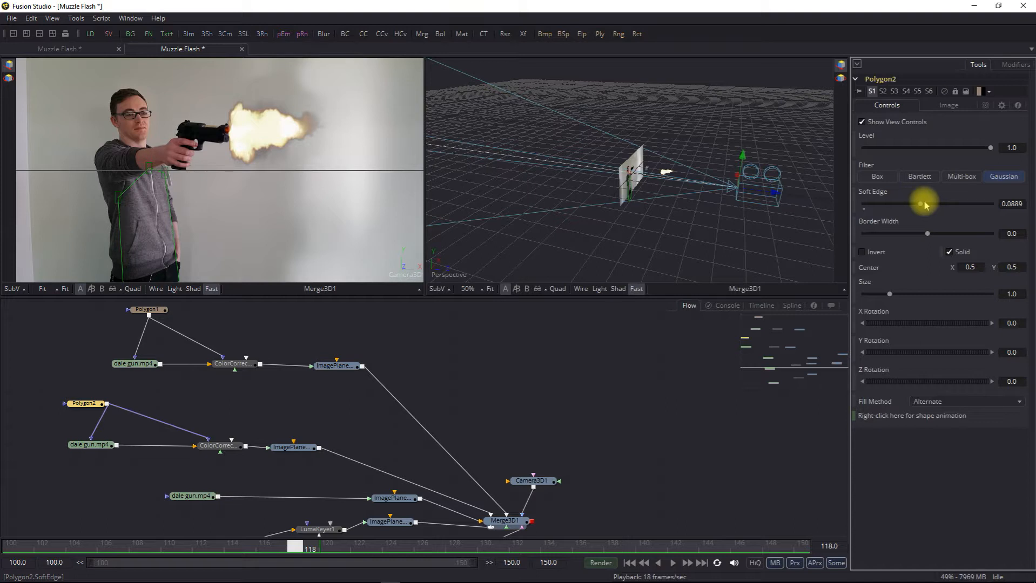
pyautogui.moveTo(920, 203); pyautogui.dragTo(932, 203)
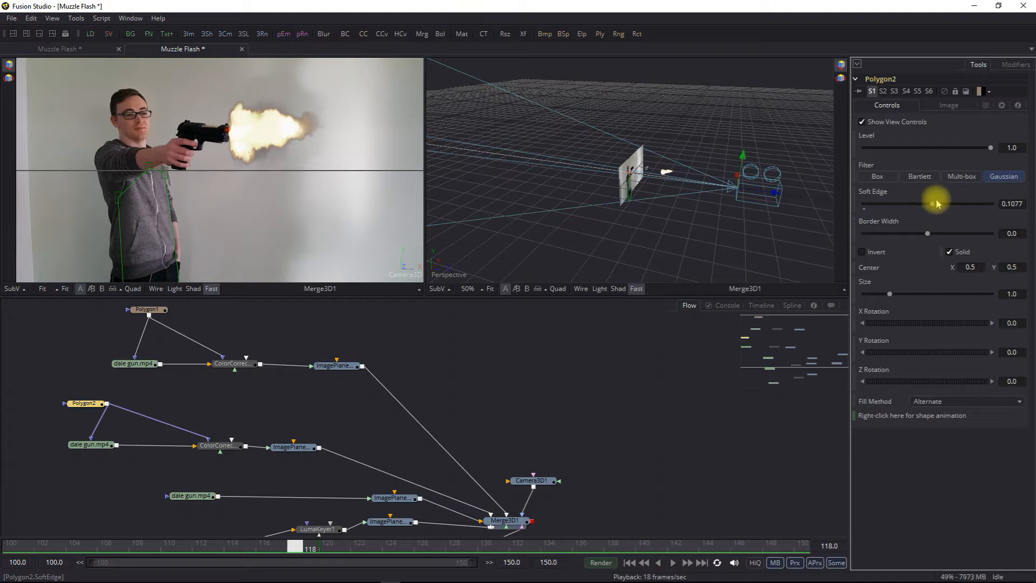
pyautogui.moveTo(931, 203); pyautogui.dragTo(915, 203)
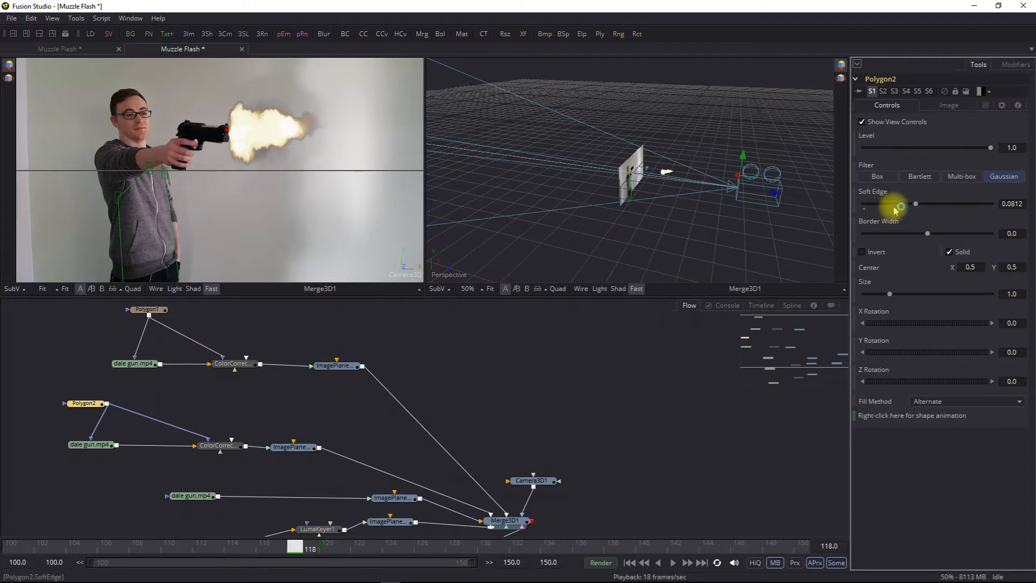
pyautogui.moveTo(916, 203); pyautogui.dragTo(896, 209)
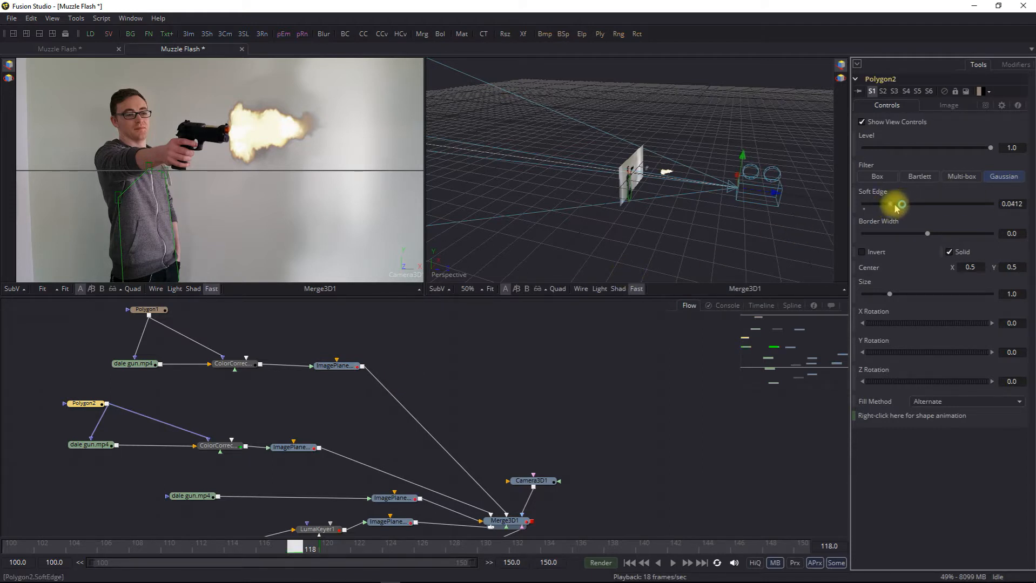
pyautogui.moveTo(895, 203); pyautogui.dragTo(902, 203)
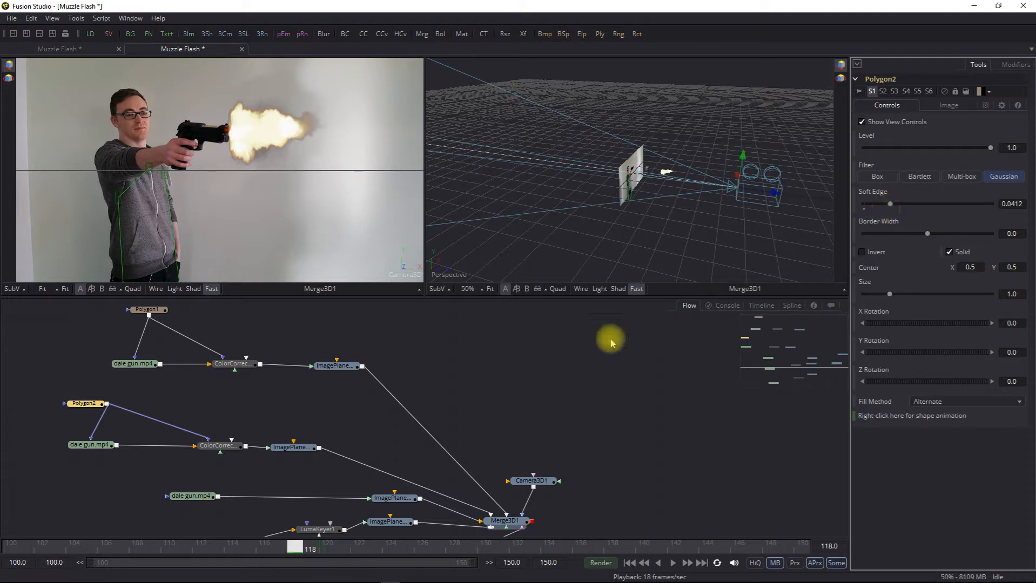
pyautogui.click(221, 446)
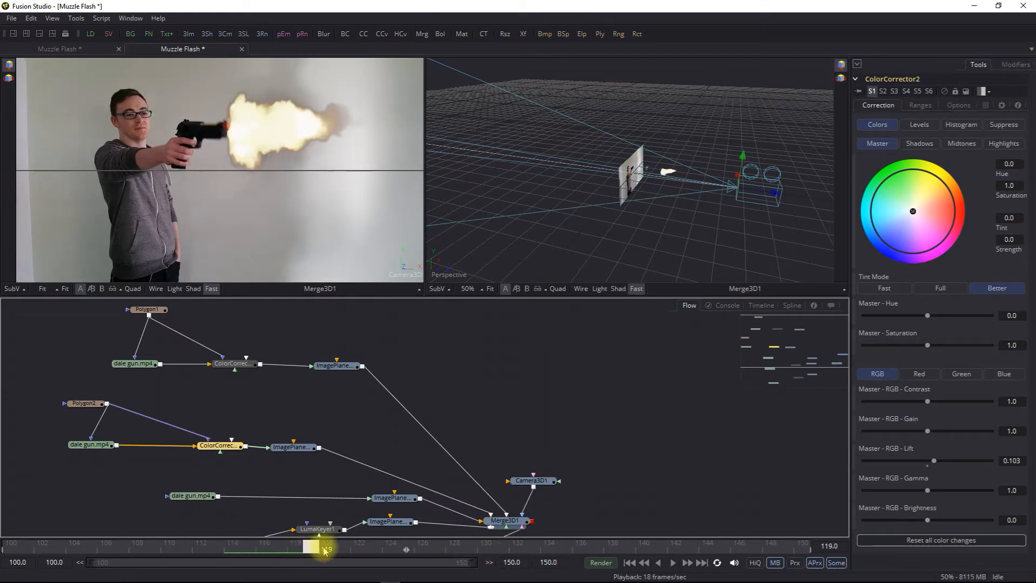
pyautogui.moveTo(324, 549); pyautogui.dragTo(454, 548)
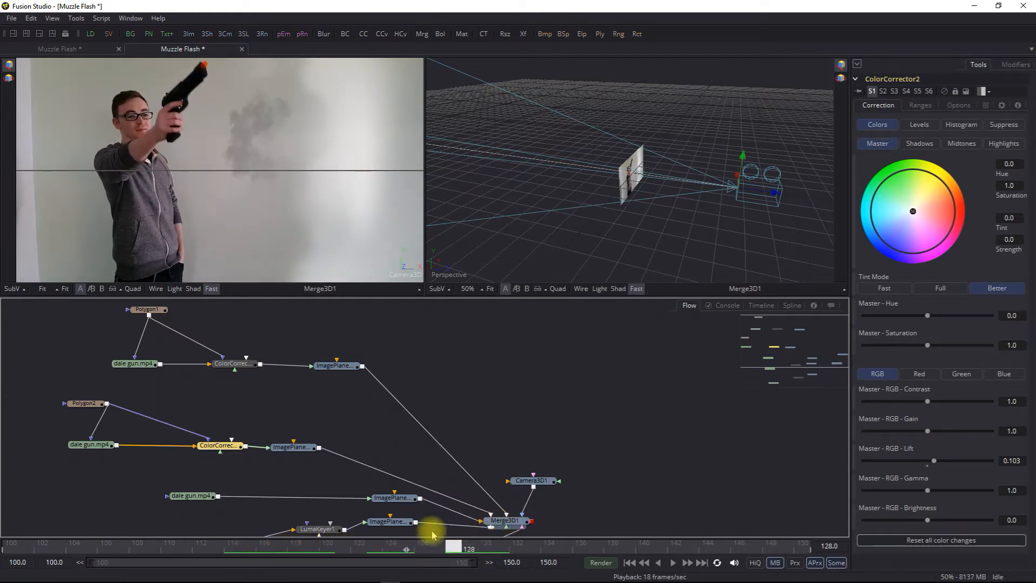
pyautogui.moveTo(453, 546); pyautogui.dragTo(402, 547)
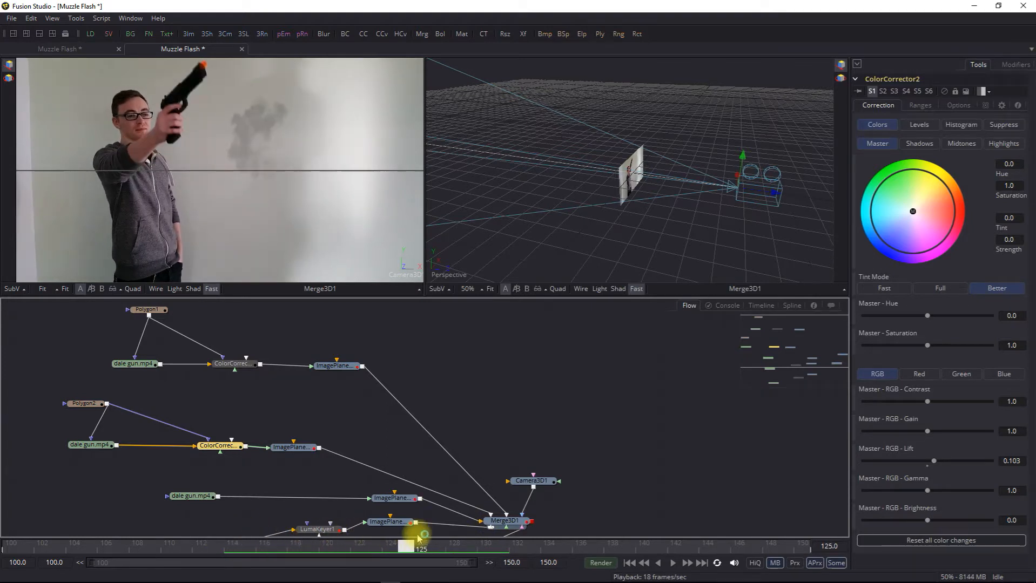
pyautogui.moveTo(400, 545); pyautogui.dragTo(315, 546)
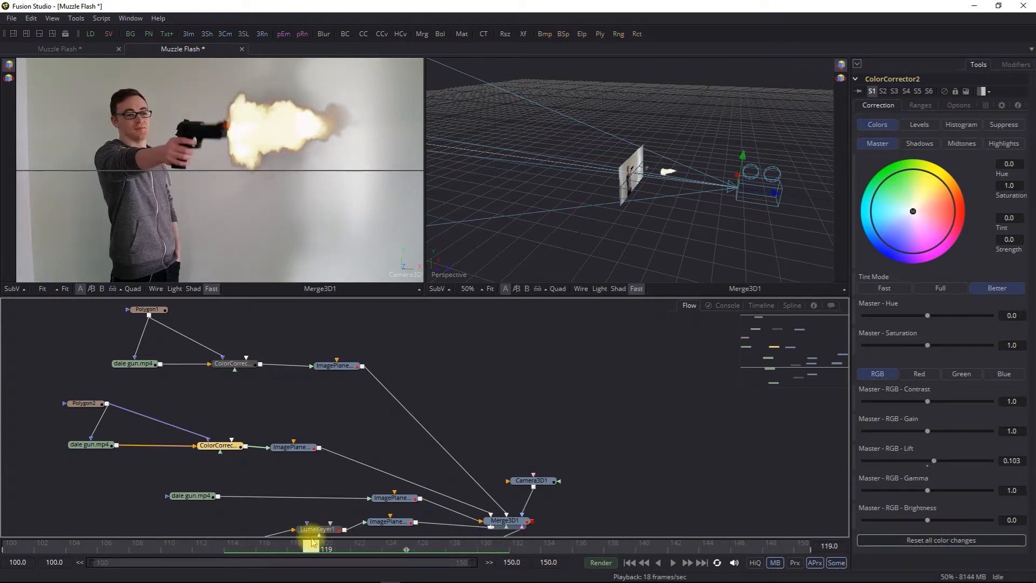
pyautogui.moveTo(315, 545); pyautogui.dragTo(452, 546)
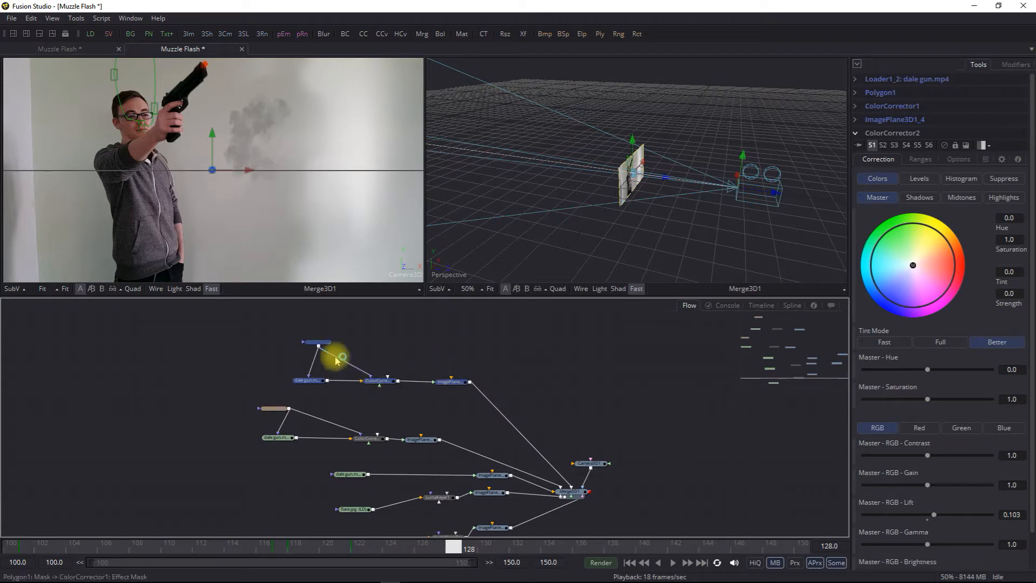
# Step: Duplicate the top footage branch and view the copy at frame 118
pyautogui.click(308, 380)
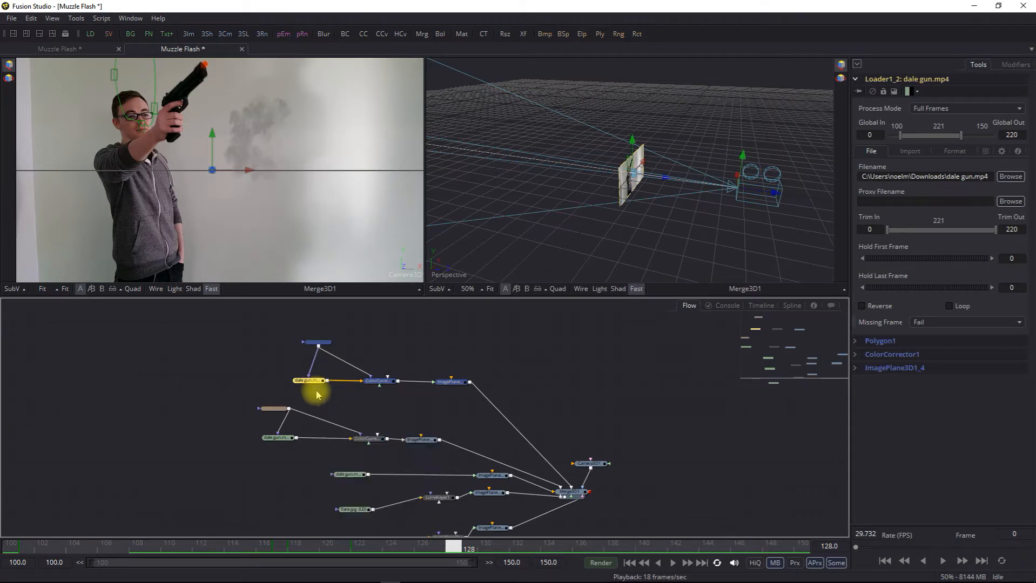
pyautogui.press('ctrl+v')
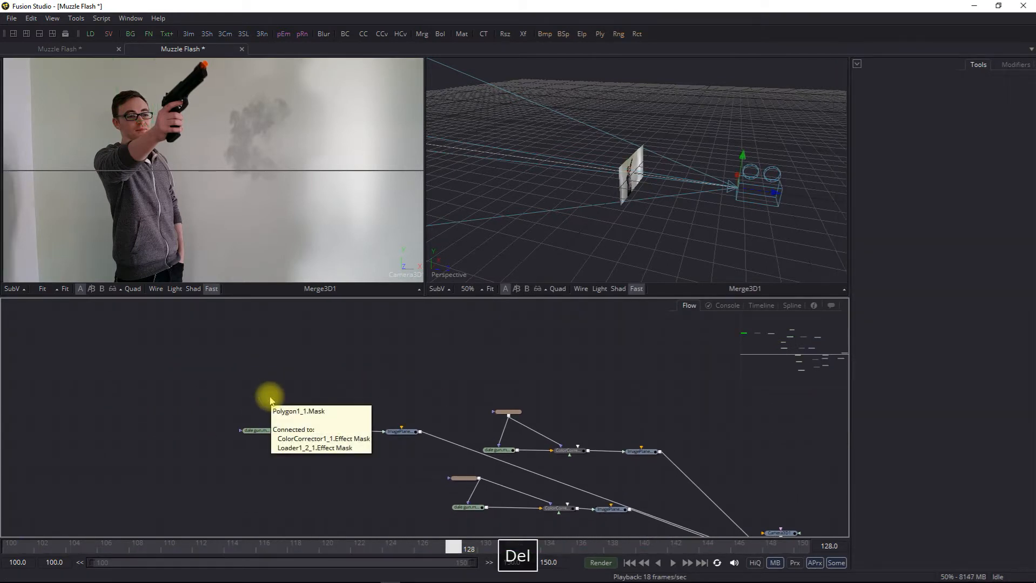
pyautogui.click(258, 430)
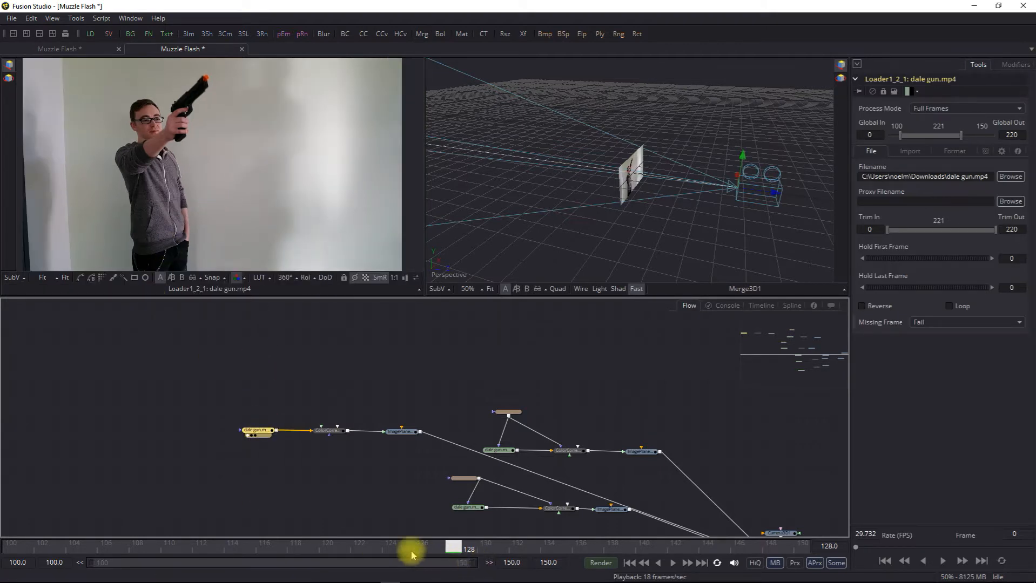
pyautogui.moveTo(423, 549); pyautogui.dragTo(295, 548)
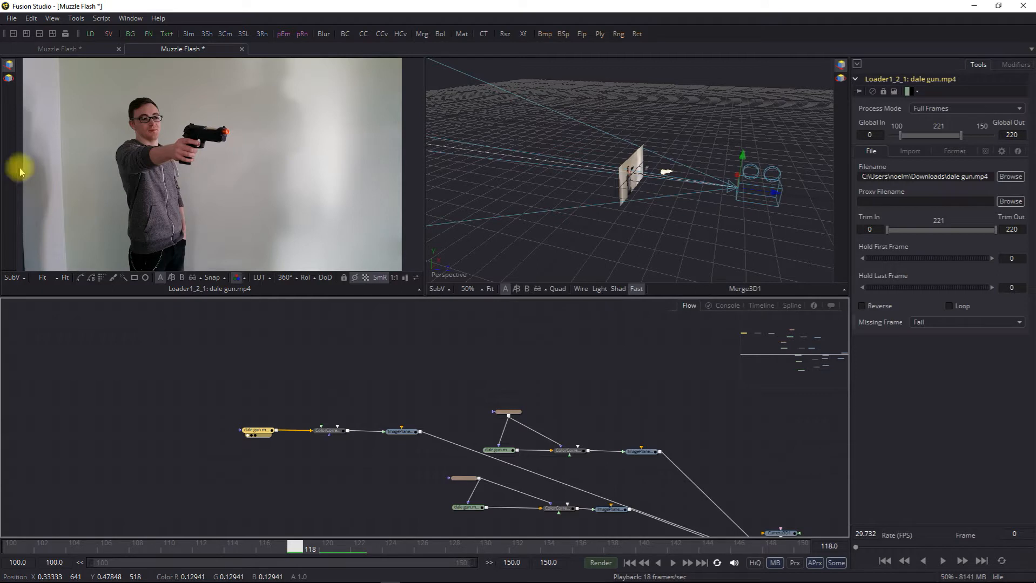
pyautogui.moveTo(186, 350)
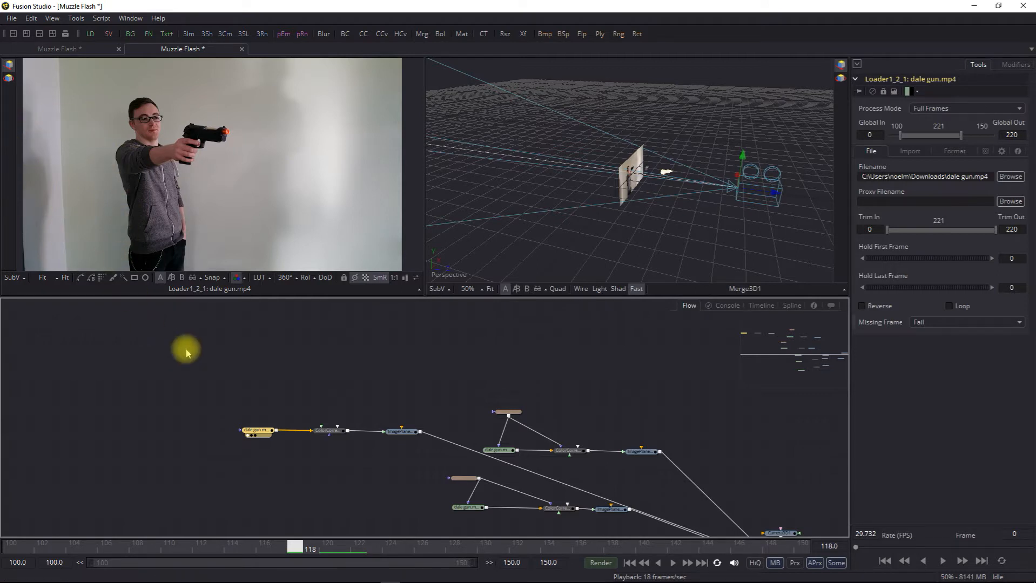
pyautogui.moveTo(254, 356)
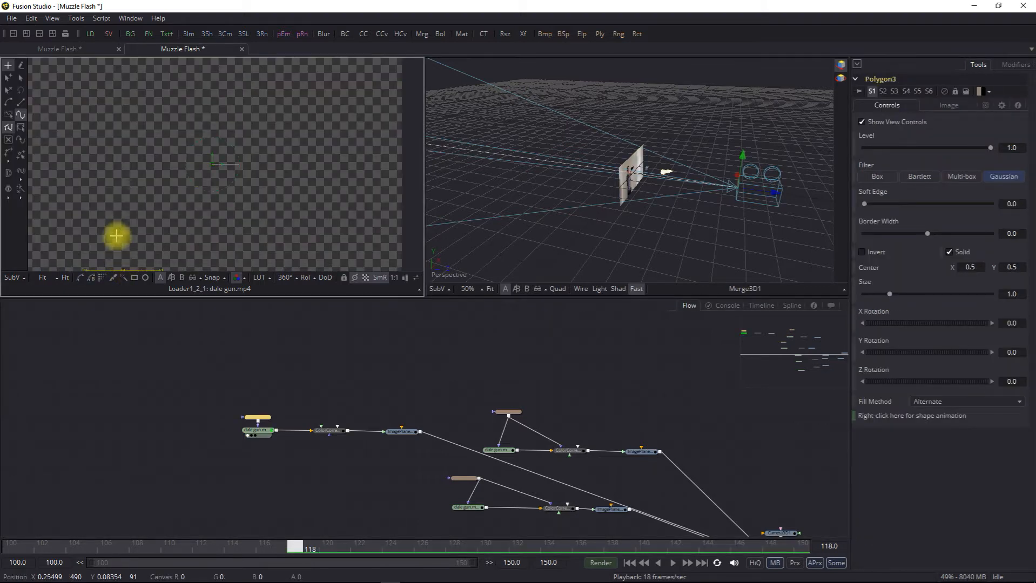
# Step: Draw a new polygon around the left wall and soften its edge to about 0.04
pyautogui.moveTo(117, 235); pyautogui.dragTo(88, 94)
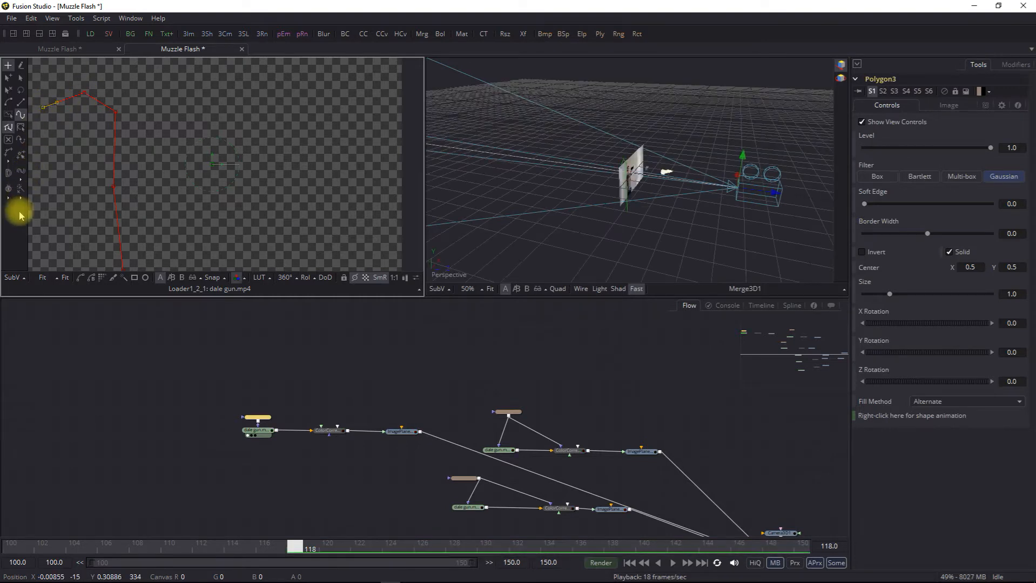
pyautogui.moveTo(32, 210)
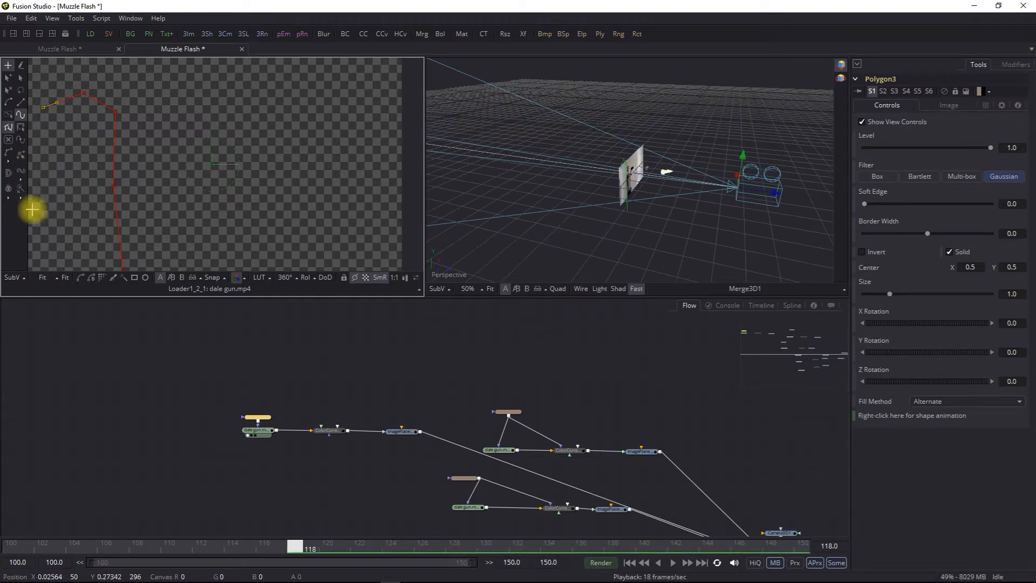
pyautogui.moveTo(51, 104); pyautogui.dragTo(120, 270)
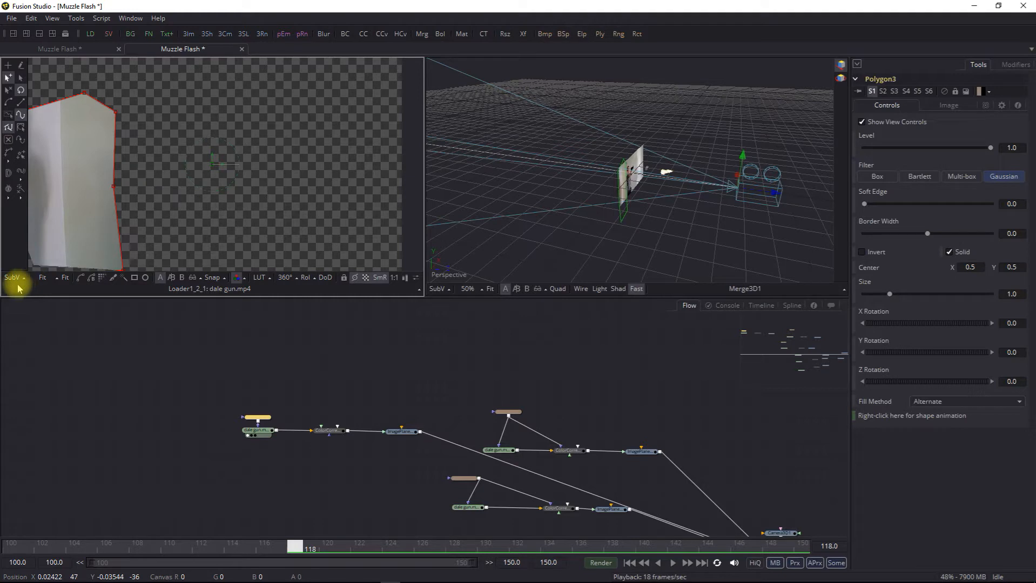
pyautogui.moveTo(121, 278)
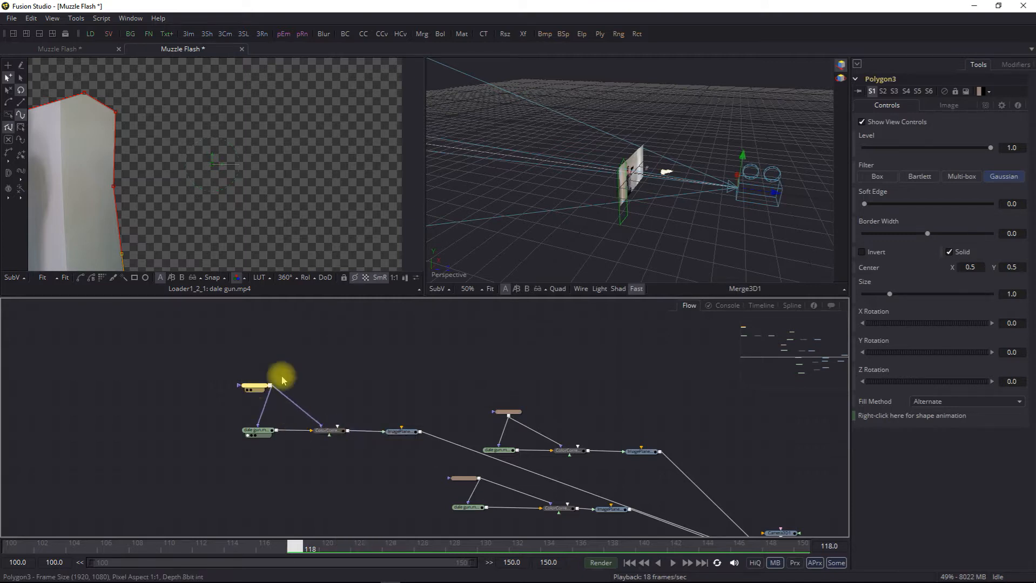
pyautogui.moveTo(863, 203); pyautogui.dragTo(872, 203)
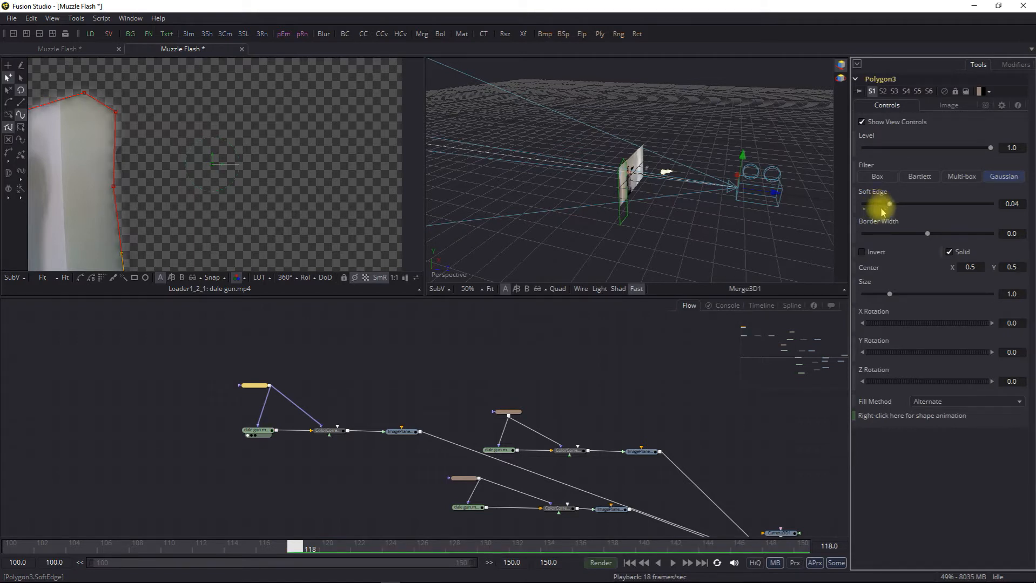
pyautogui.moveTo(329, 450)
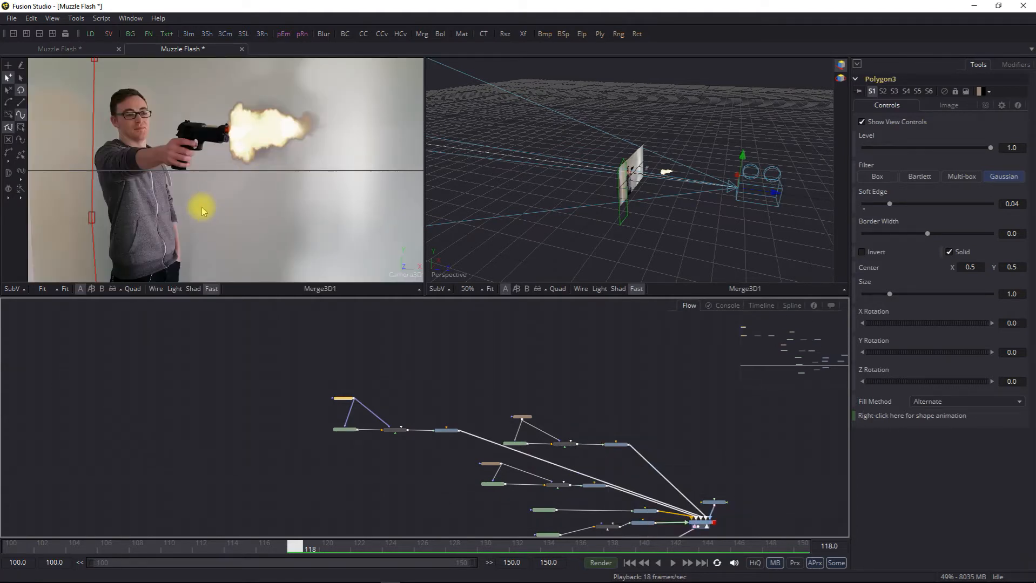
# Step: On ColorCorrector1_1, give the masked wall a faint tint and lower Master RGB Lift to -0.171
pyautogui.click(390, 441)
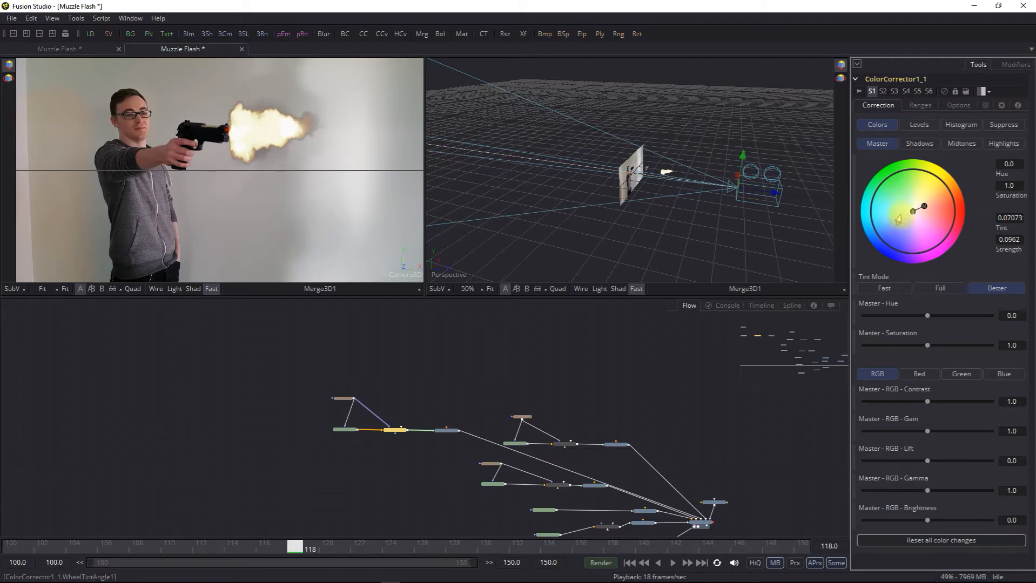
pyautogui.moveTo(913, 225); pyautogui.dragTo(923, 210)
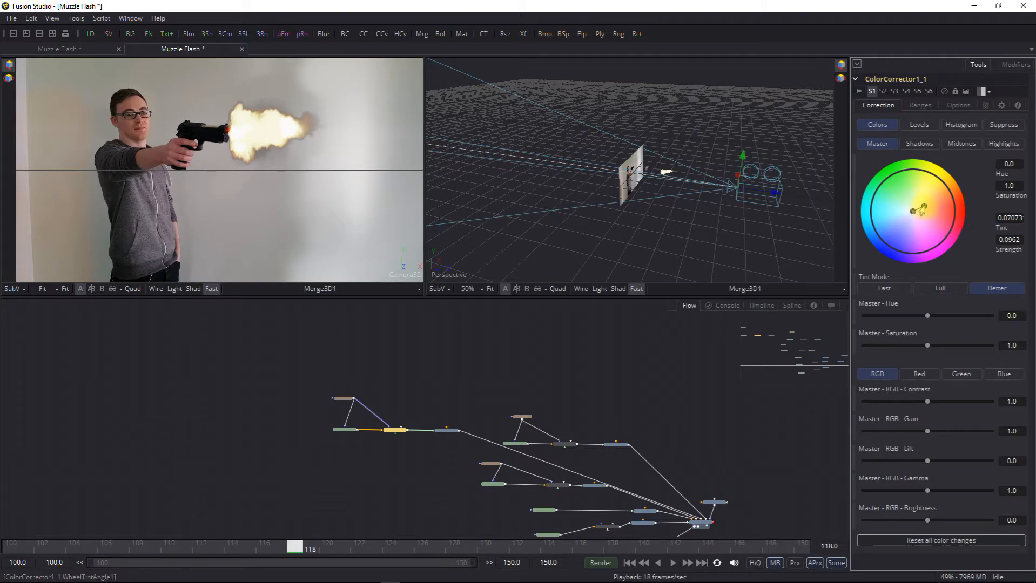
pyautogui.moveTo(925, 210); pyautogui.dragTo(912, 210)
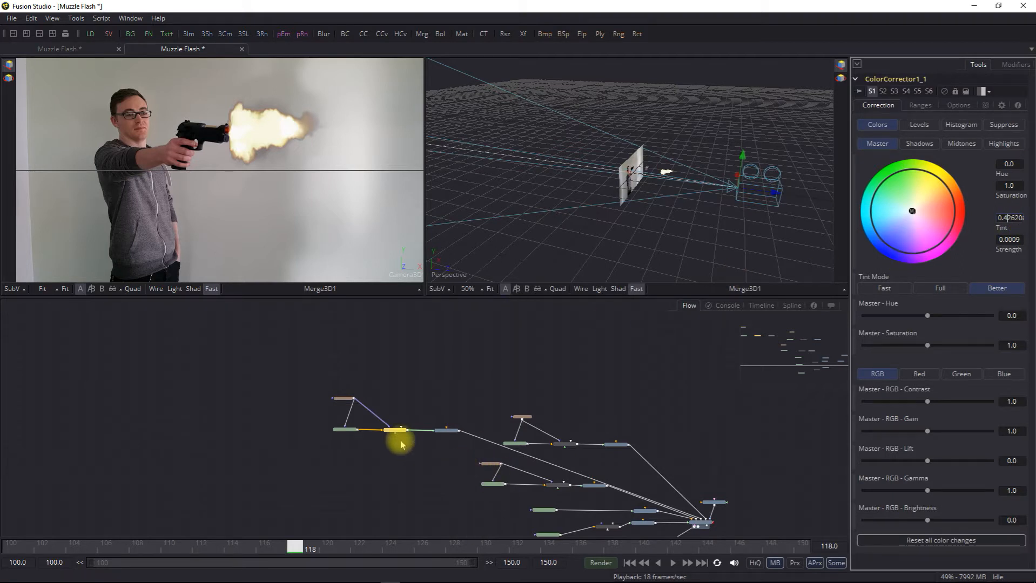
pyautogui.moveTo(925, 461)
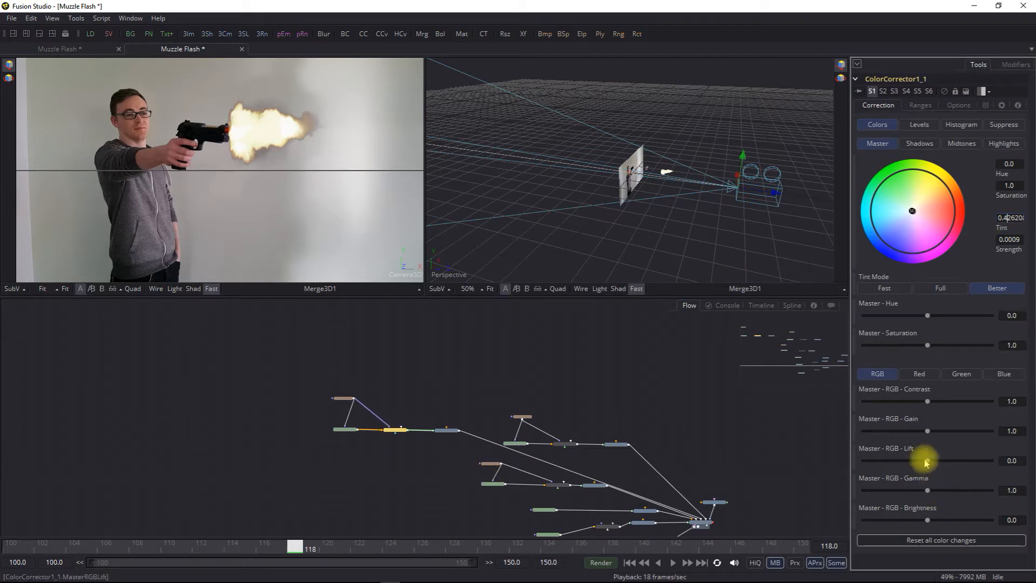
pyautogui.moveTo(928, 461); pyautogui.dragTo(914, 462)
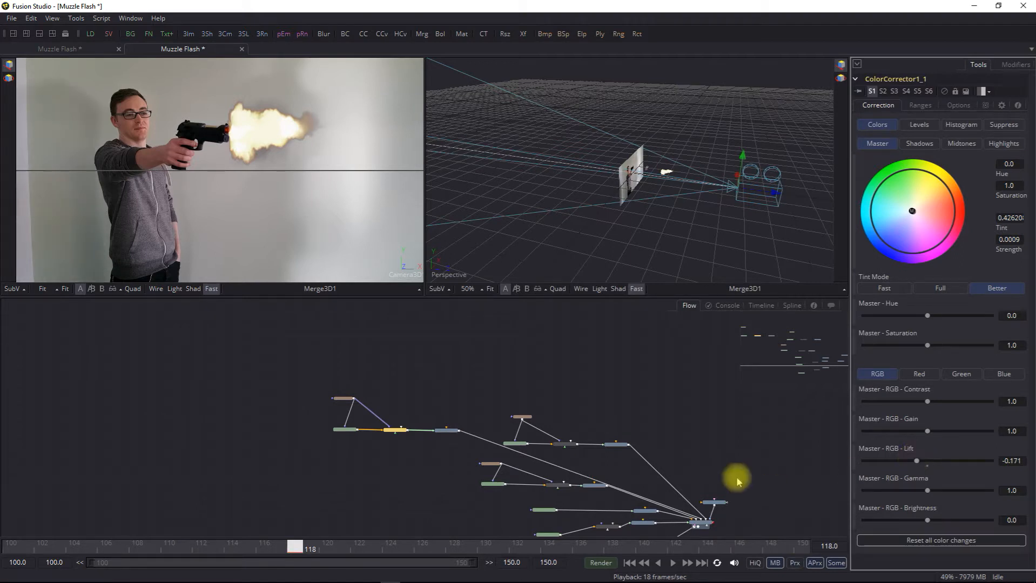
pyautogui.moveTo(531, 482)
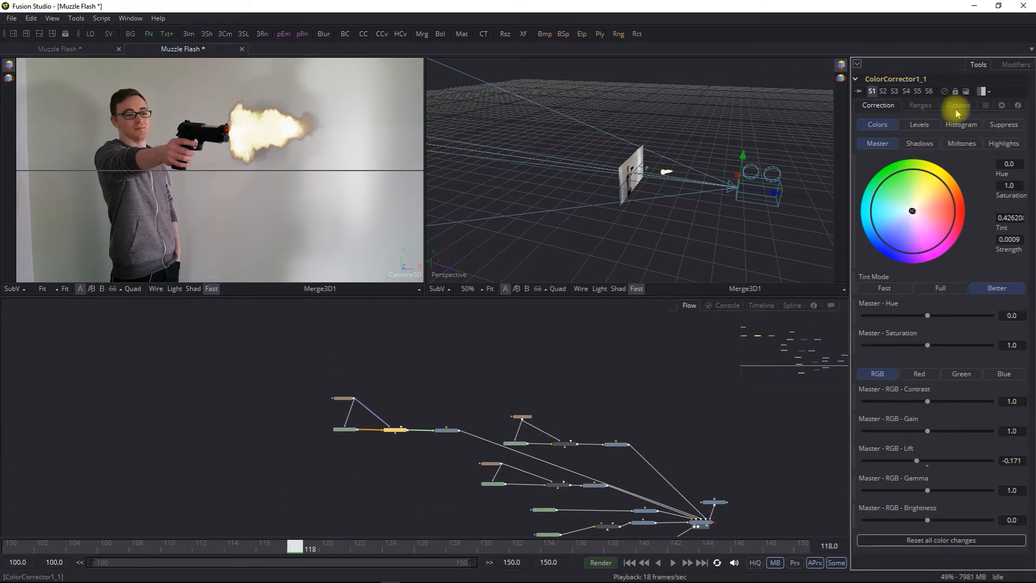
# Step: Scrub between frames 110 and 118 to check the darkened wall look
pyautogui.click(447, 431)
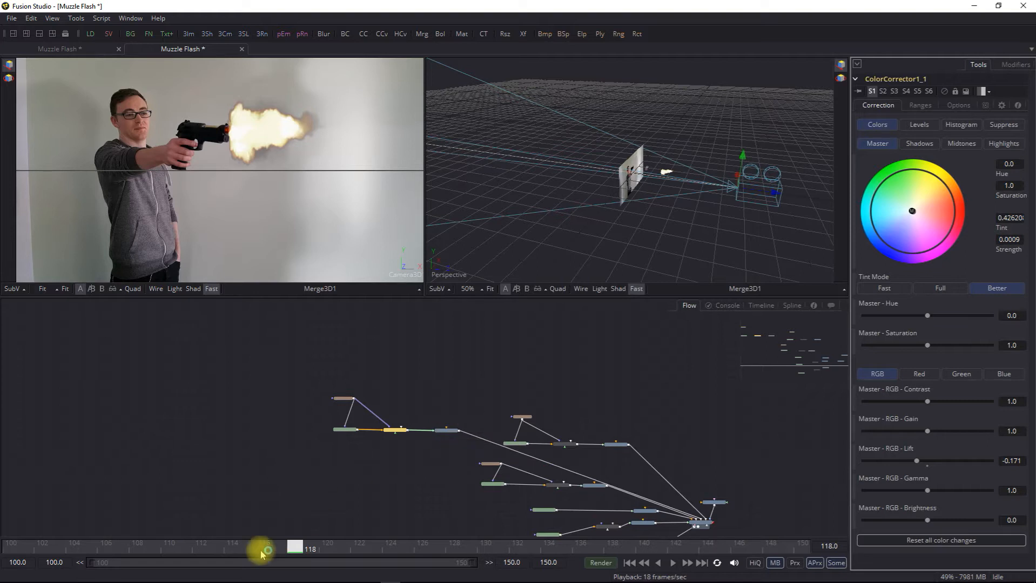
pyautogui.moveTo(262, 548); pyautogui.dragTo(296, 548)
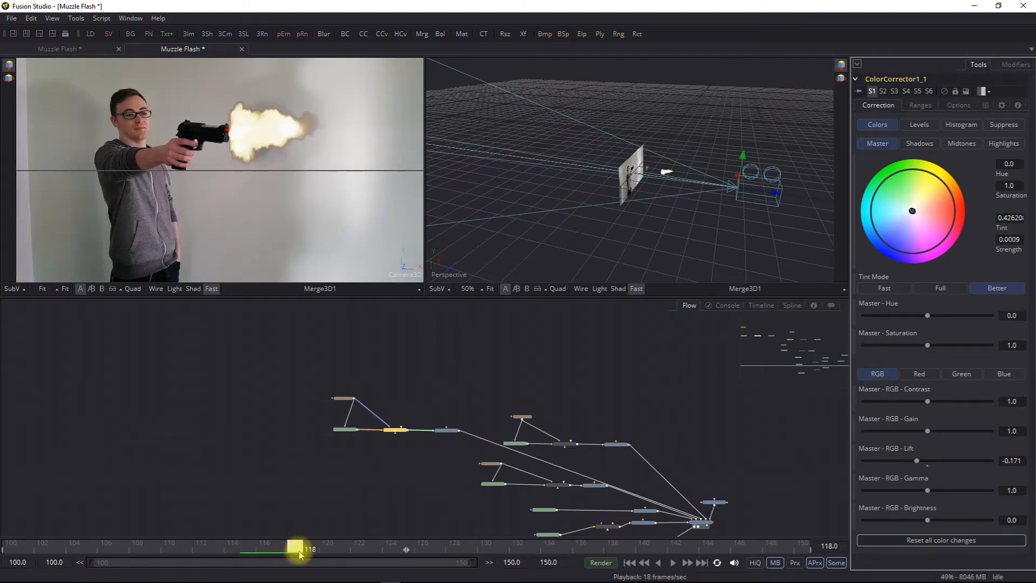
pyautogui.moveTo(297, 549); pyautogui.dragTo(389, 549)
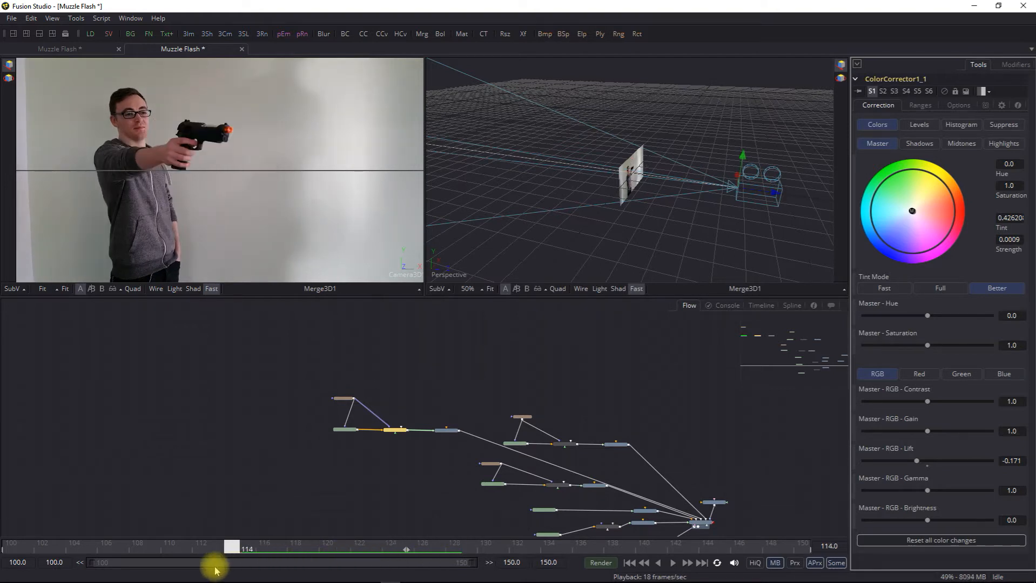
pyautogui.moveTo(231, 546); pyautogui.dragTo(170, 547)
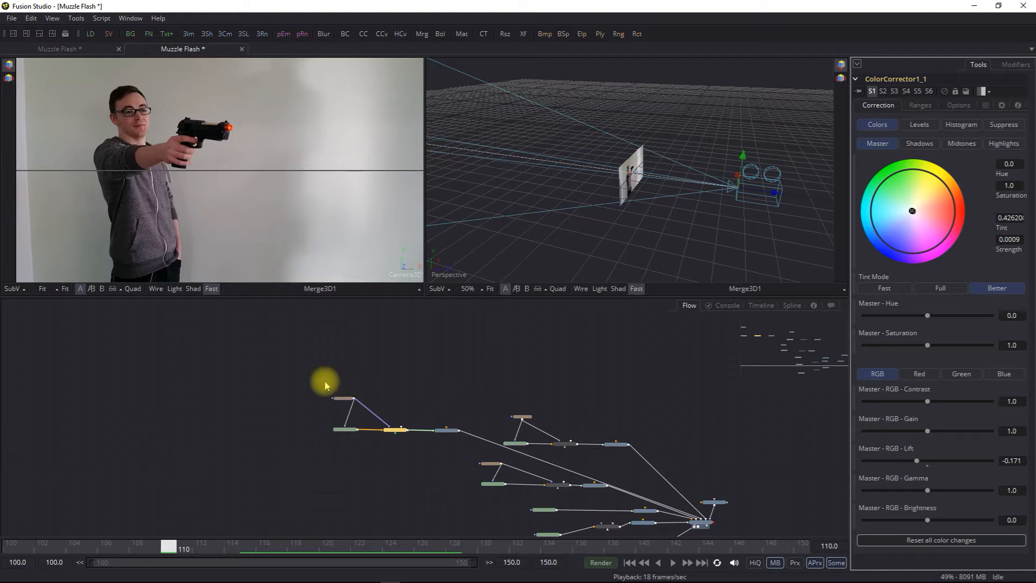
# Step: Save the composition via File > Save and bring the merge and camera nodes into view
pyautogui.click(11, 17)
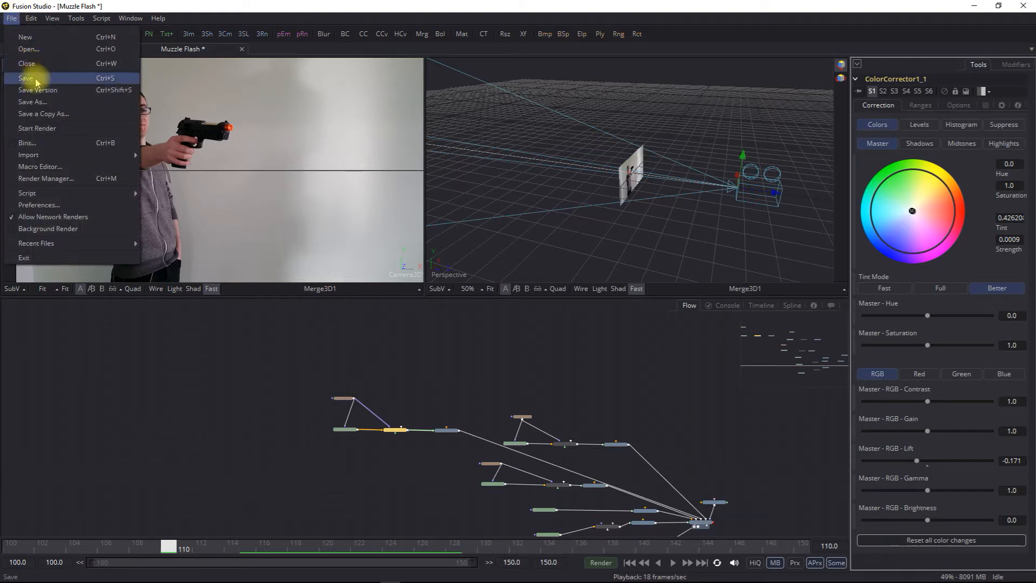
pyautogui.click(25, 77)
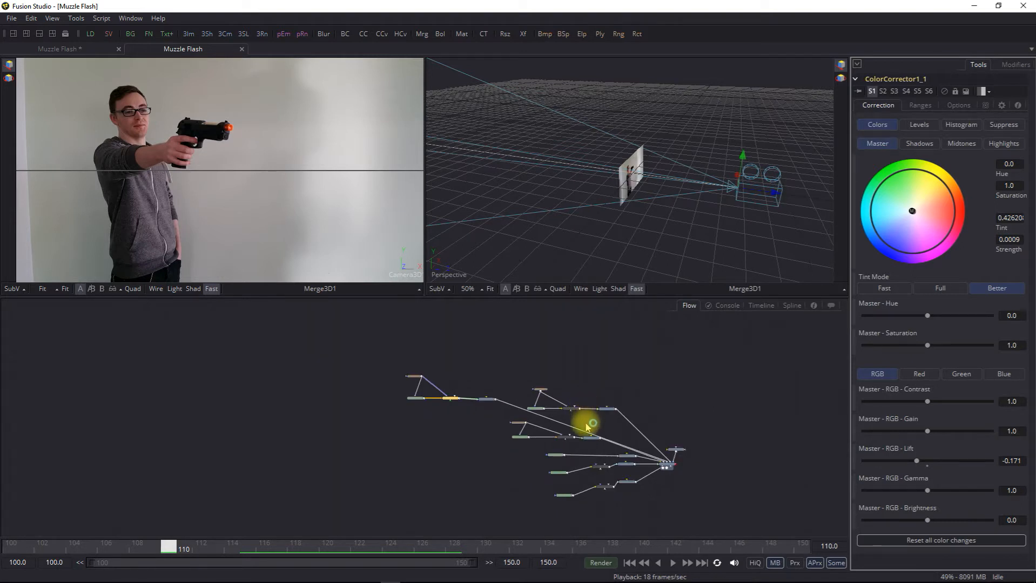
pyautogui.moveTo(584, 426); pyautogui.dragTo(412, 423)
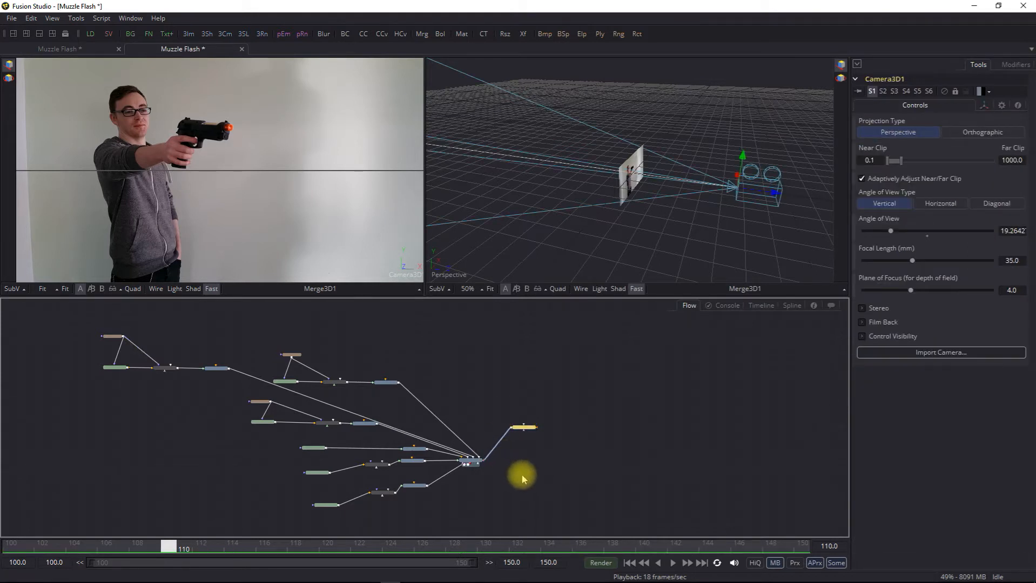
pyautogui.moveTo(608, 448)
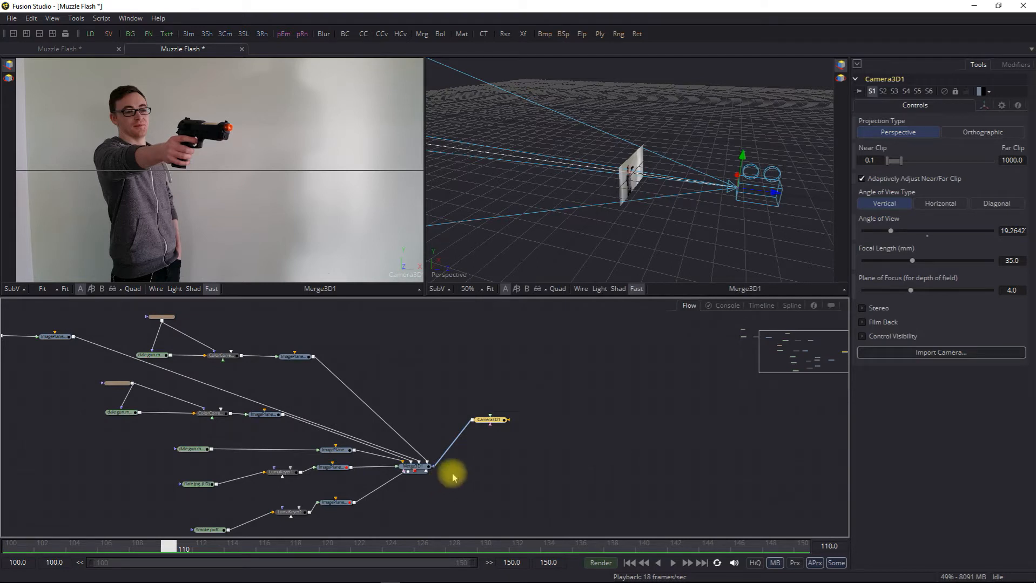
# Step: Add a Renderer 3D after the 3D merge, then a Saver writing dale.avi, confirming the overwrite
pyautogui.rightClick(453, 476)
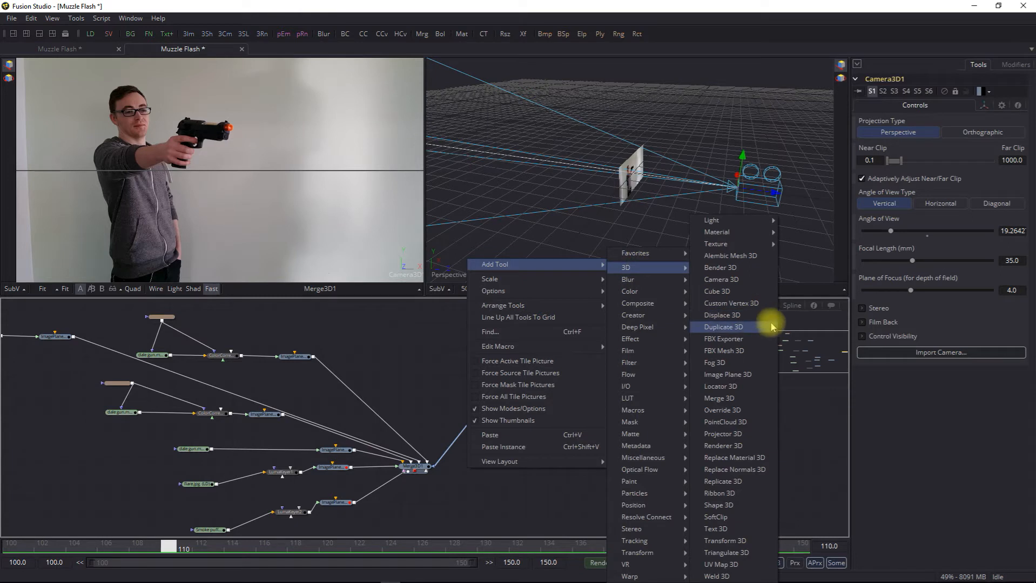
pyautogui.moveTo(652, 268)
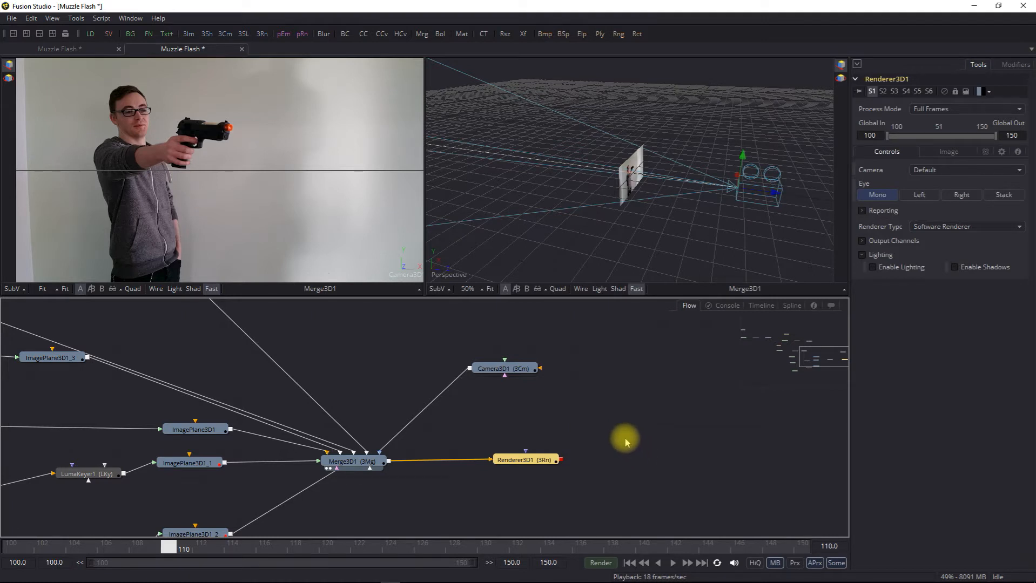
pyautogui.rightClick(626, 440)
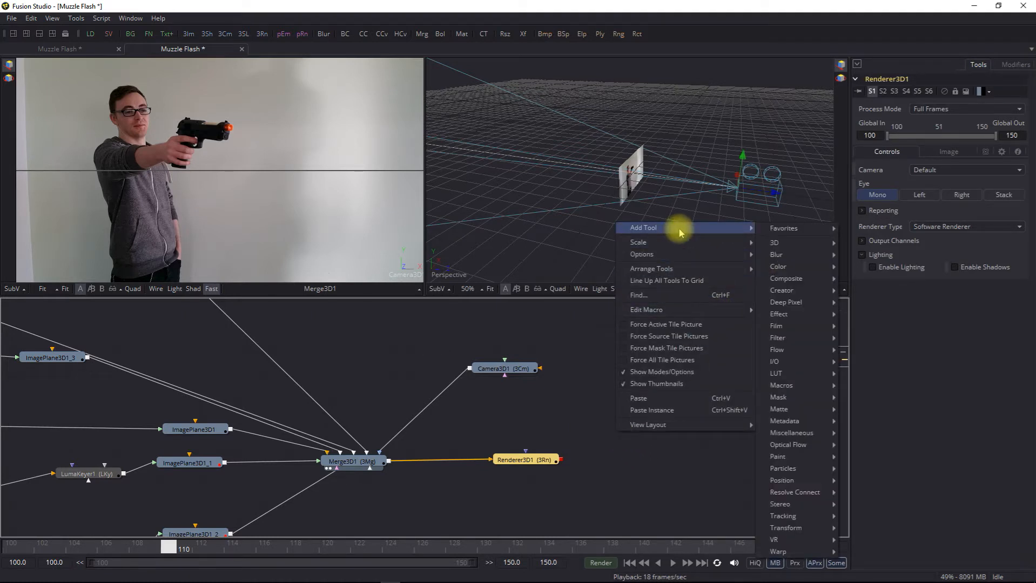
pyautogui.moveTo(793, 373)
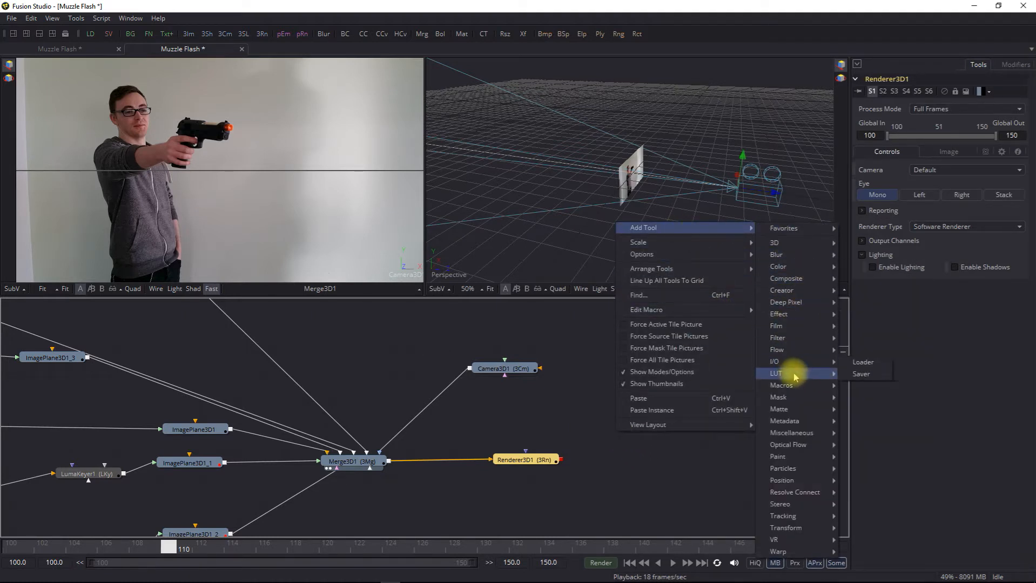
pyautogui.click(860, 374)
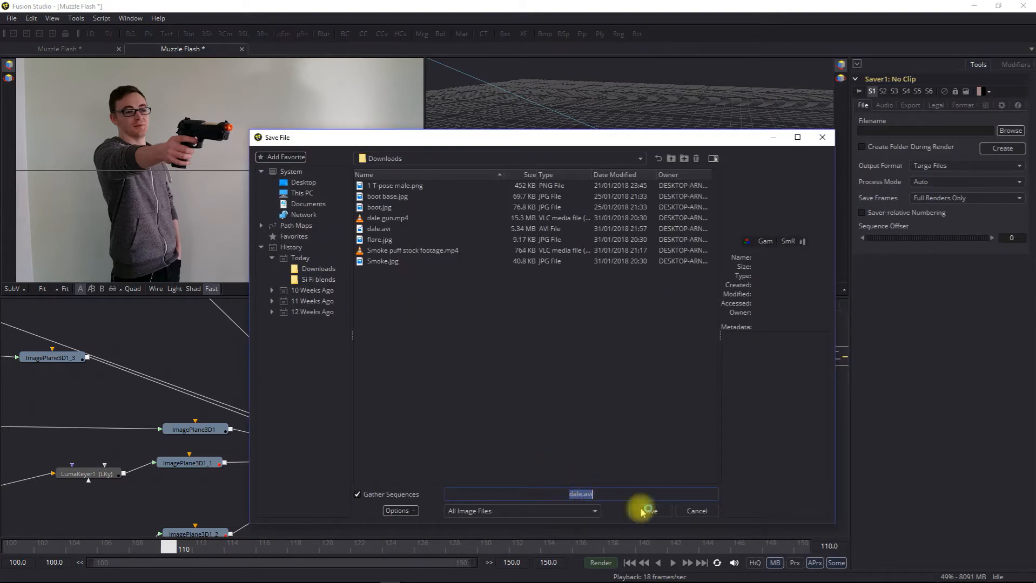
pyautogui.click(650, 511)
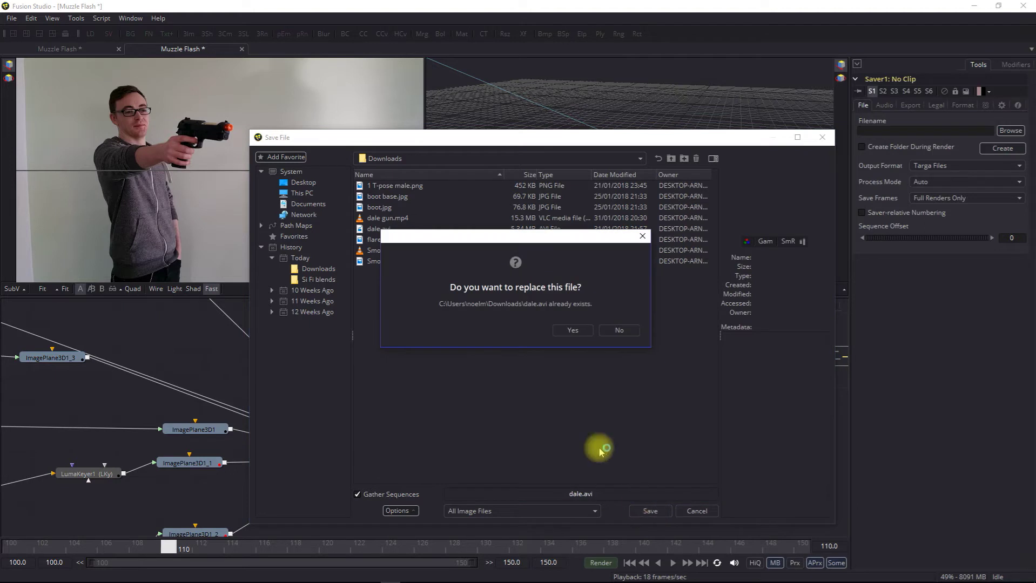
pyautogui.click(572, 329)
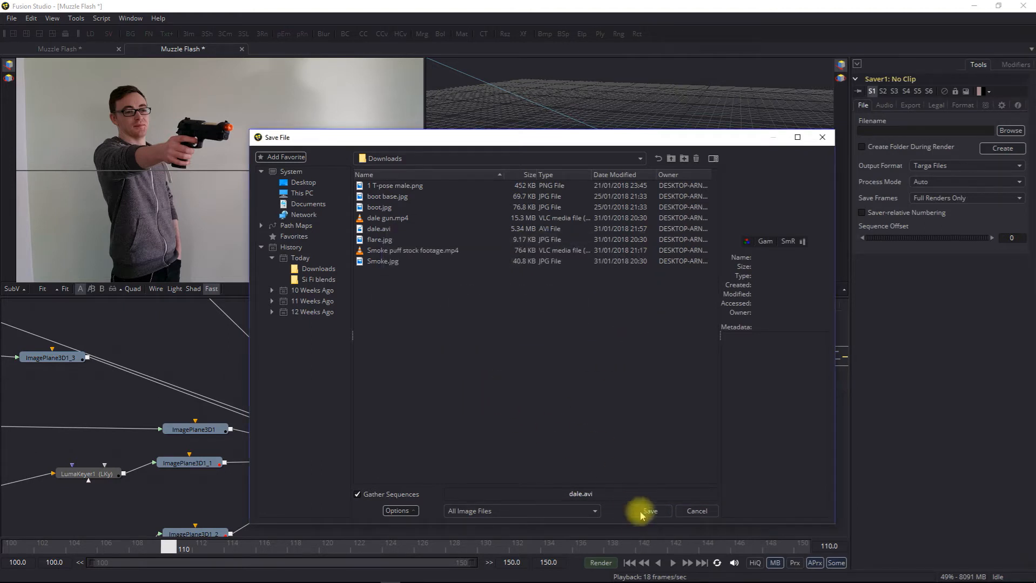
pyautogui.click(651, 511)
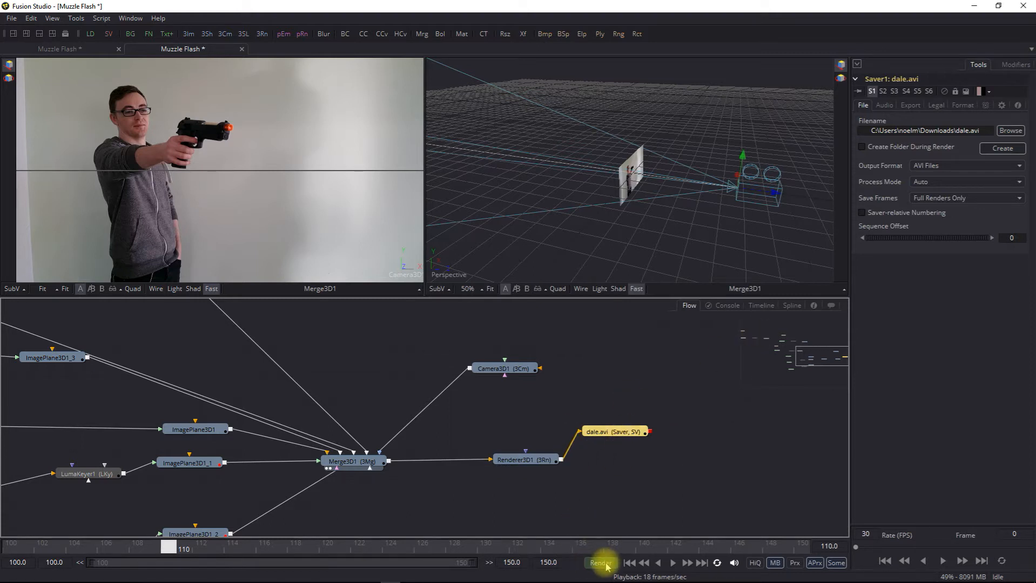
# Step: Open and cancel the Render Settings, then review the renderer and saver nodes
pyautogui.click(598, 563)
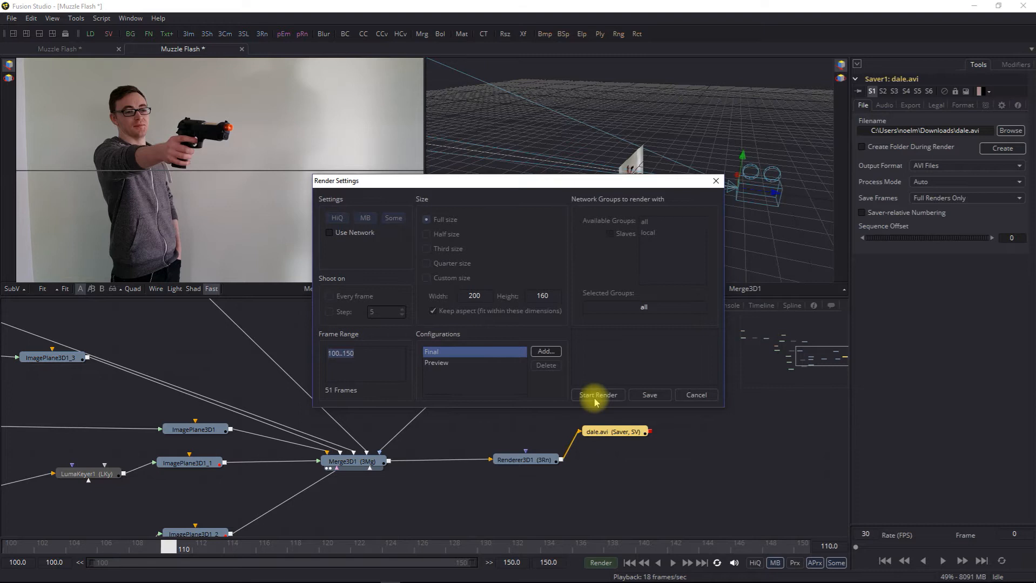
pyautogui.moveTo(706, 384)
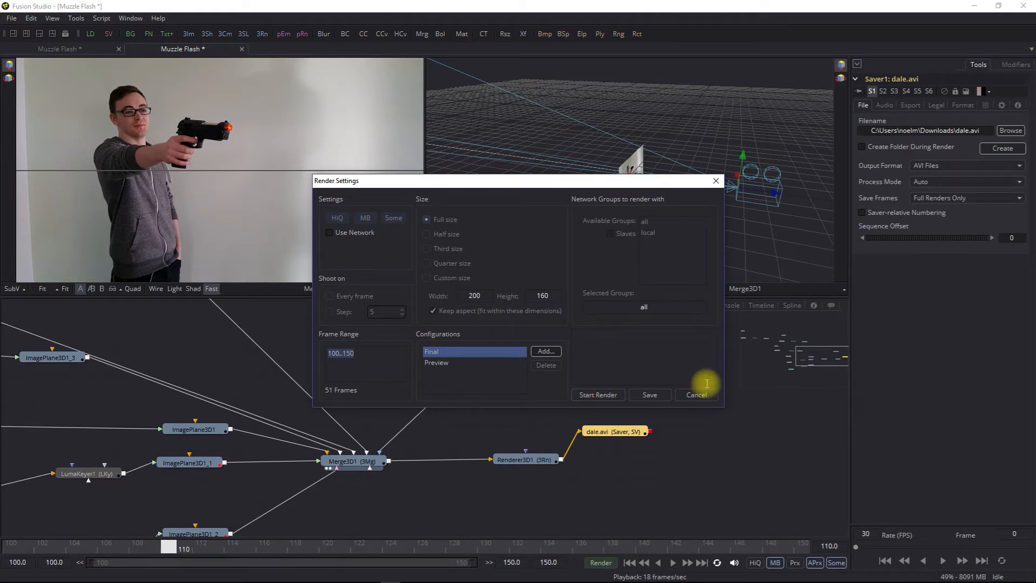
pyautogui.click(695, 394)
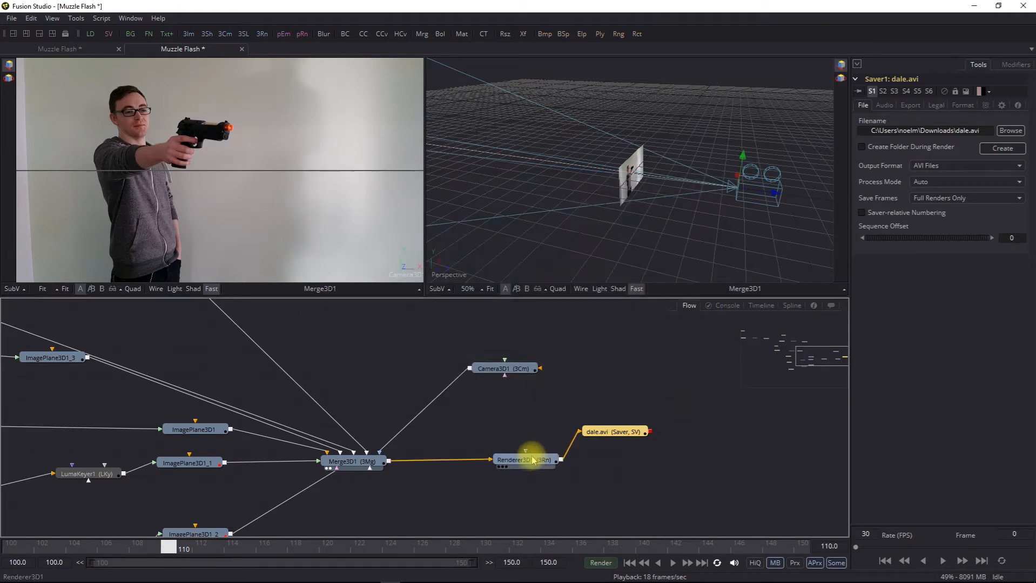
pyautogui.click(524, 459)
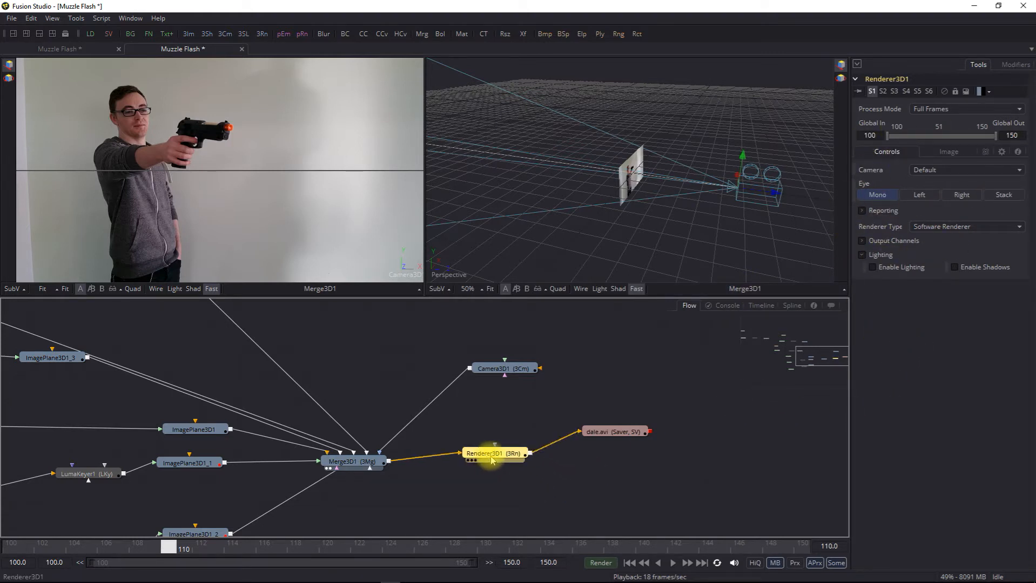
pyautogui.click(619, 435)
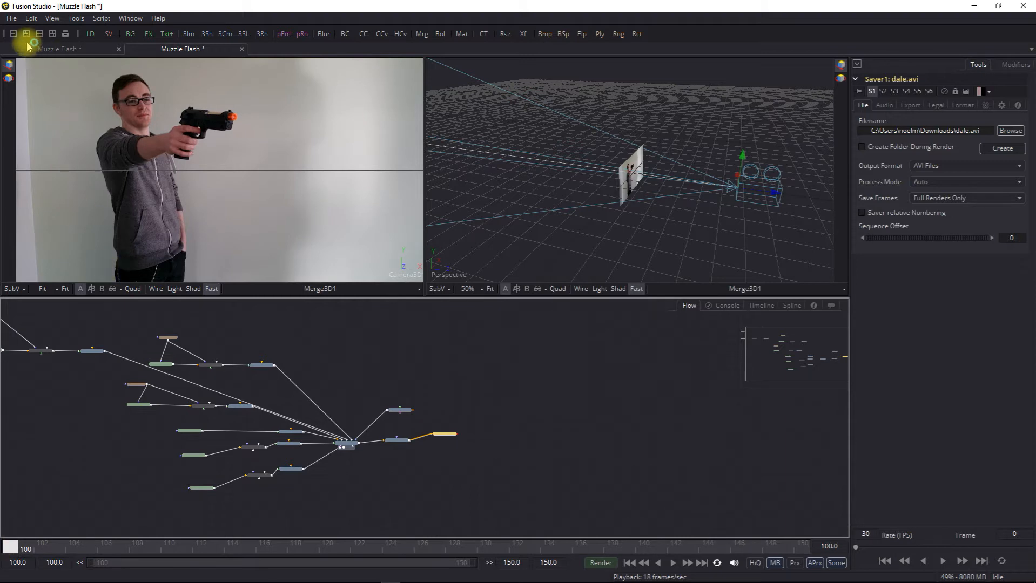
# Step: Save the composition, then play back and scrub frames to review the muzzle flash
pyautogui.click(11, 32)
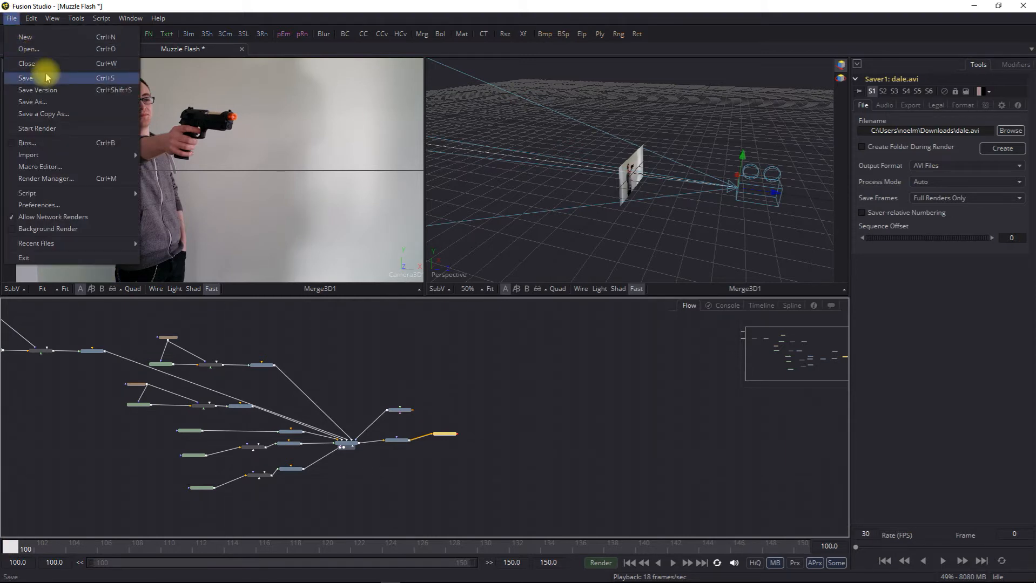
pyautogui.click(26, 78)
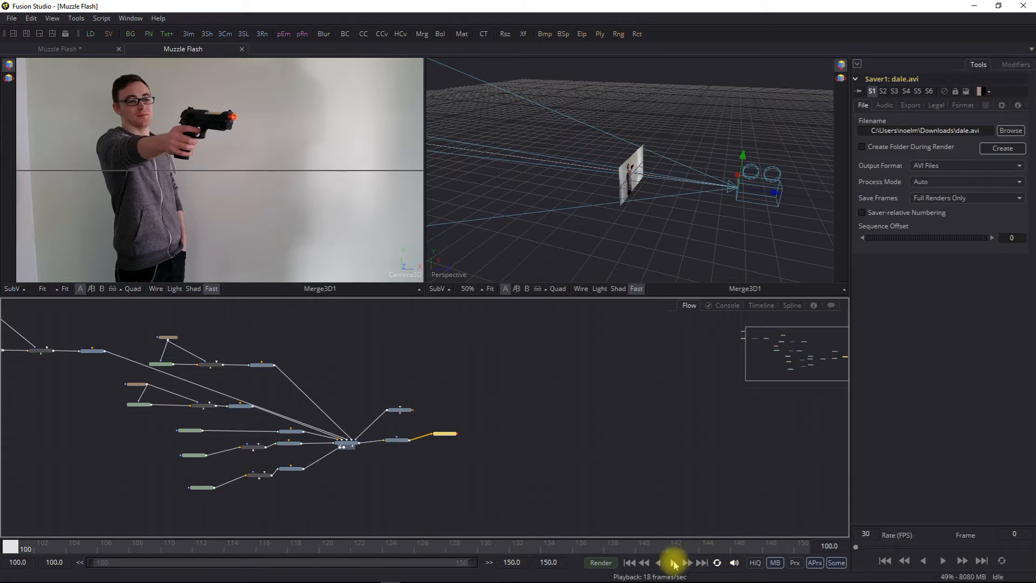
pyautogui.click(673, 563)
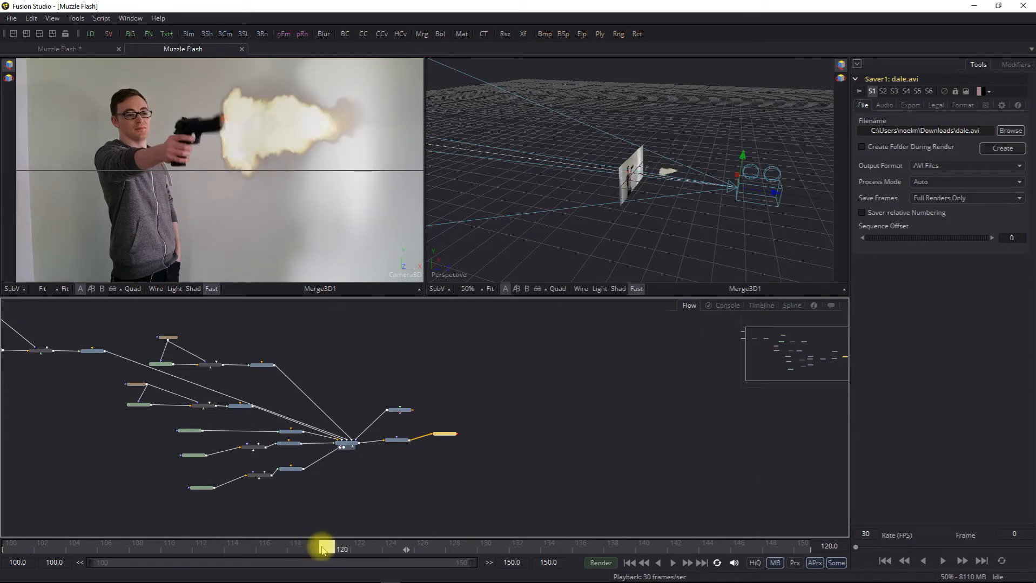
pyautogui.moveTo(325, 549); pyautogui.dragTo(314, 548)
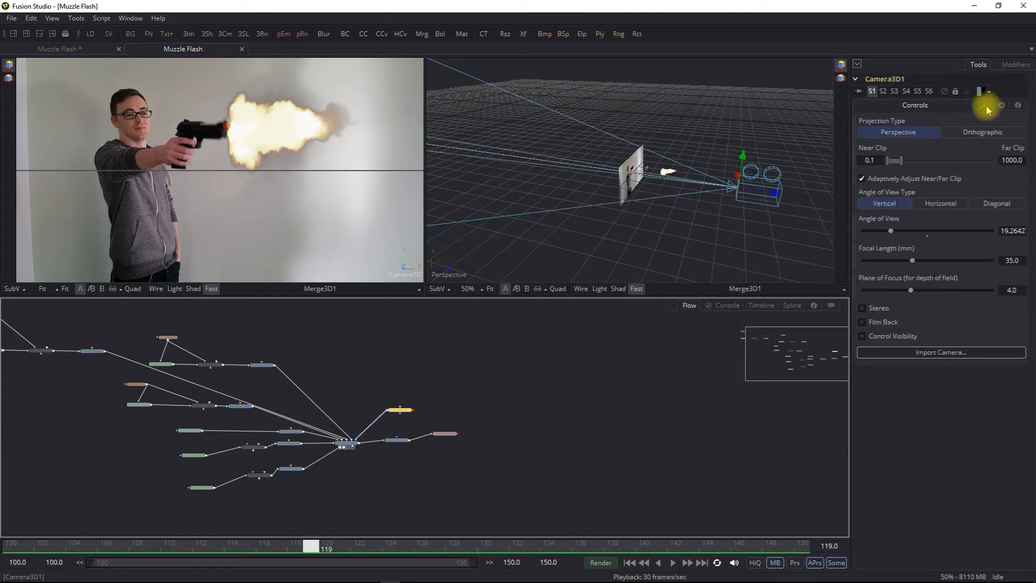
# Step: Make Camera3D1's transform animatable and at frame 121 tilt X Rotation to 6.9
pyautogui.click(1001, 104)
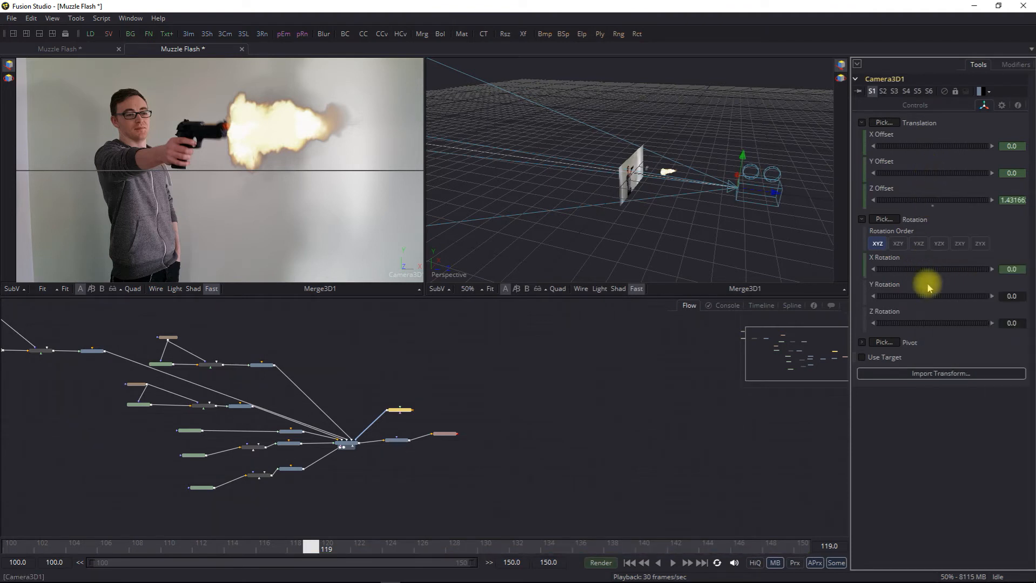
pyautogui.rightClick(932, 323)
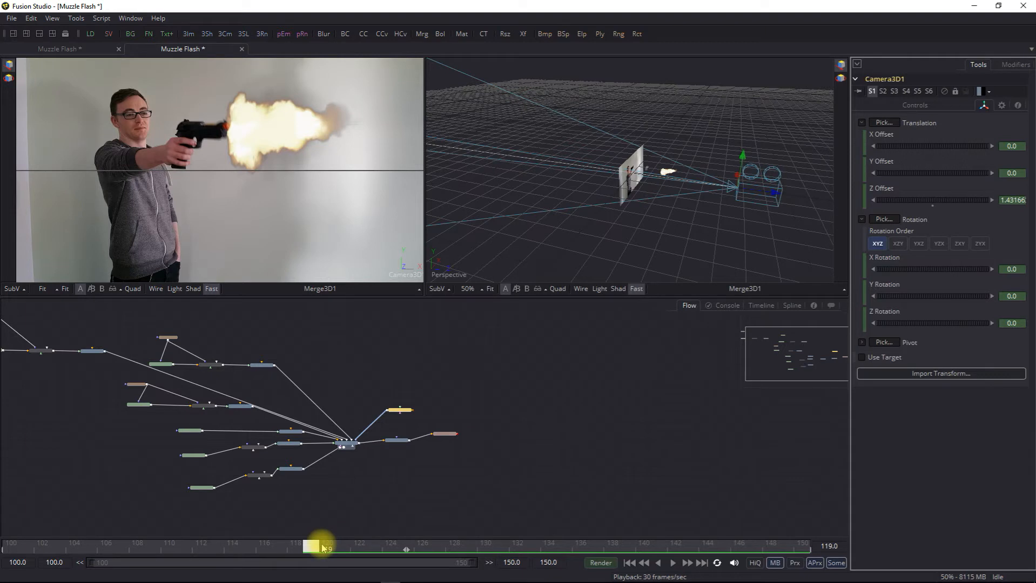
pyautogui.moveTo(321, 547); pyautogui.dragTo(338, 546)
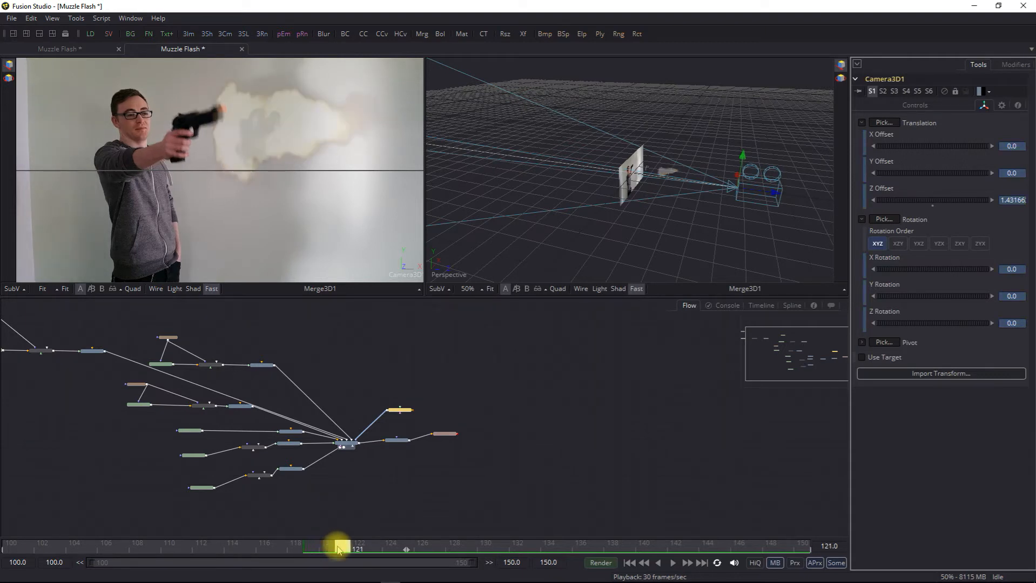
pyautogui.moveTo(881, 190)
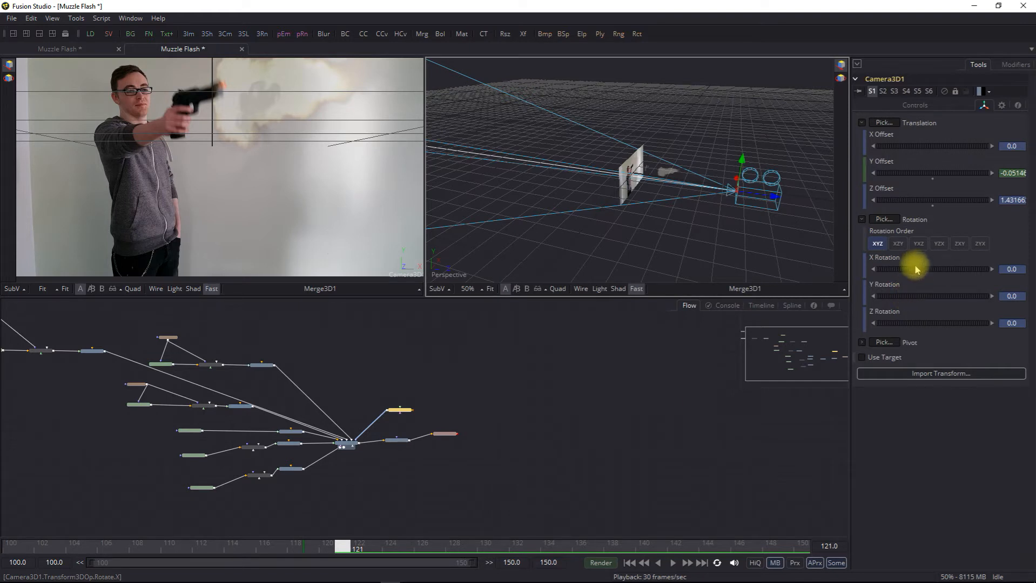
pyautogui.moveTo(927, 267)
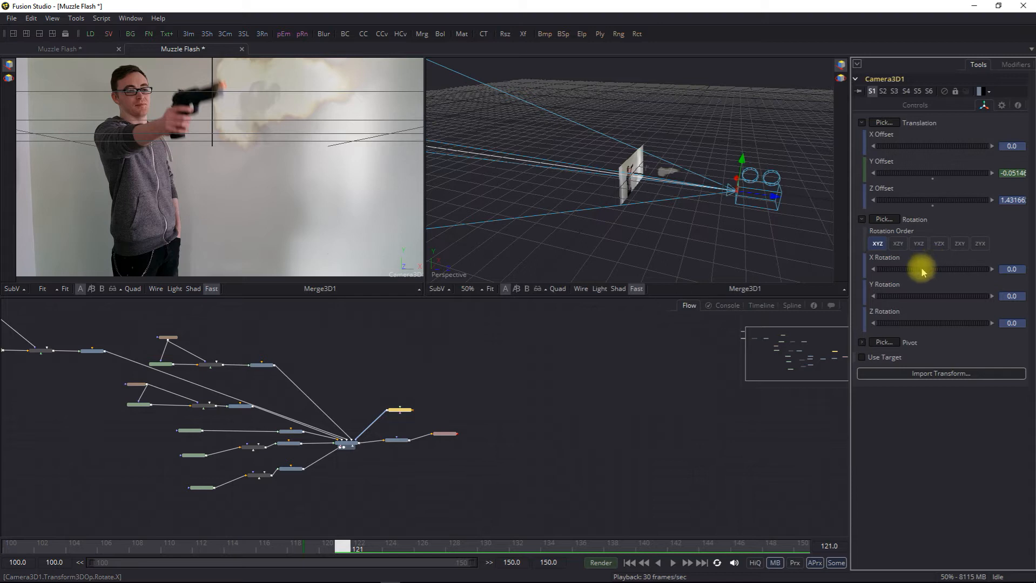
pyautogui.moveTo(931, 269); pyautogui.dragTo(912, 269)
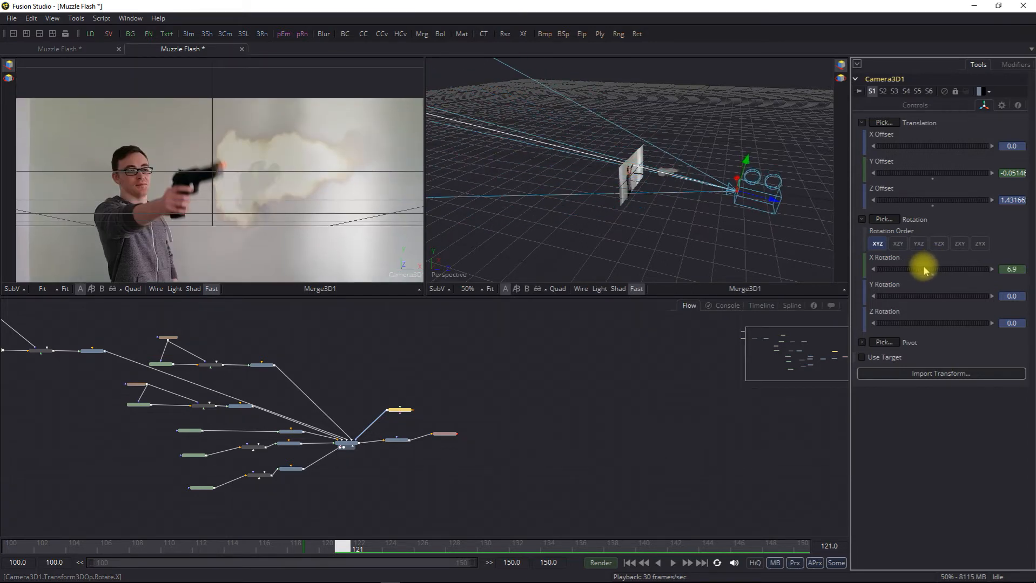
pyautogui.moveTo(923, 172)
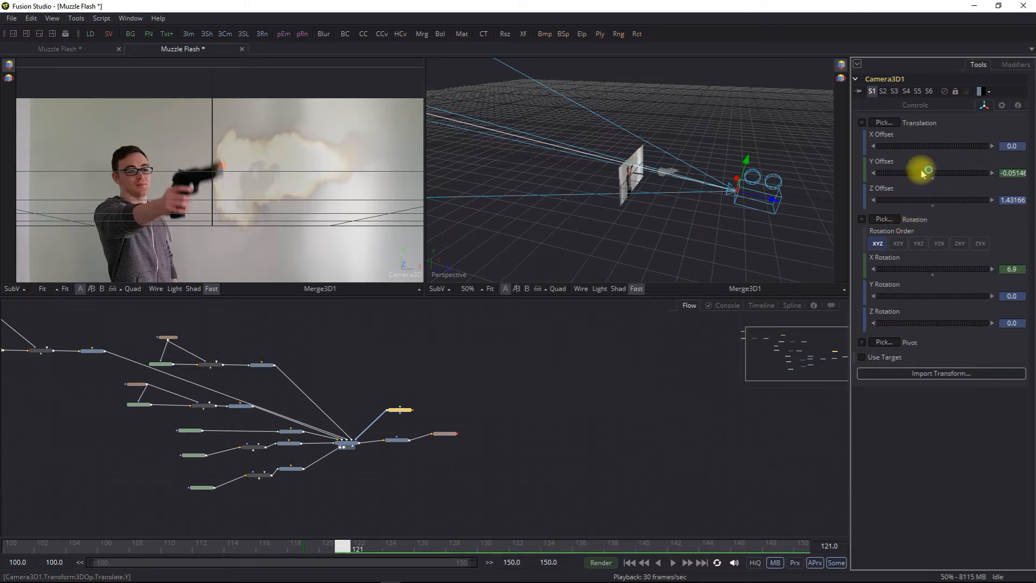
pyautogui.moveTo(926, 169)
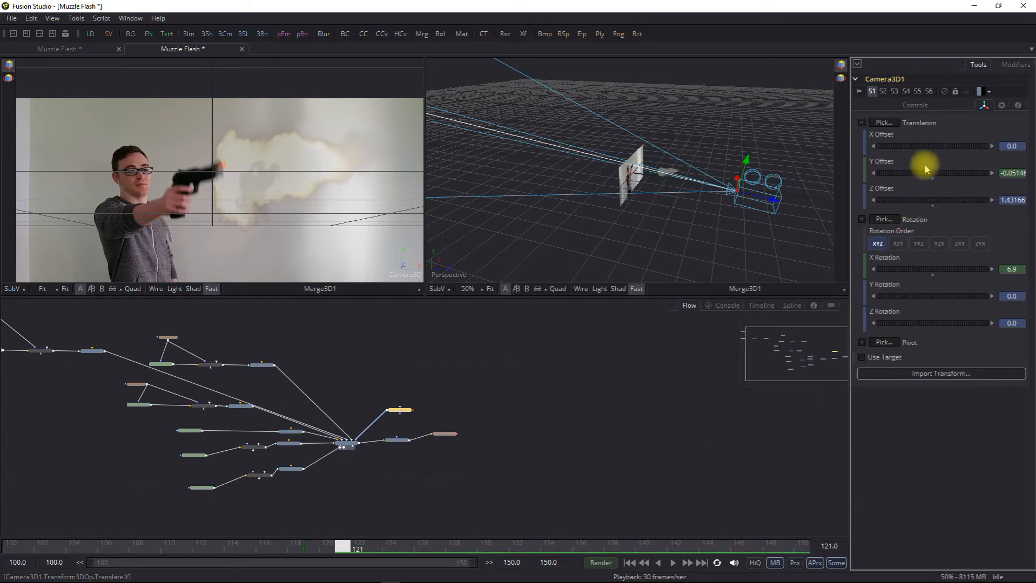
# Step: Shift the camera's offsets lower at frame 121, then scrub from frame 118 to preview the shake
pyautogui.moveTo(925, 173); pyautogui.dragTo(934, 173)
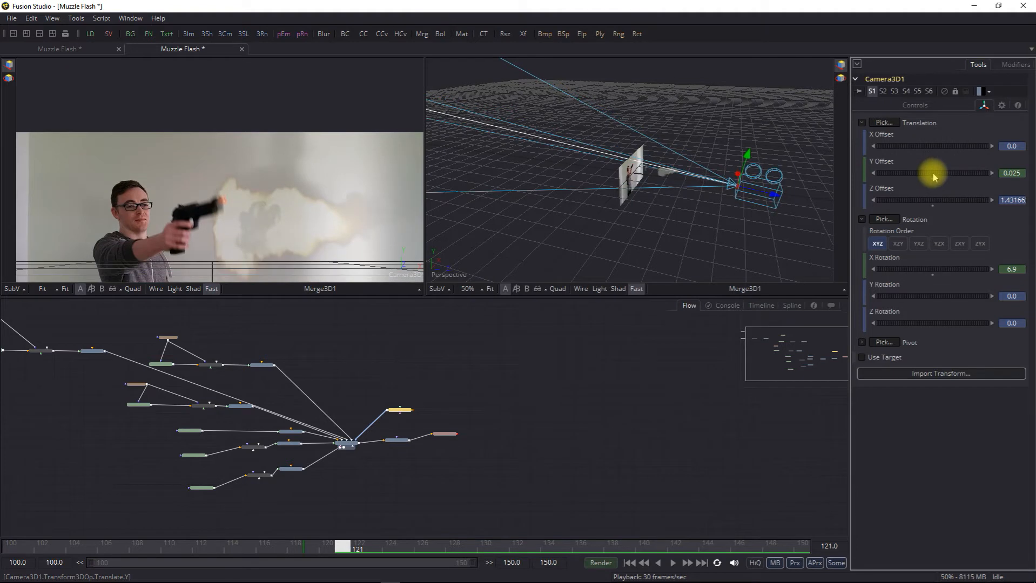
pyautogui.moveTo(946, 173); pyautogui.dragTo(928, 174)
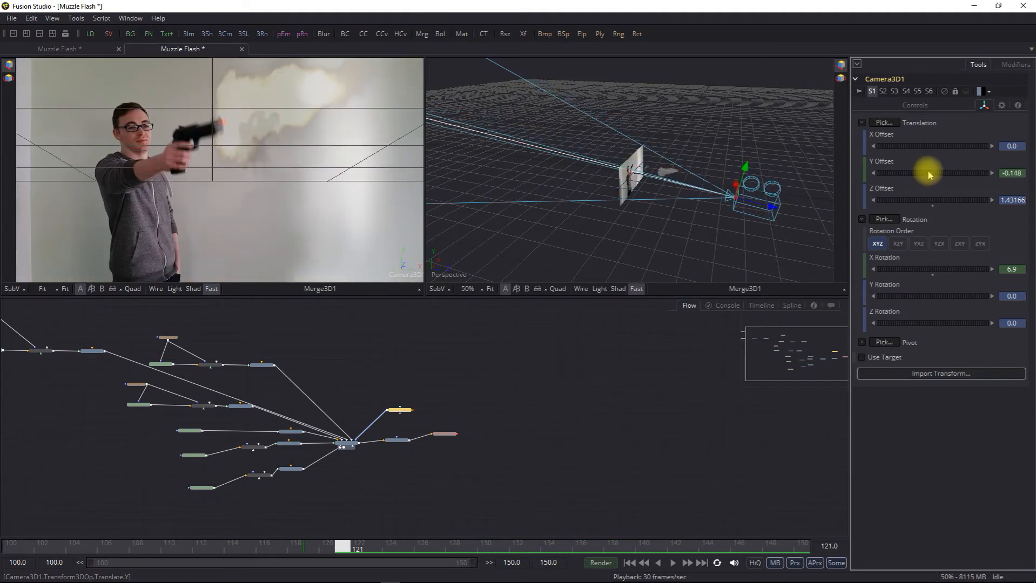
pyautogui.moveTo(931, 173); pyautogui.dragTo(922, 173)
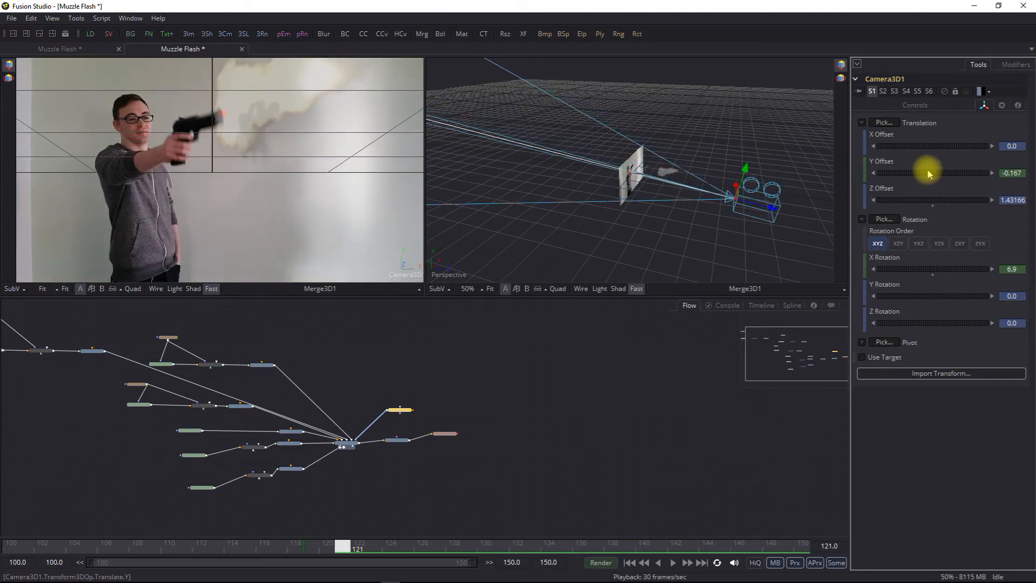
pyautogui.moveTo(931, 173); pyautogui.dragTo(918, 173)
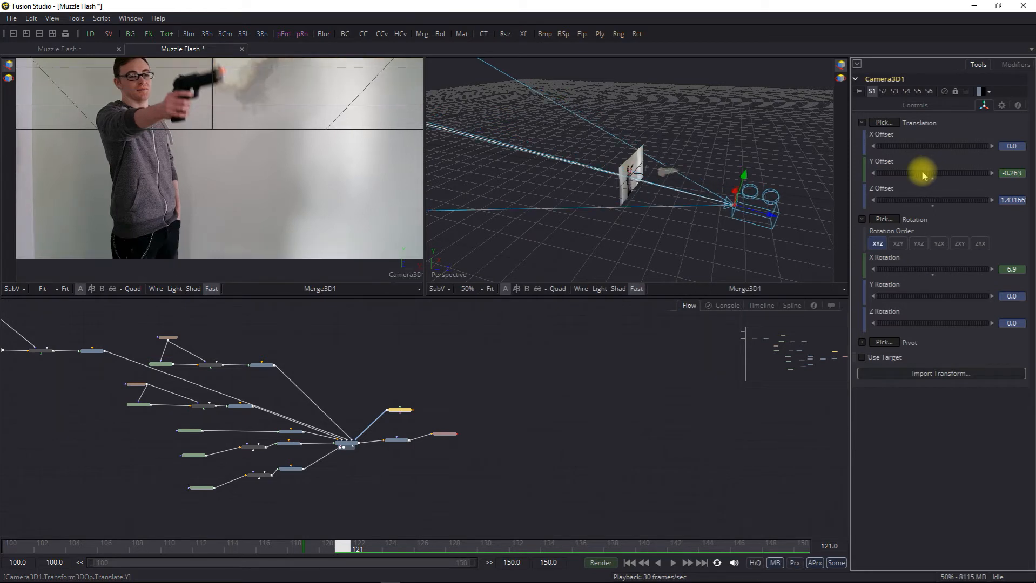
pyautogui.moveTo(931, 172); pyautogui.dragTo(937, 173)
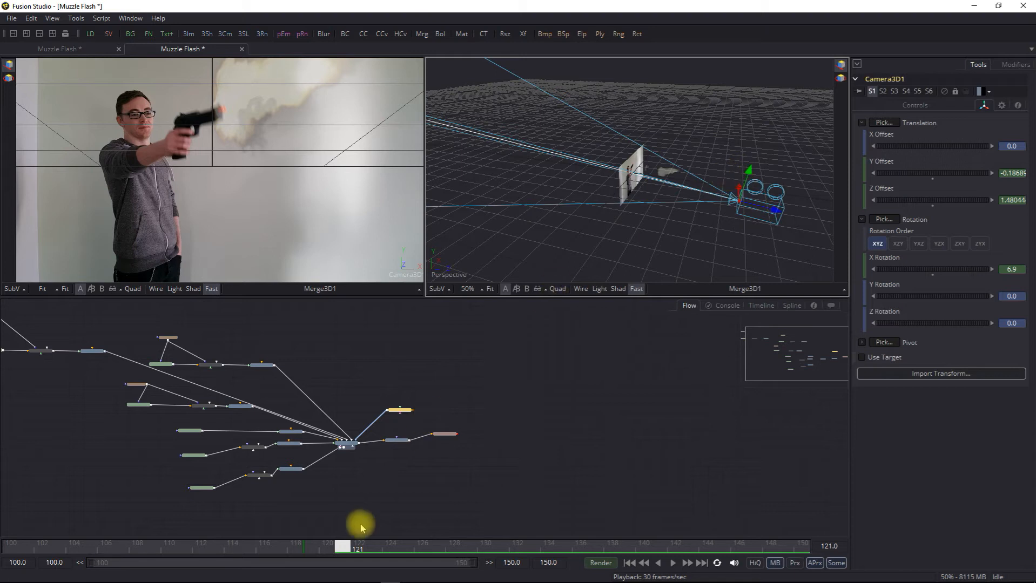
pyautogui.moveTo(357, 546); pyautogui.dragTo(307, 547)
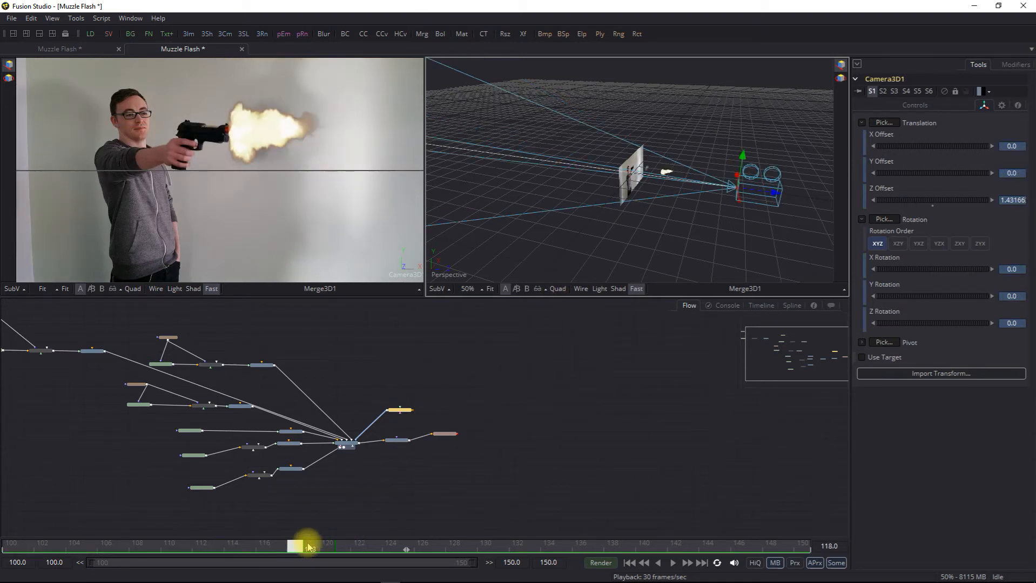
pyautogui.moveTo(309, 547); pyautogui.dragTo(399, 546)
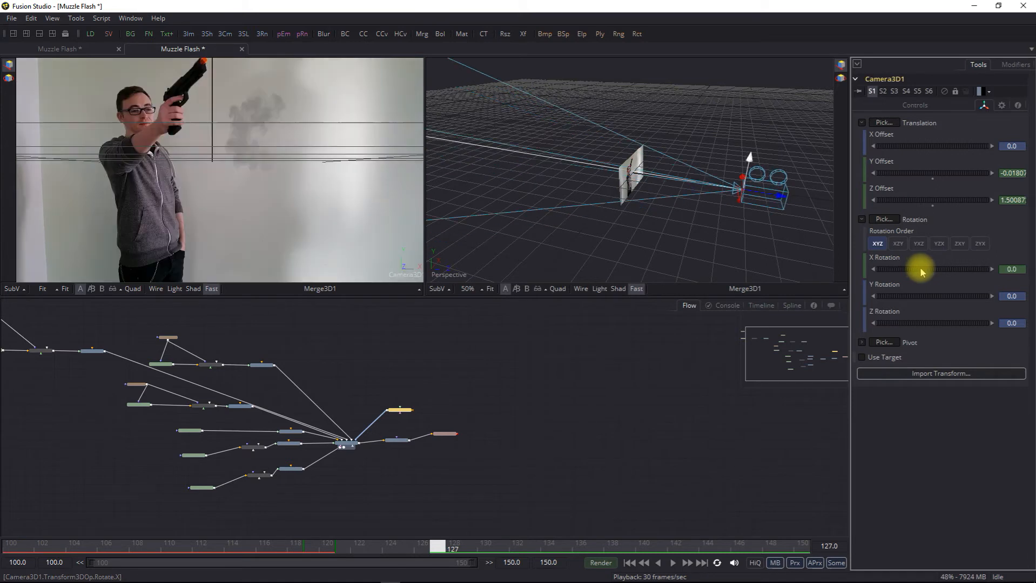
# Step: At frame 127, ease the camera's X Rotation from about -3.4 back to roughly zero
pyautogui.moveTo(925, 269); pyautogui.dragTo(912, 269)
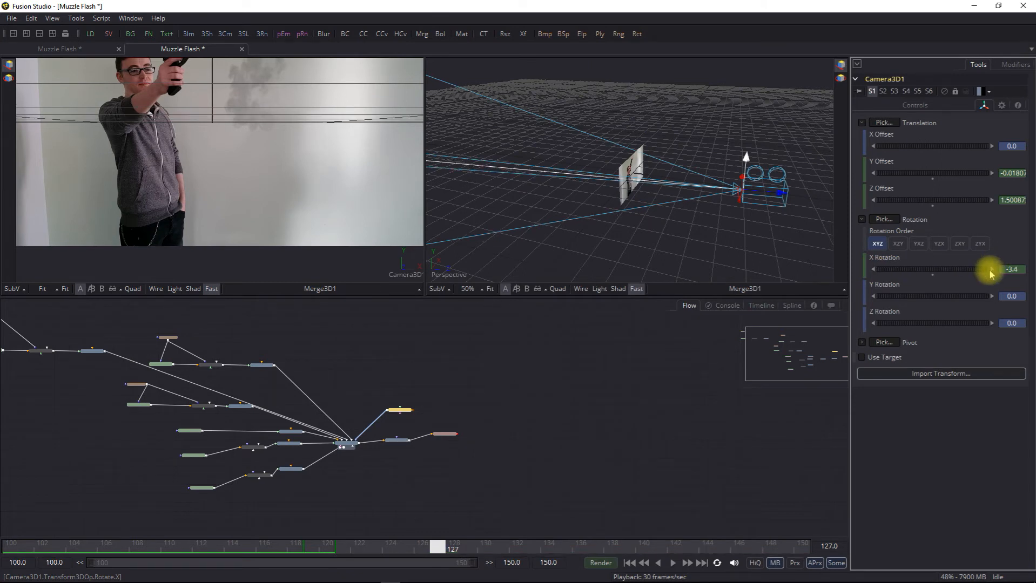
pyautogui.moveTo(984, 270); pyautogui.dragTo(990, 270)
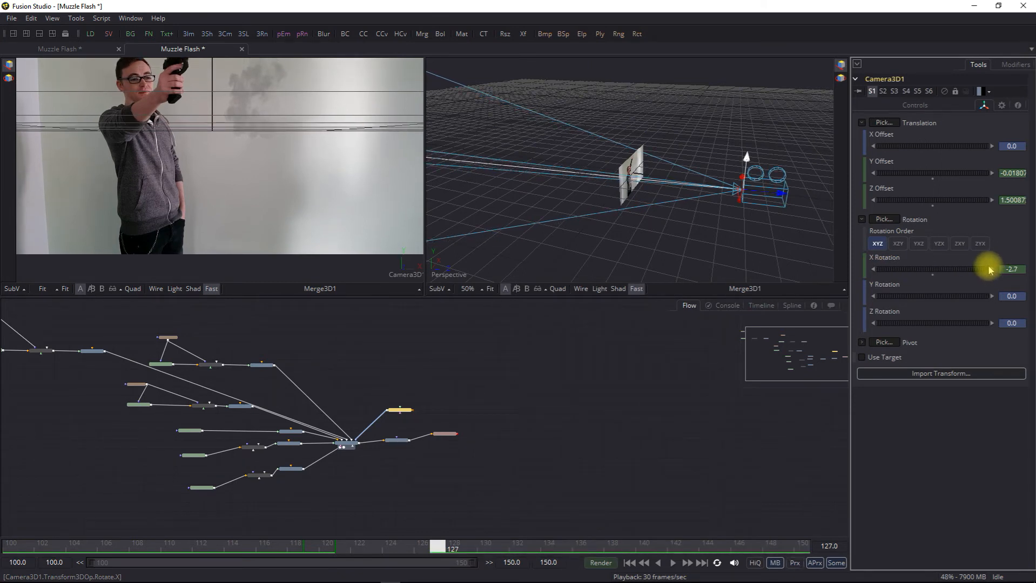
pyautogui.moveTo(984, 269); pyautogui.dragTo(991, 269)
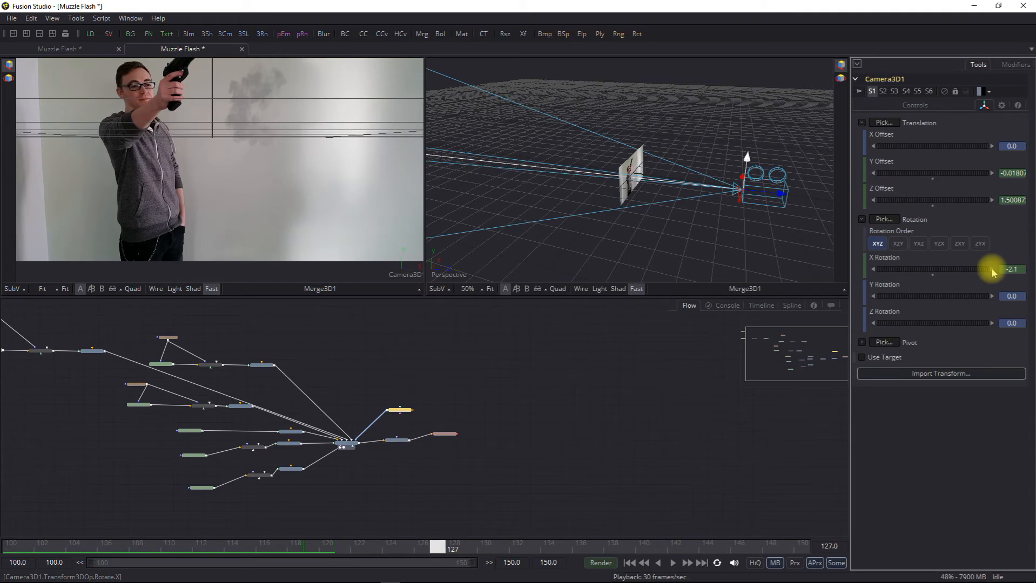
pyautogui.moveTo(985, 269); pyautogui.dragTo(991, 269)
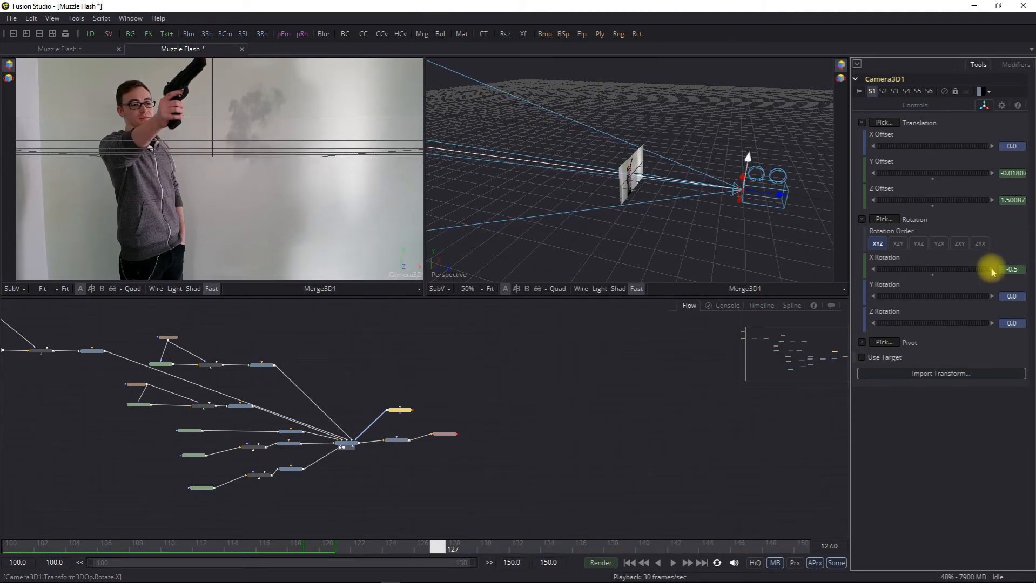
pyautogui.moveTo(978, 269); pyautogui.dragTo(998, 269)
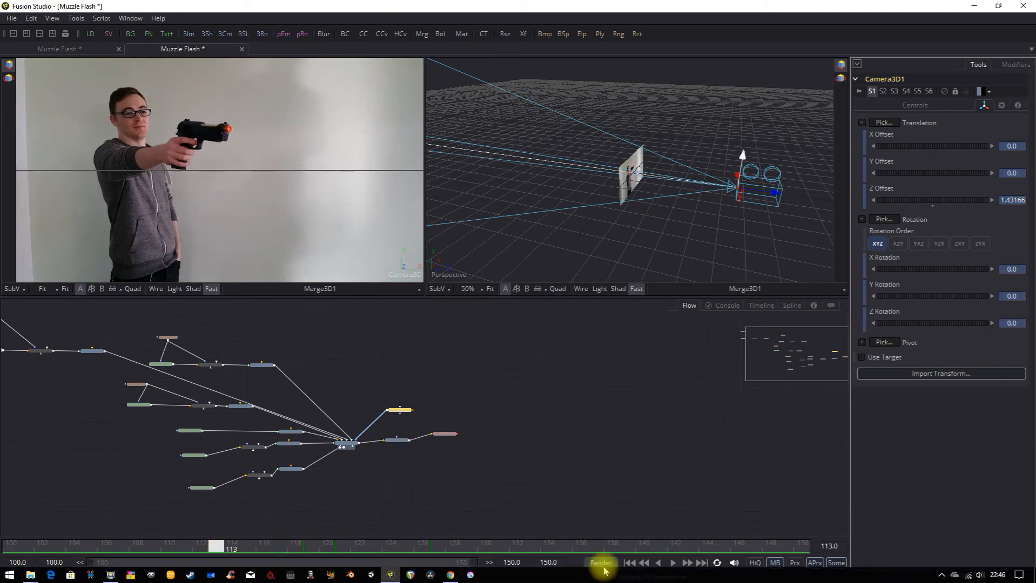
pyautogui.click(673, 563)
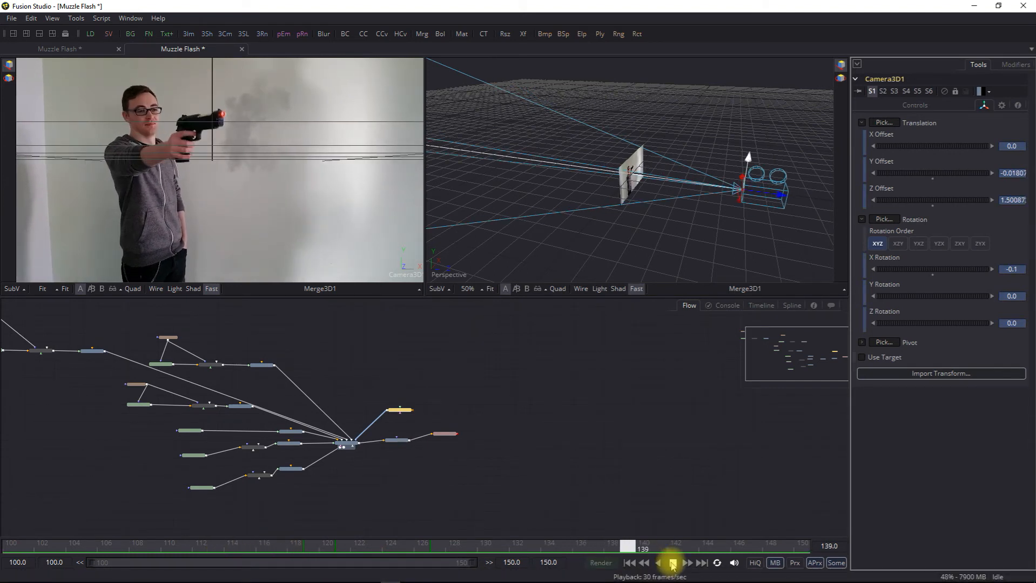
pyautogui.click(672, 563)
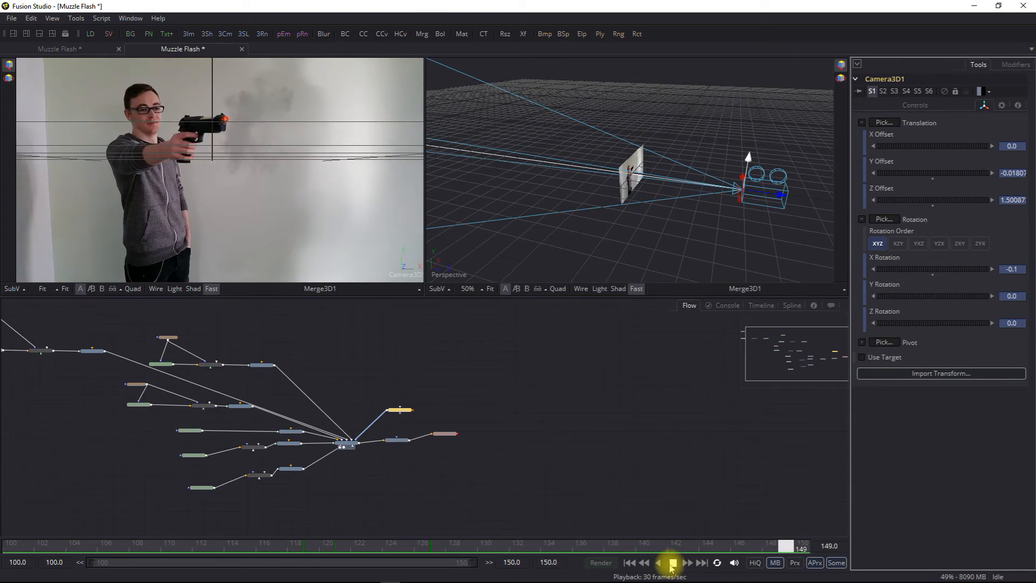
pyautogui.moveTo(671, 565); pyautogui.dragTo(373, 549)
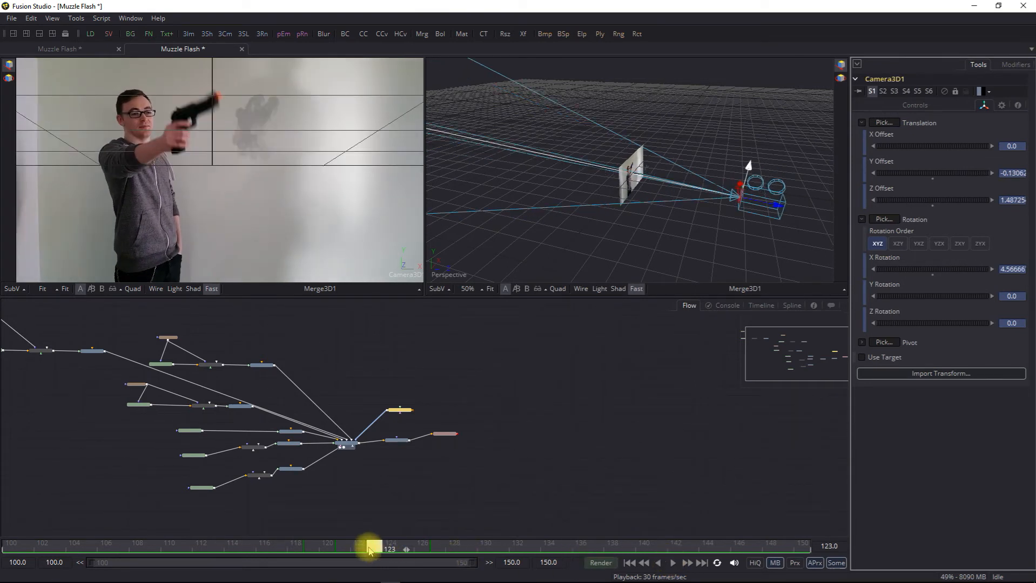
pyautogui.moveTo(372, 546); pyautogui.dragTo(438, 545)
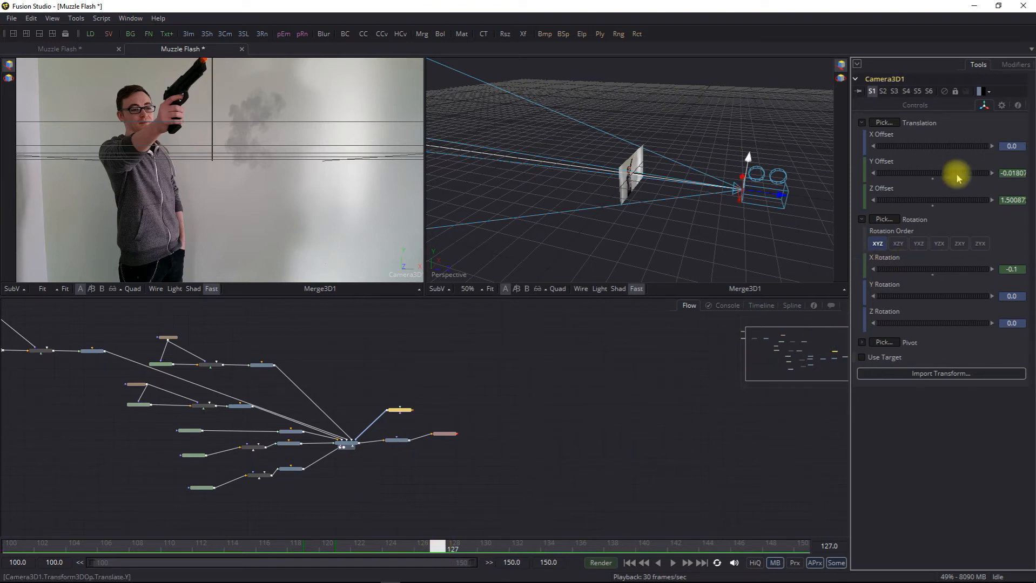
pyautogui.moveTo(941, 205)
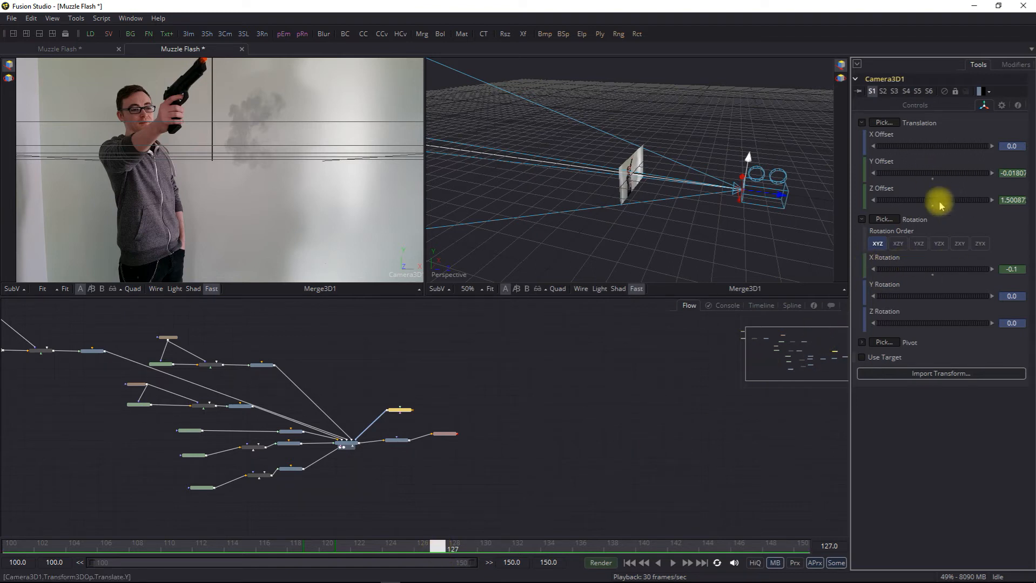
# Step: Set a key on the camera's Rotate Group and settle X Rotation at about -0.2 at frame 135
pyautogui.rightClick(931, 269)
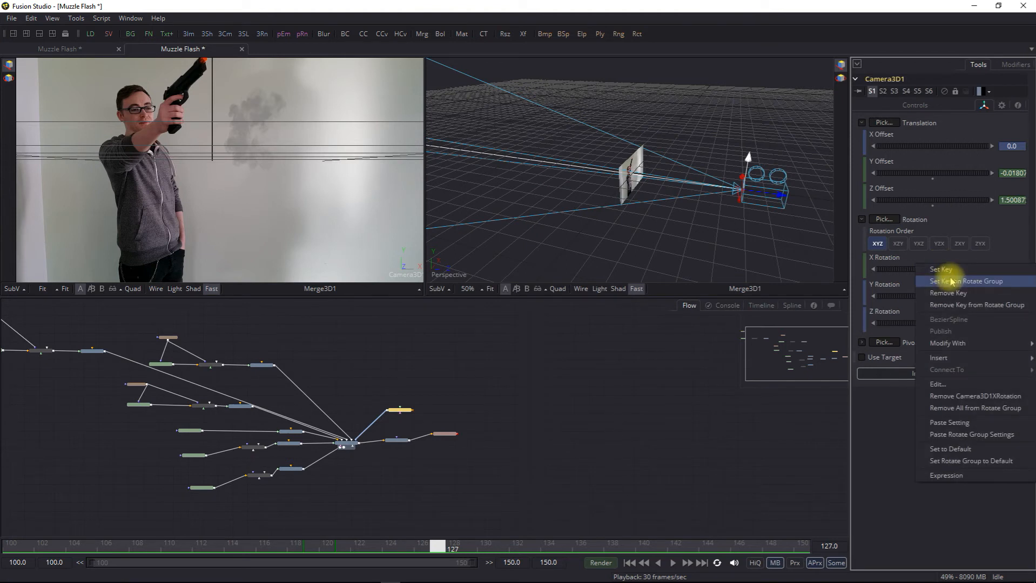
pyautogui.click(940, 269)
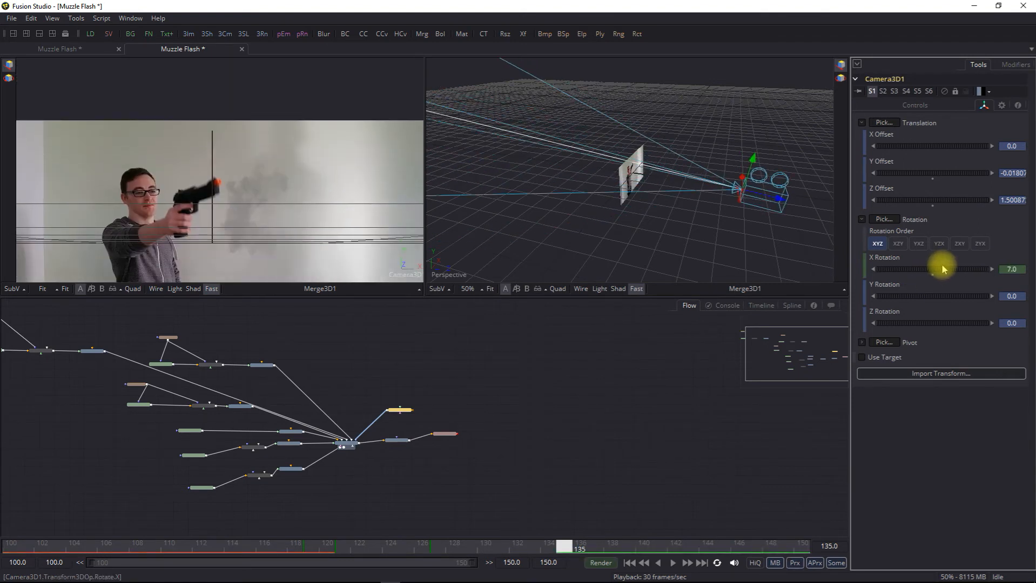
pyautogui.moveTo(946, 269); pyautogui.dragTo(872, 269)
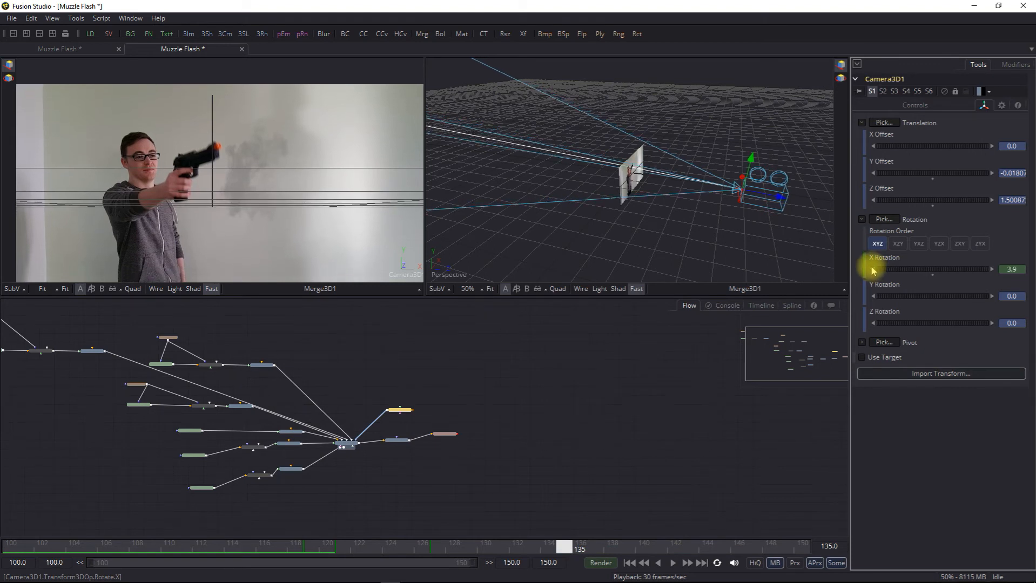
pyautogui.moveTo(958, 269); pyautogui.dragTo(946, 269)
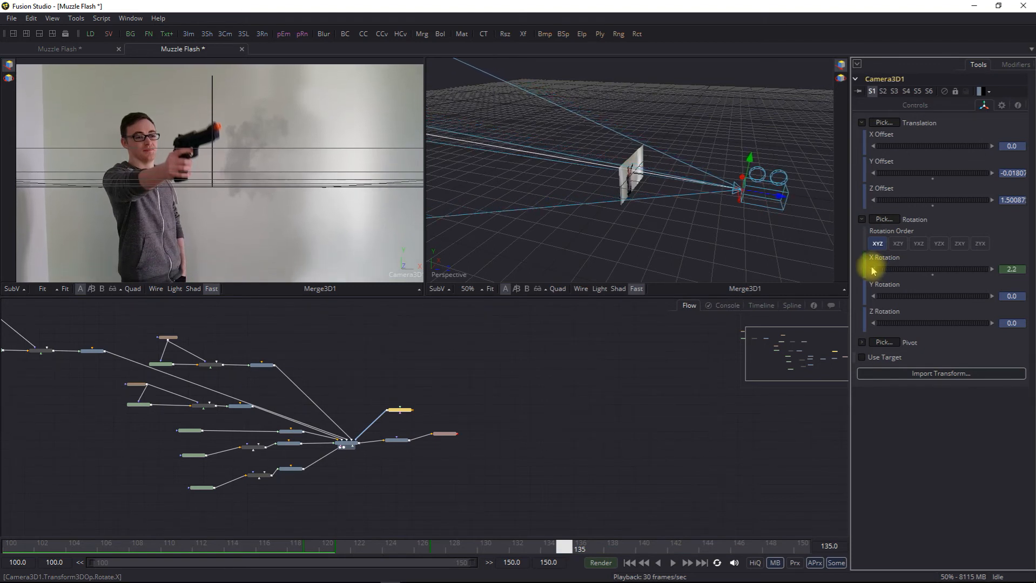
pyautogui.moveTo(932, 269); pyautogui.dragTo(912, 269)
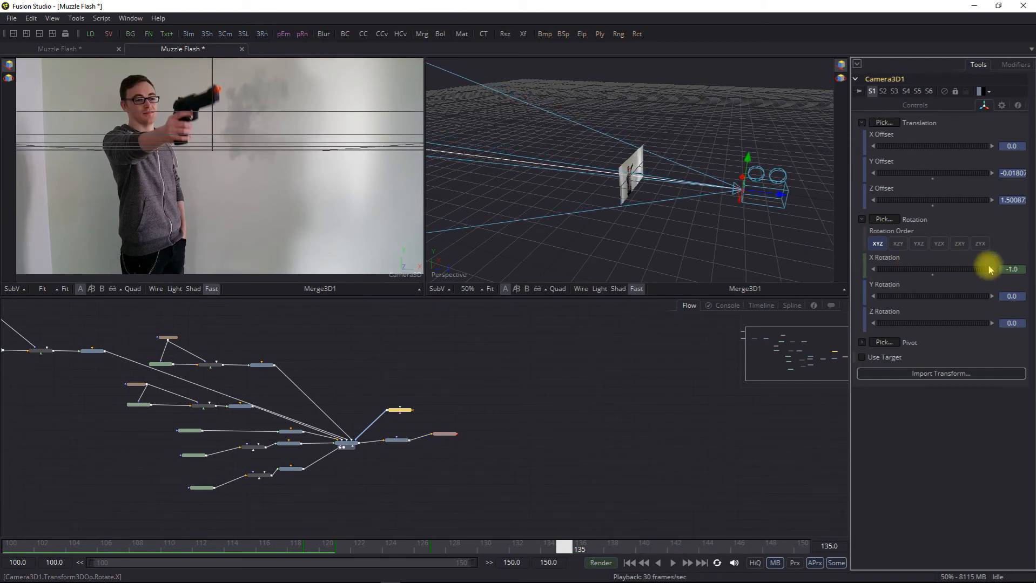
pyautogui.moveTo(990, 269); pyautogui.dragTo(971, 269)
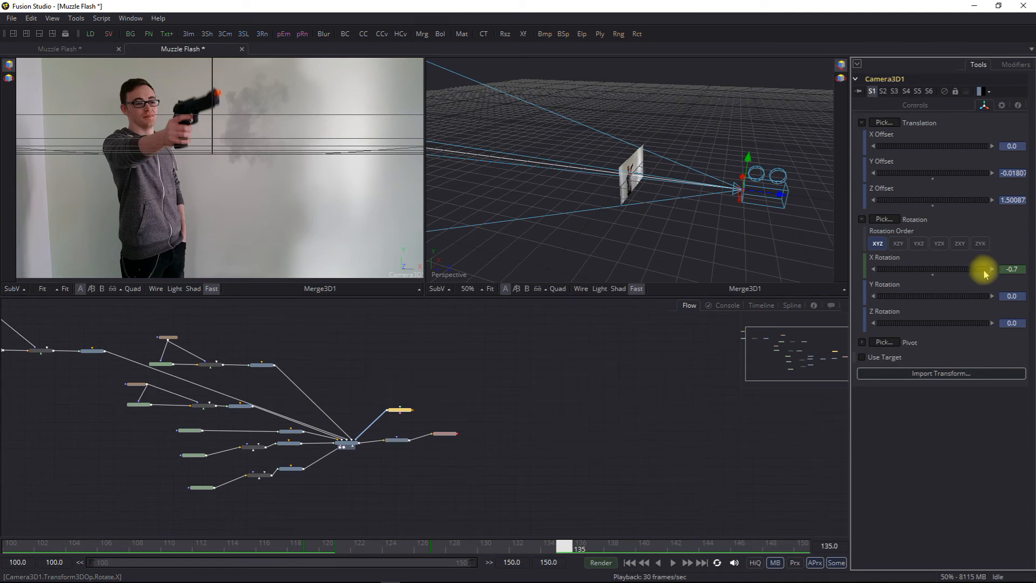
pyautogui.moveTo(985, 269); pyautogui.dragTo(994, 269)
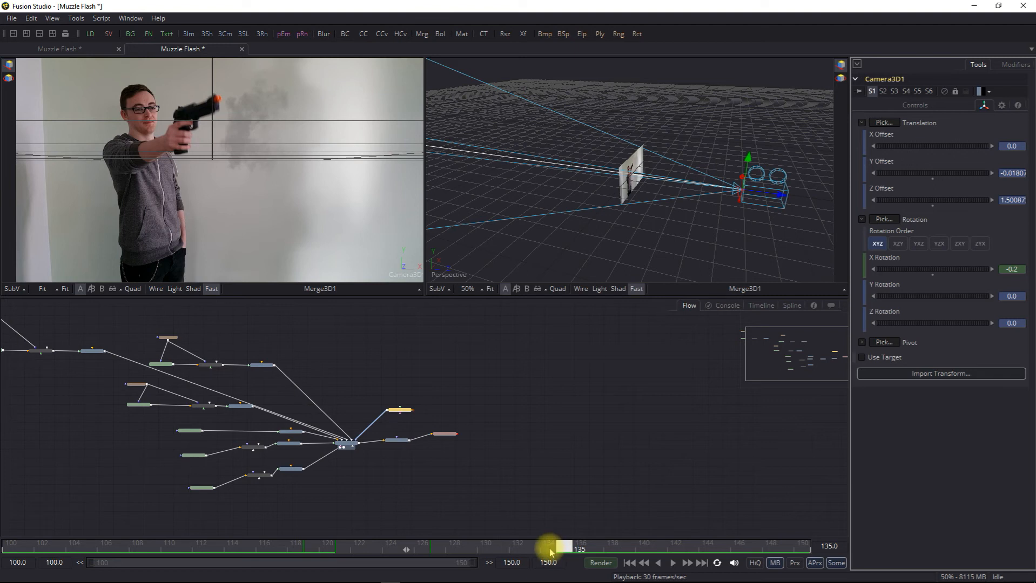
pyautogui.moveTo(549, 549); pyautogui.dragTo(393, 549)
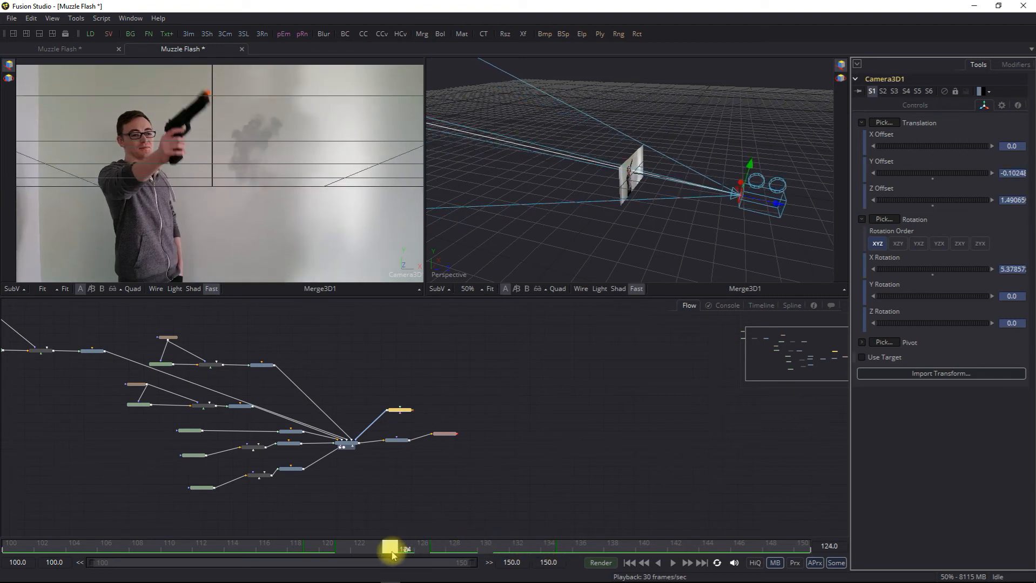
pyautogui.moveTo(394, 549); pyautogui.dragTo(434, 549)
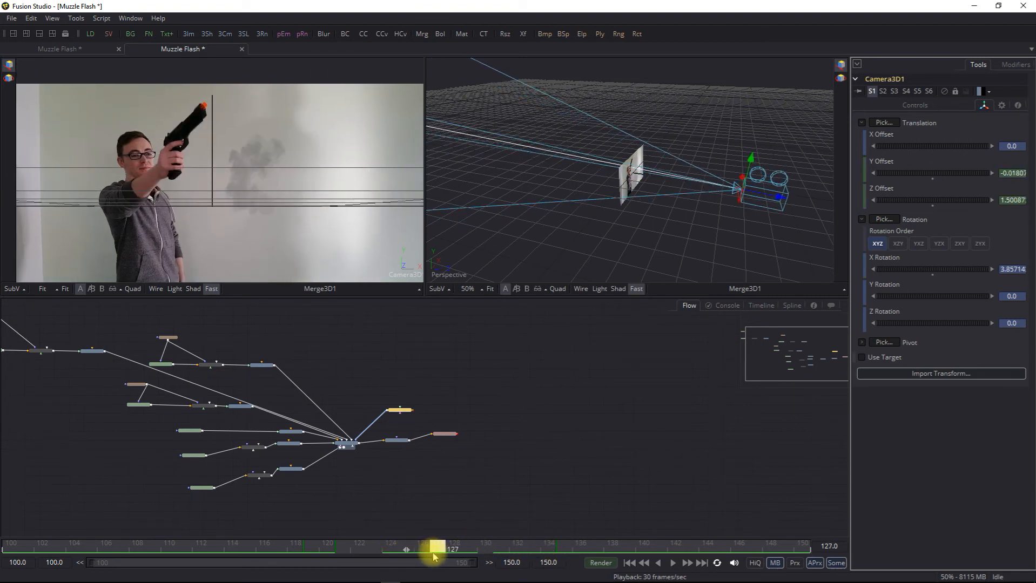
pyautogui.moveTo(443, 549); pyautogui.dragTo(276, 549)
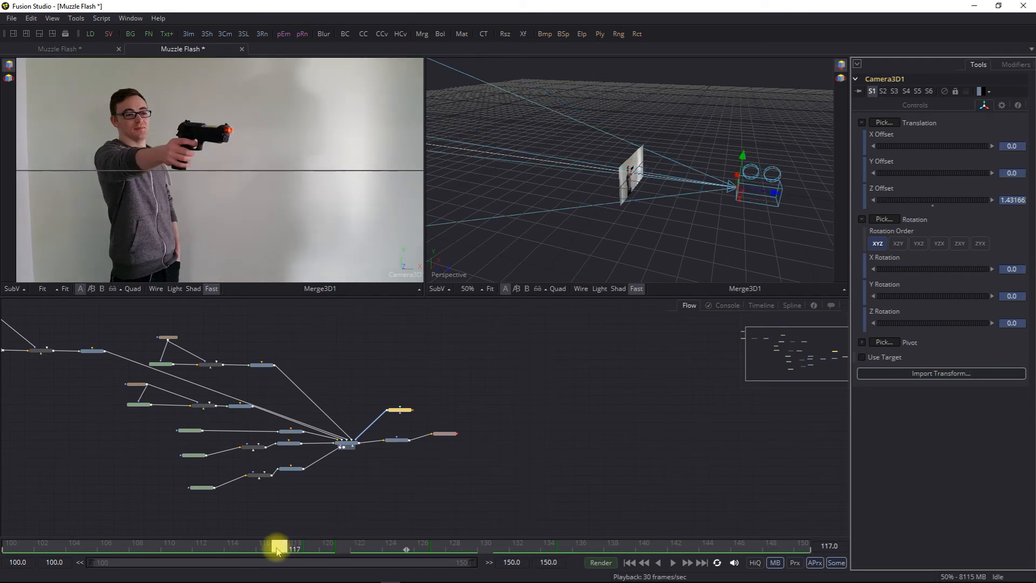
pyautogui.moveTo(278, 549); pyautogui.dragTo(403, 549)
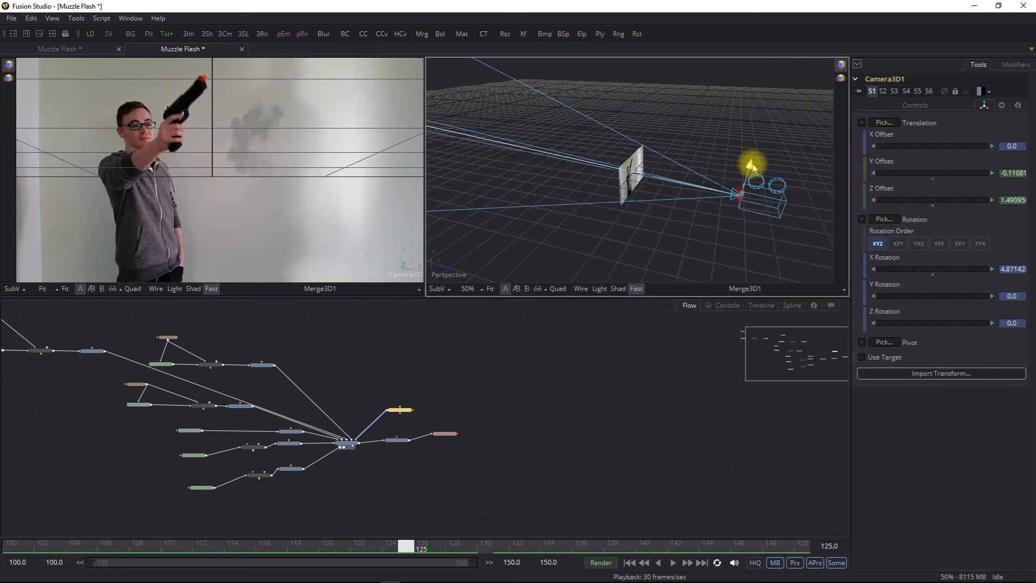
pyautogui.moveTo(416, 545); pyautogui.dragTo(374, 549)
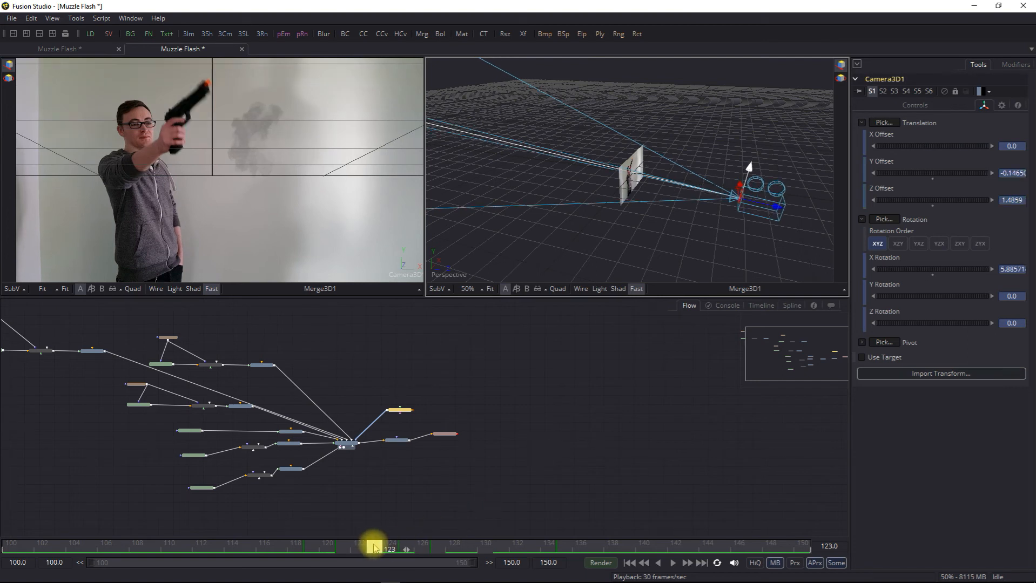
pyautogui.moveTo(374, 546); pyautogui.dragTo(466, 547)
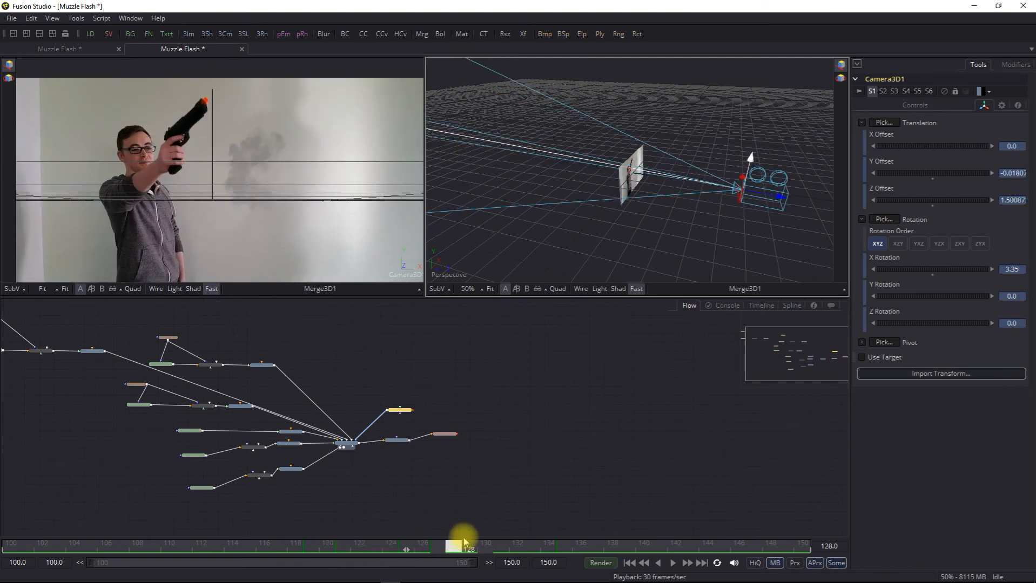
pyautogui.moveTo(466, 546); pyautogui.dragTo(434, 545)
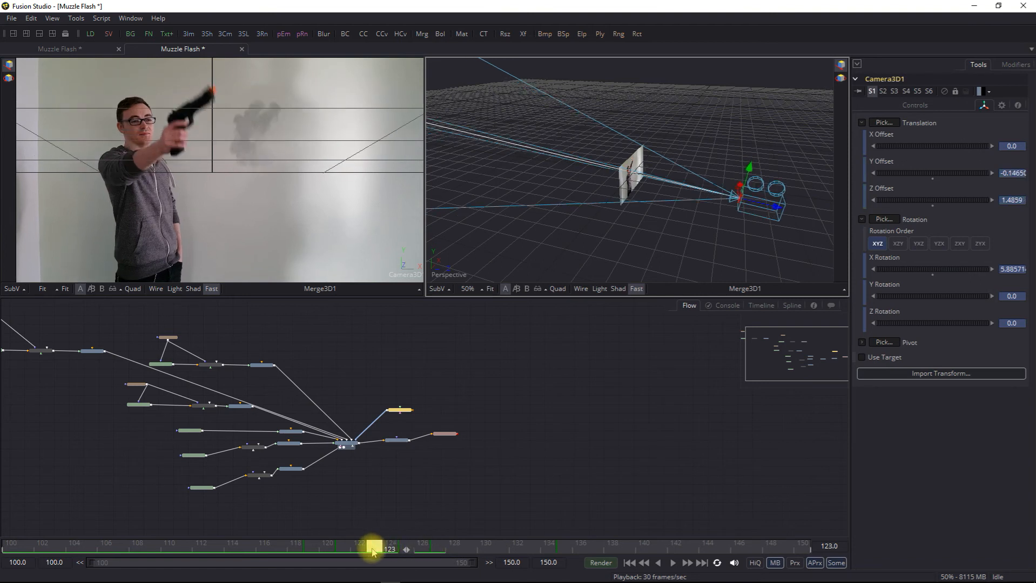
pyautogui.moveTo(374, 548); pyautogui.dragTo(469, 549)
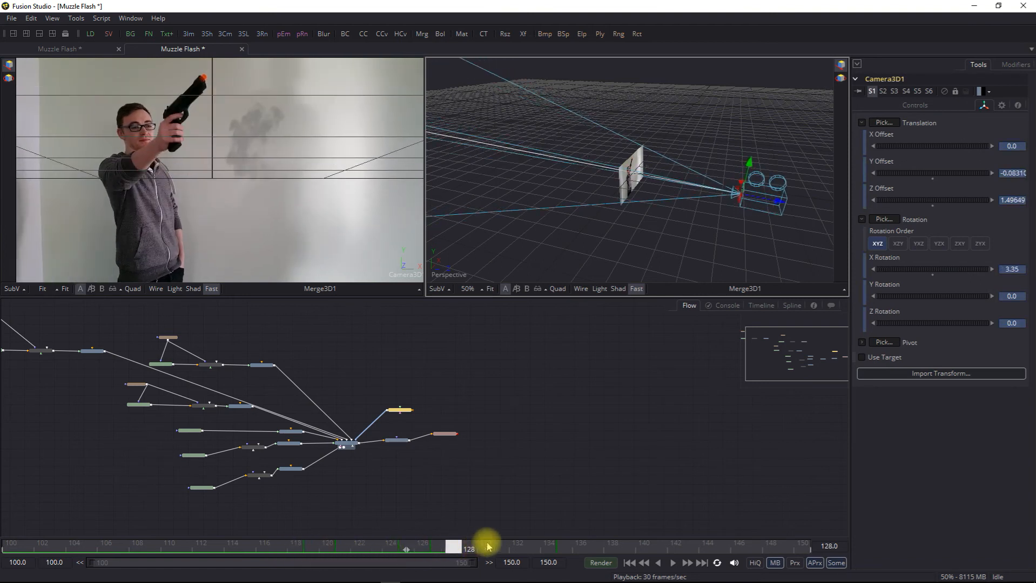
pyautogui.moveTo(468, 547); pyautogui.dragTo(565, 547)
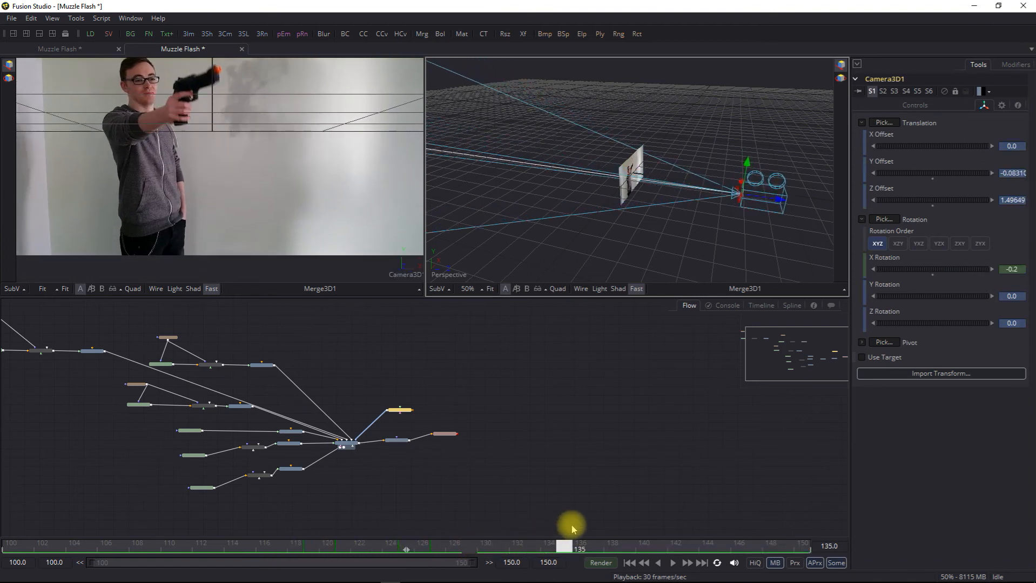
pyautogui.moveTo(577, 547); pyautogui.dragTo(564, 546)
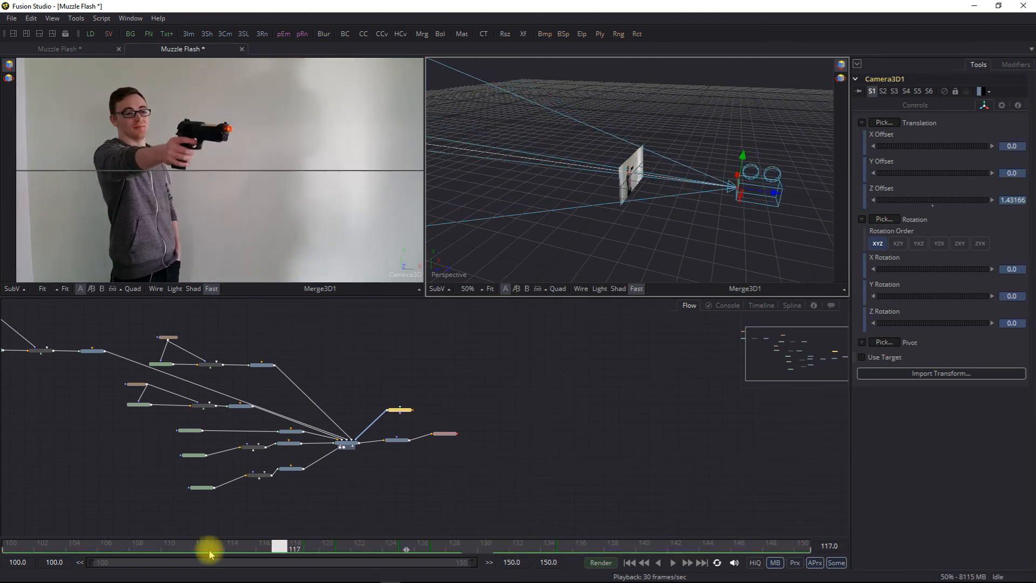
pyautogui.click(673, 563)
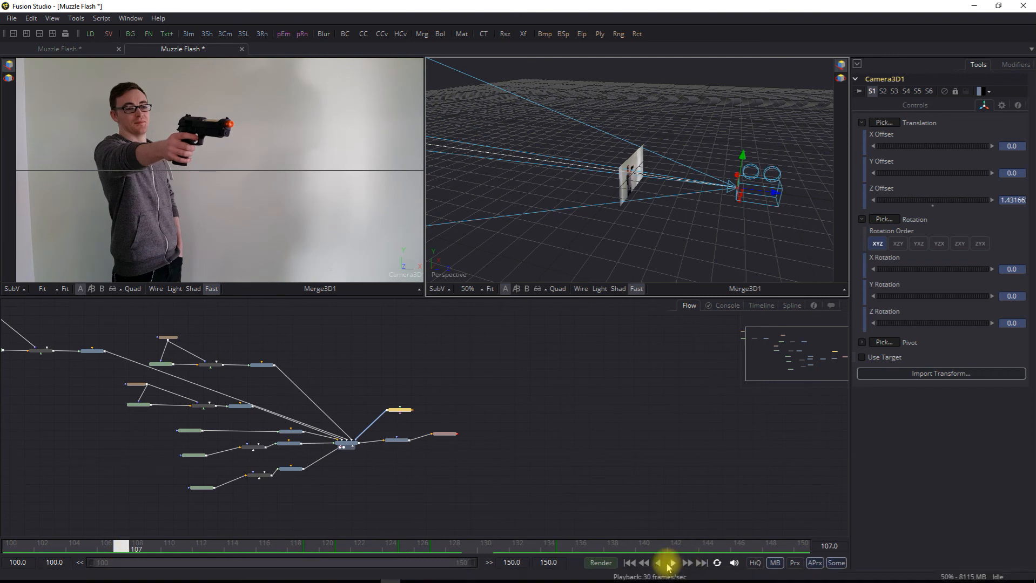
pyautogui.click(674, 563)
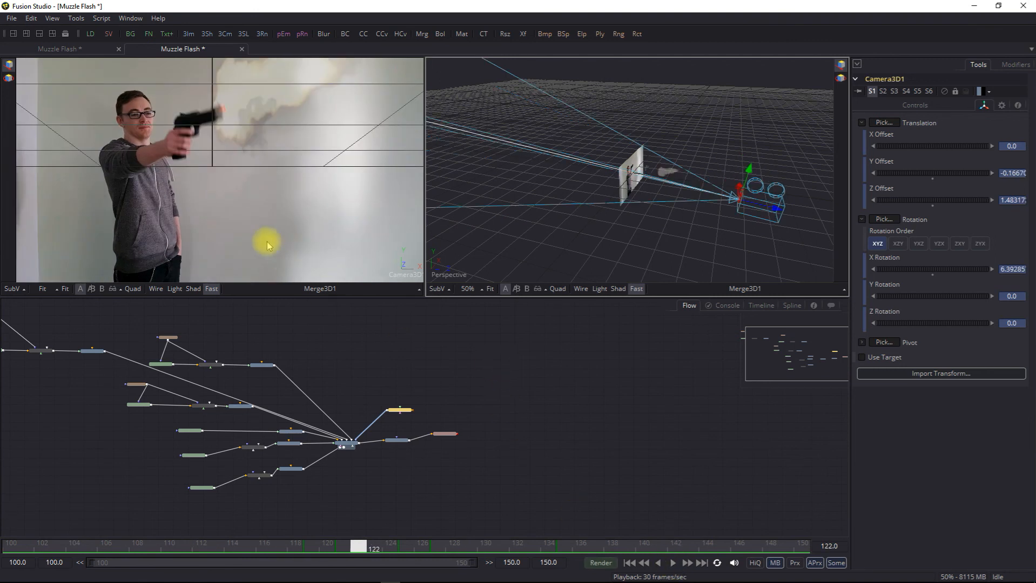
# Step: Save the Muzzle Flash composition with the camera shake animation
pyautogui.click(12, 17)
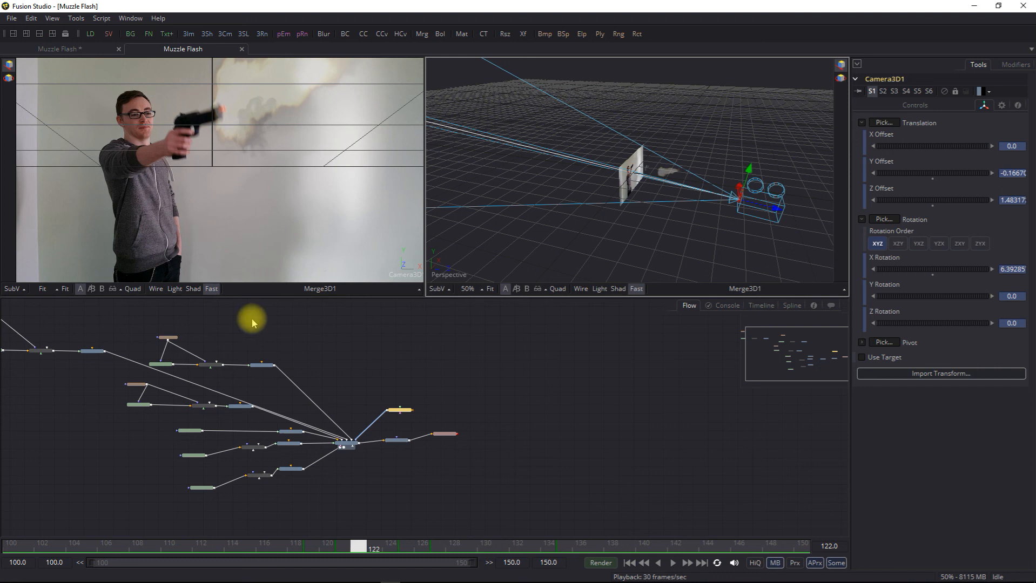
pyautogui.moveTo(673, 355)
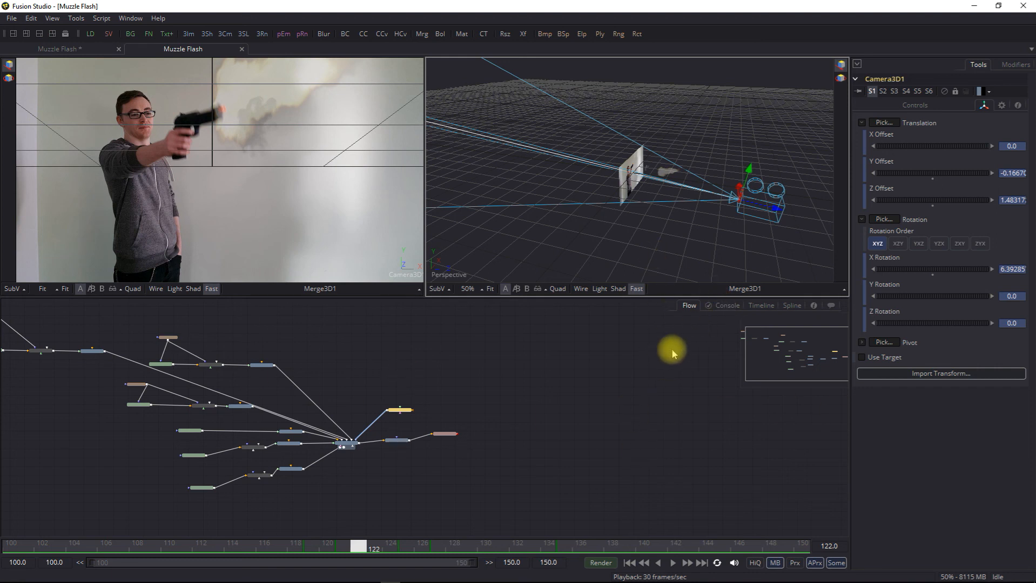